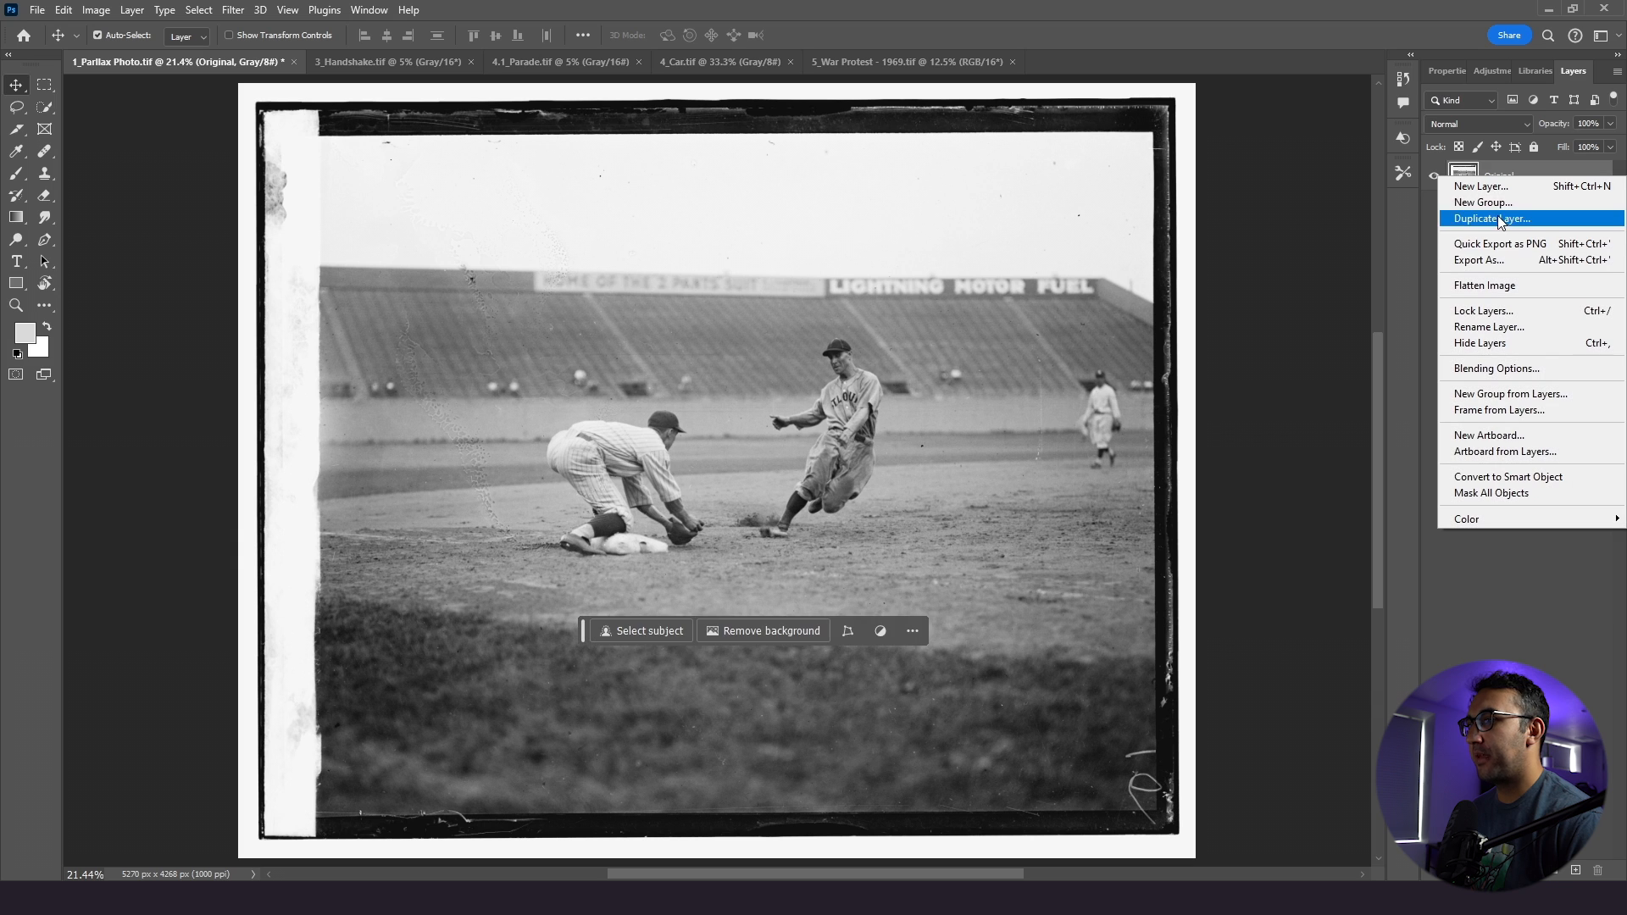
- Duplicate the Original layer as Original copy
left_click(1492, 219)
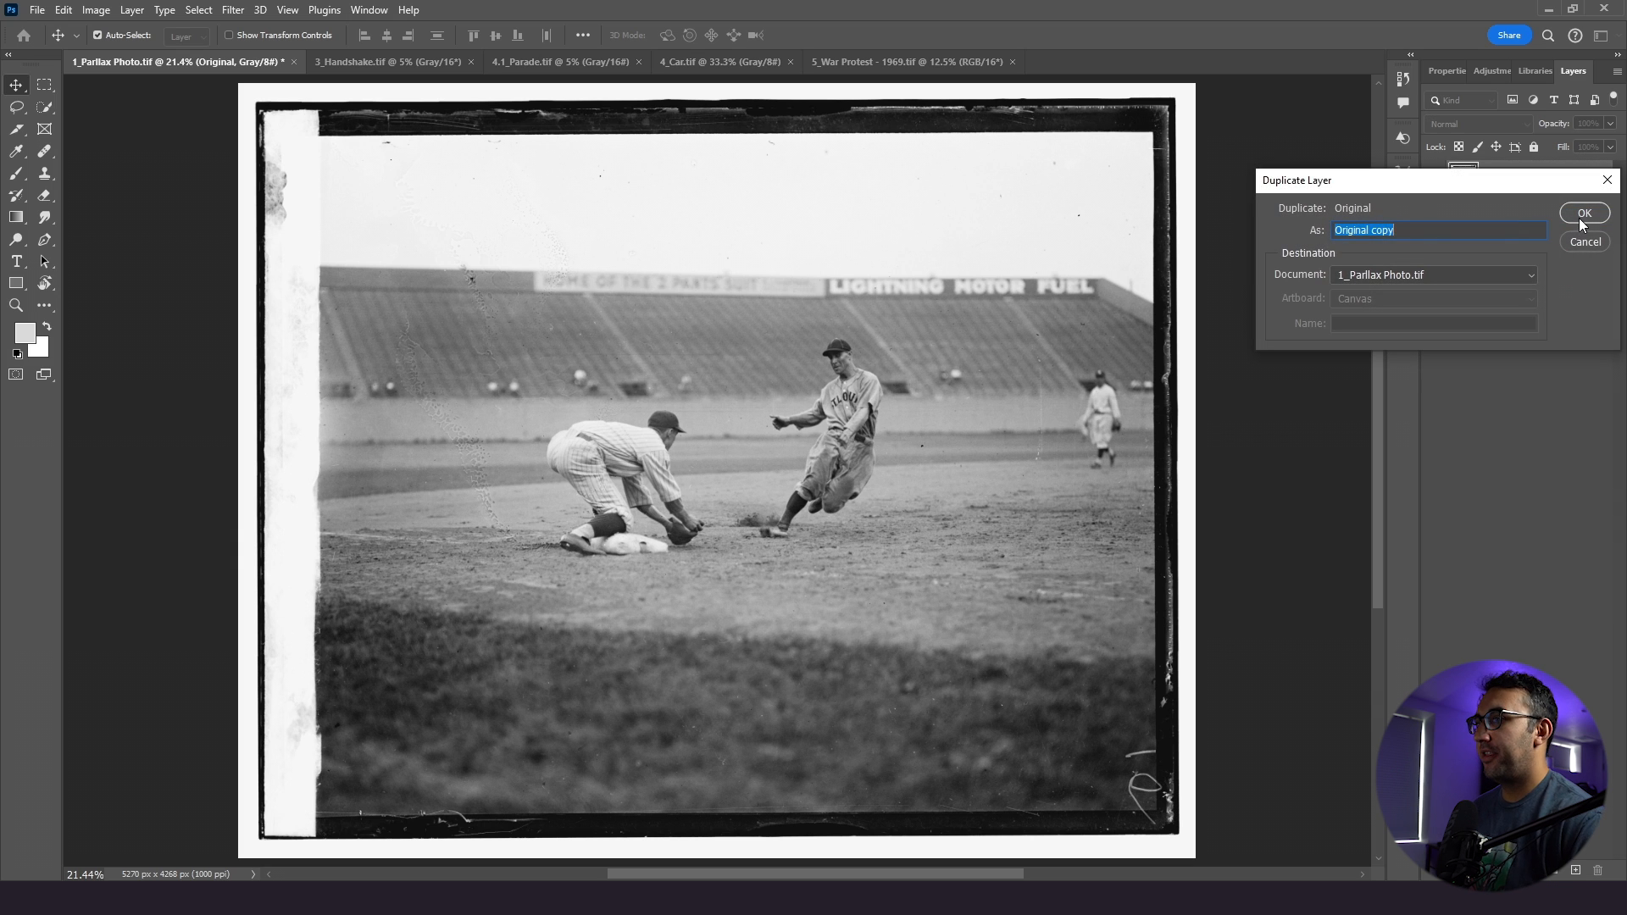
left_click(1583, 213)
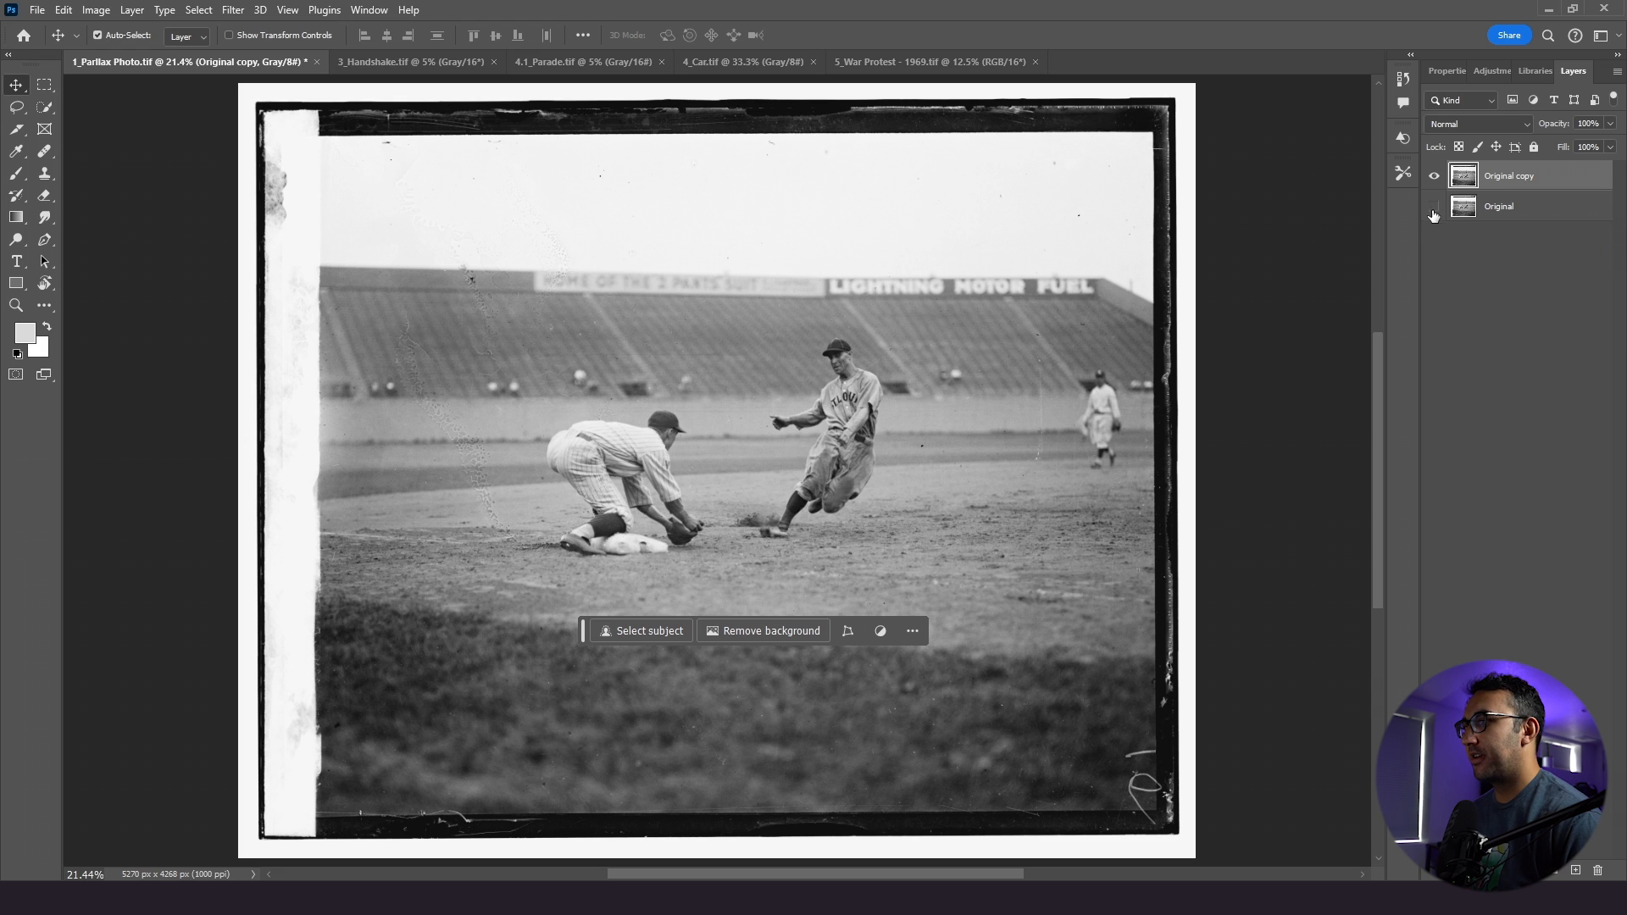
mouse_move(1532, 325)
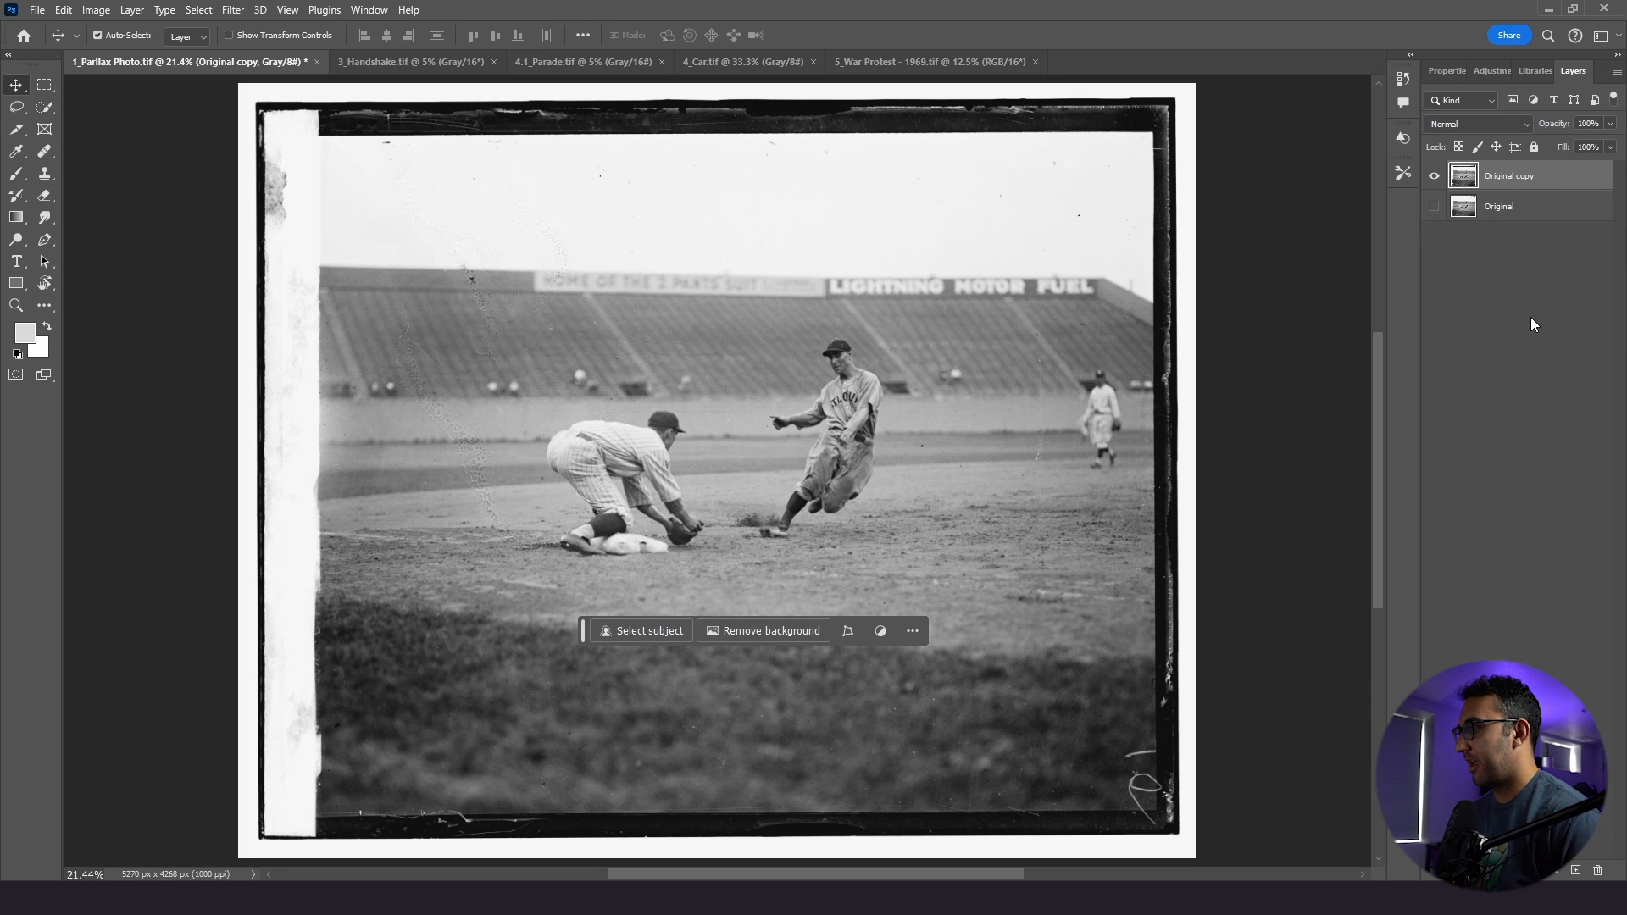
mouse_move(83, 75)
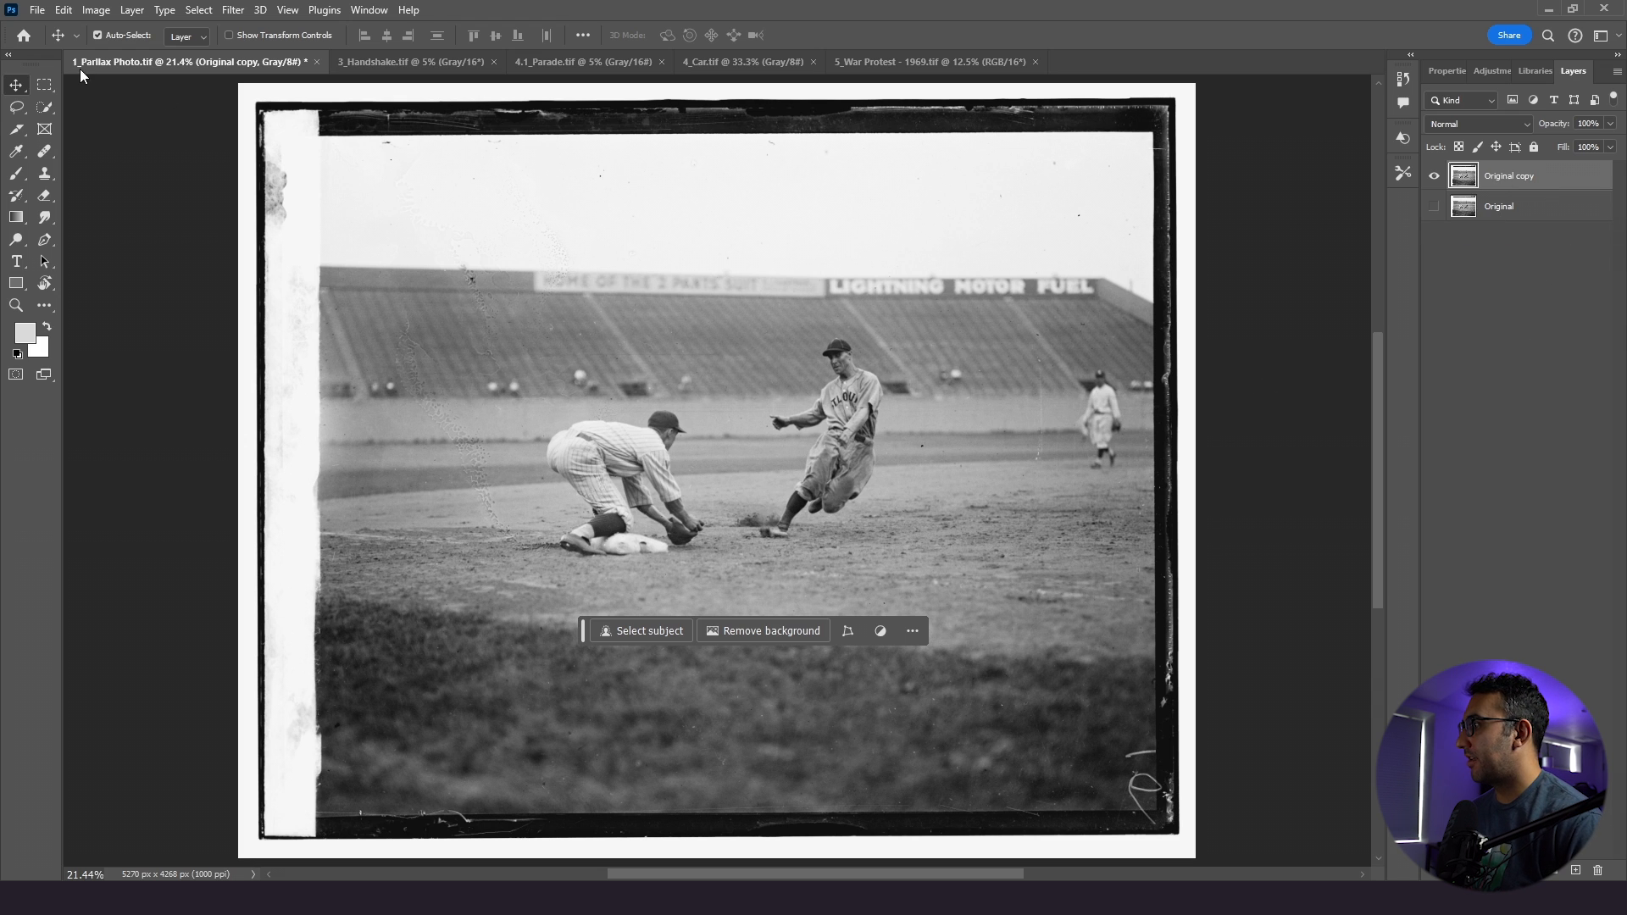
mouse_move(619, 617)
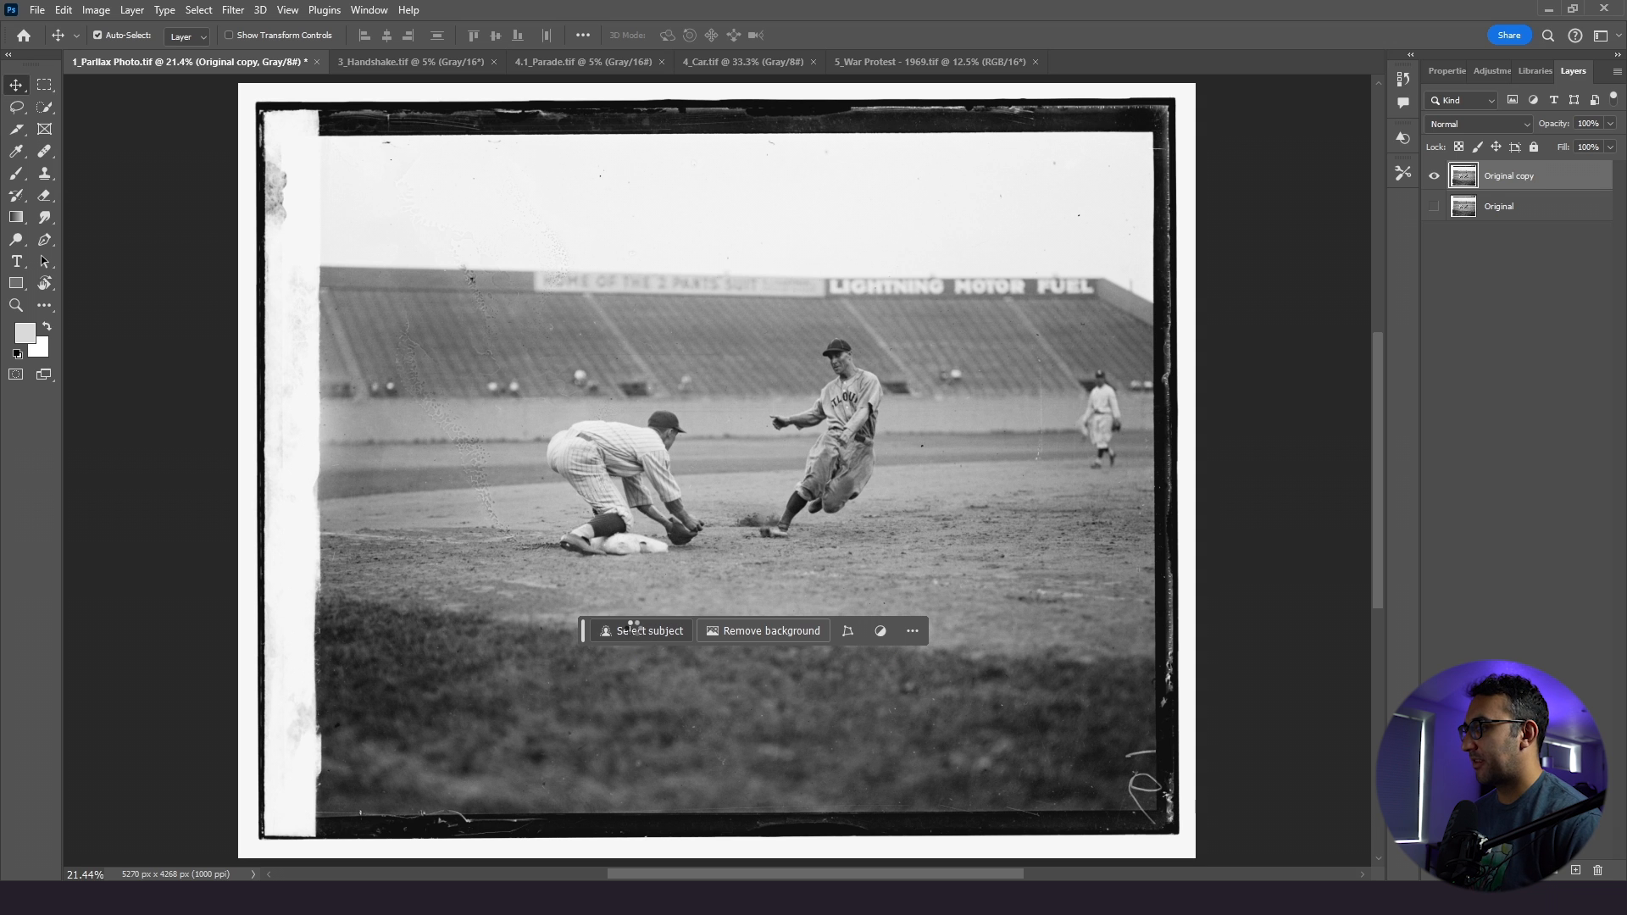
- Run Select Subject to auto-select the players in the photo
left_click(644, 630)
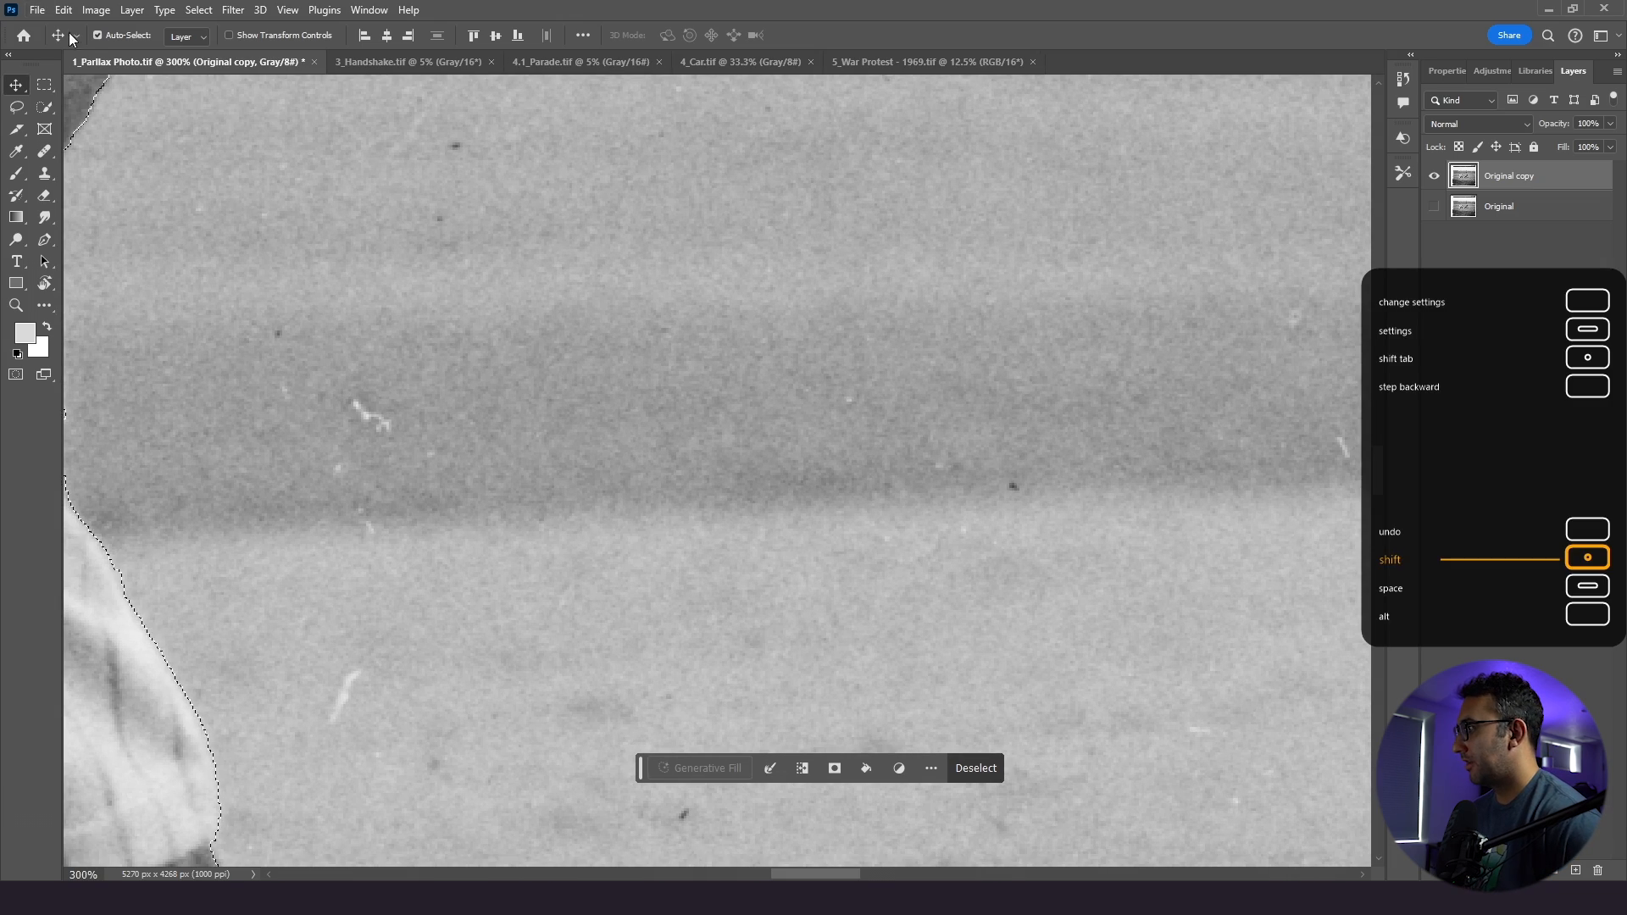
- Refine the players' selection edges with the Lasso while panning along the outline
left_click(17, 107)
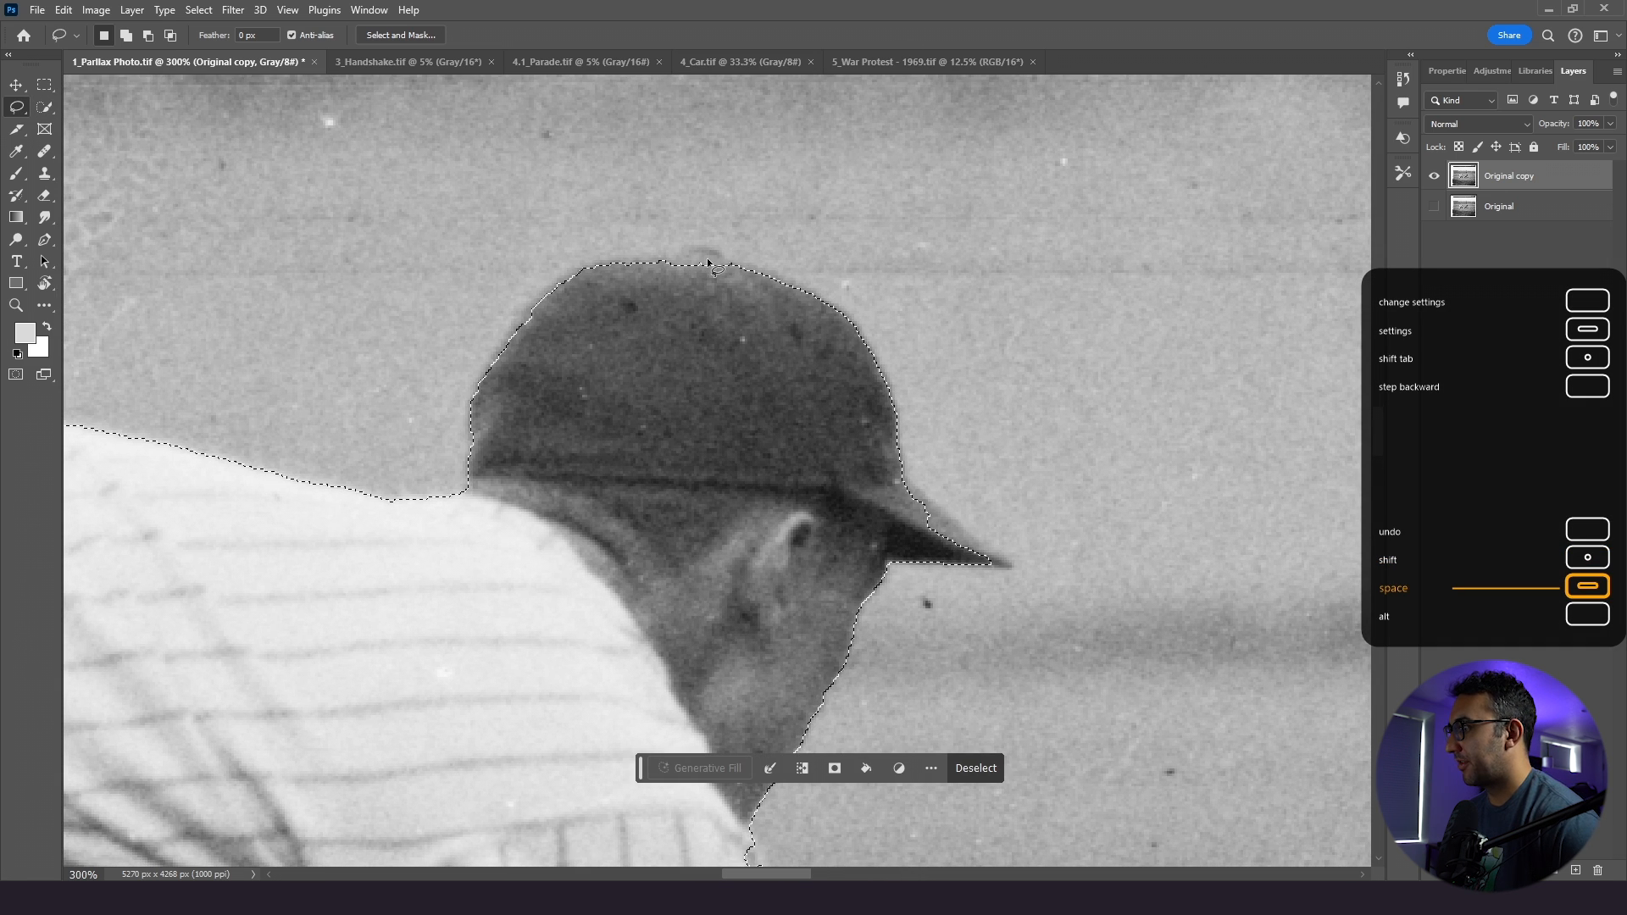
key("shift")
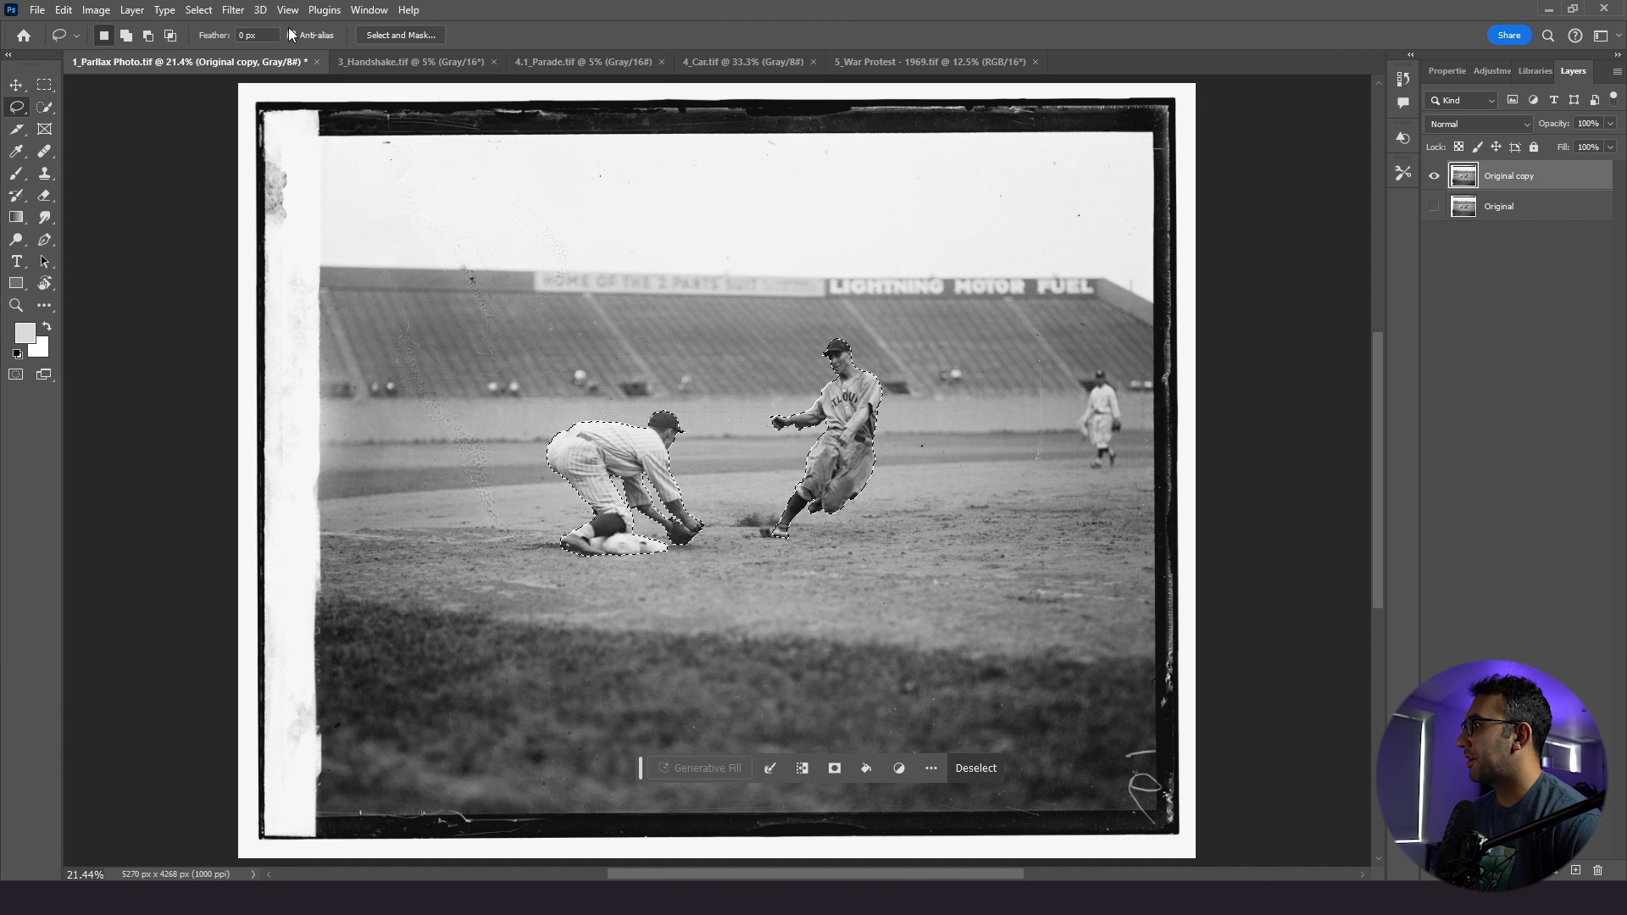
- Feather the players selection by 1.5 pixels
left_click(197, 10)
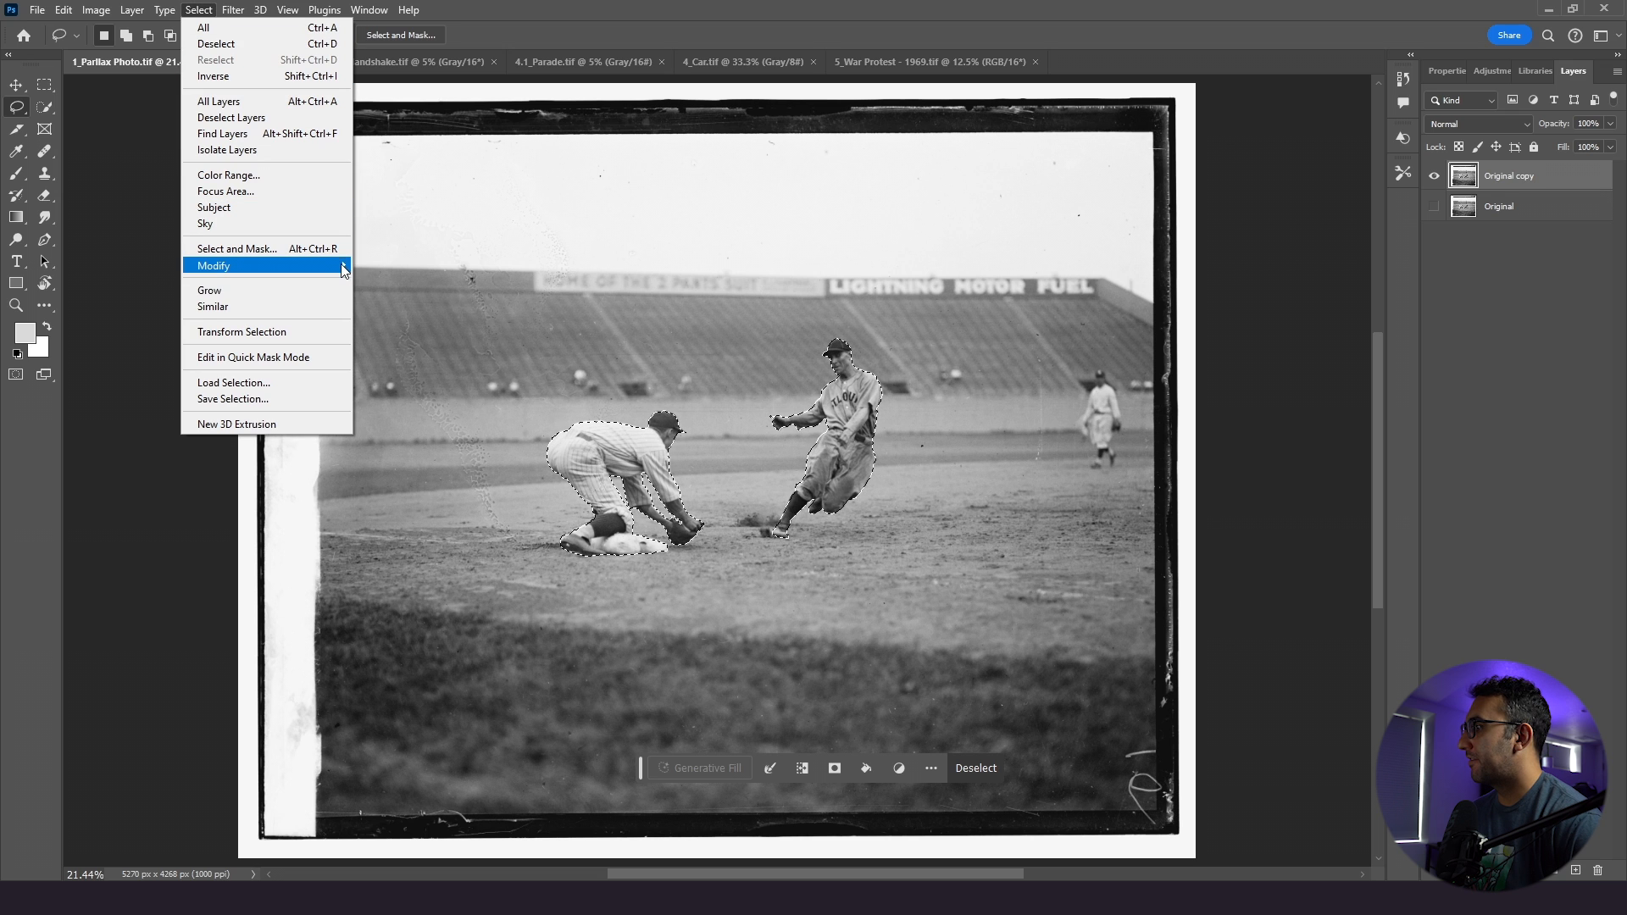
left_click(214, 266)
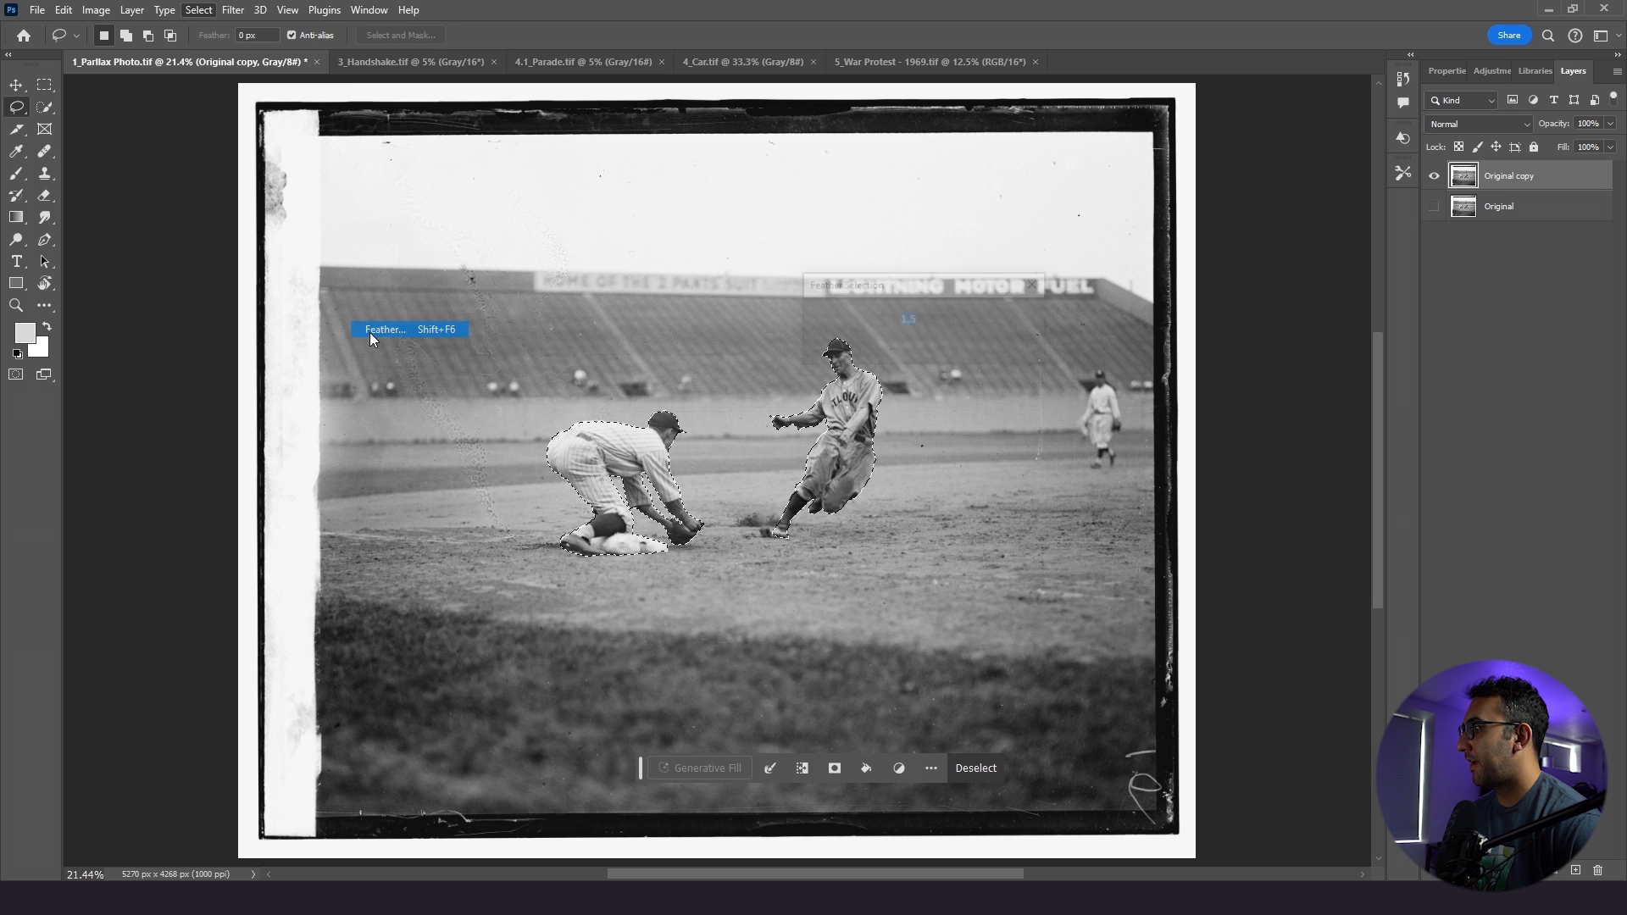
left_click(384, 329)
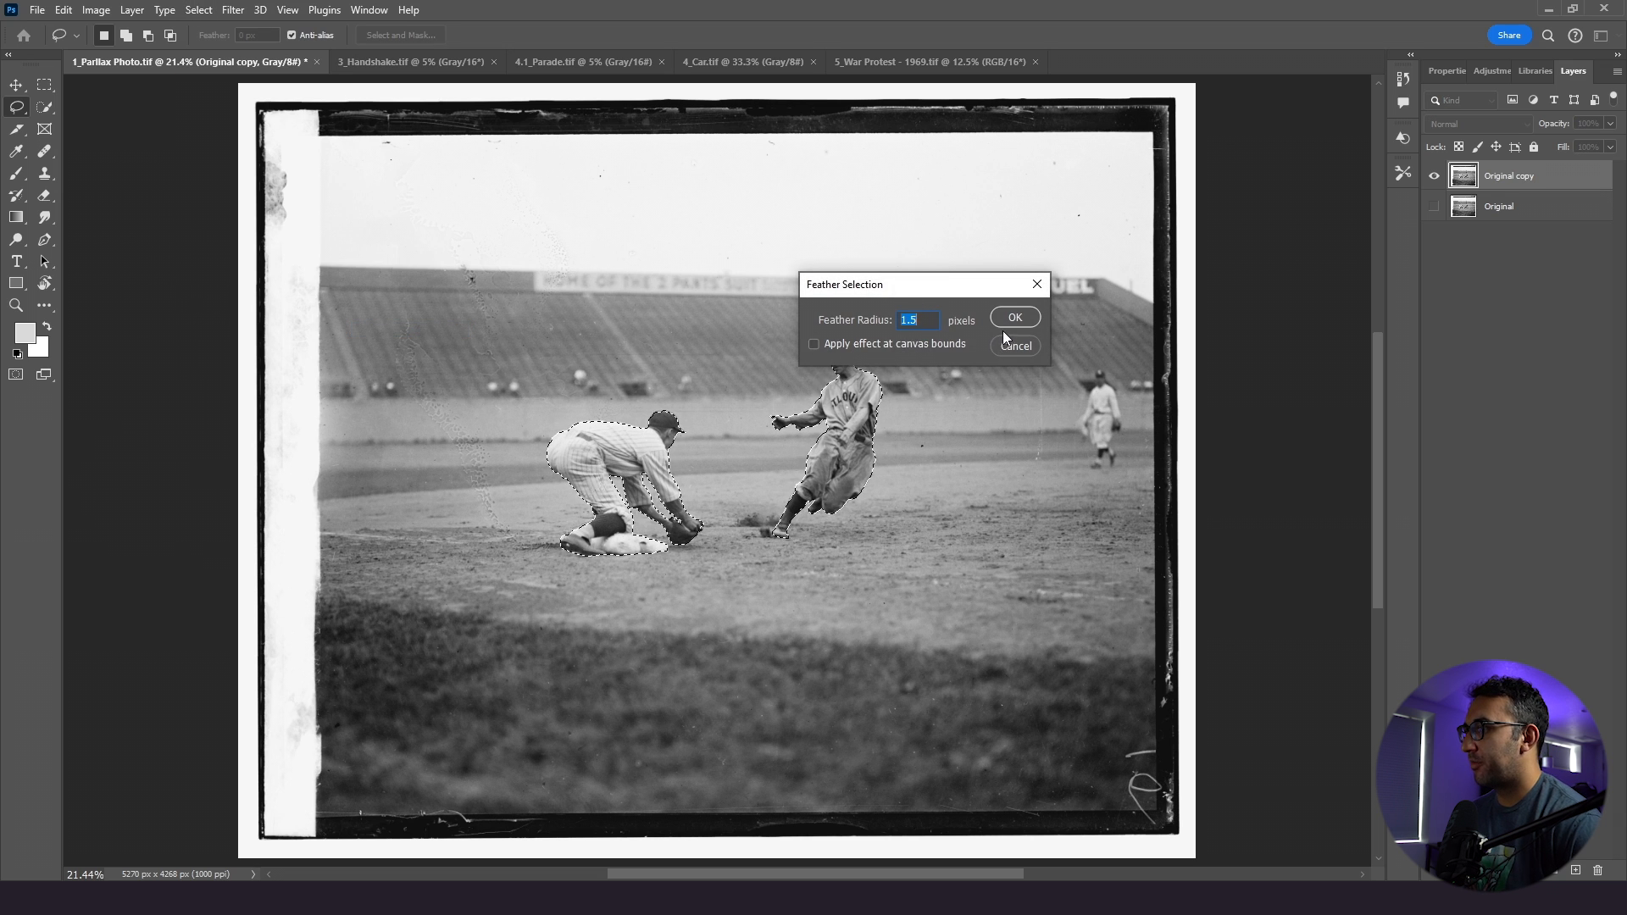
left_click(1013, 317)
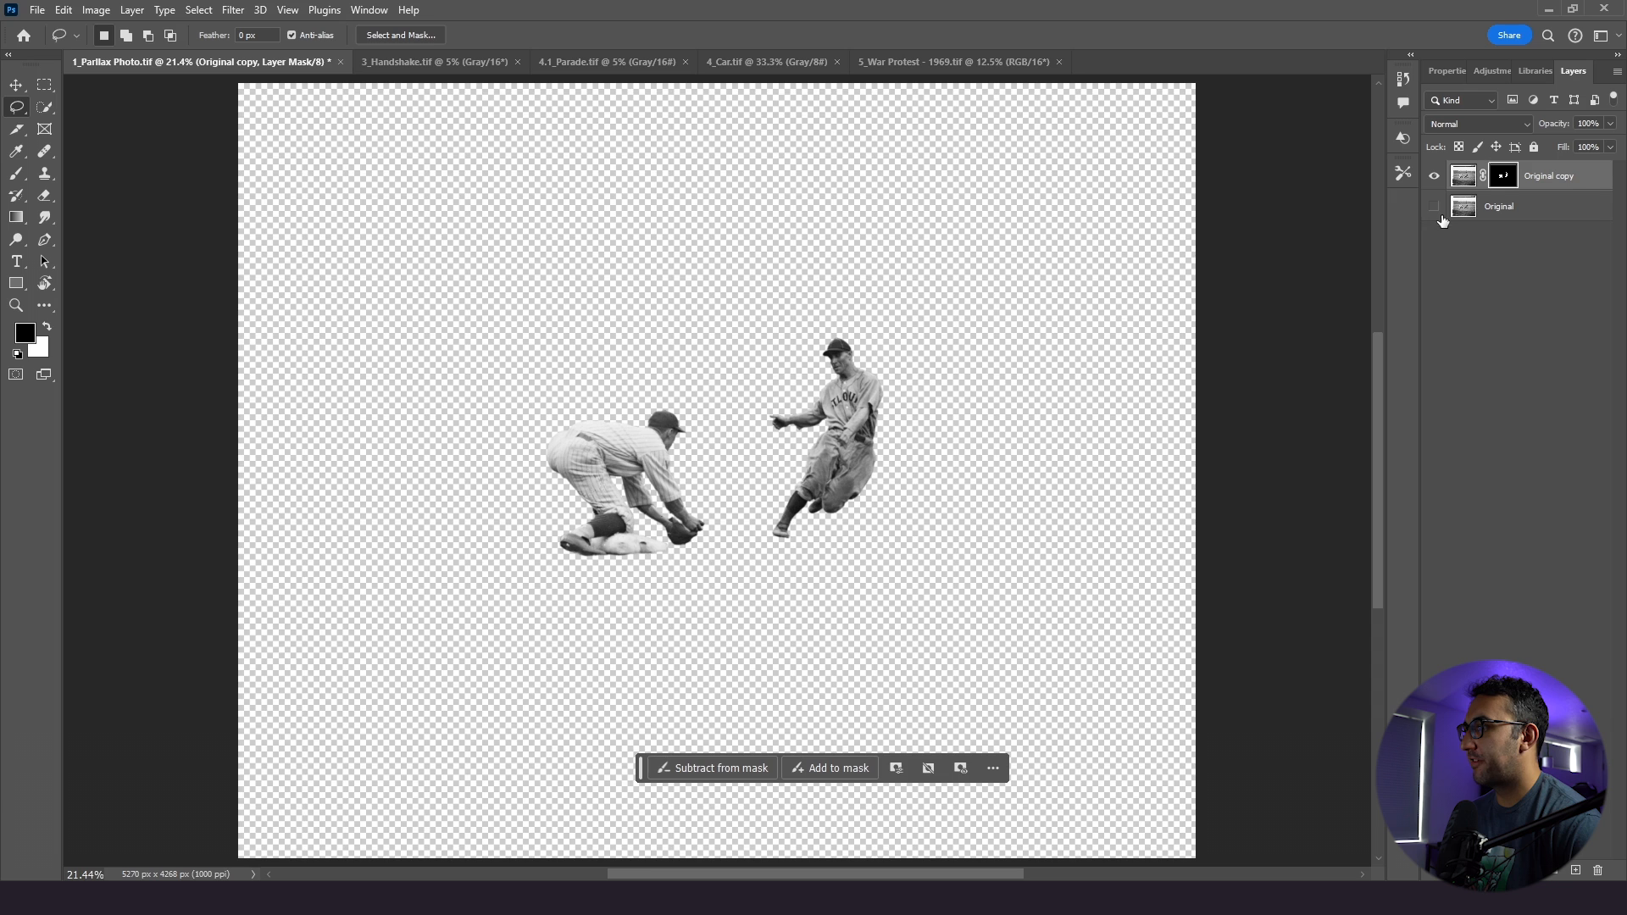
mouse_move(1437, 220)
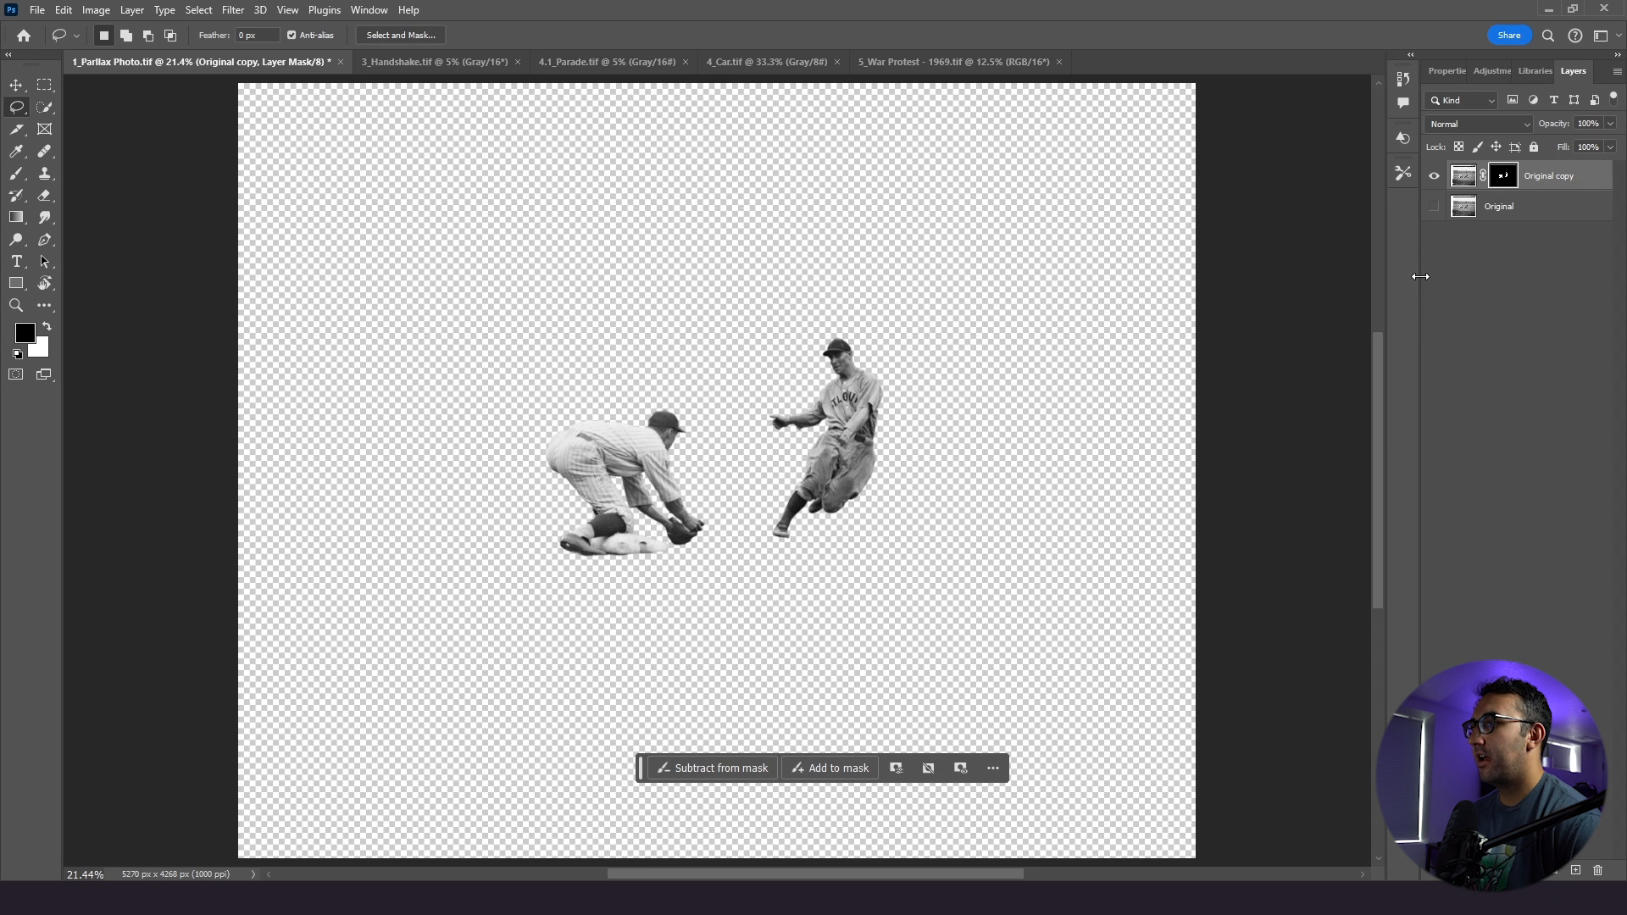
- Duplicate Original as Background and rename the masked layer to players
right_click(1497, 205)
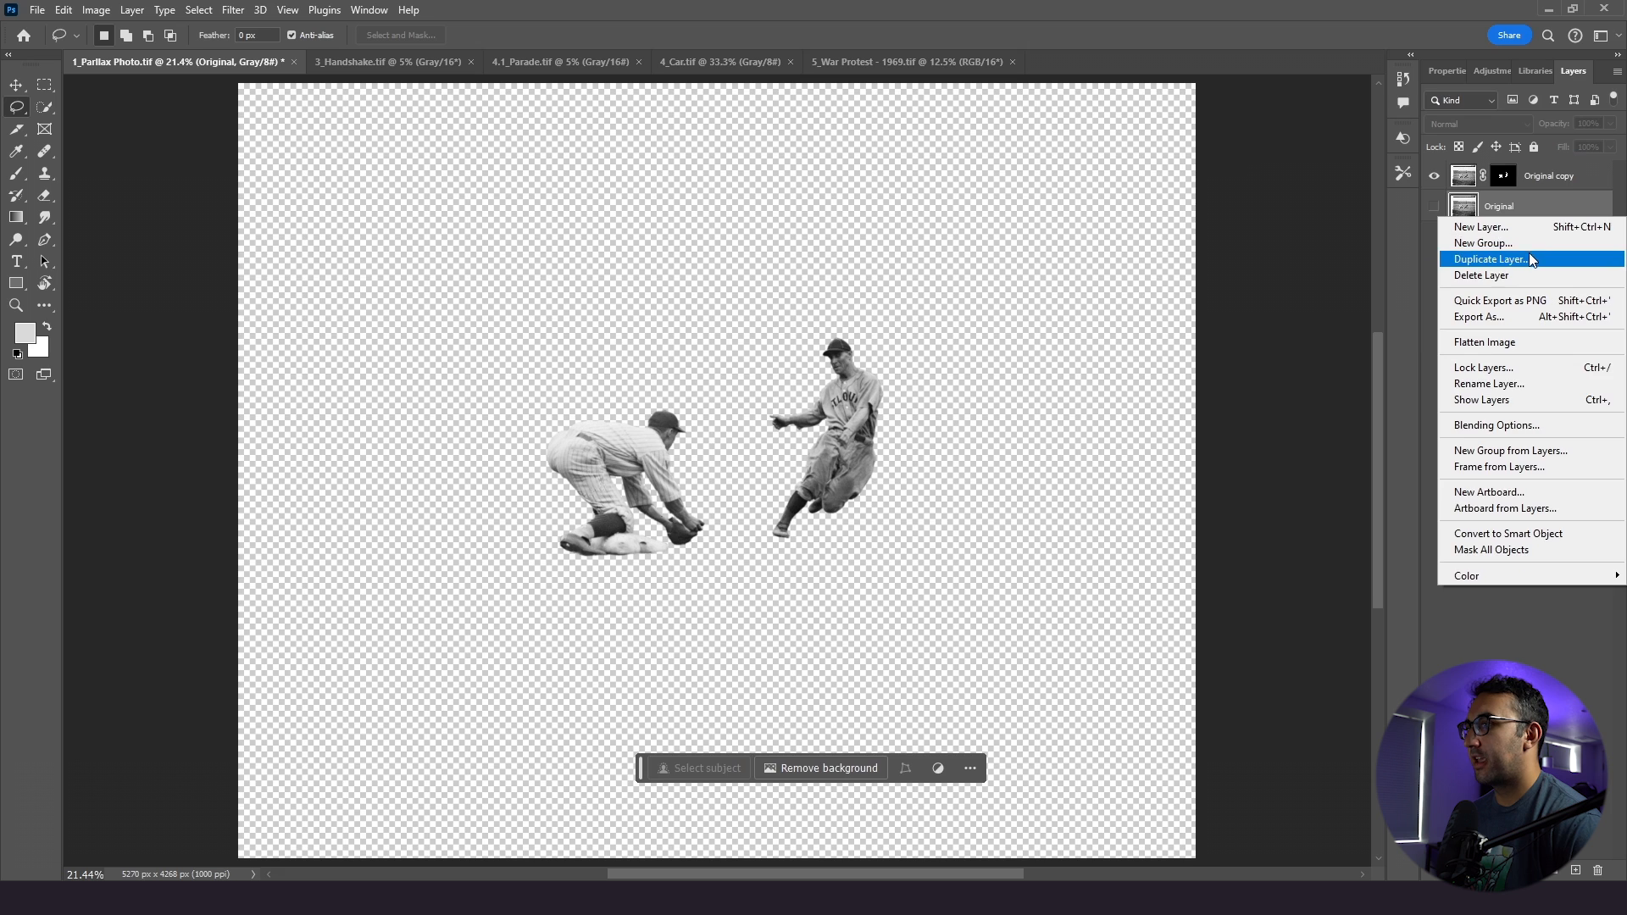
left_click(1490, 259)
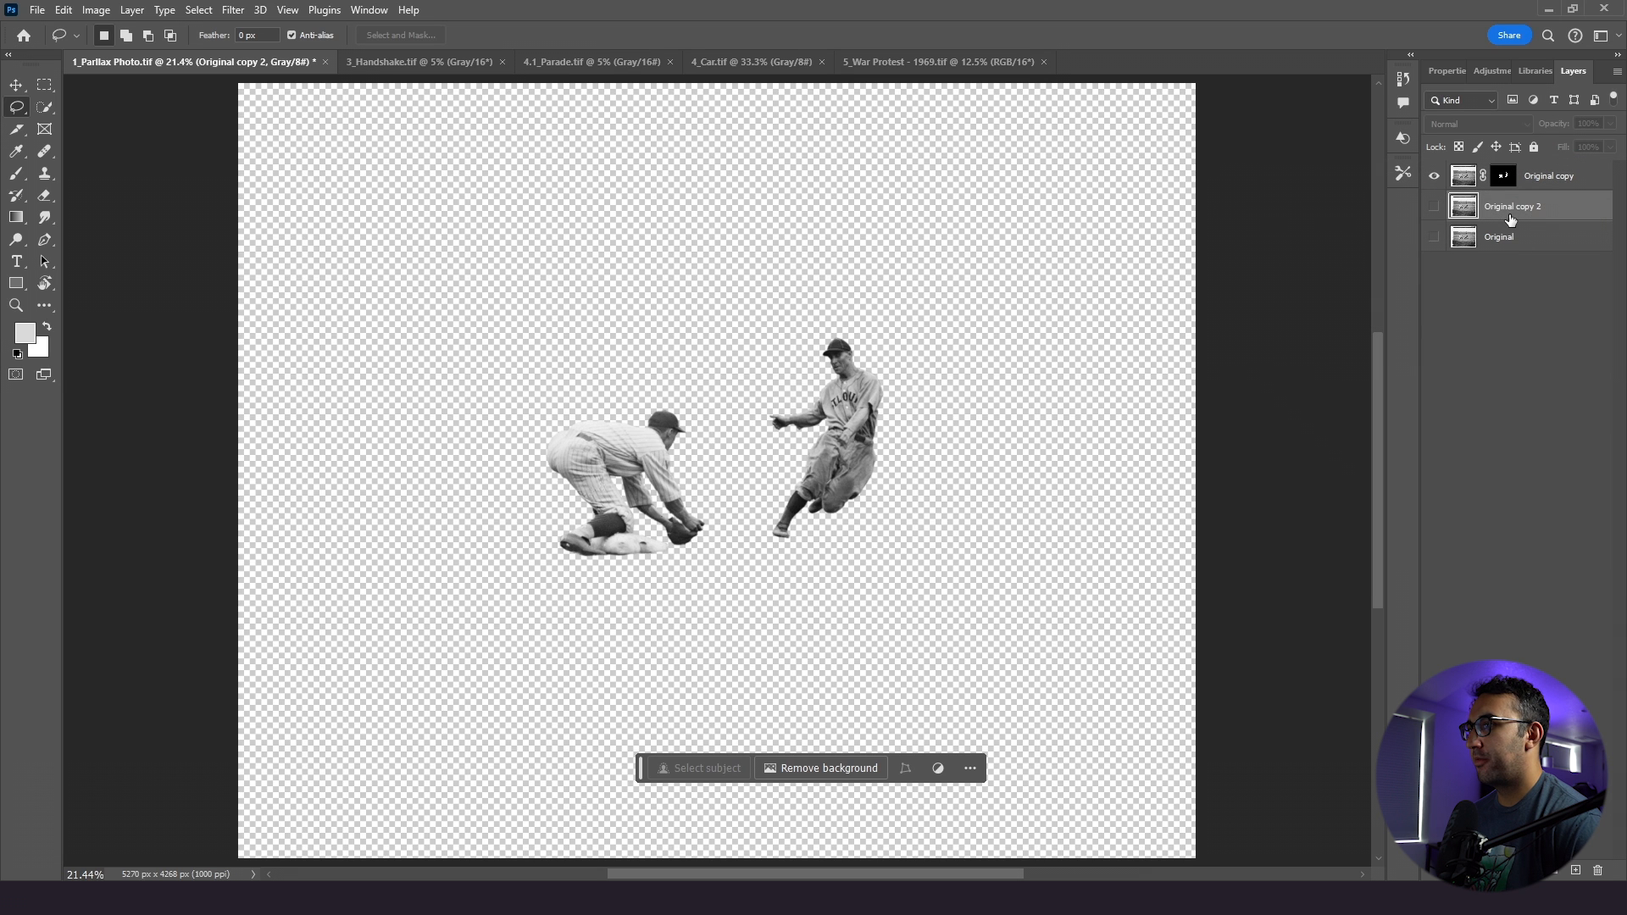
double_click(1512, 206)
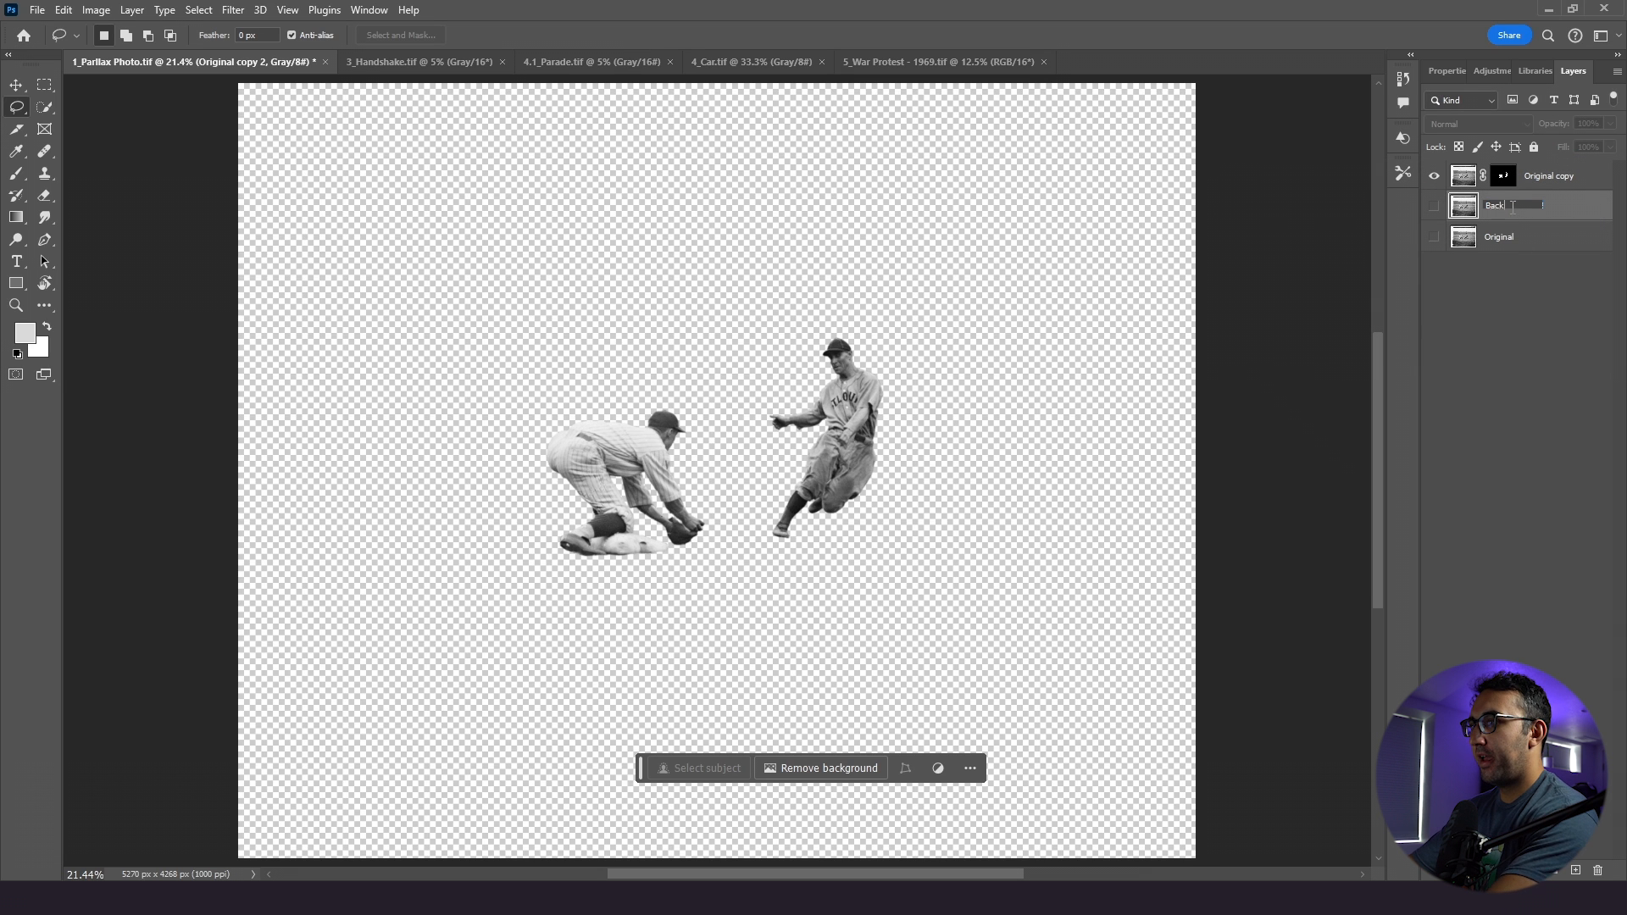
double_click(1551, 175)
type("players")
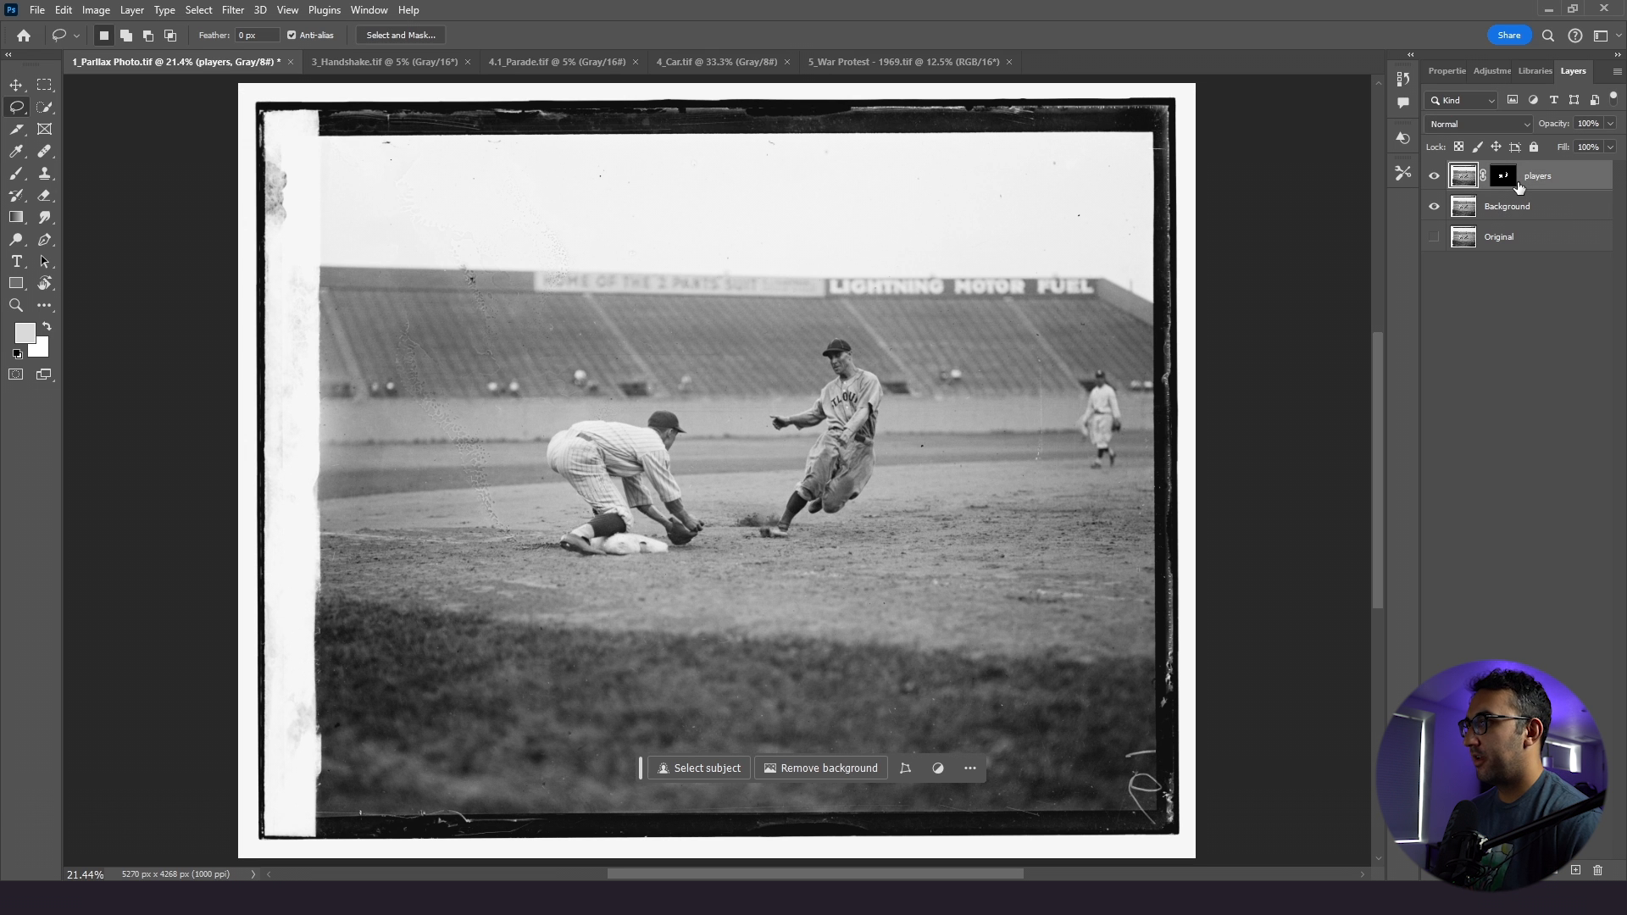
mouse_move(1539, 176)
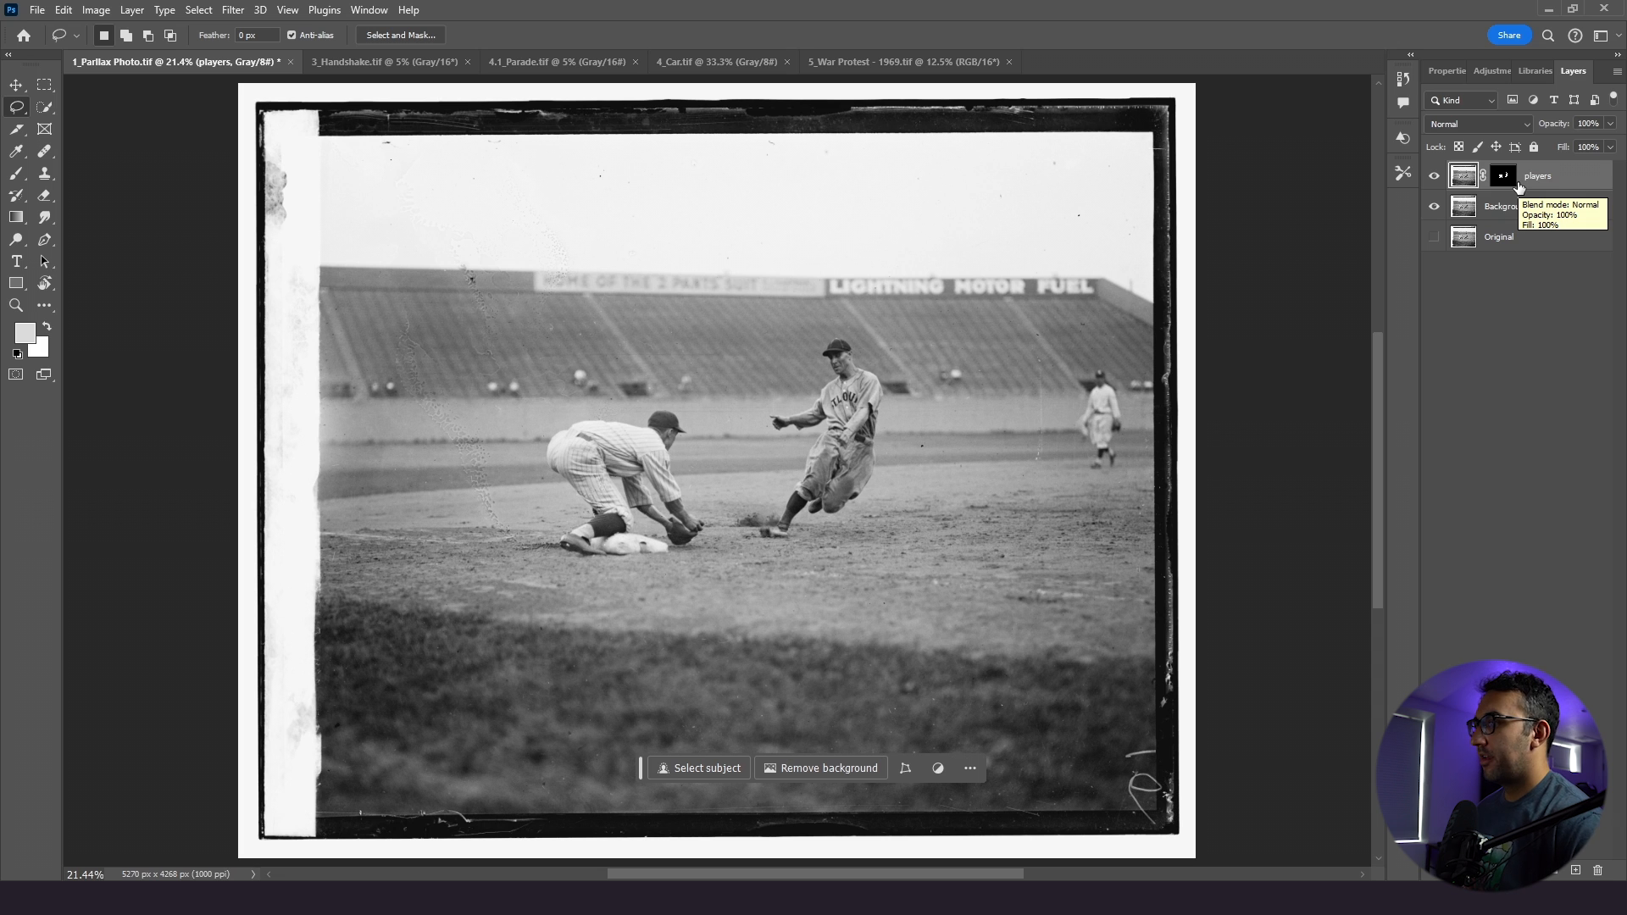
- Load the players mask as a selection, hide players, and target the Background layer
left_click(1502, 174)
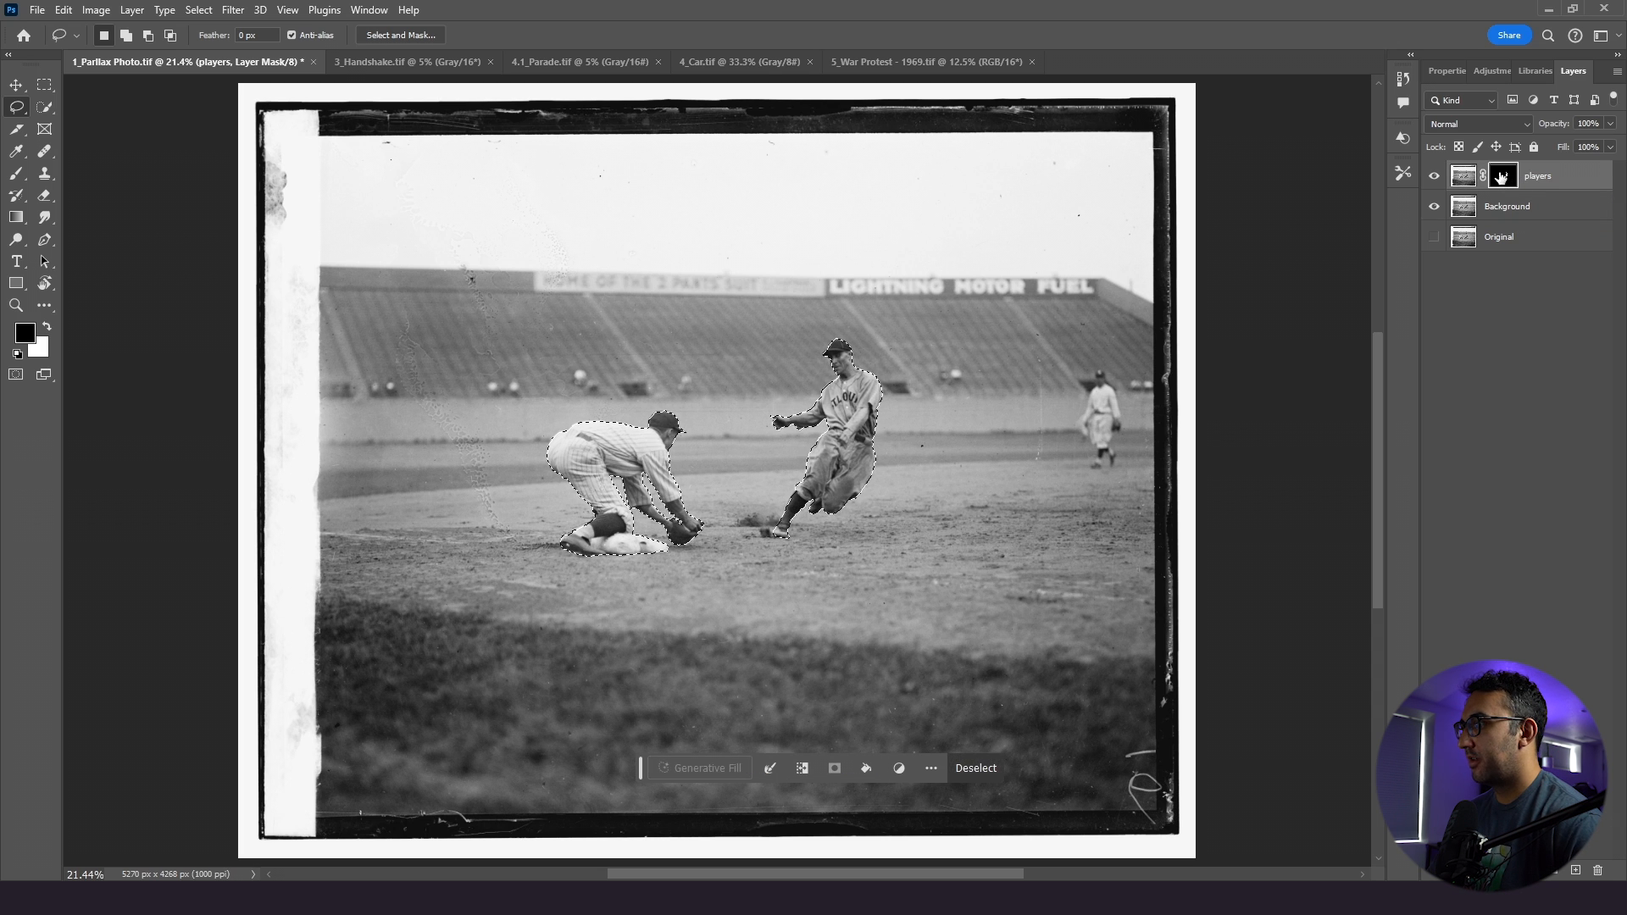
left_click(1502, 174)
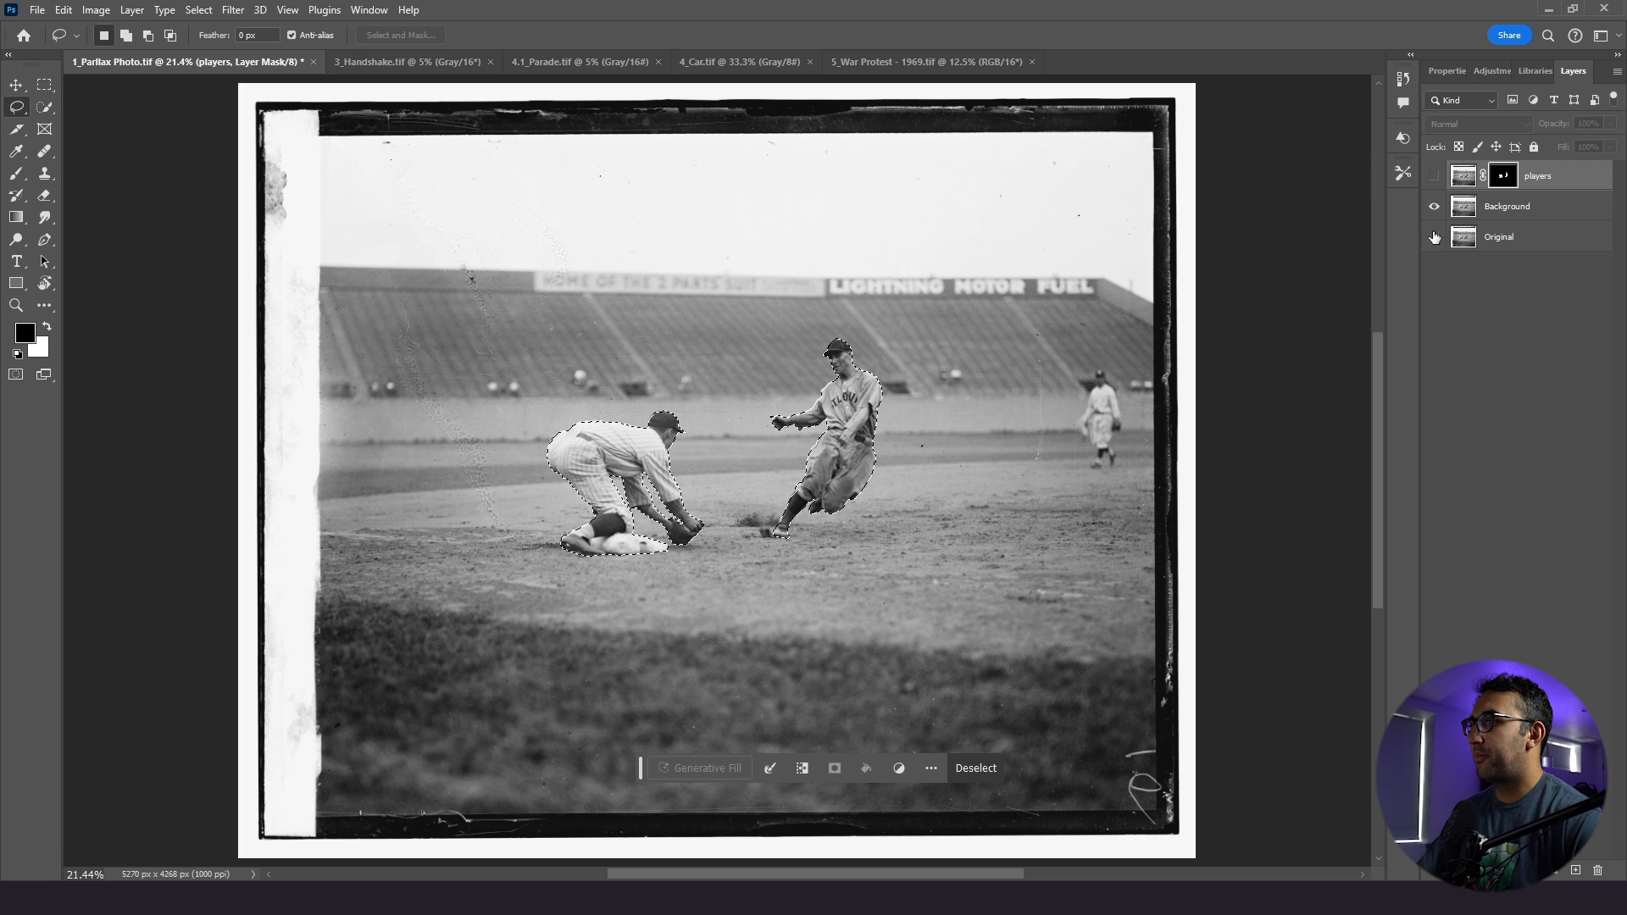
left_click(1508, 205)
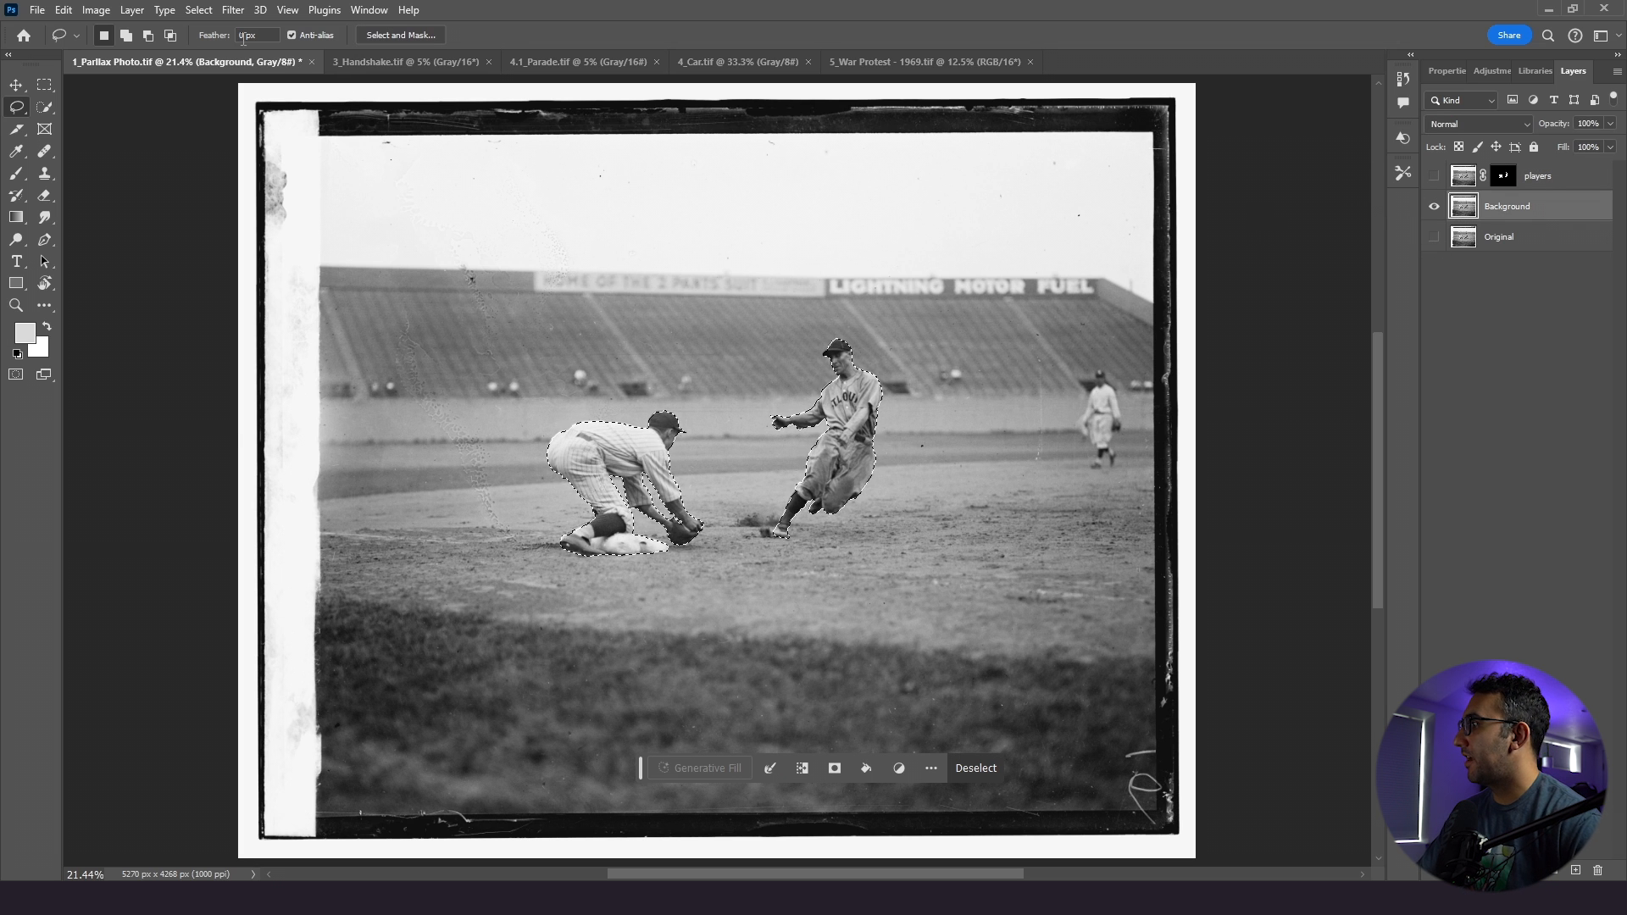
- Expand the players selection by 10 pixels
left_click(197, 10)
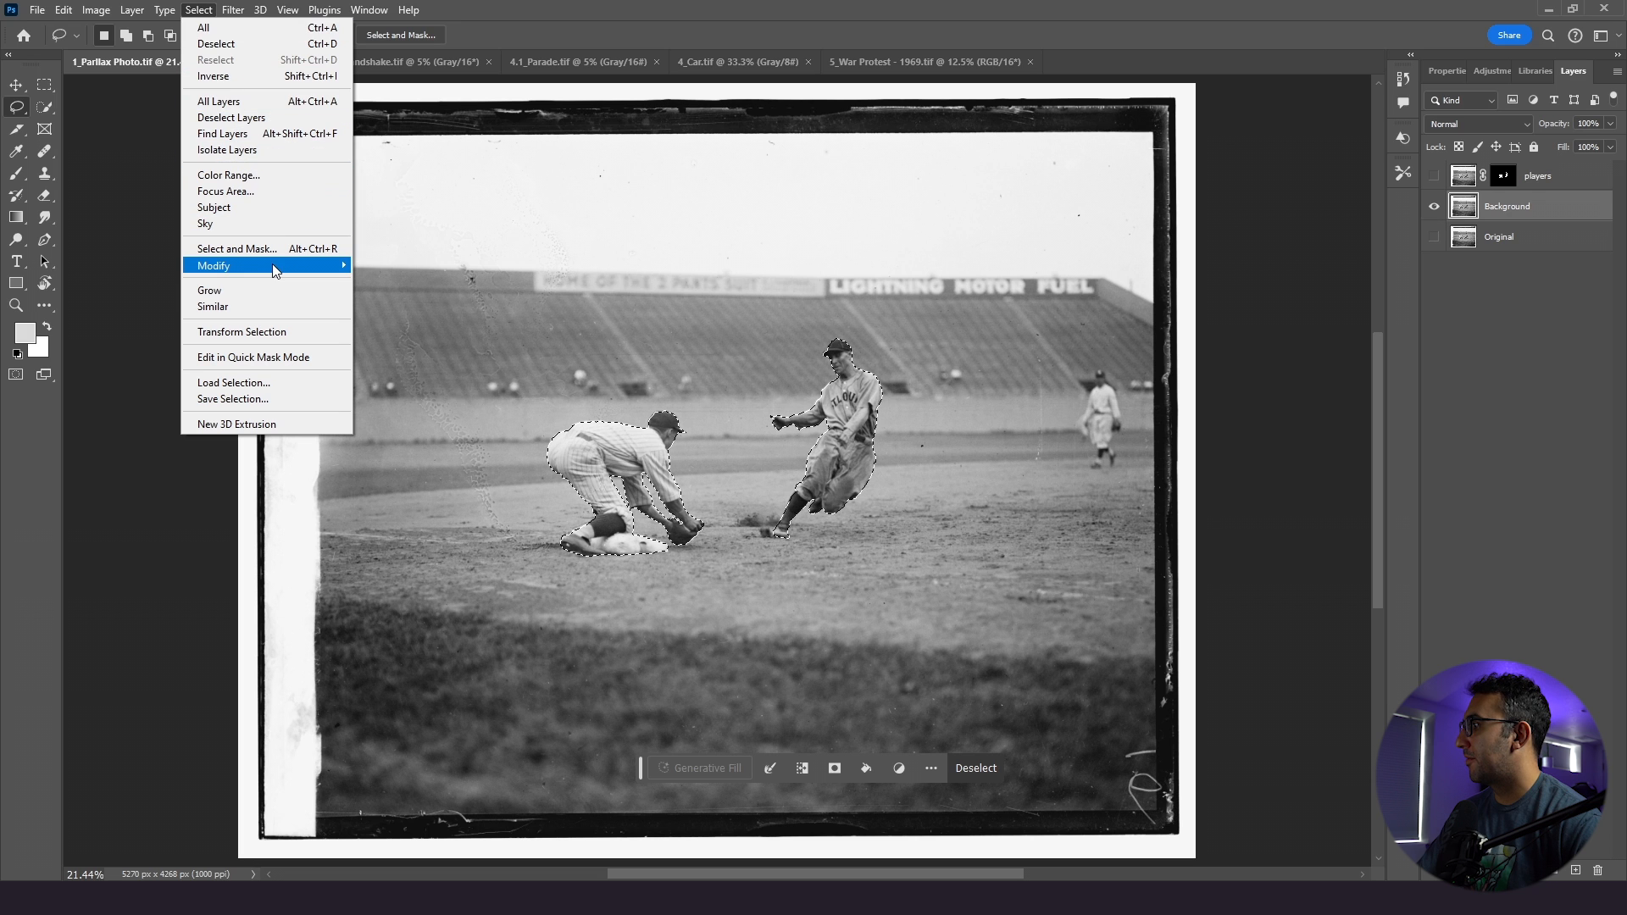
left_click(218, 265)
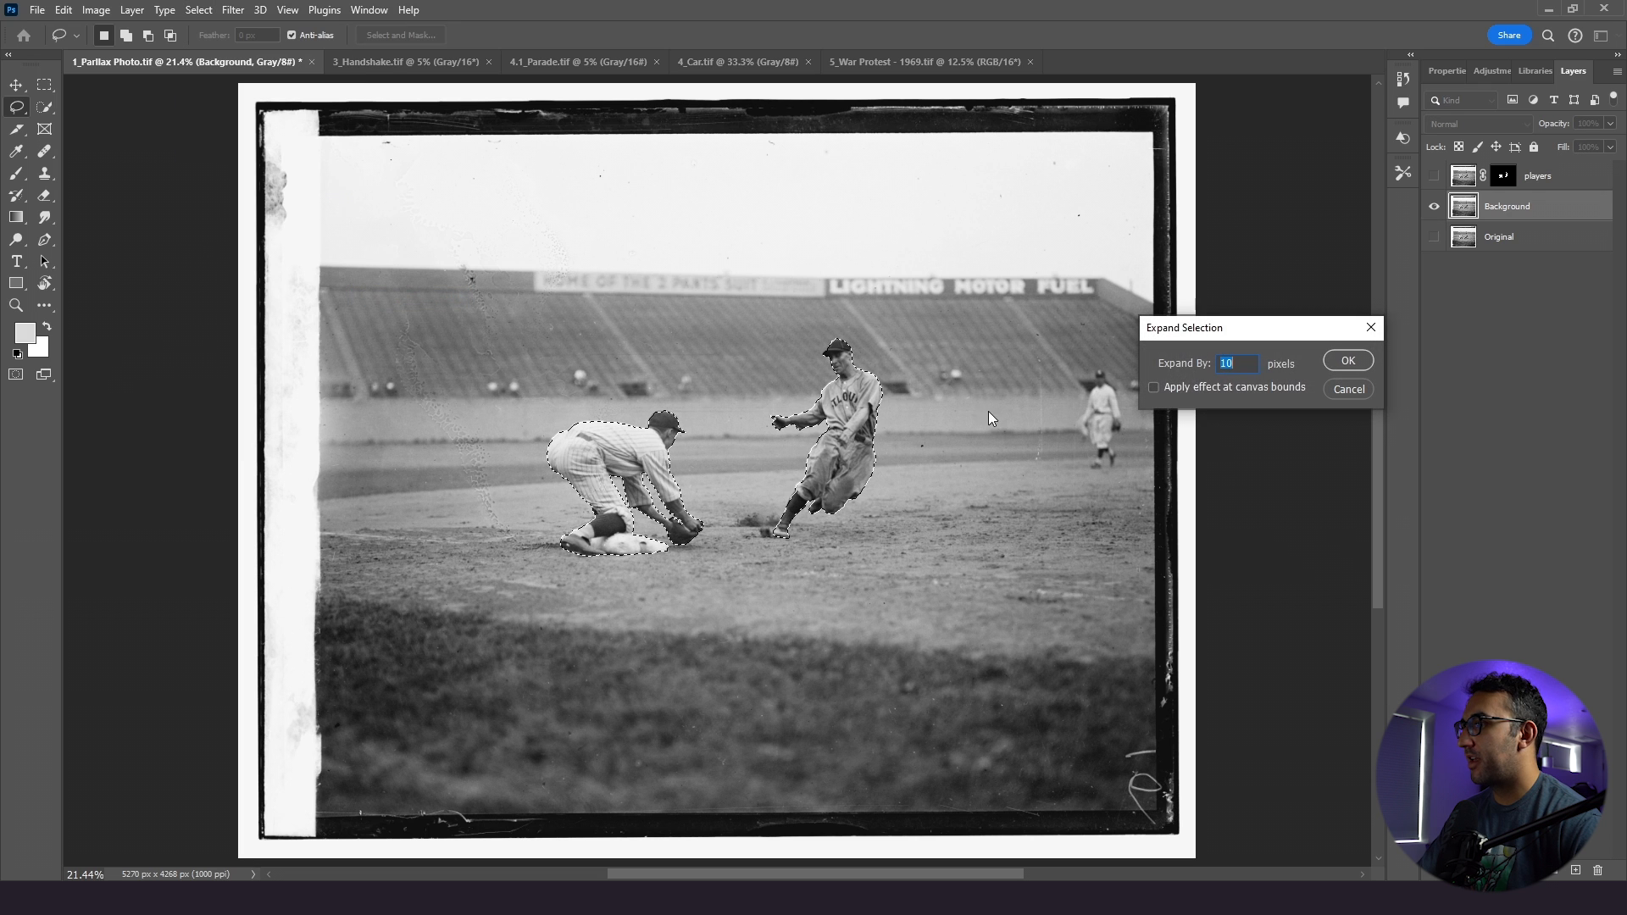
left_click(1348, 359)
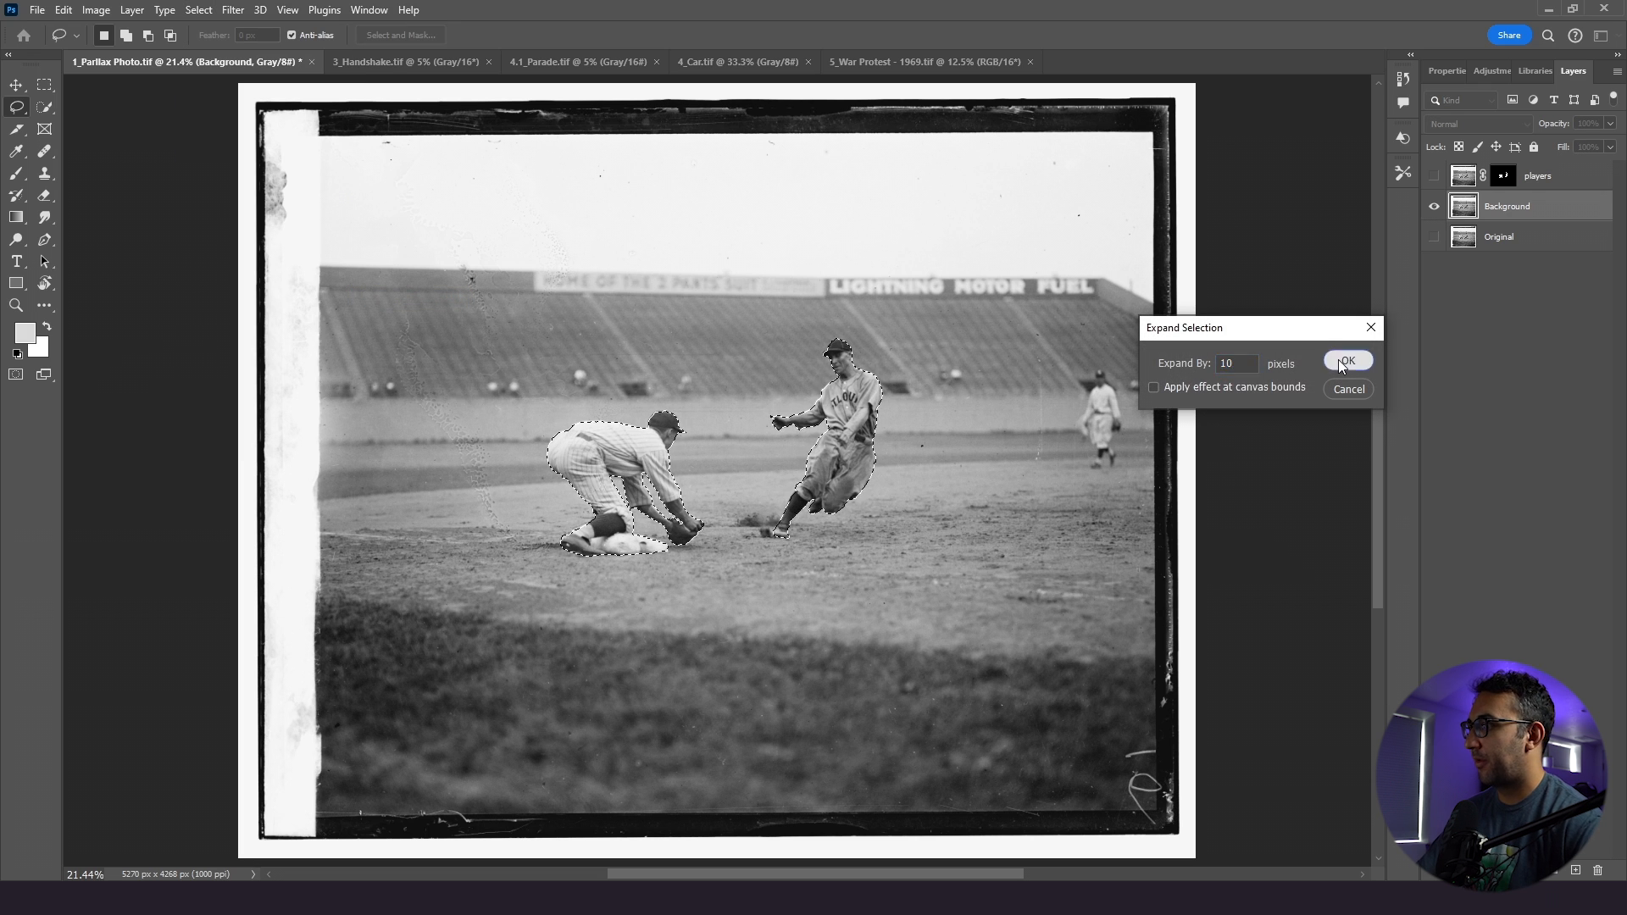
left_click(1348, 359)
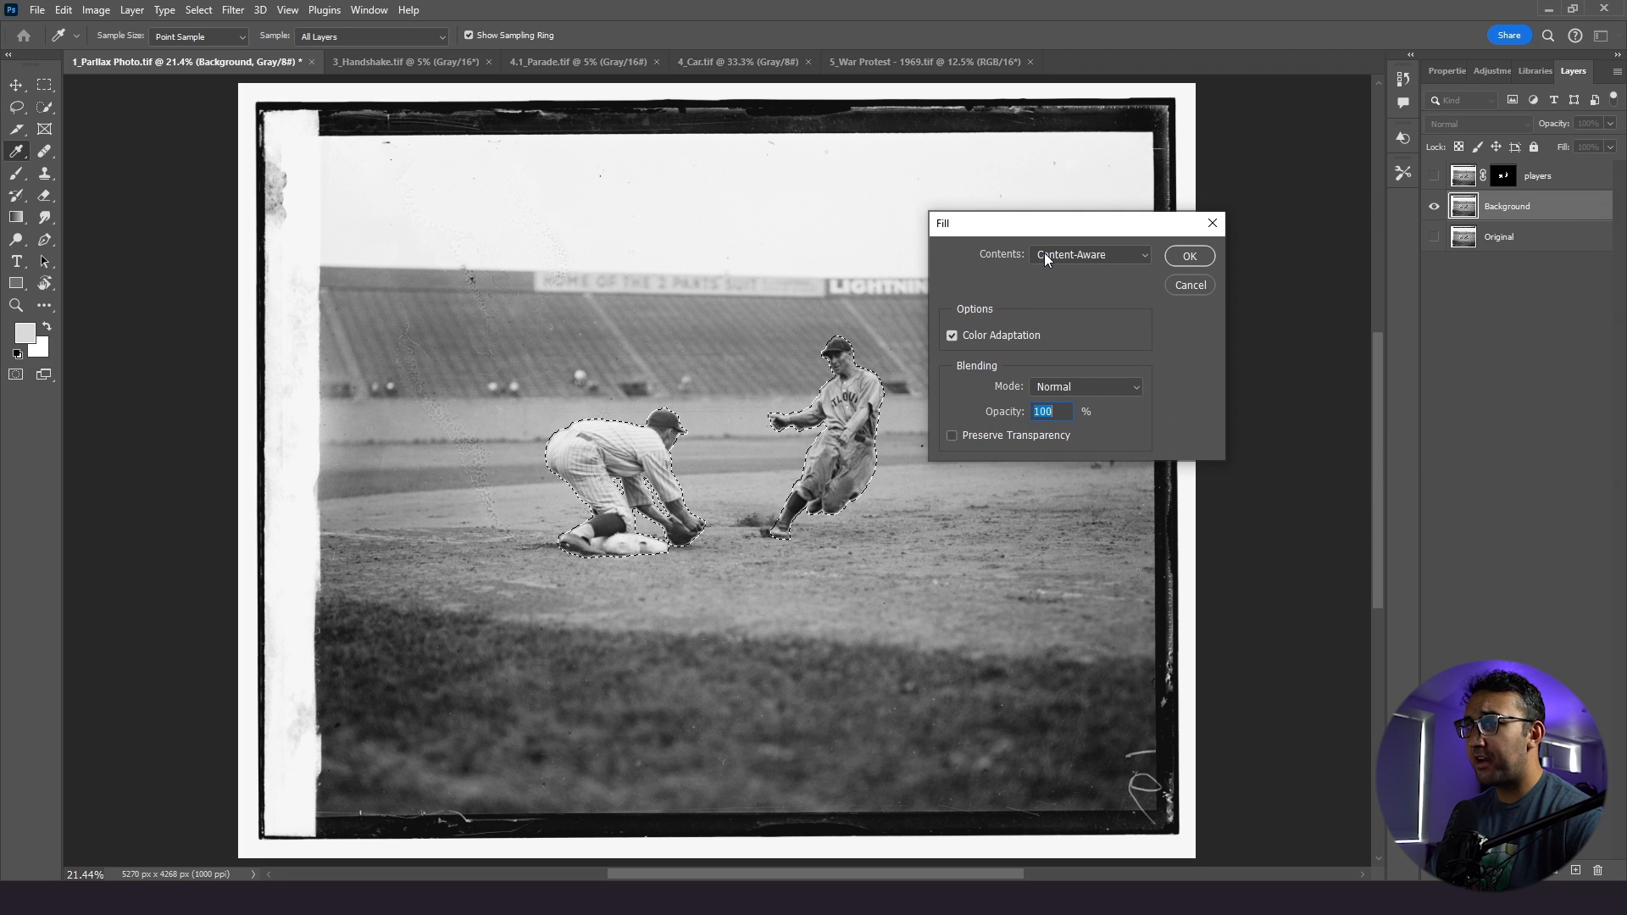
- Content-Aware fill the players' area on Background, then clear the selection
left_click(1188, 256)
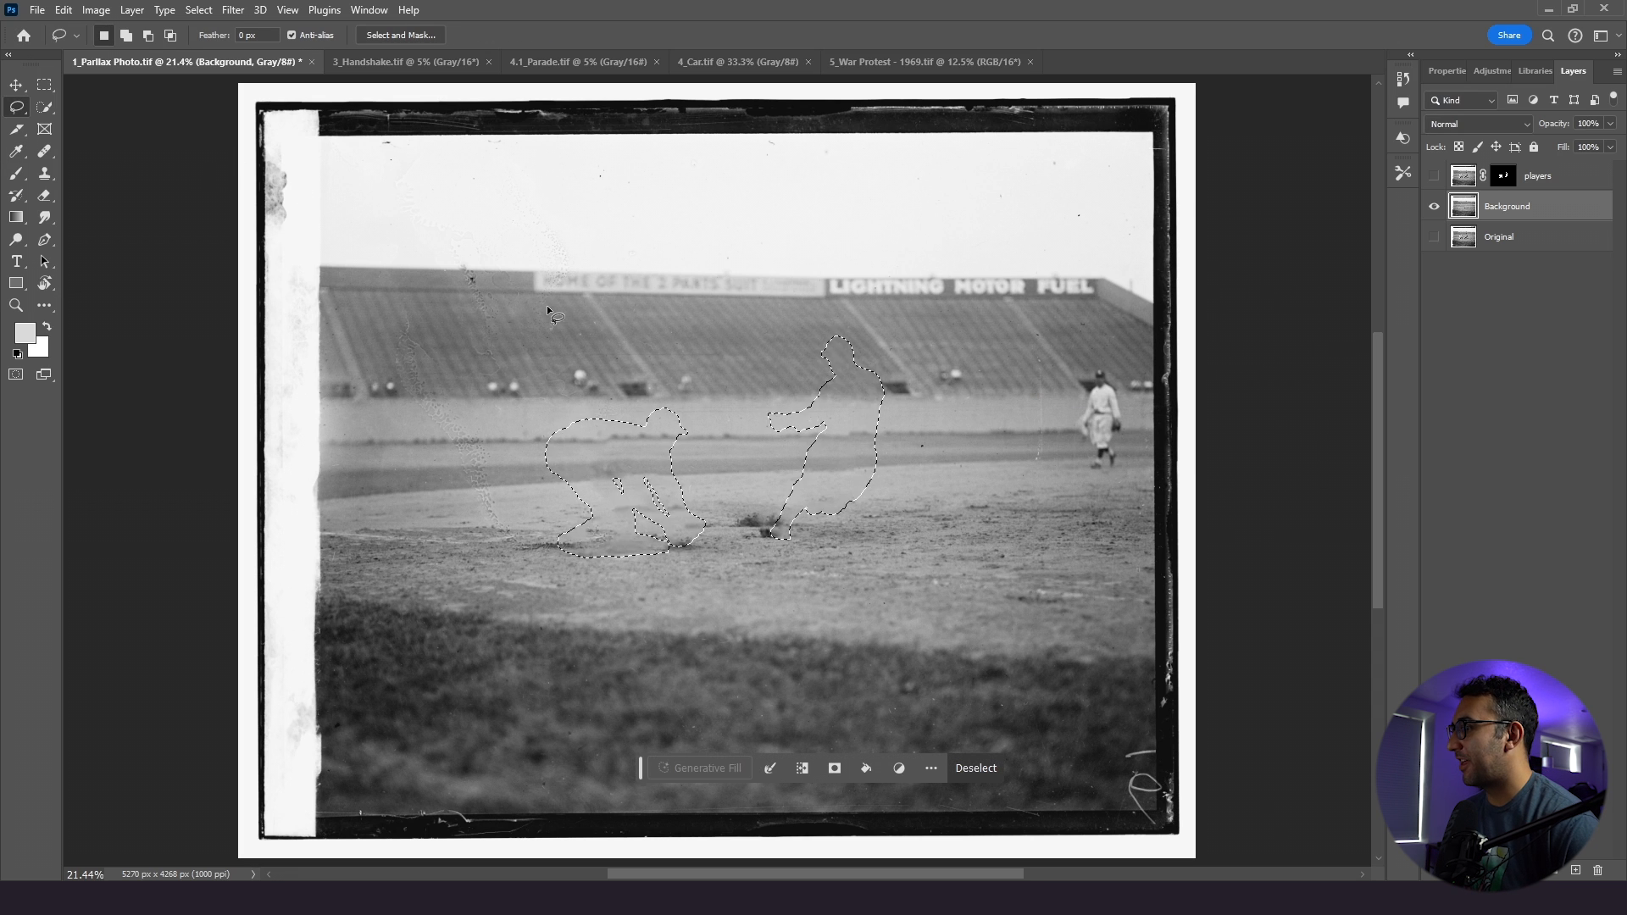
left_click(973, 768)
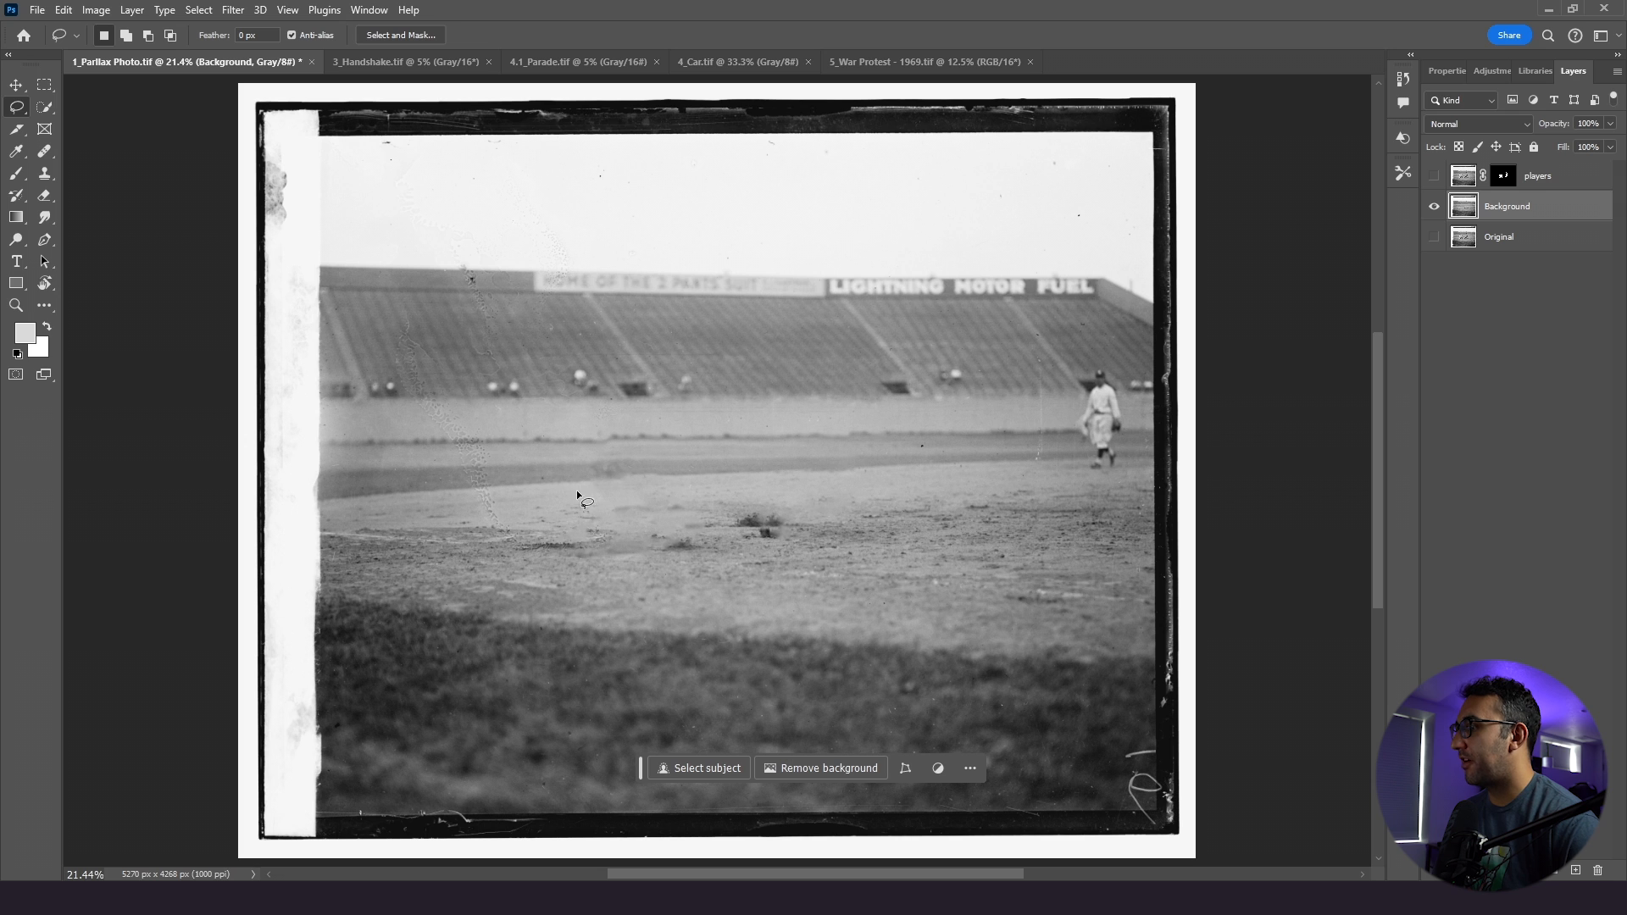
mouse_move(673, 504)
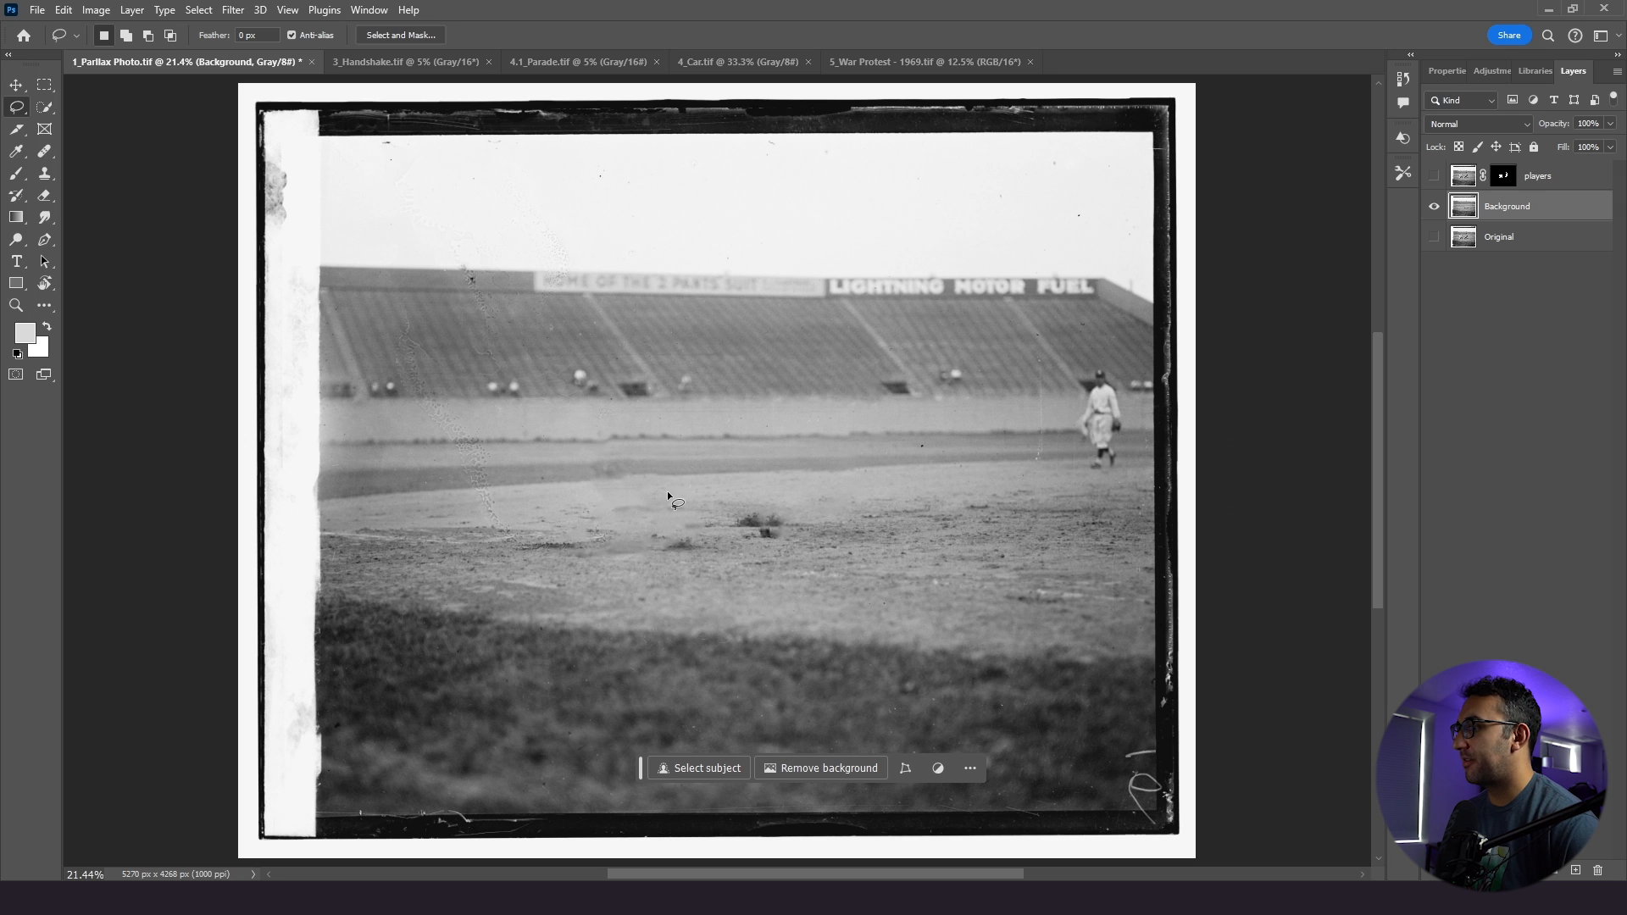
mouse_move(454, 317)
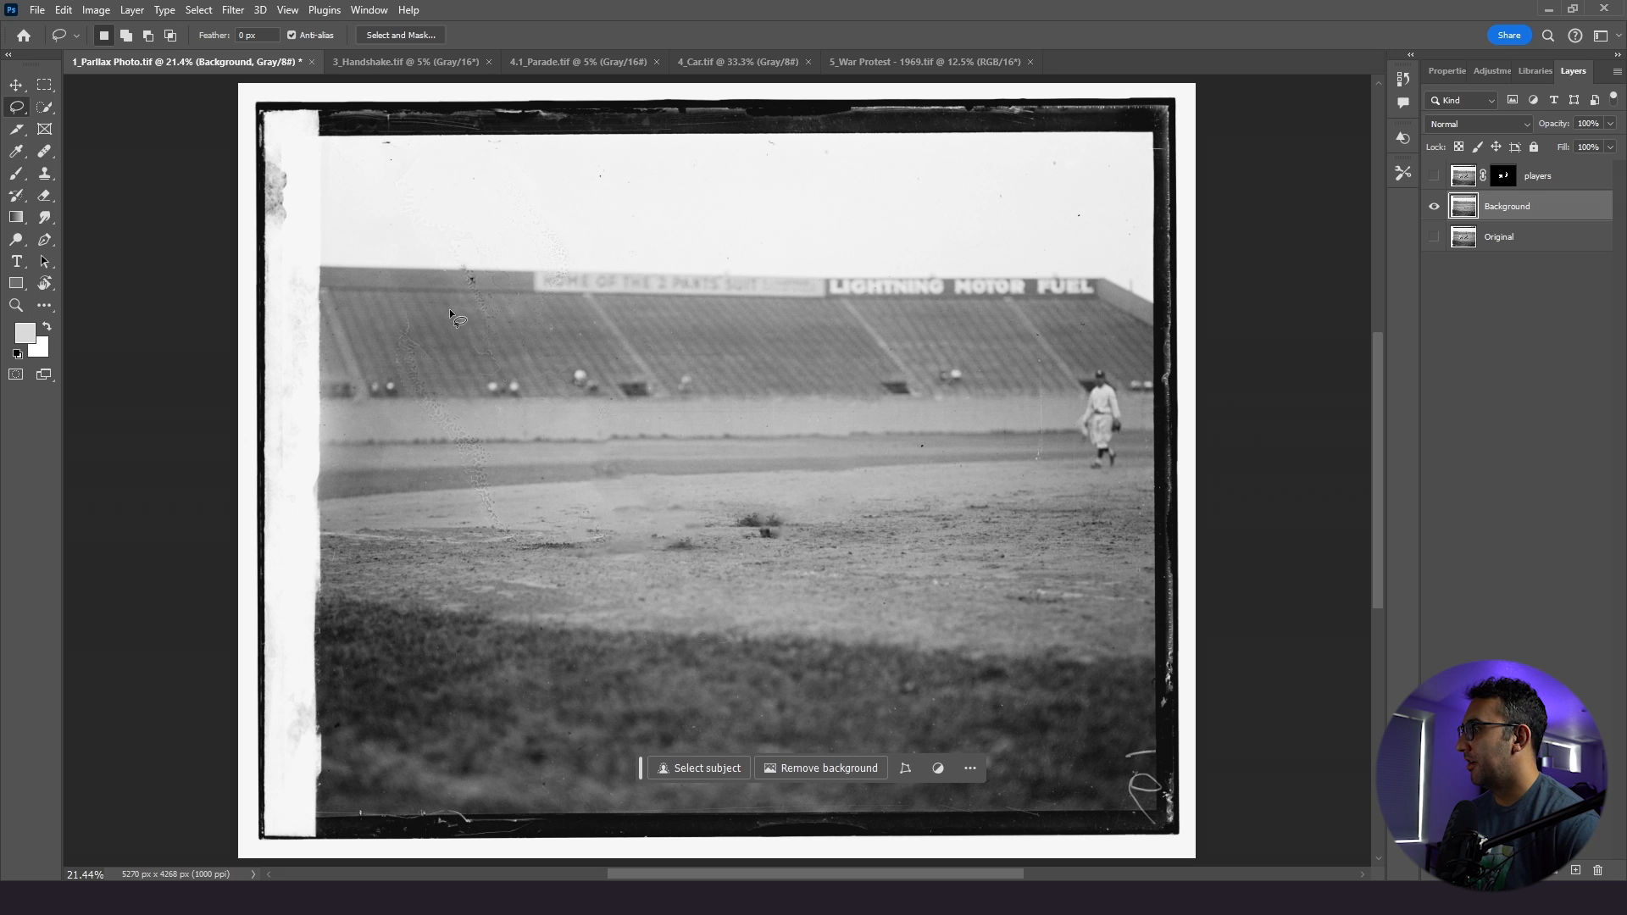
mouse_move(639, 483)
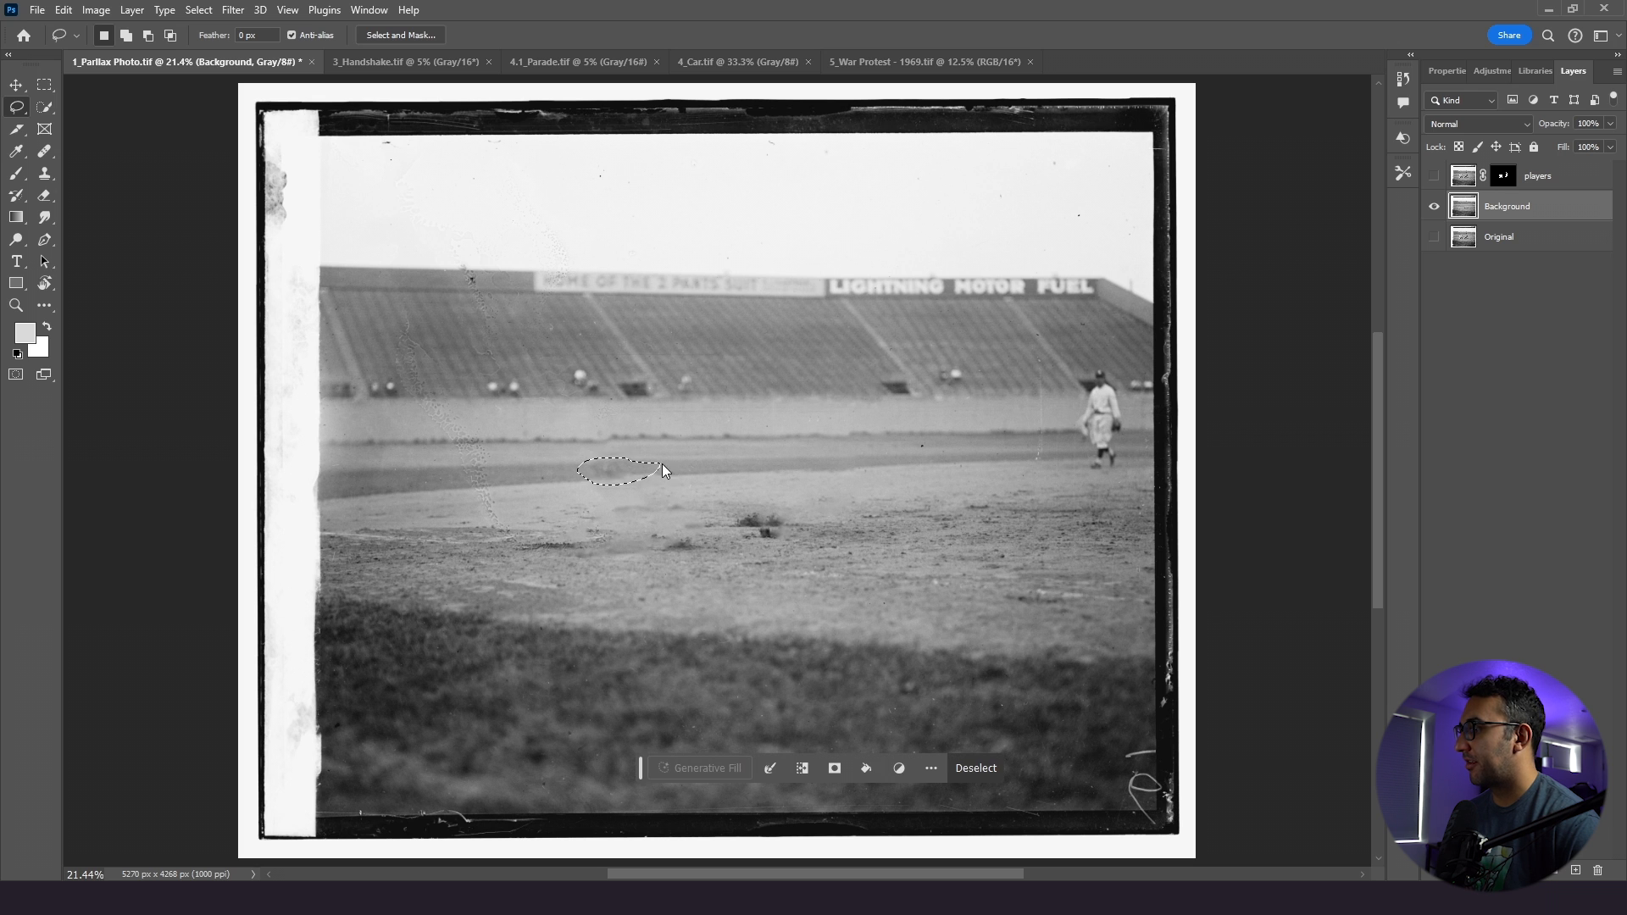
mouse_move(693, 461)
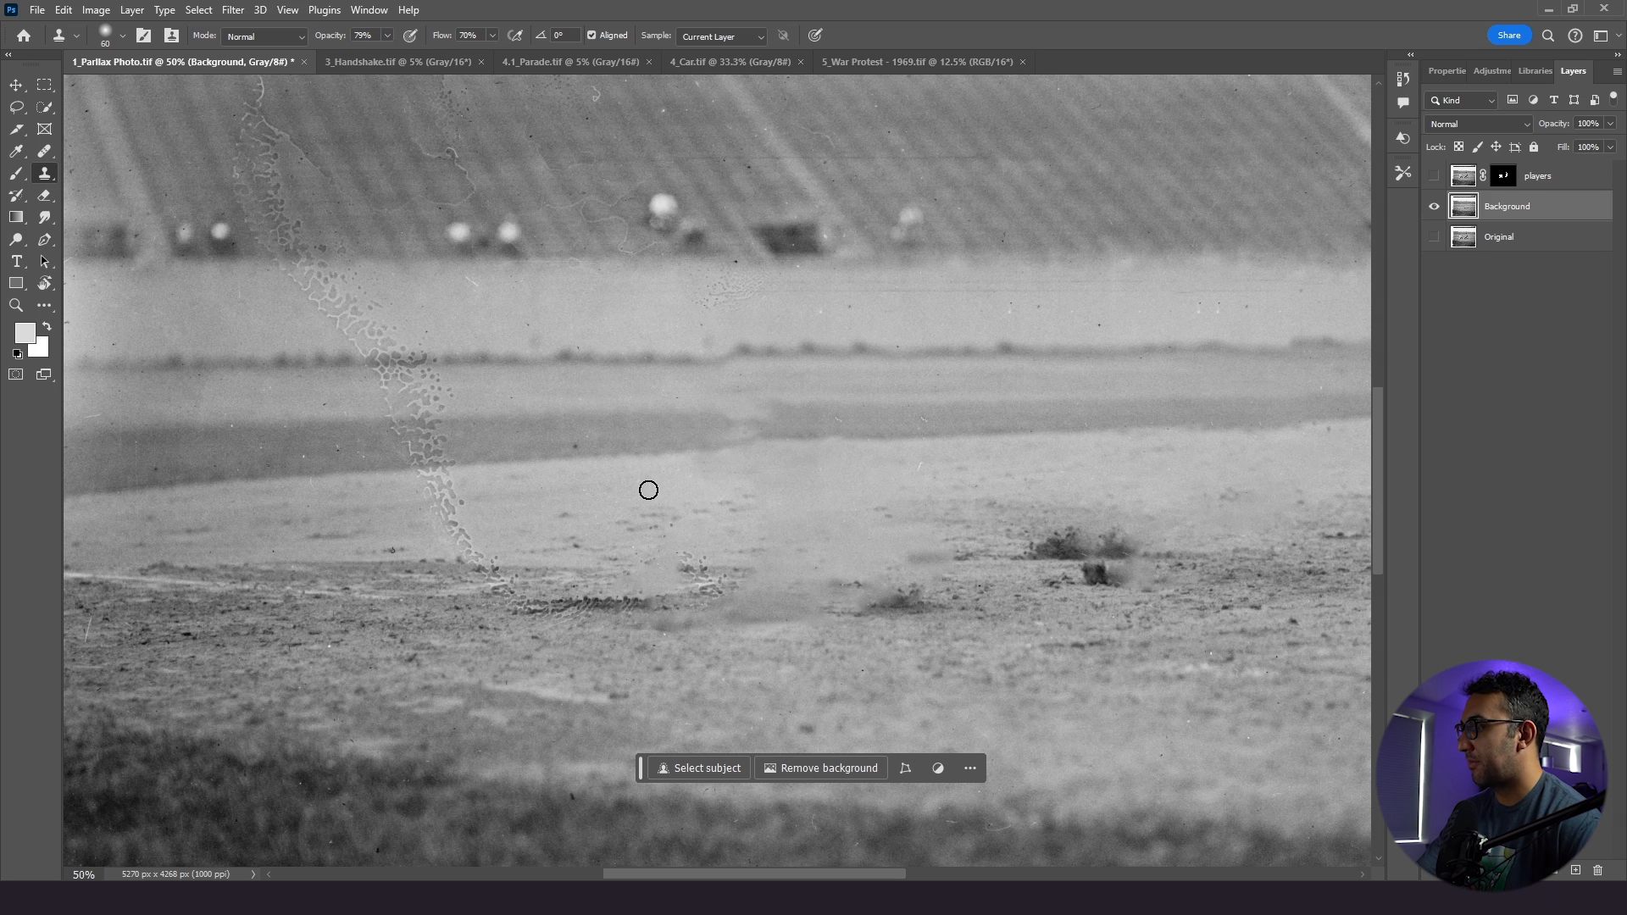
mouse_move(621, 529)
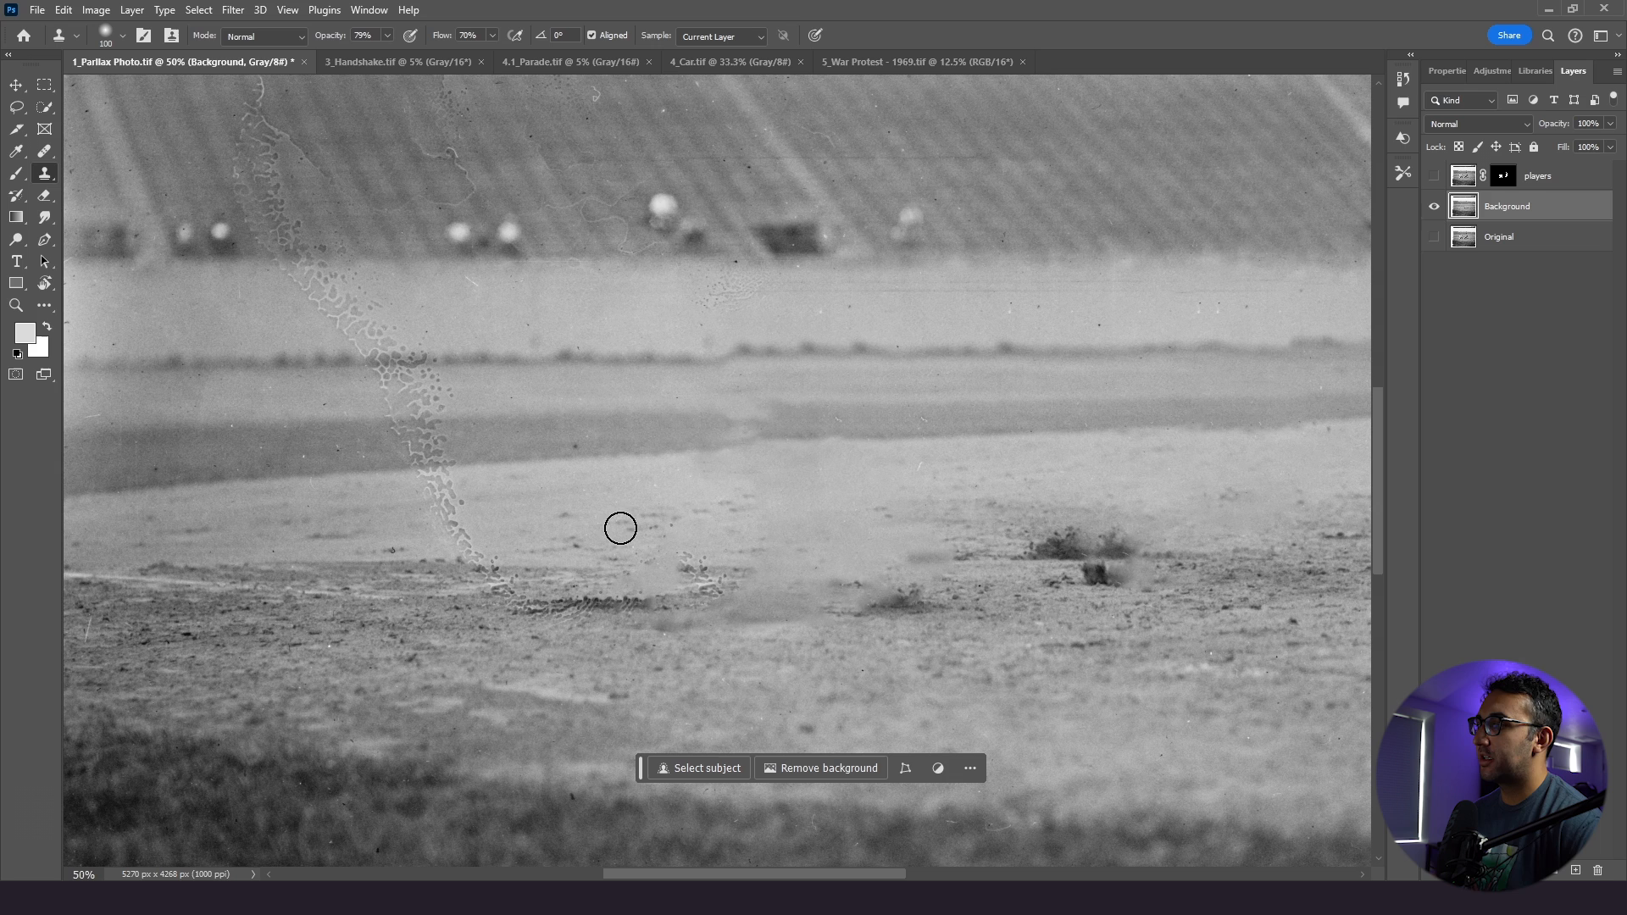
mouse_move(613, 531)
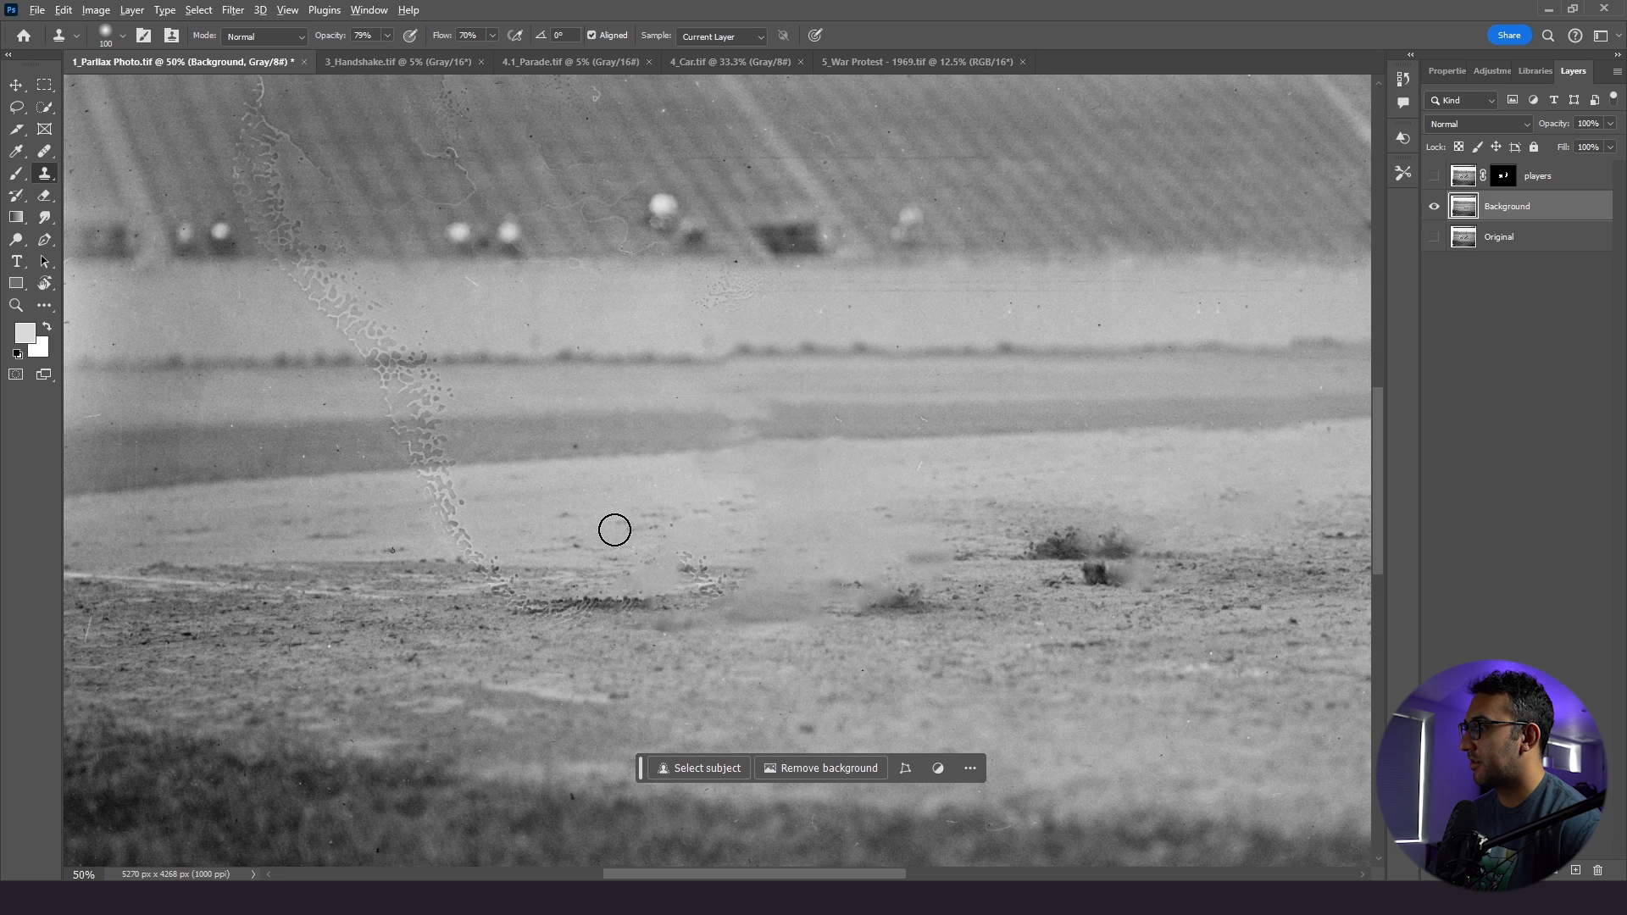
mouse_move(759, 530)
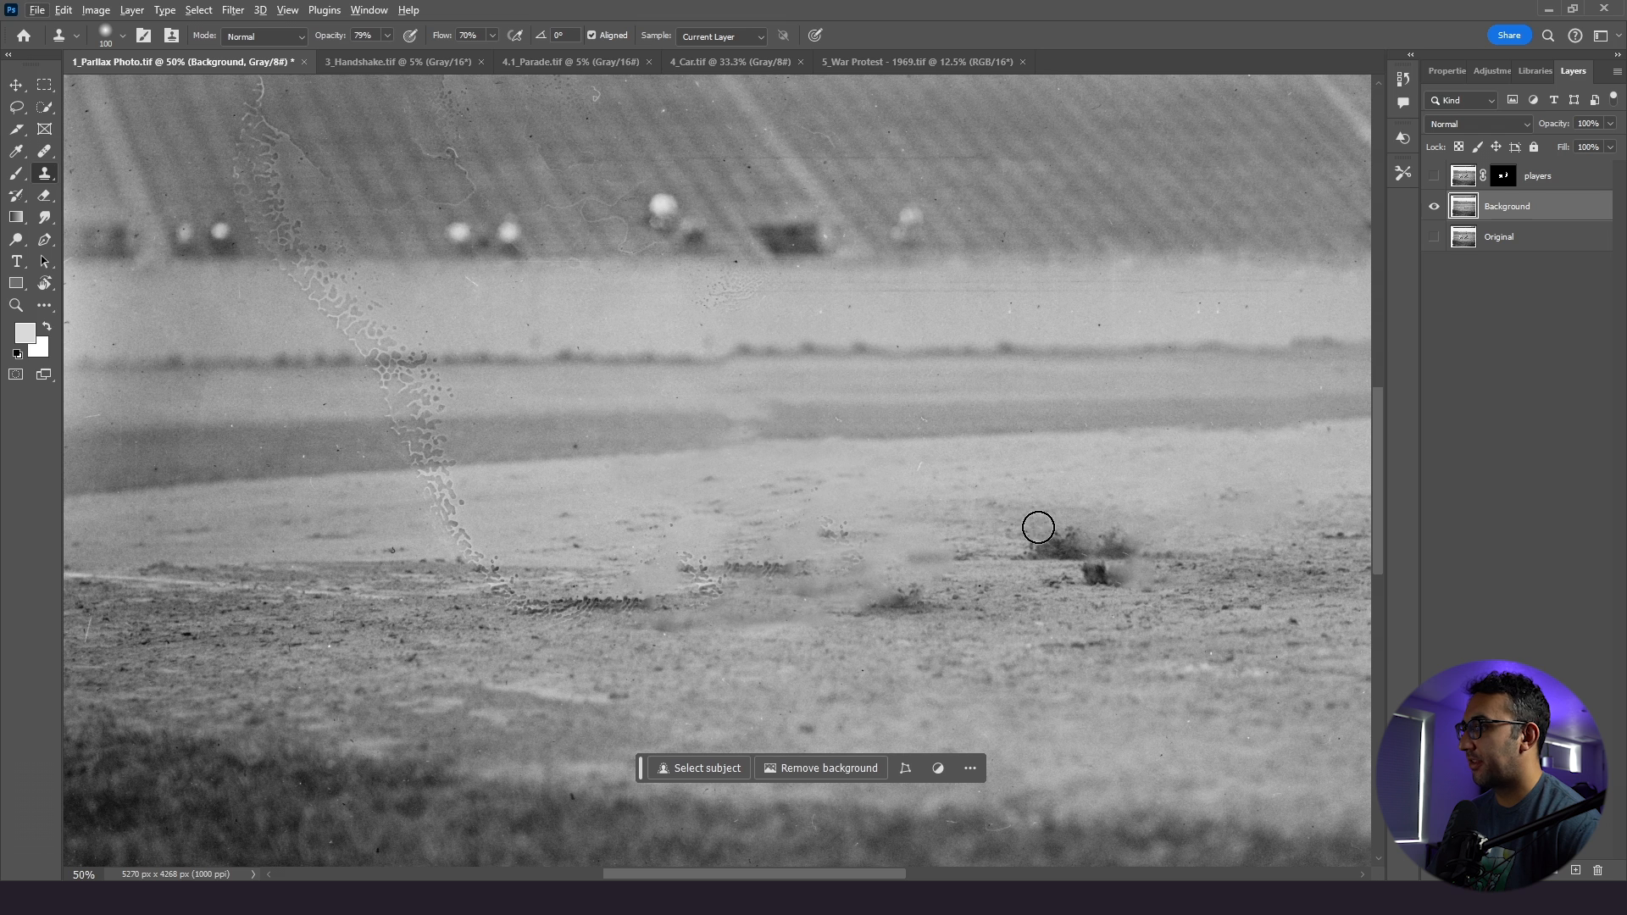
- Return to the Lasso tool after cloning over the blotchy infield patch
left_click(17, 105)
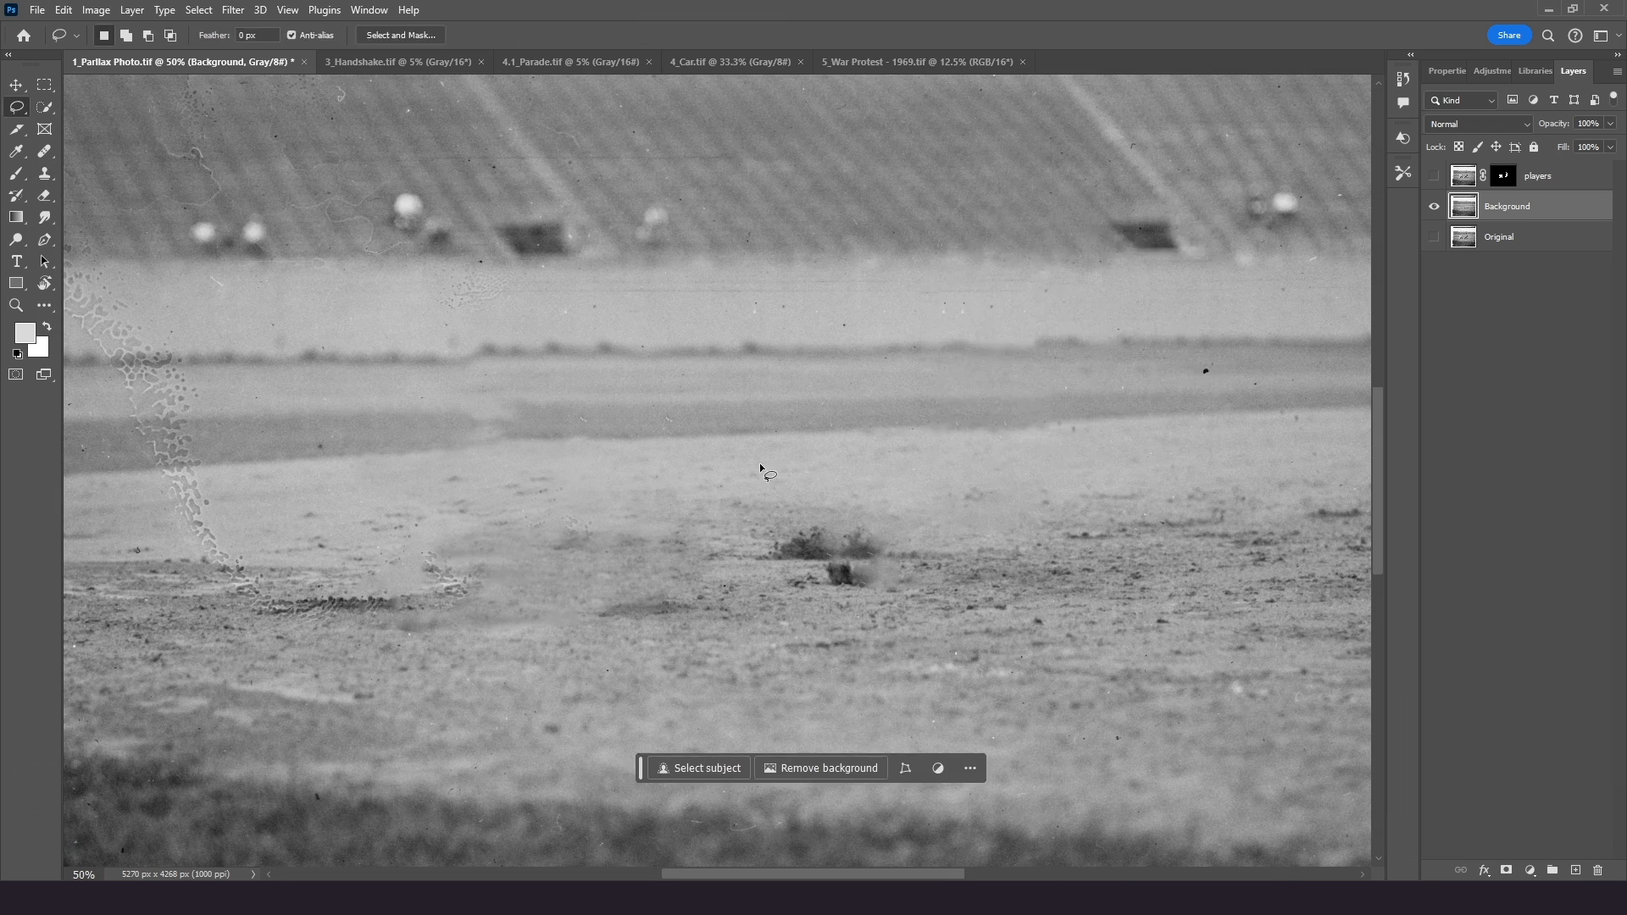
- Split the composition viewer into 2 Views for checking layer depth
key("Ctrl+0")
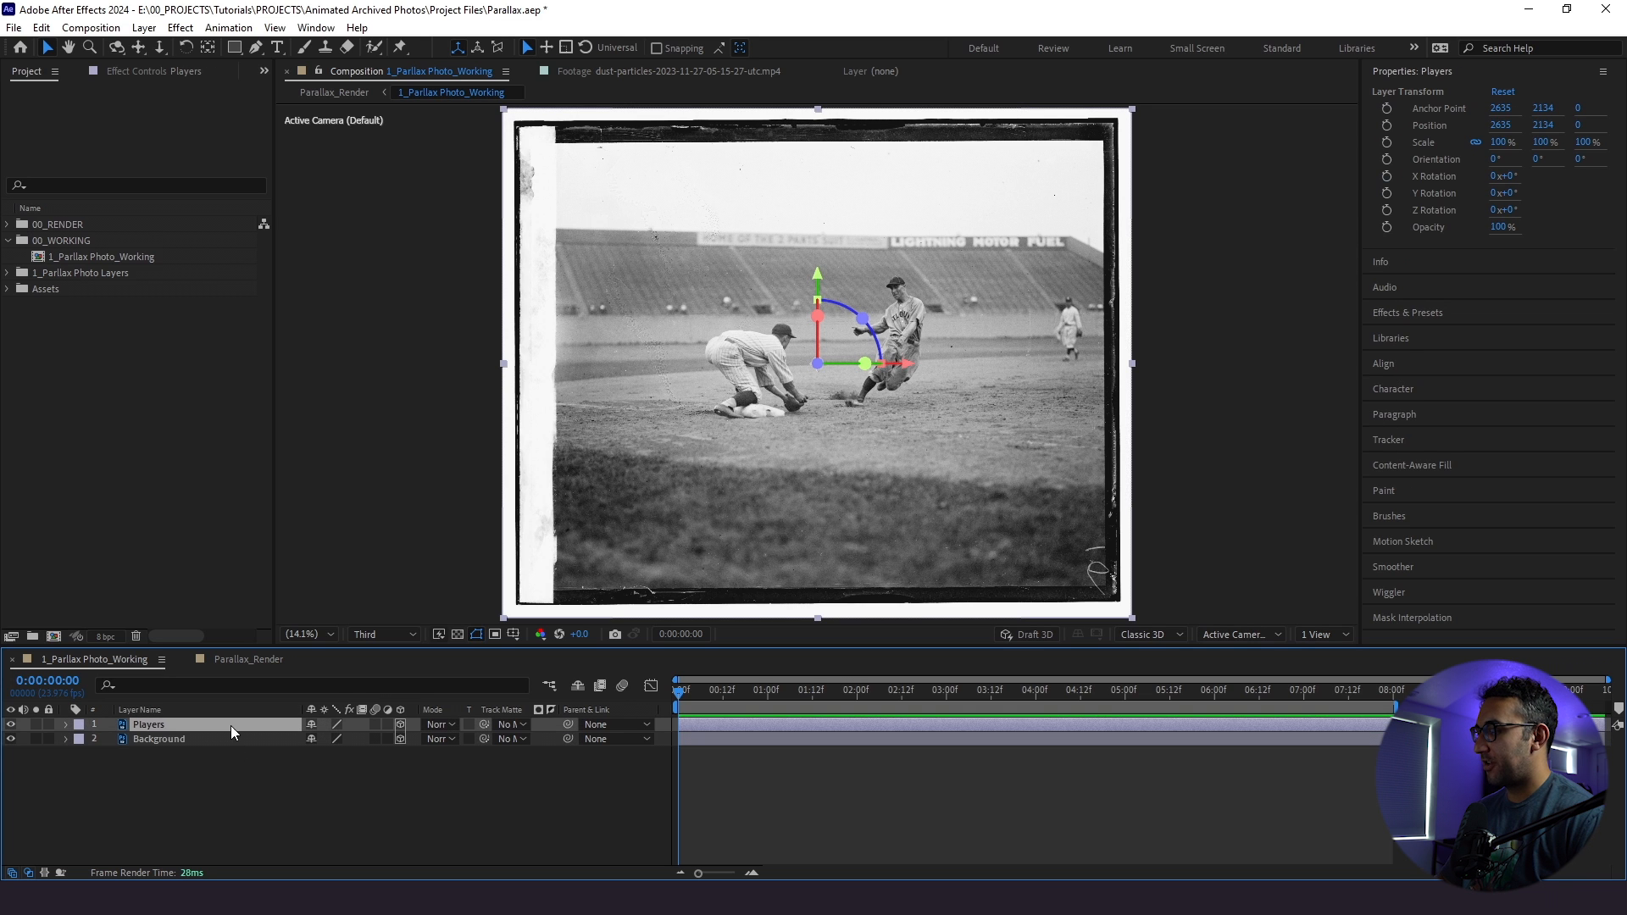
left_click(65, 724)
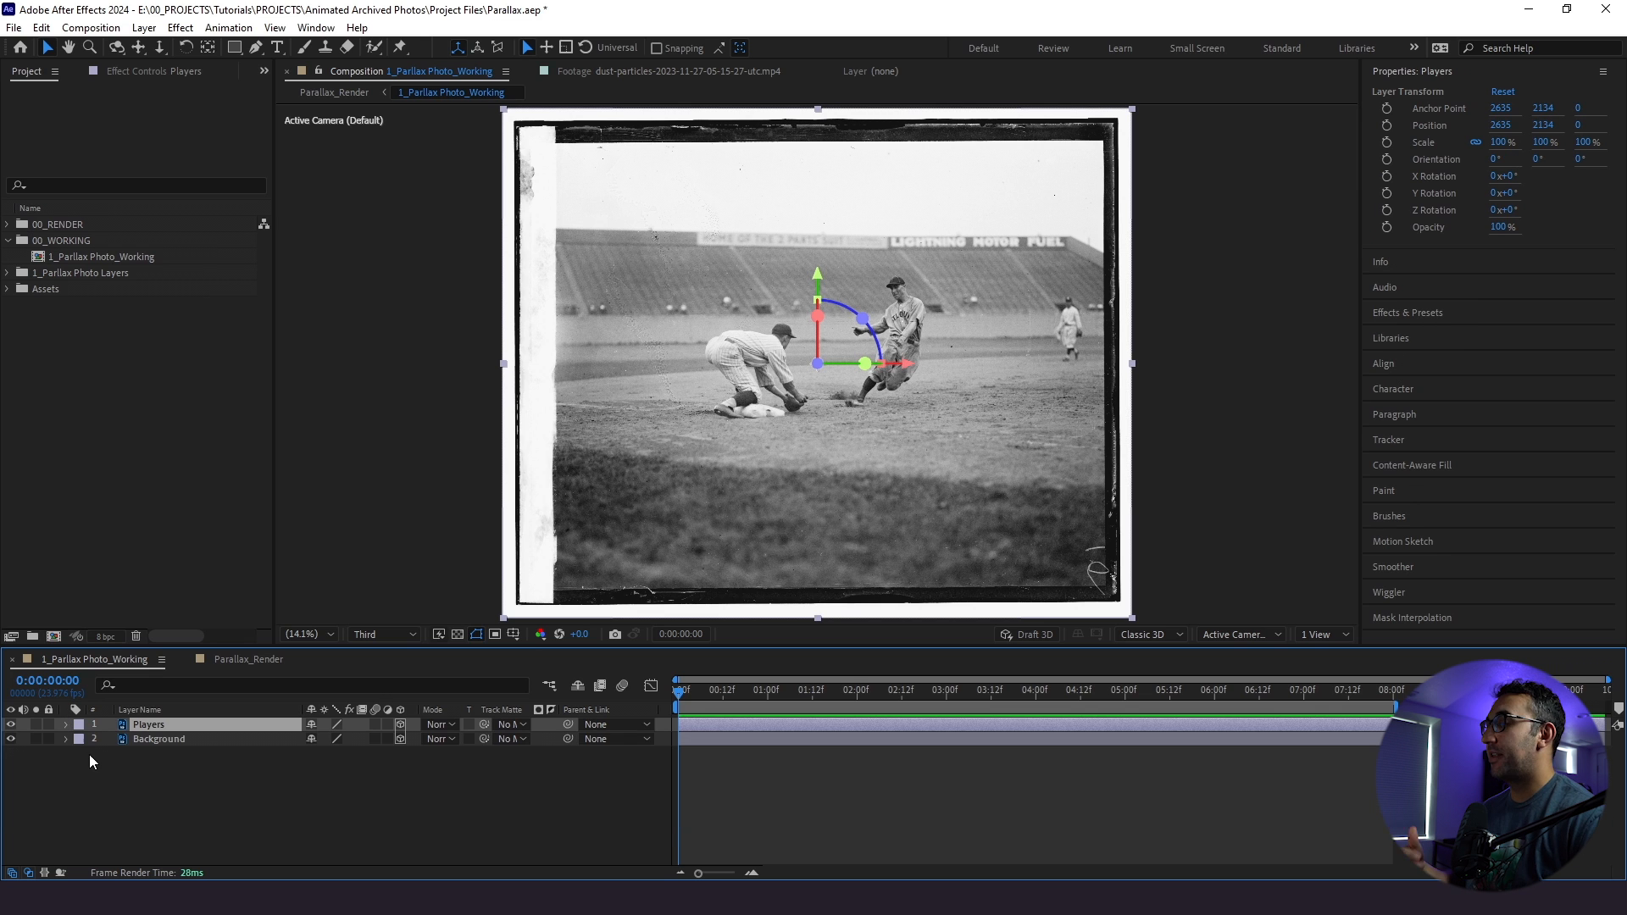
mouse_move(122, 766)
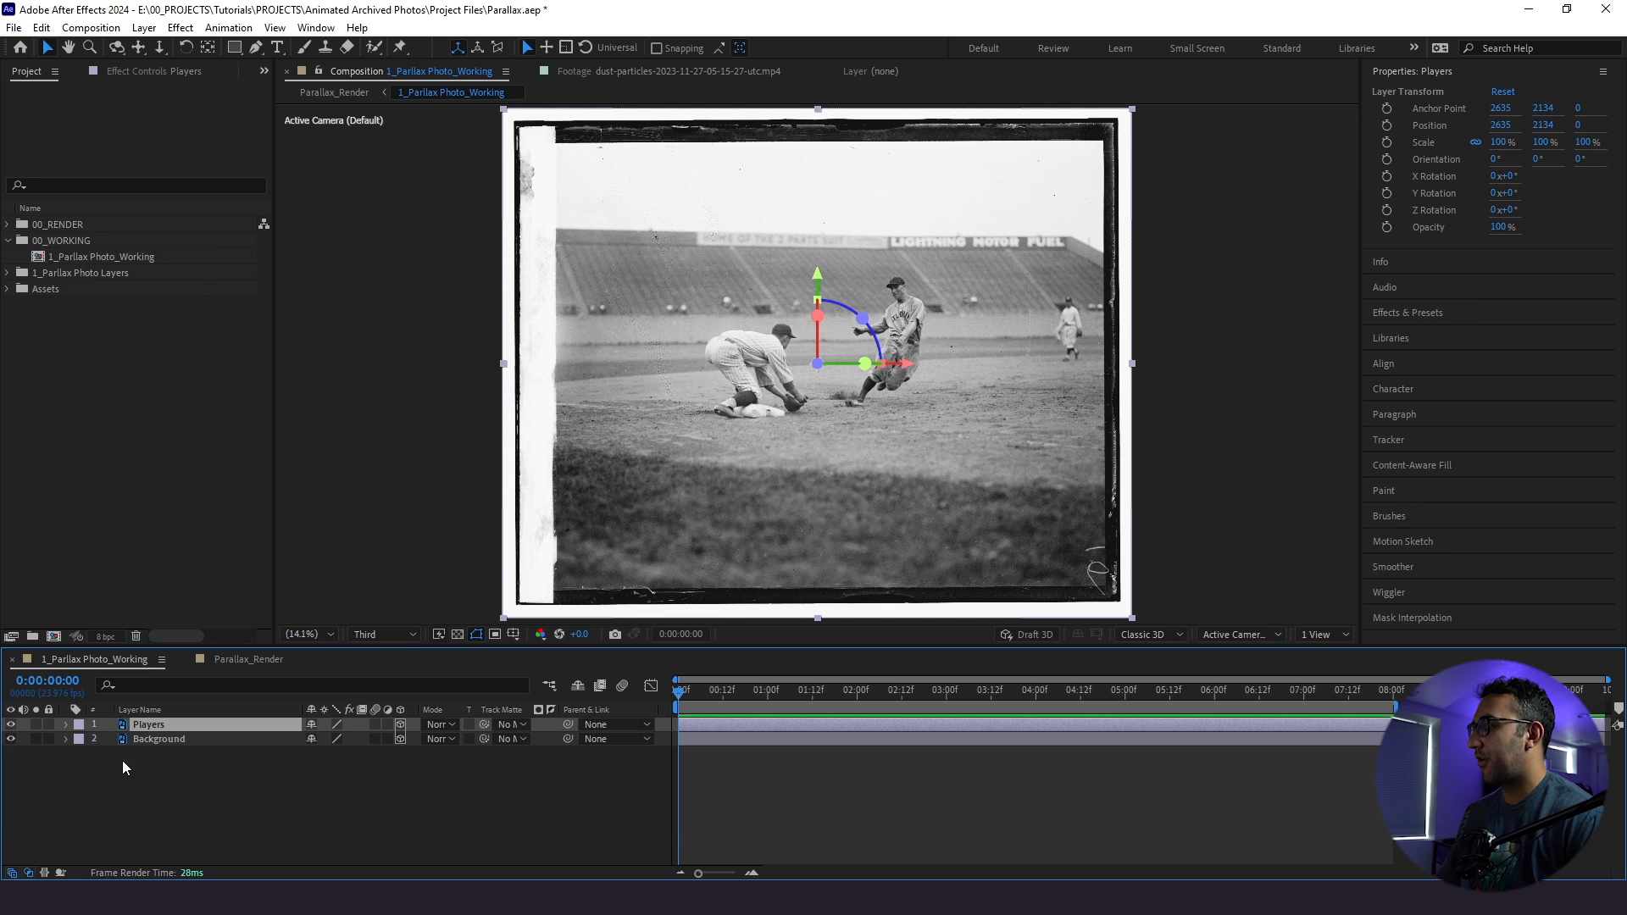
left_click(1318, 634)
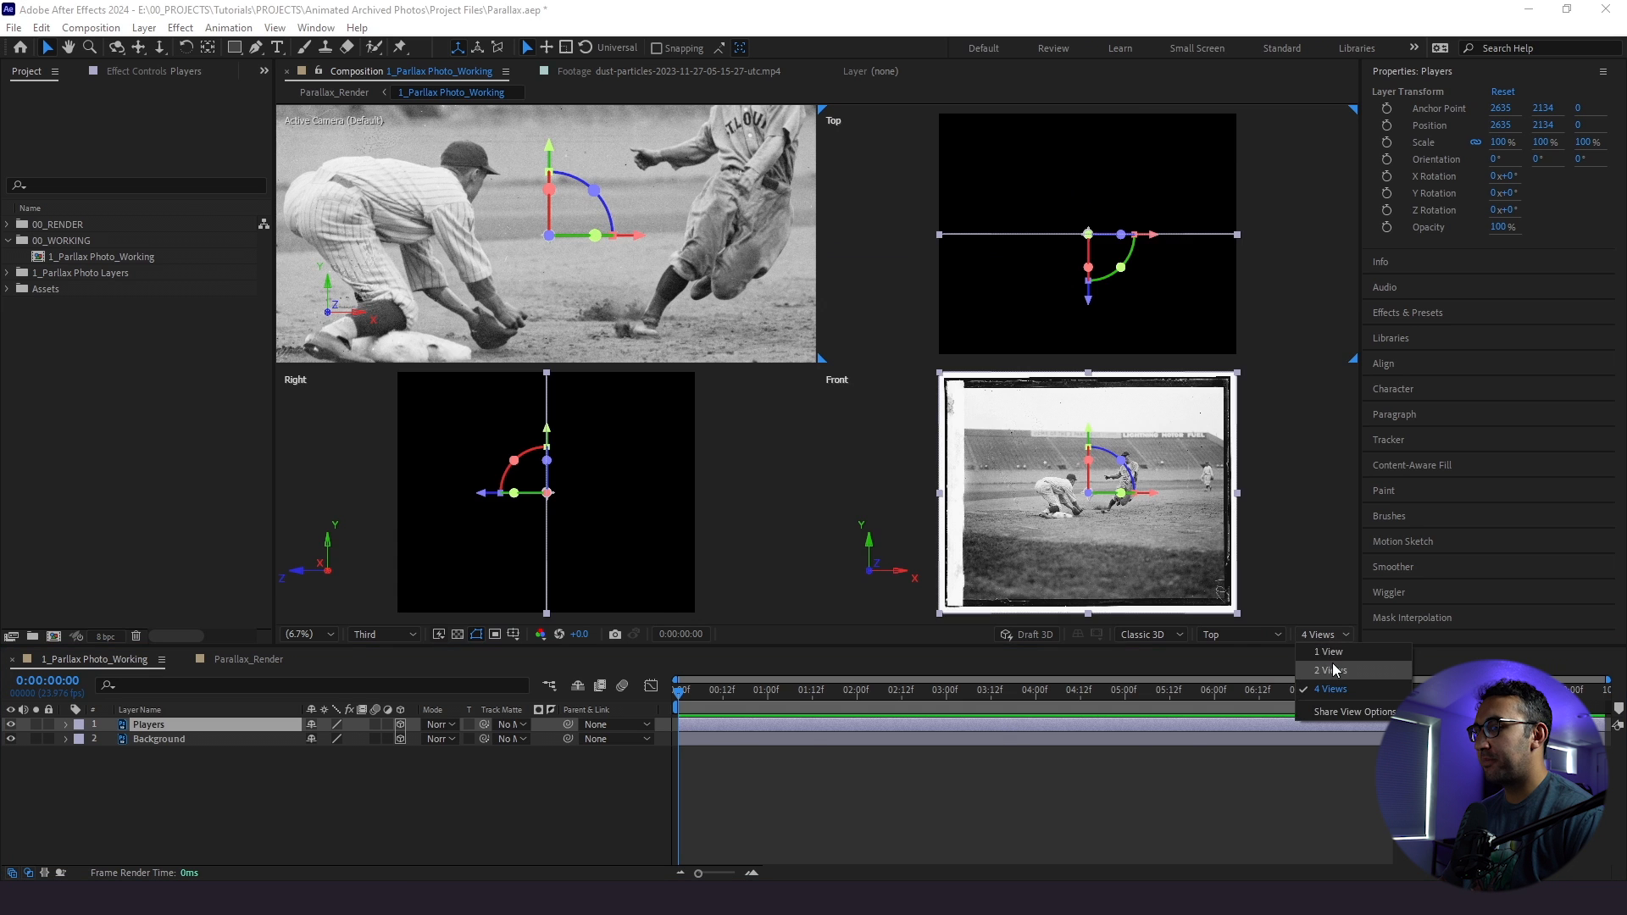
left_click(1332, 669)
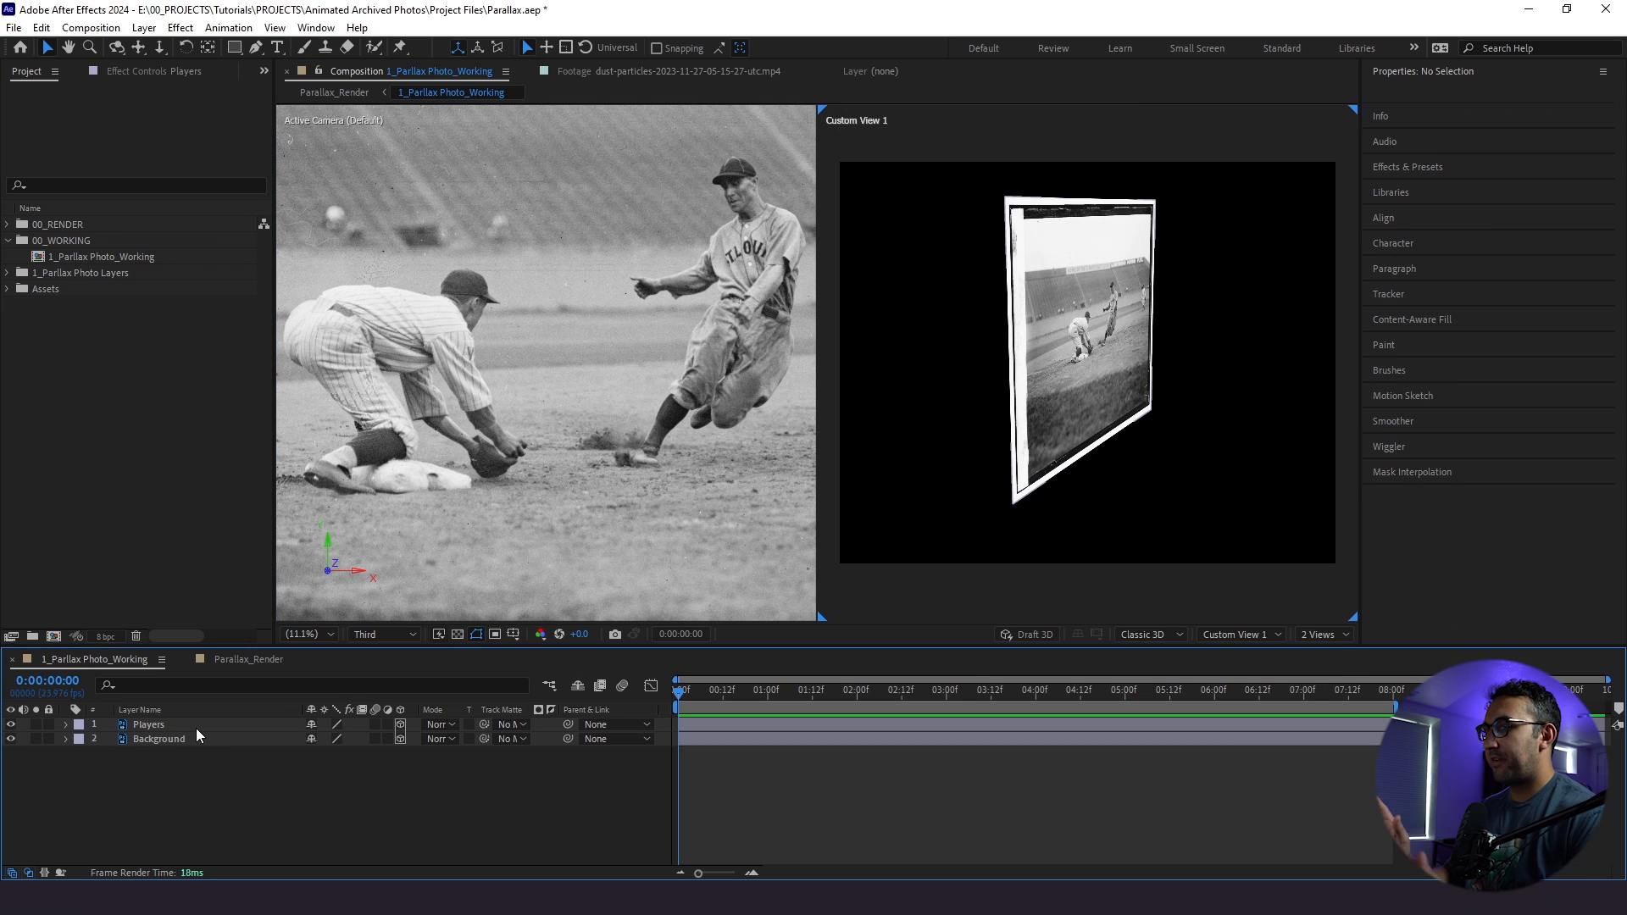
- Set Background's Z position to 8000 and Players' Z position to 2000
left_click(158, 738)
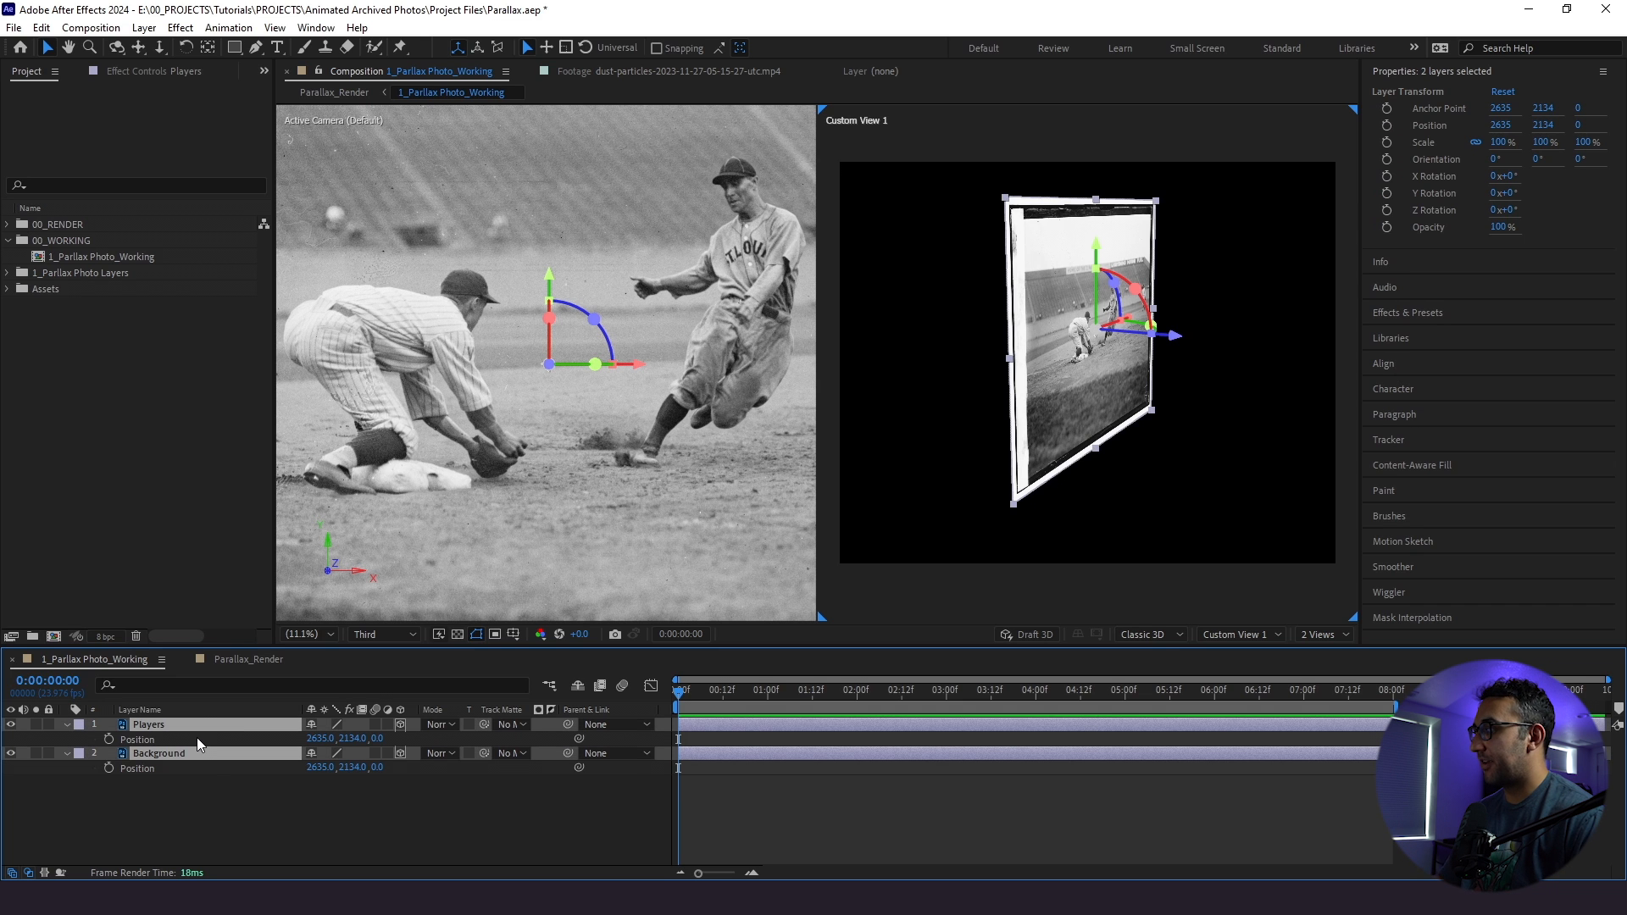
left_click(159, 753)
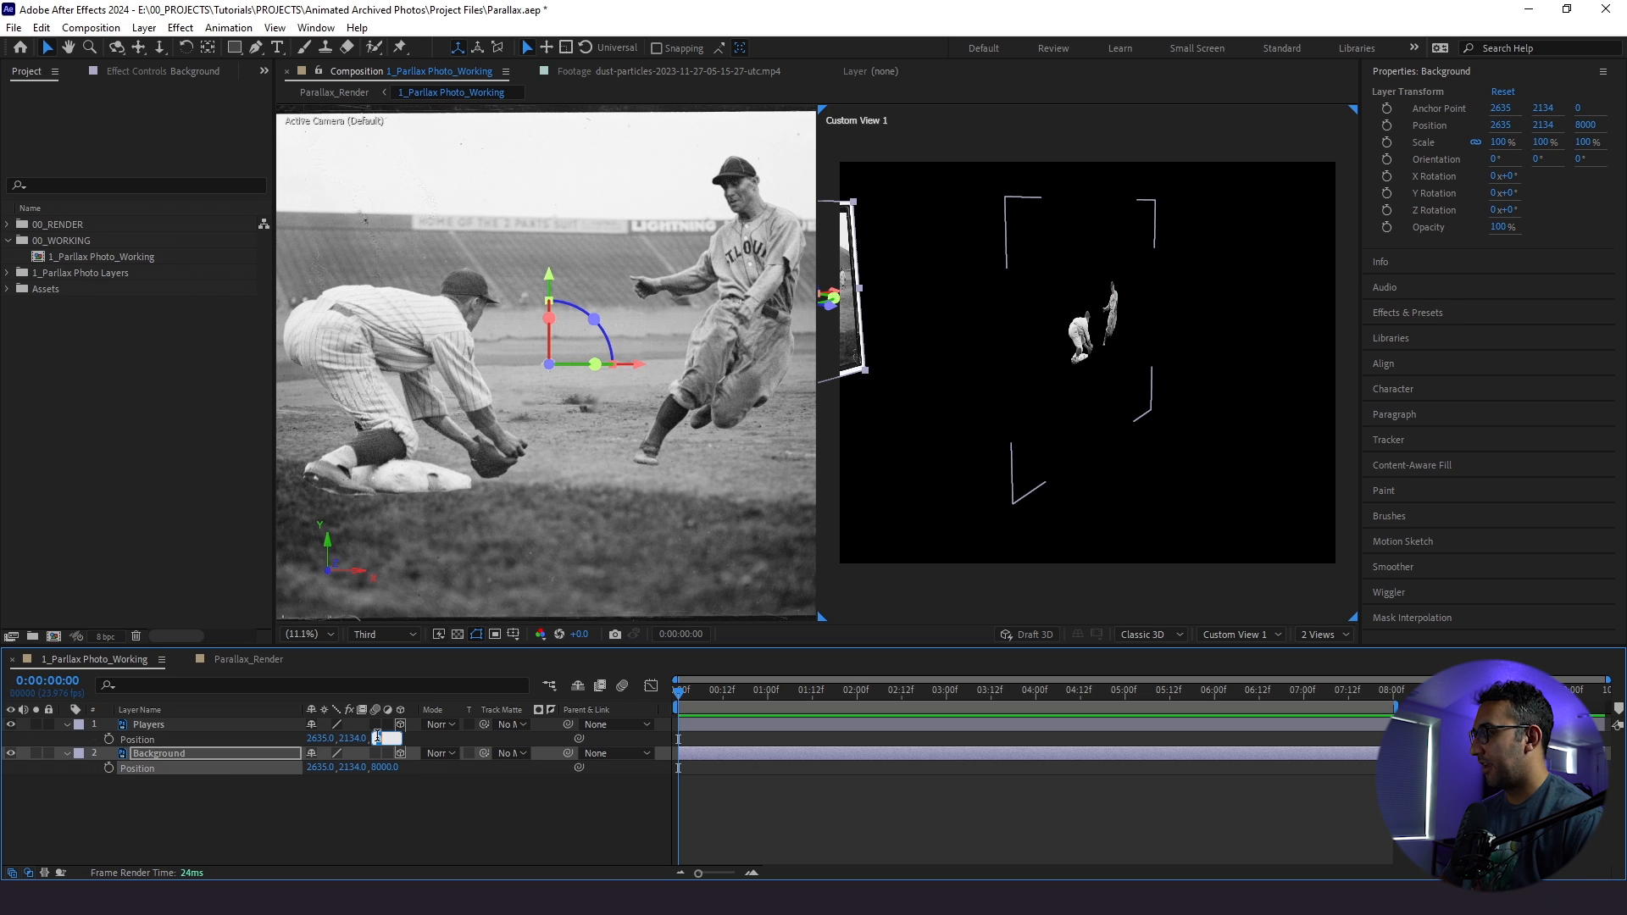
type("2000.0")
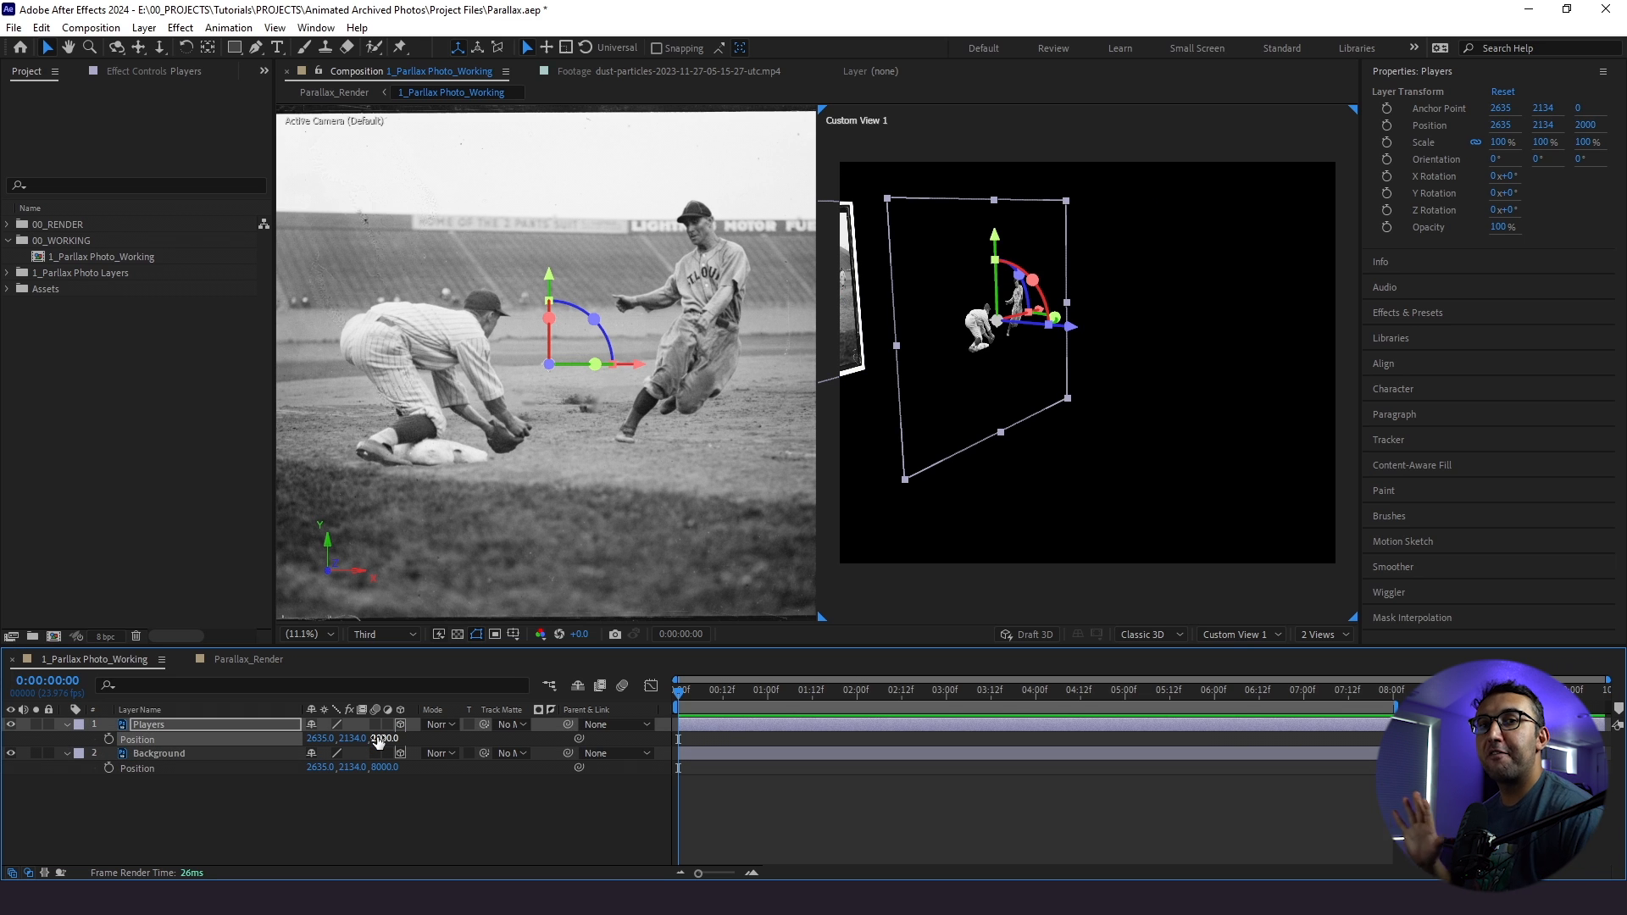
left_click(836, 454)
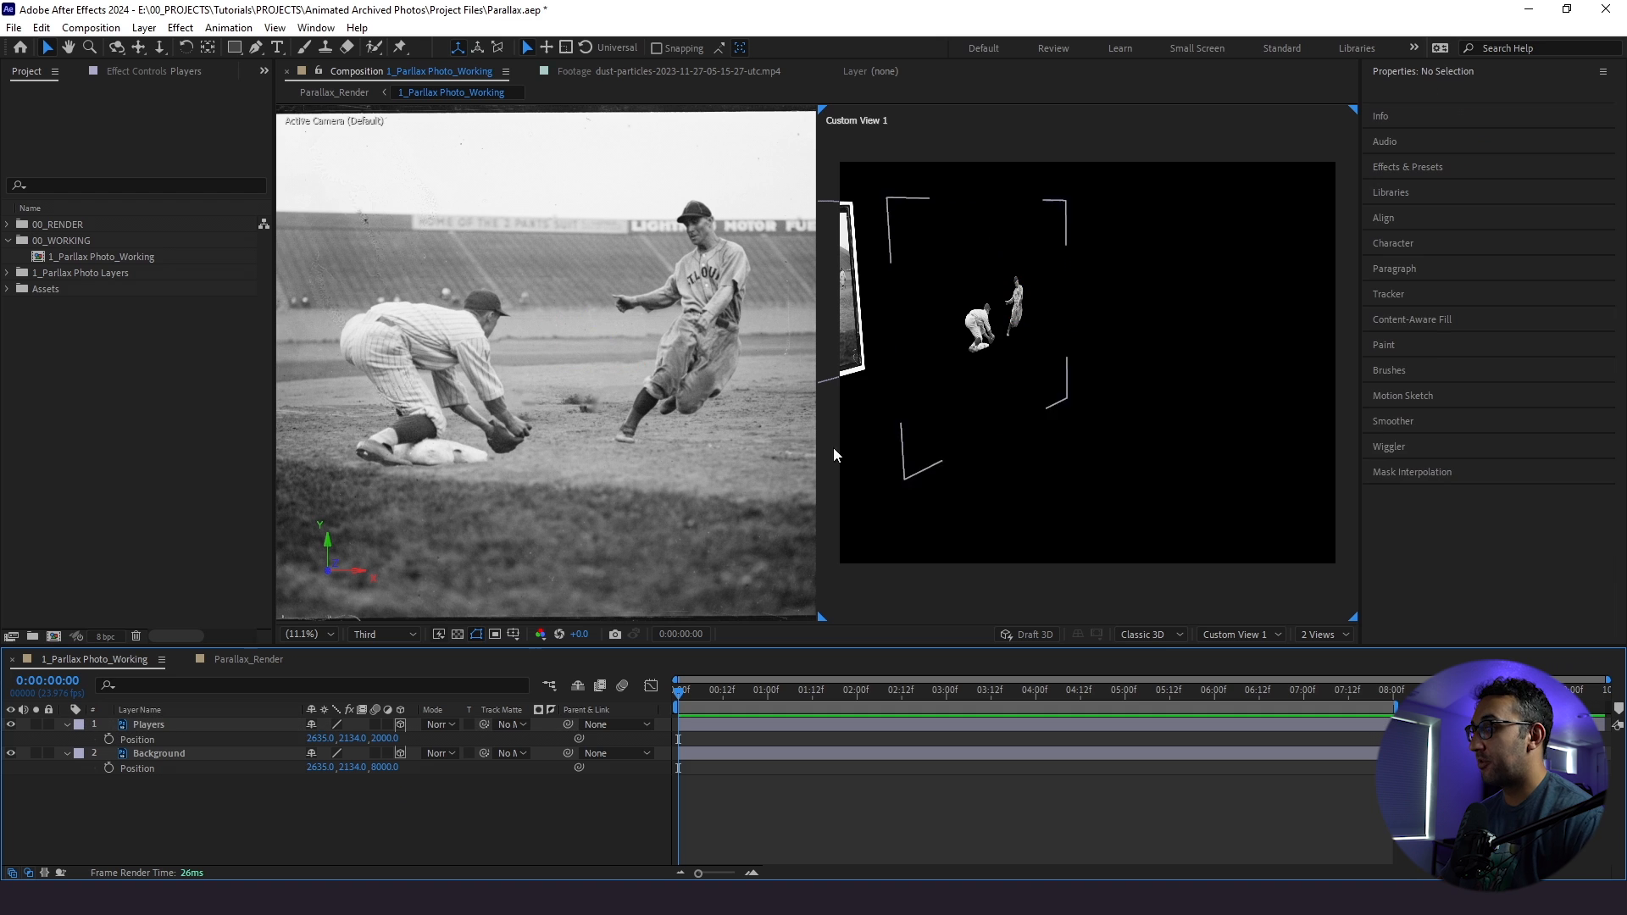
left_click(157, 753)
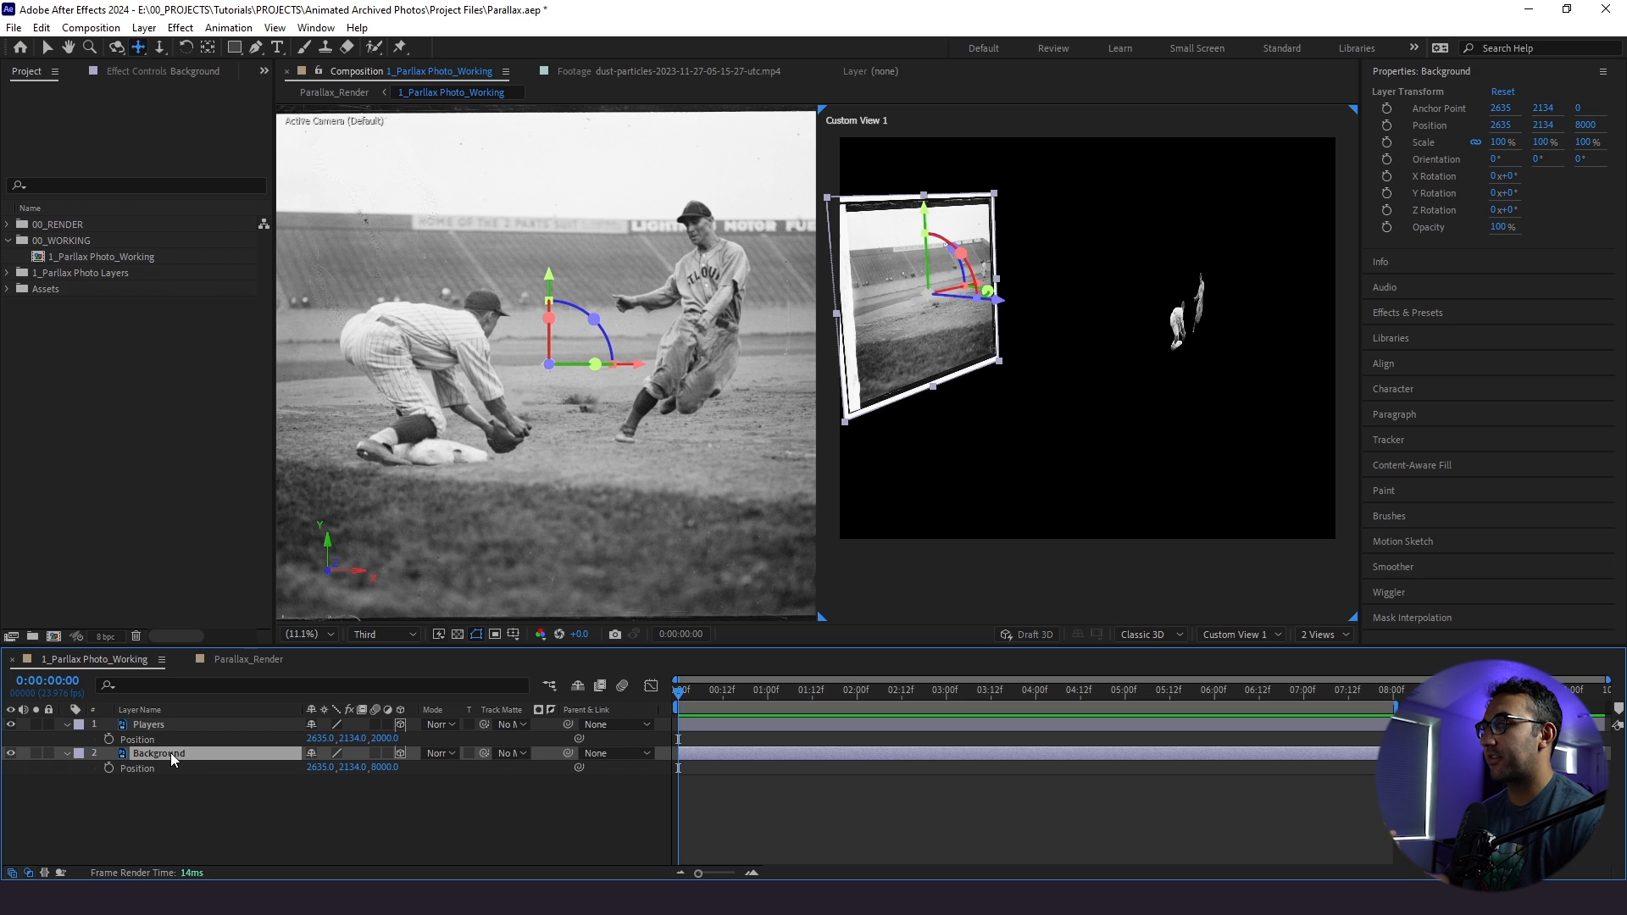
- Return the viewer to a single view
left_click(1321, 634)
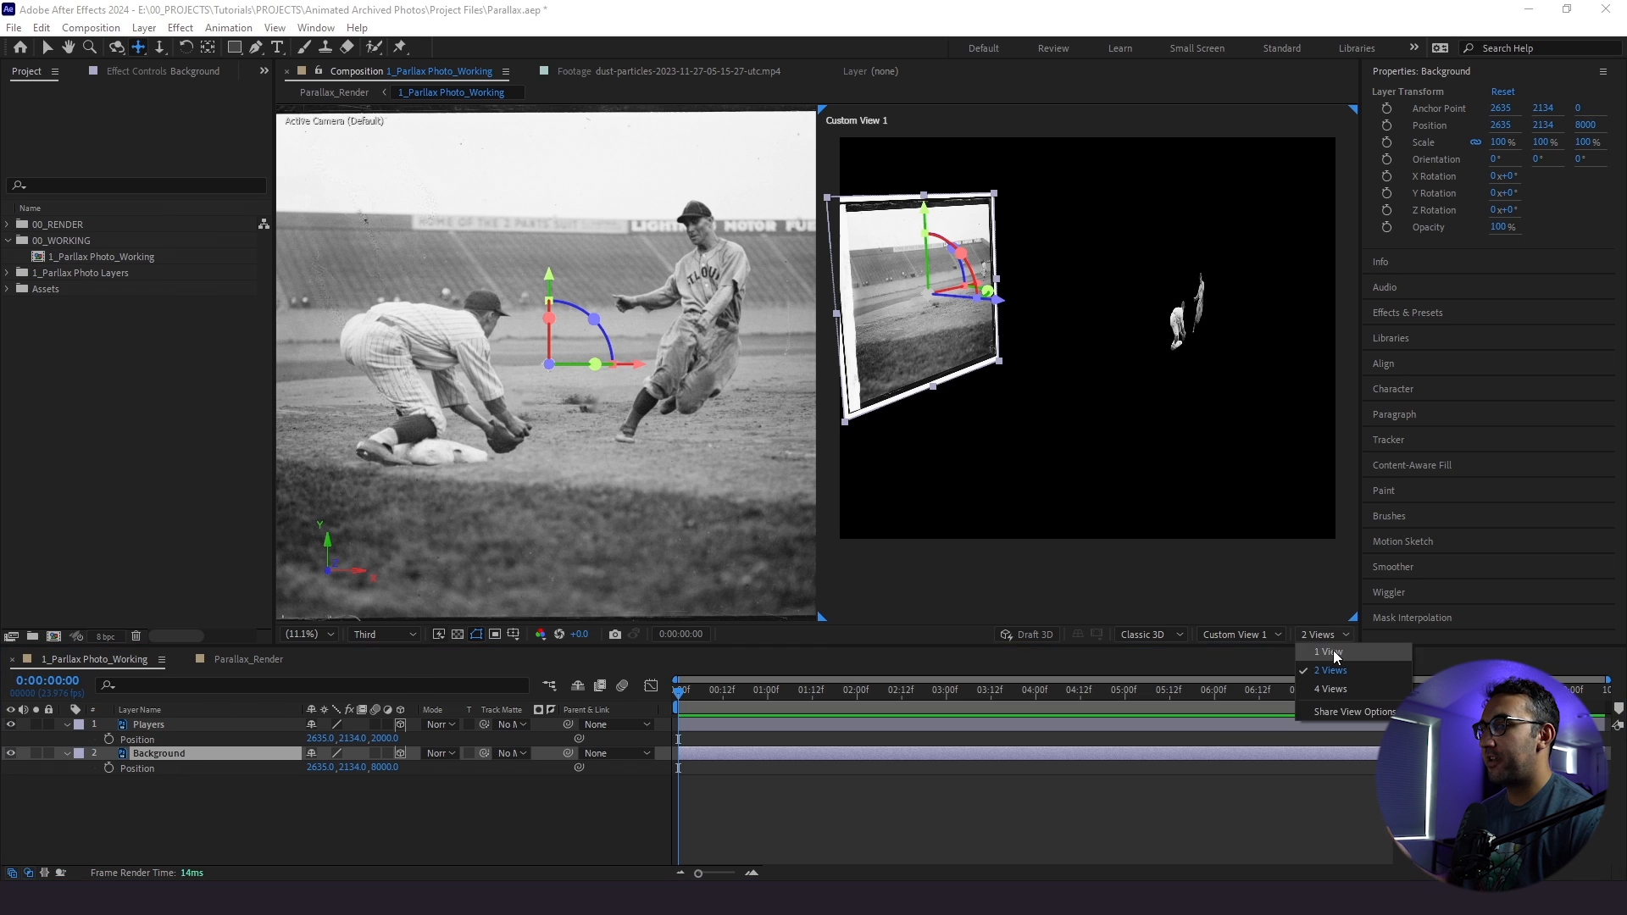
left_click(1325, 651)
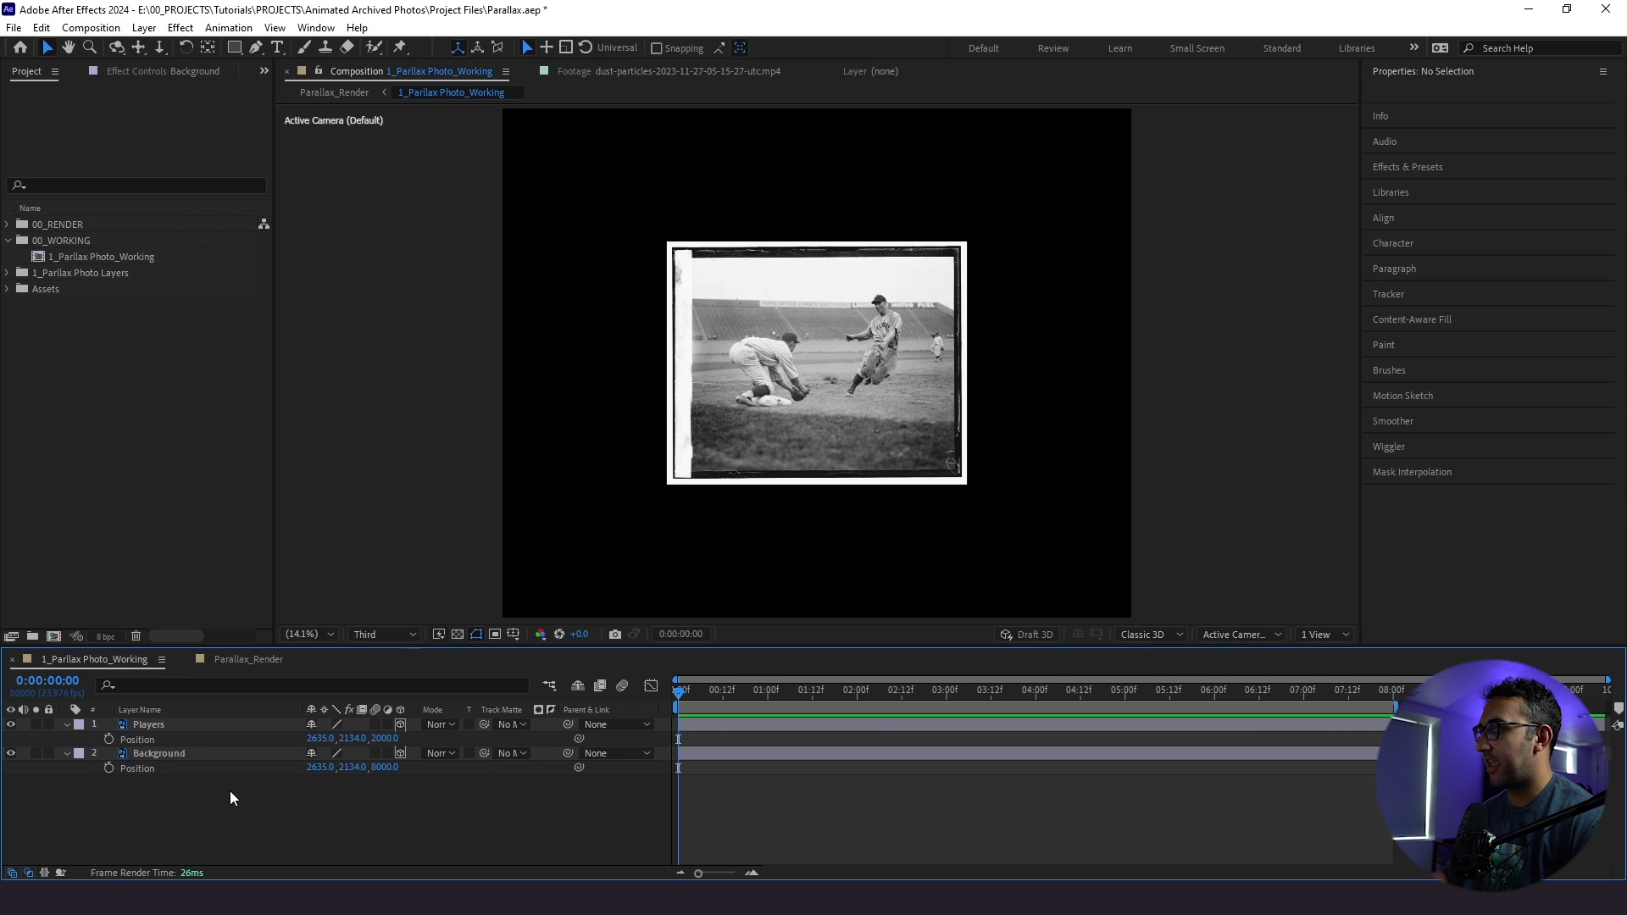
- Scale Background to 208% and Players to 127% so the photo refills the frame
left_click(160, 752)
type("208")
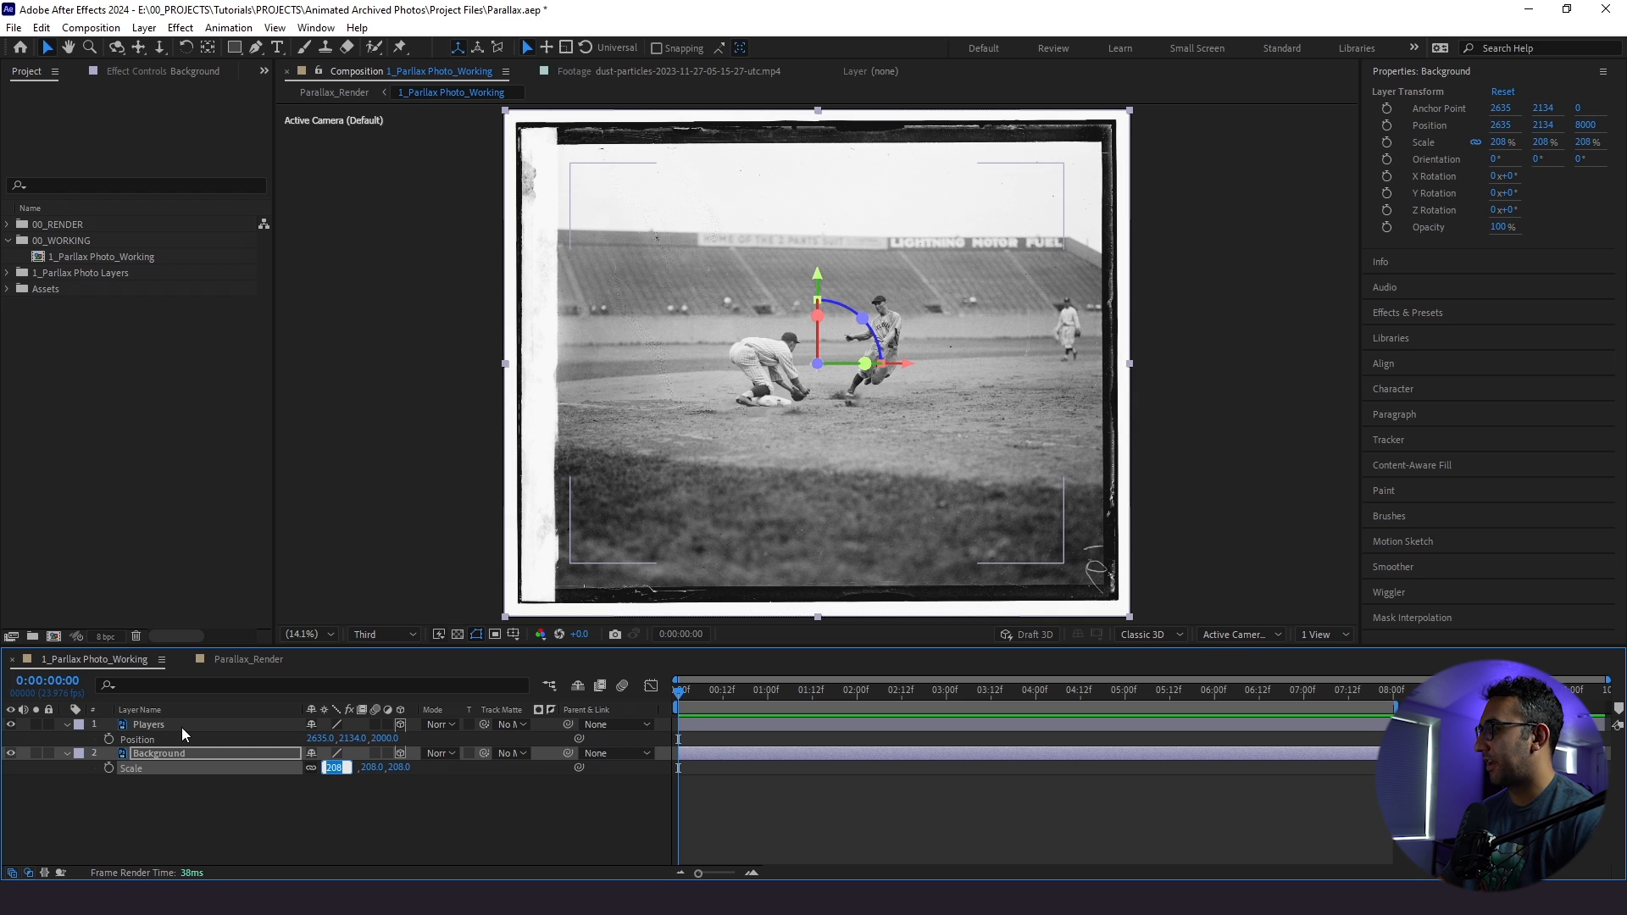
left_click(149, 724)
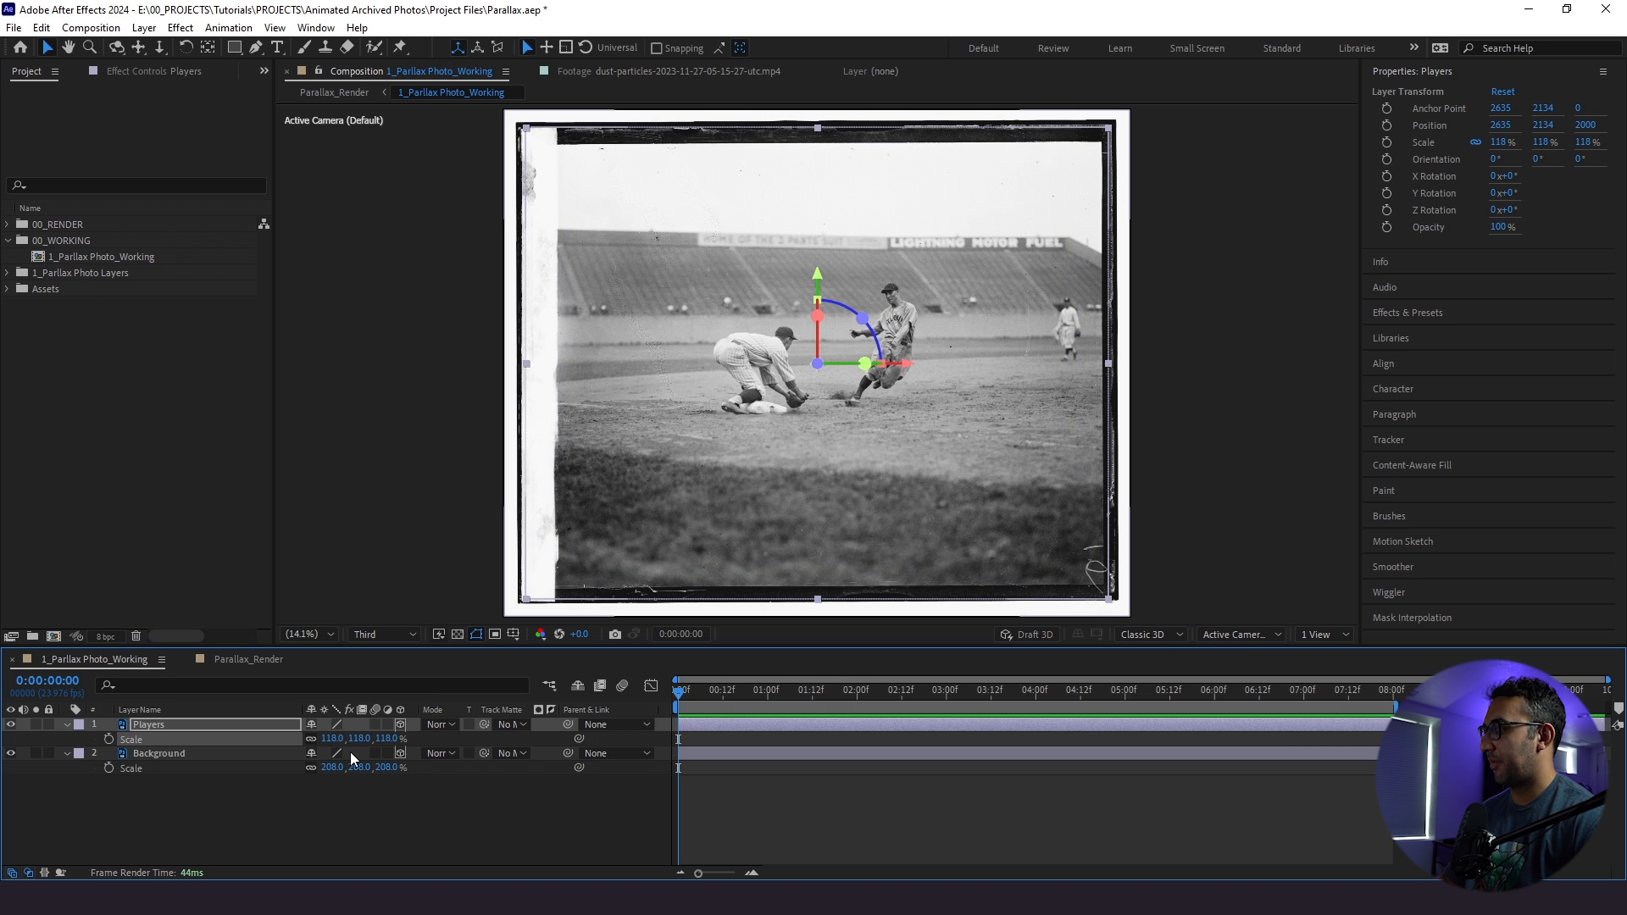
double_click(337, 737)
type("127")
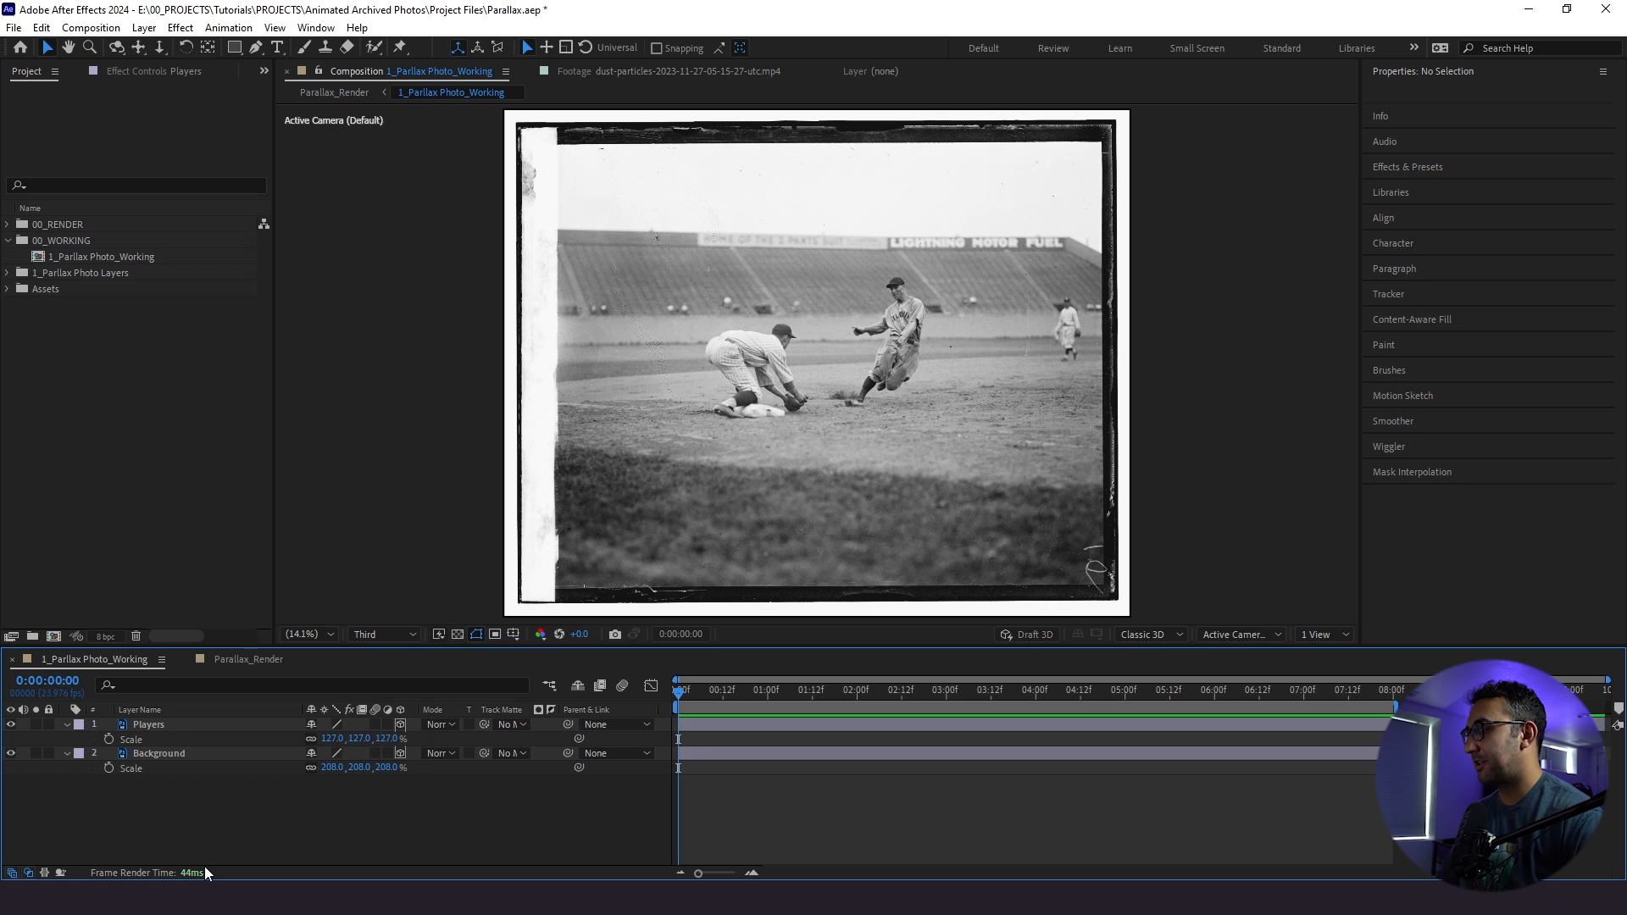
- Add a new Camera 1 layer with the 50mm two-node preset via Layer > New > Camera
left_click(144, 27)
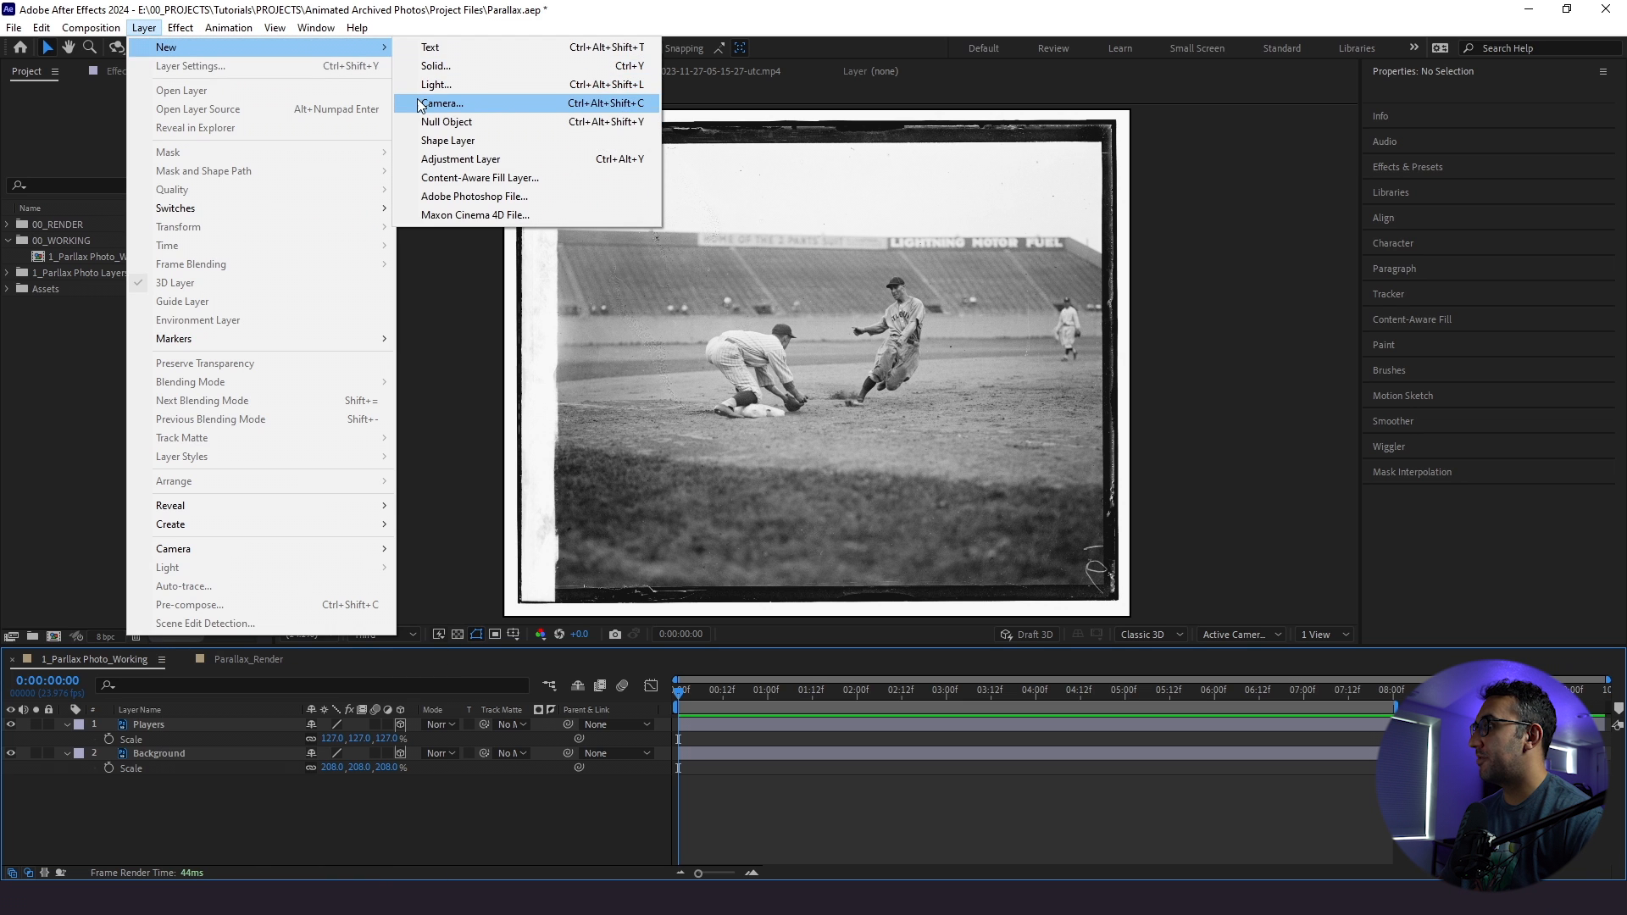
left_click(442, 103)
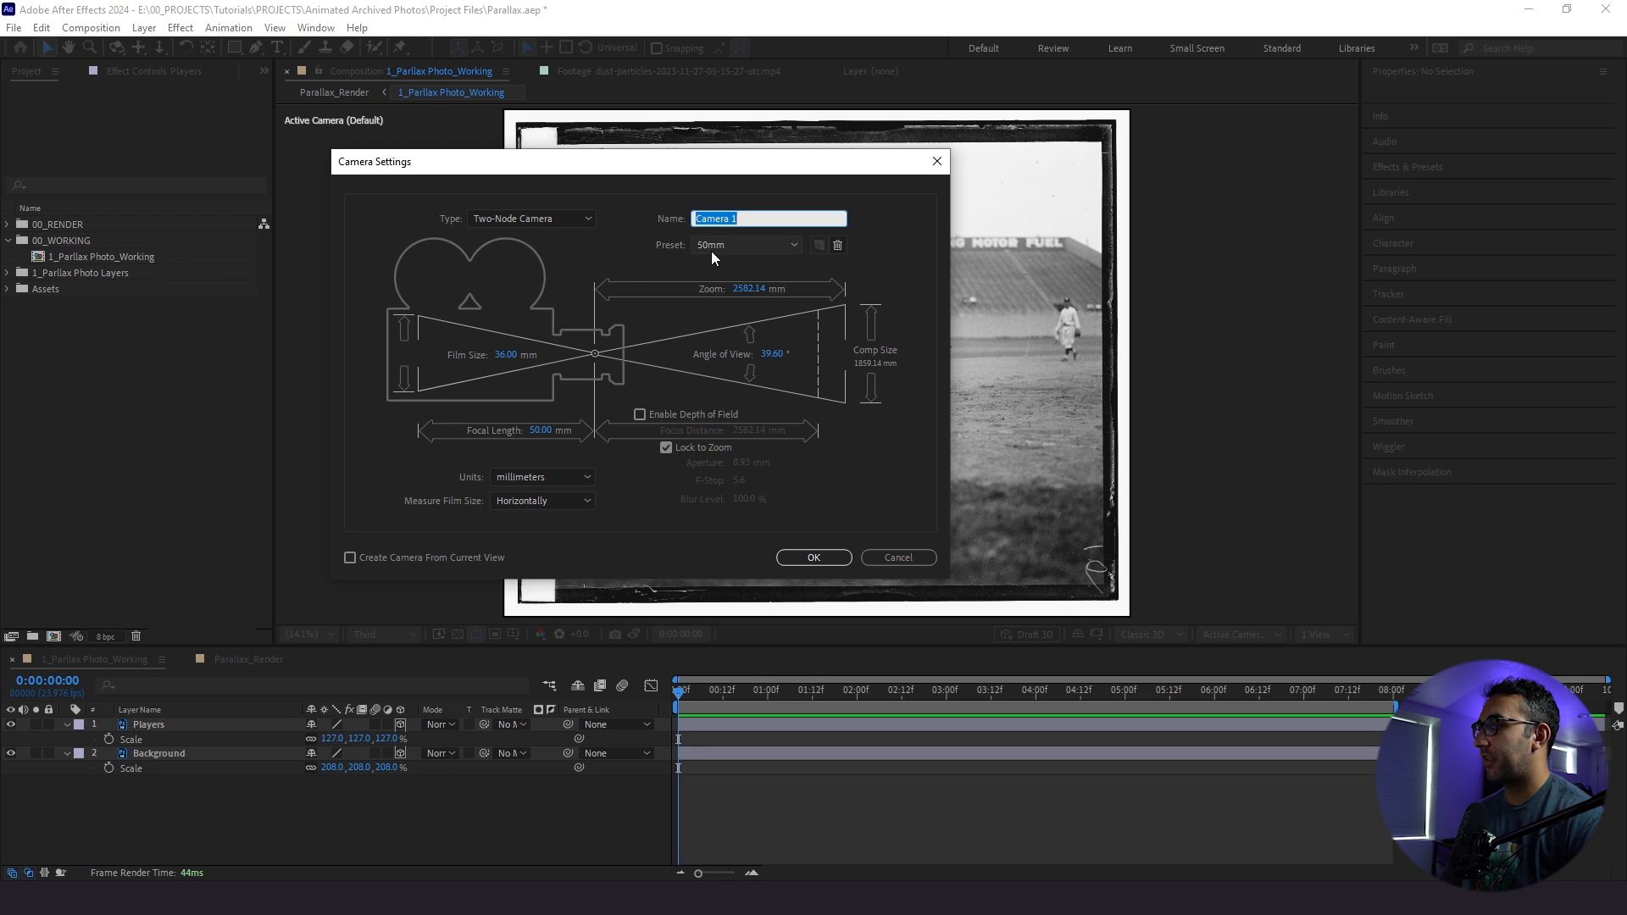
mouse_move(714, 423)
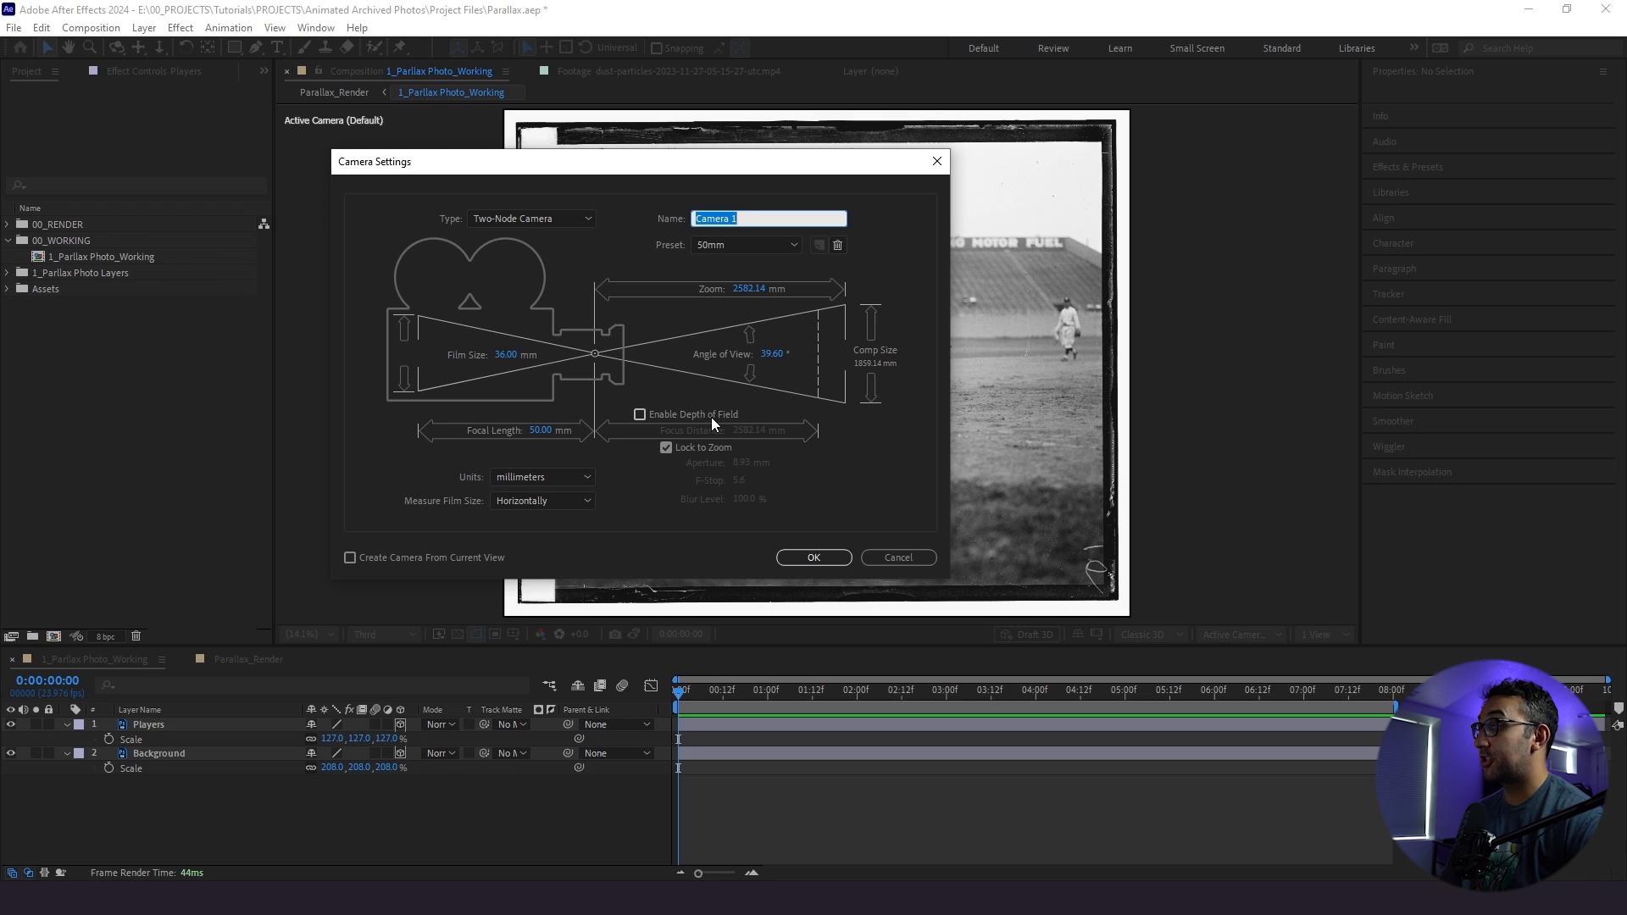
left_click(814, 558)
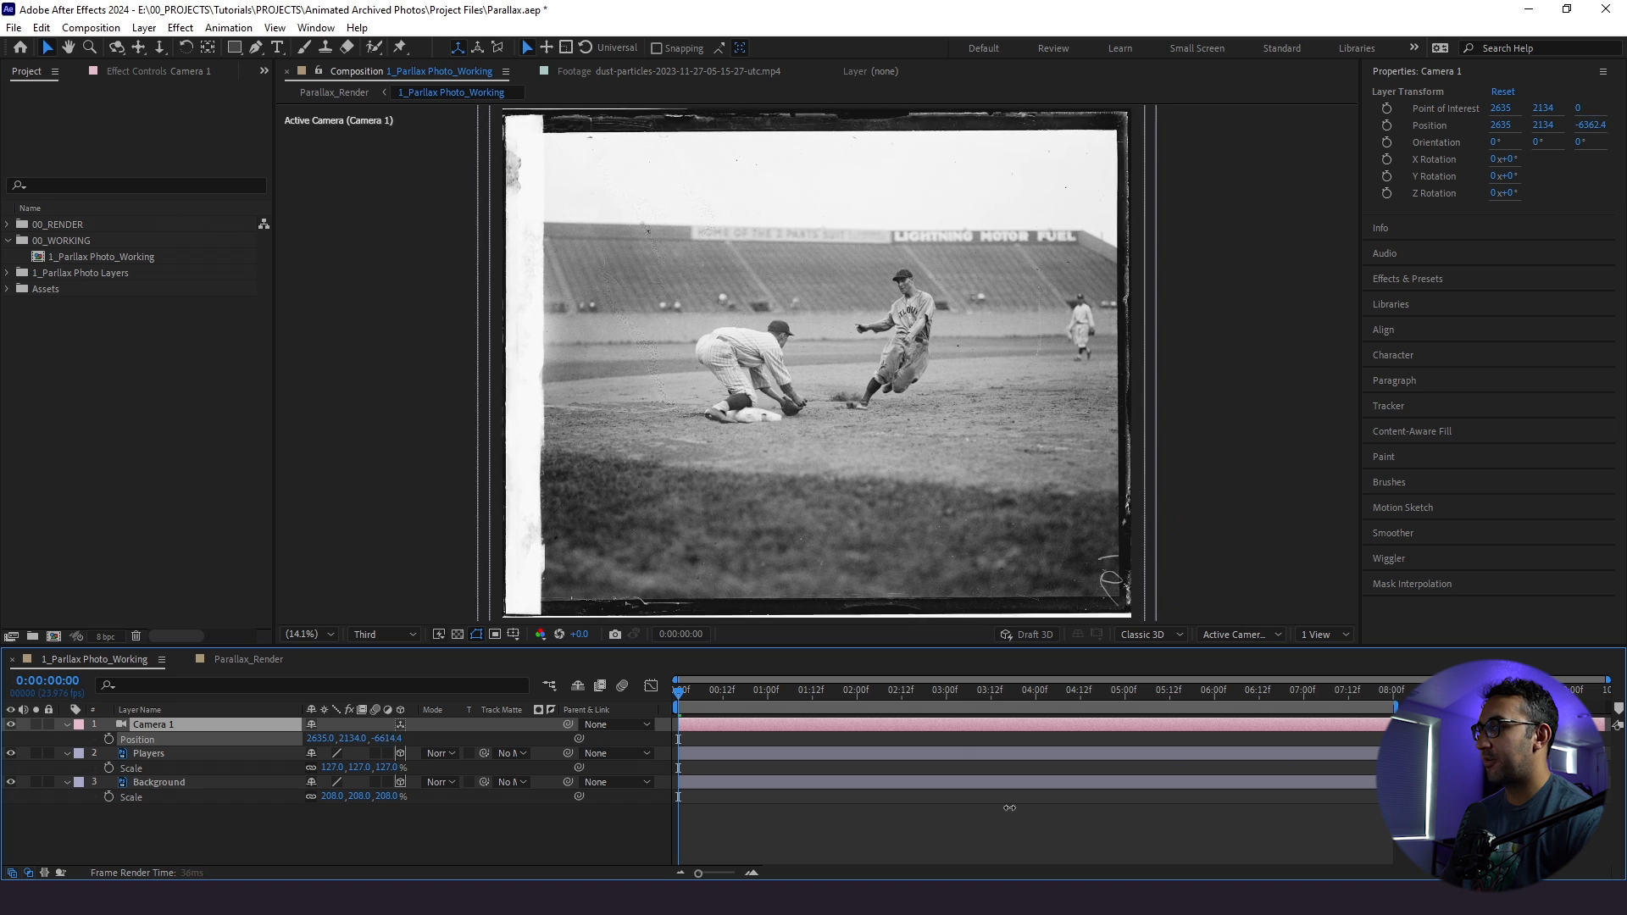
- Keyframe Camera 1's Position at the start and later, pushing Z in toward the ballplayers, then scrub to preview
left_click(159, 782)
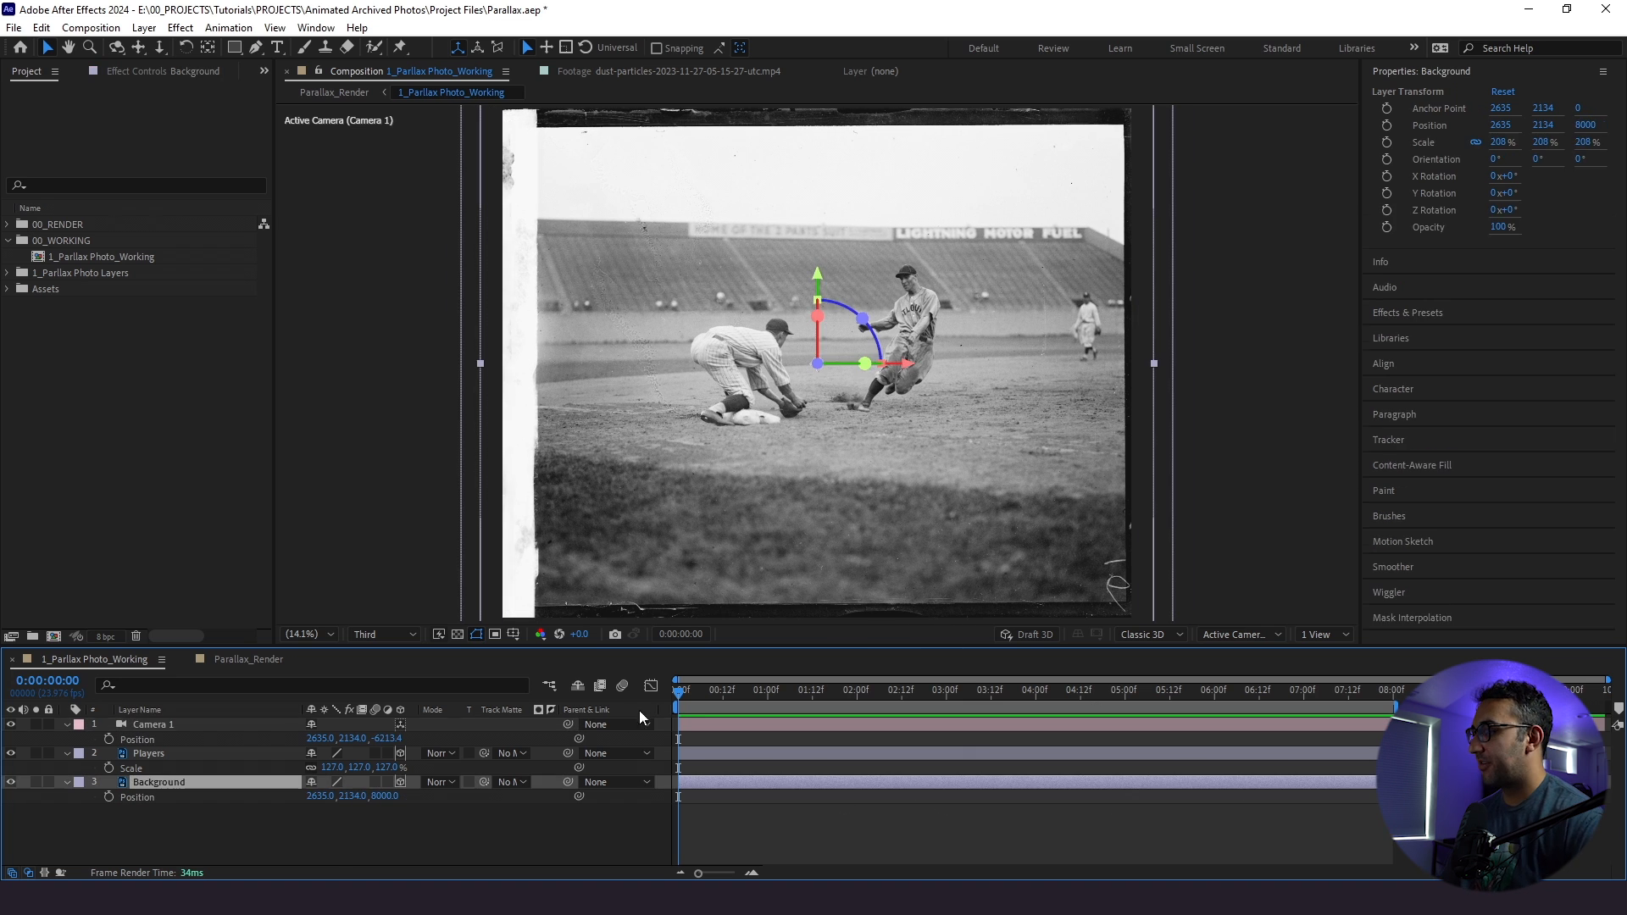
left_click(154, 724)
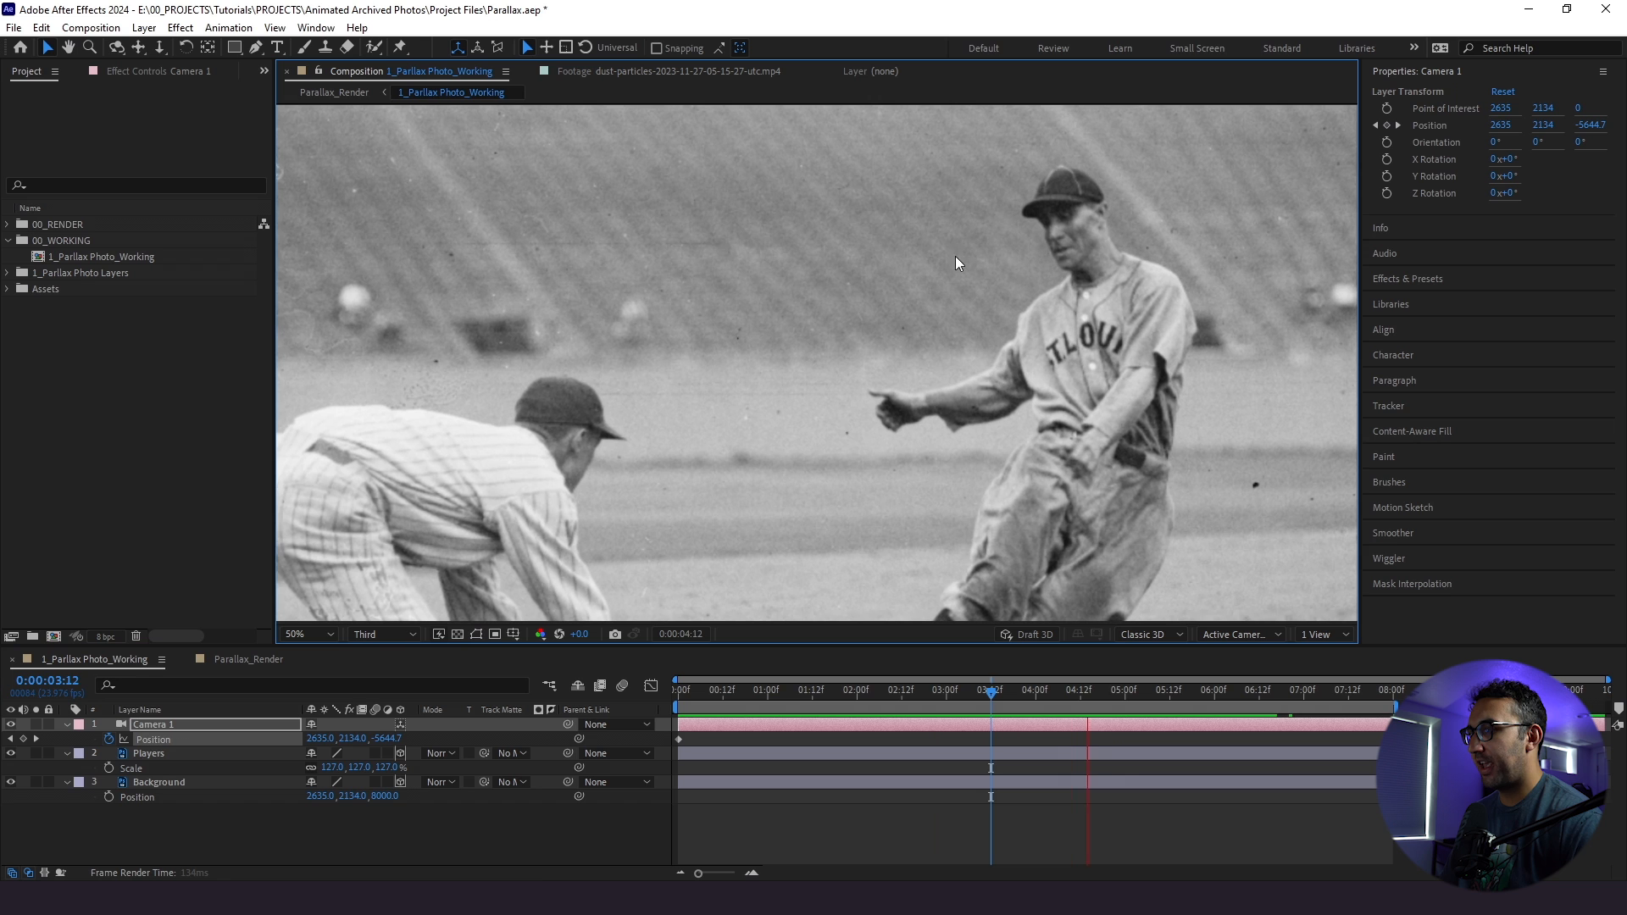
left_click(1224, 689)
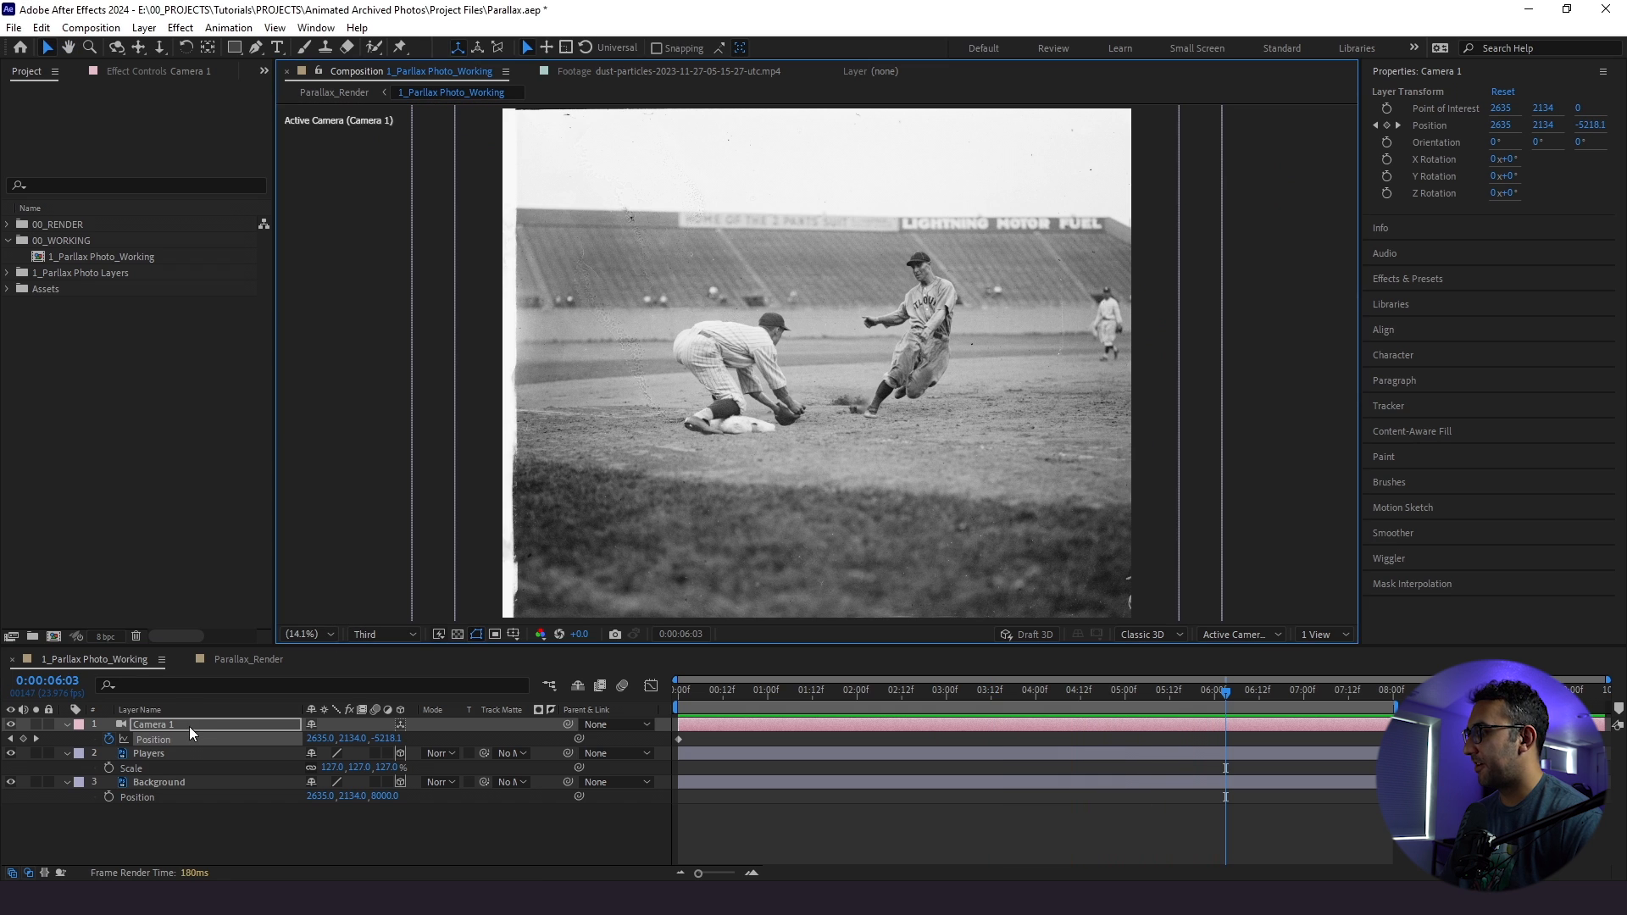
left_click(678, 739)
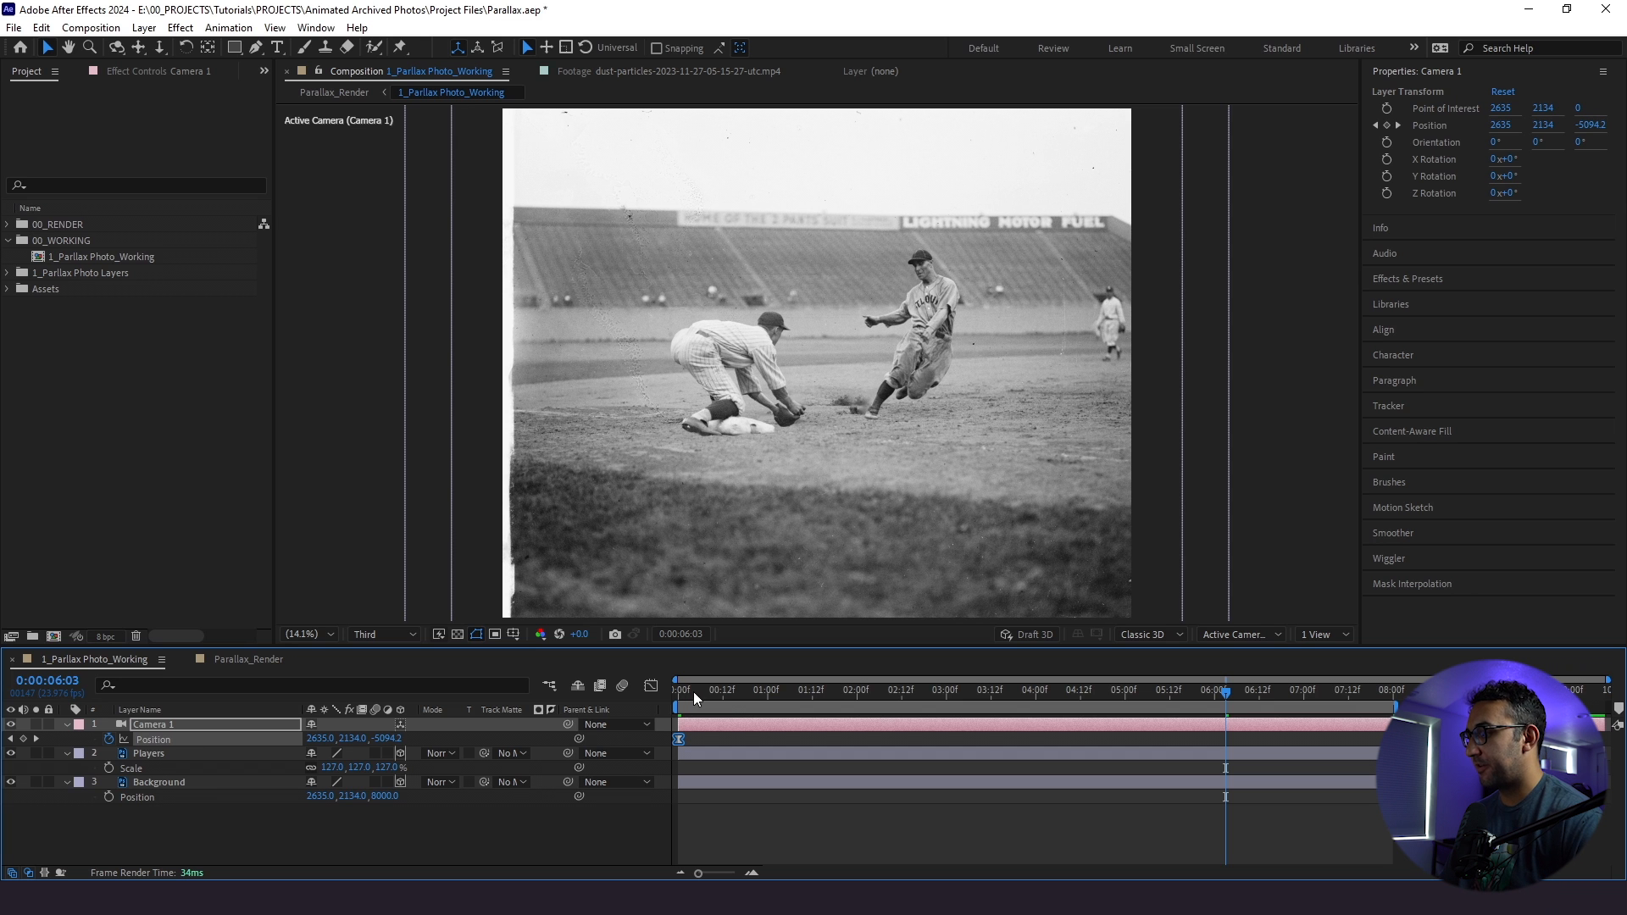
left_click(773, 690)
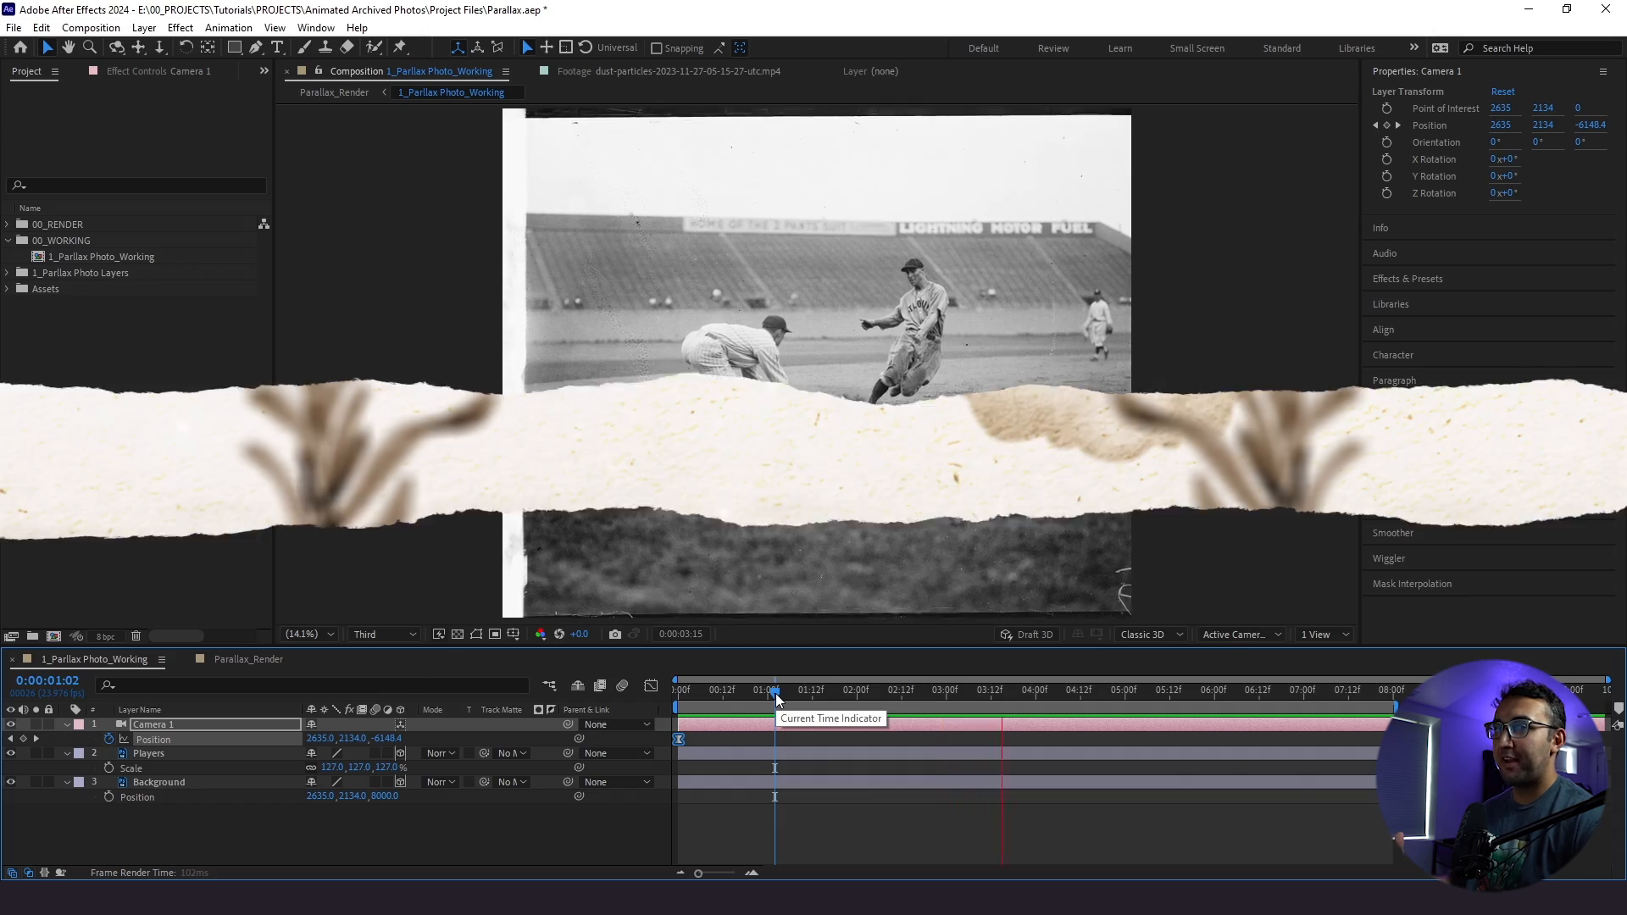
- Place the dust-particles clip above Players in Screen mode, 3D, scaled to 175%, and preview it
left_click(439, 752)
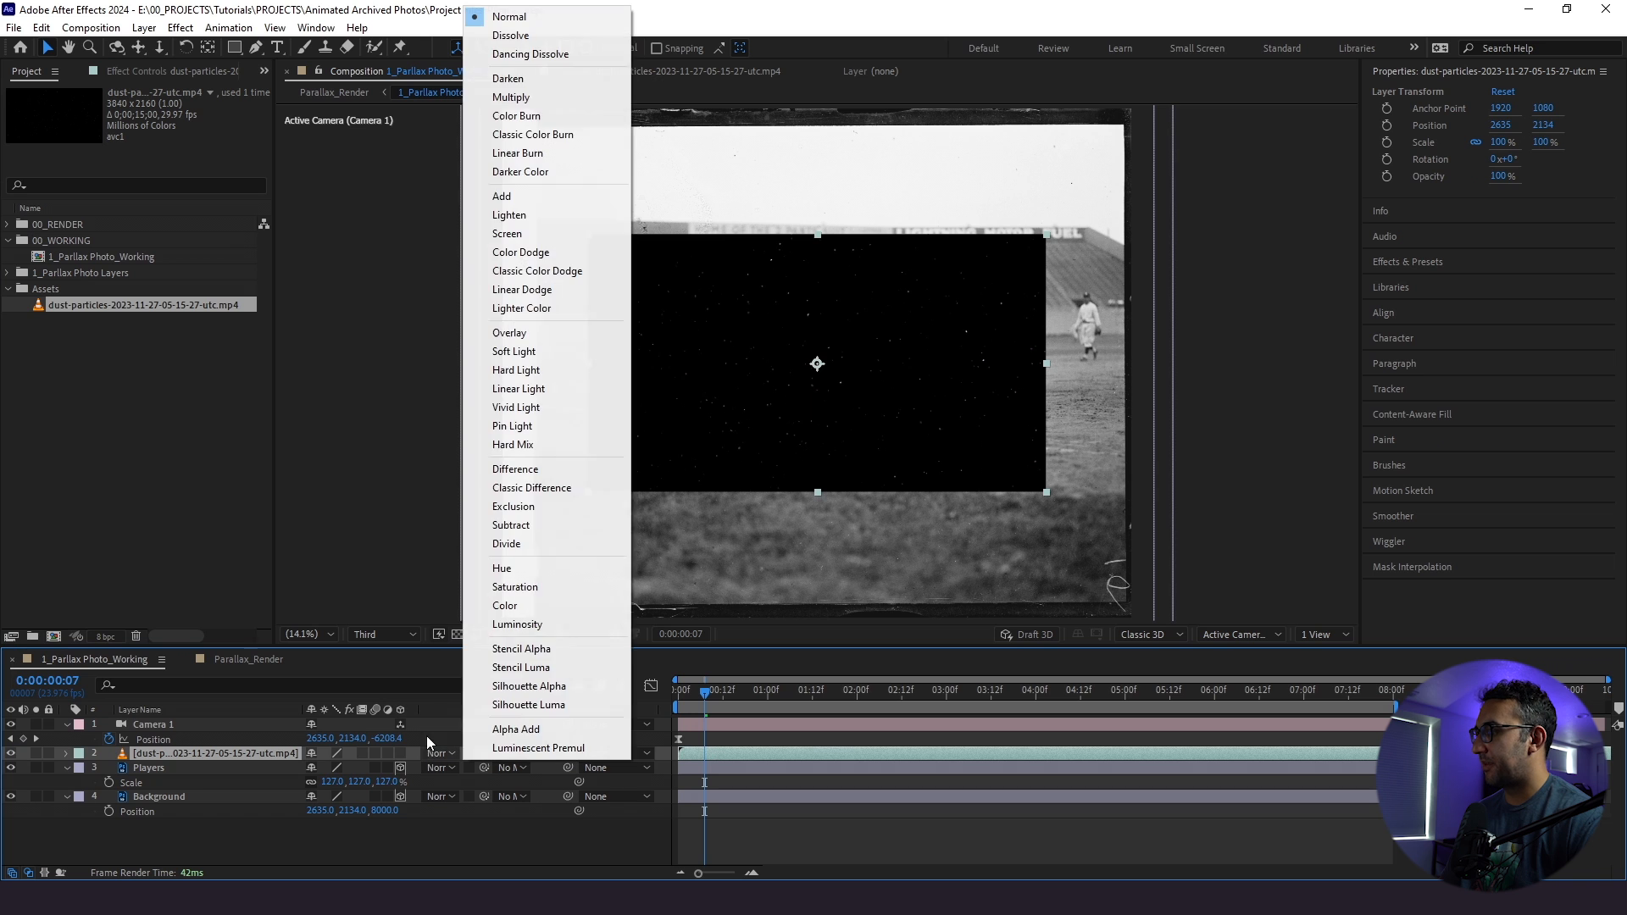
left_click(507, 234)
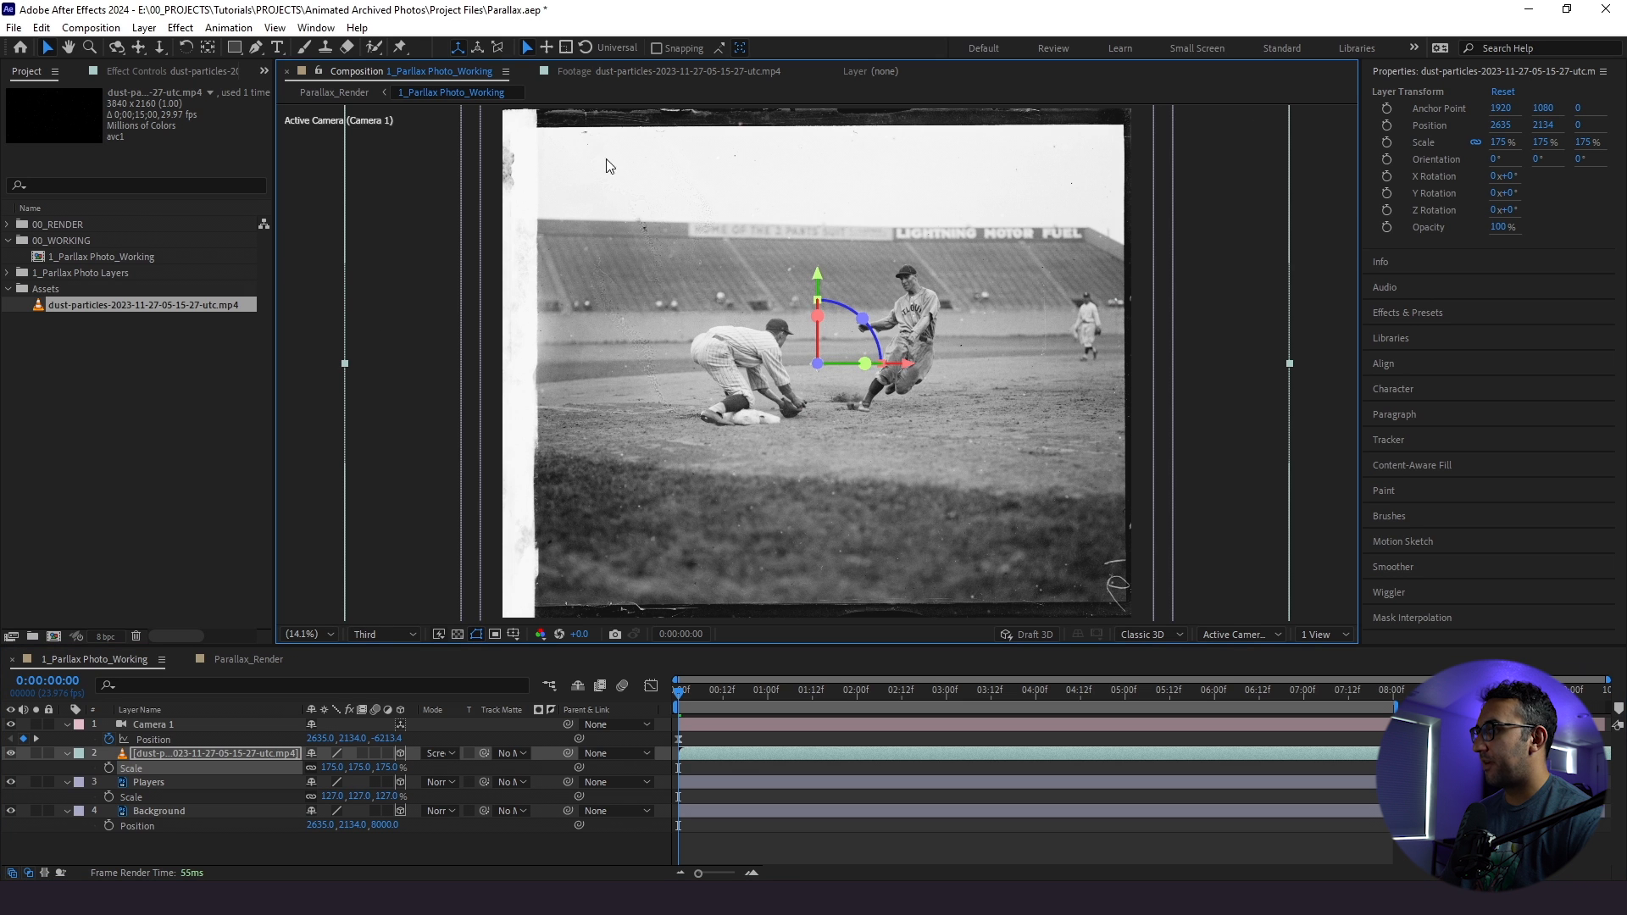
left_click(981, 689)
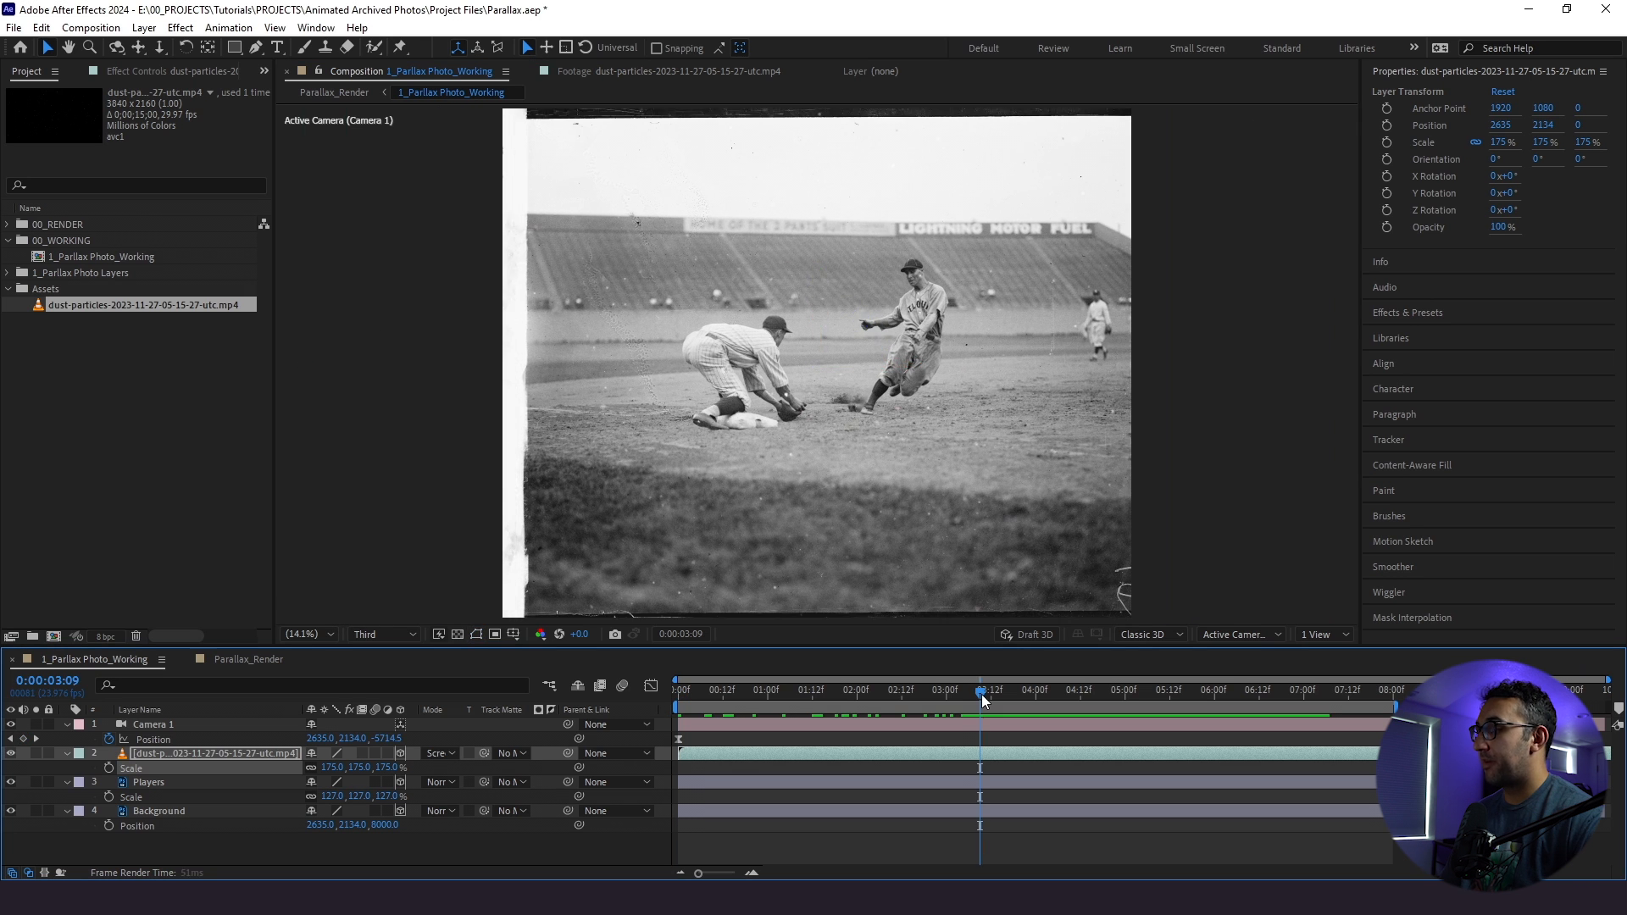
mouse_move(984, 690)
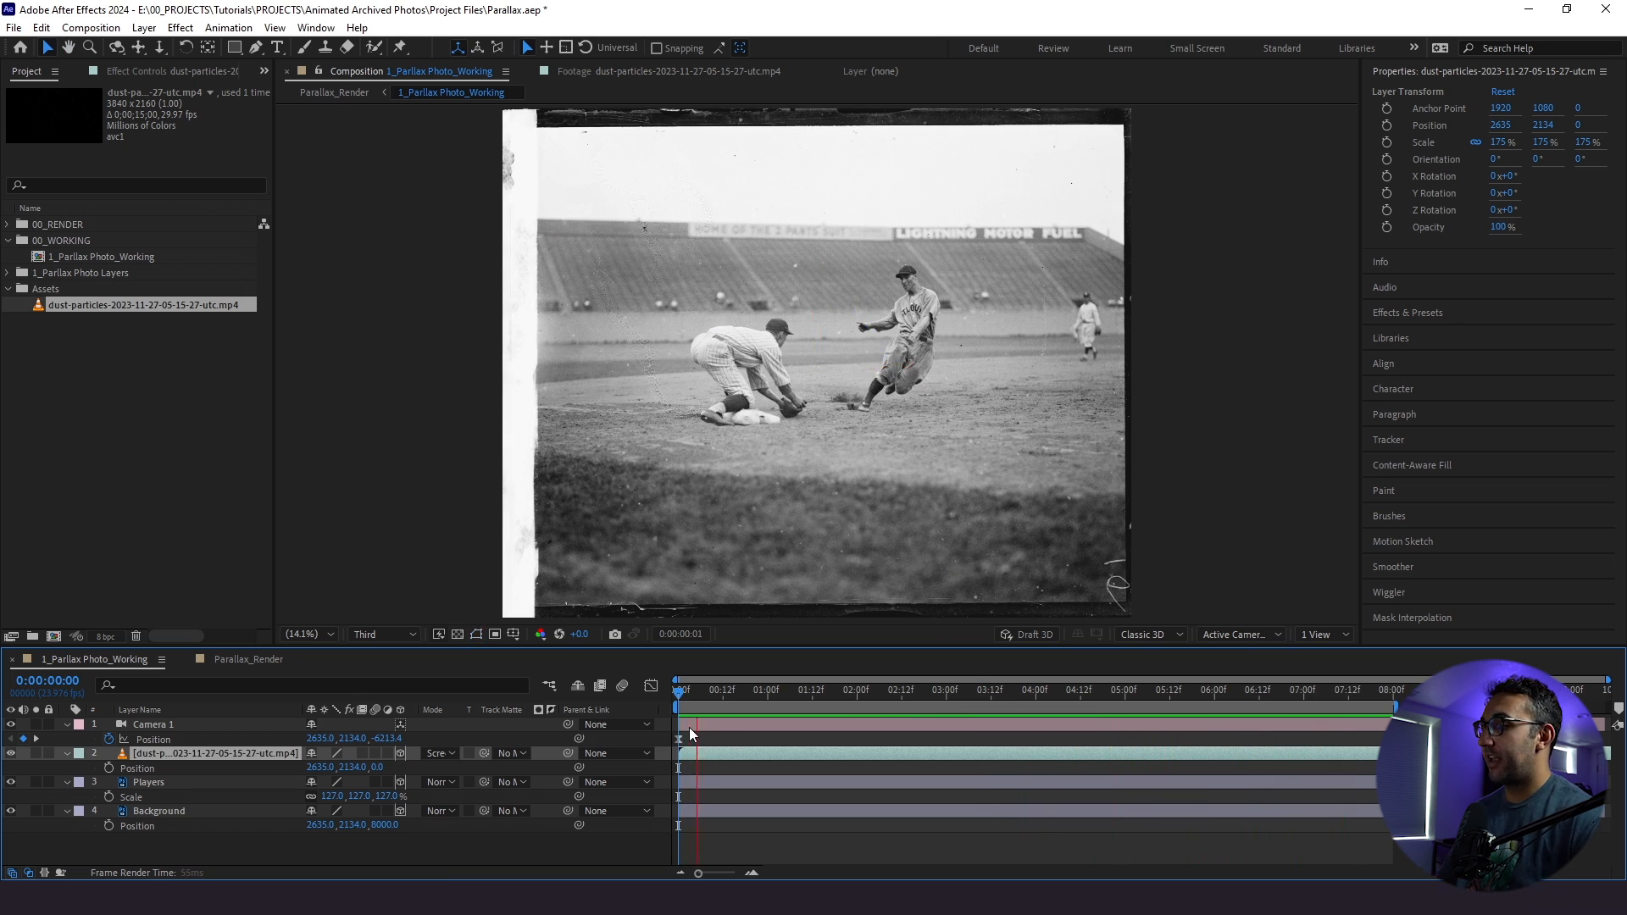
left_click(876, 690)
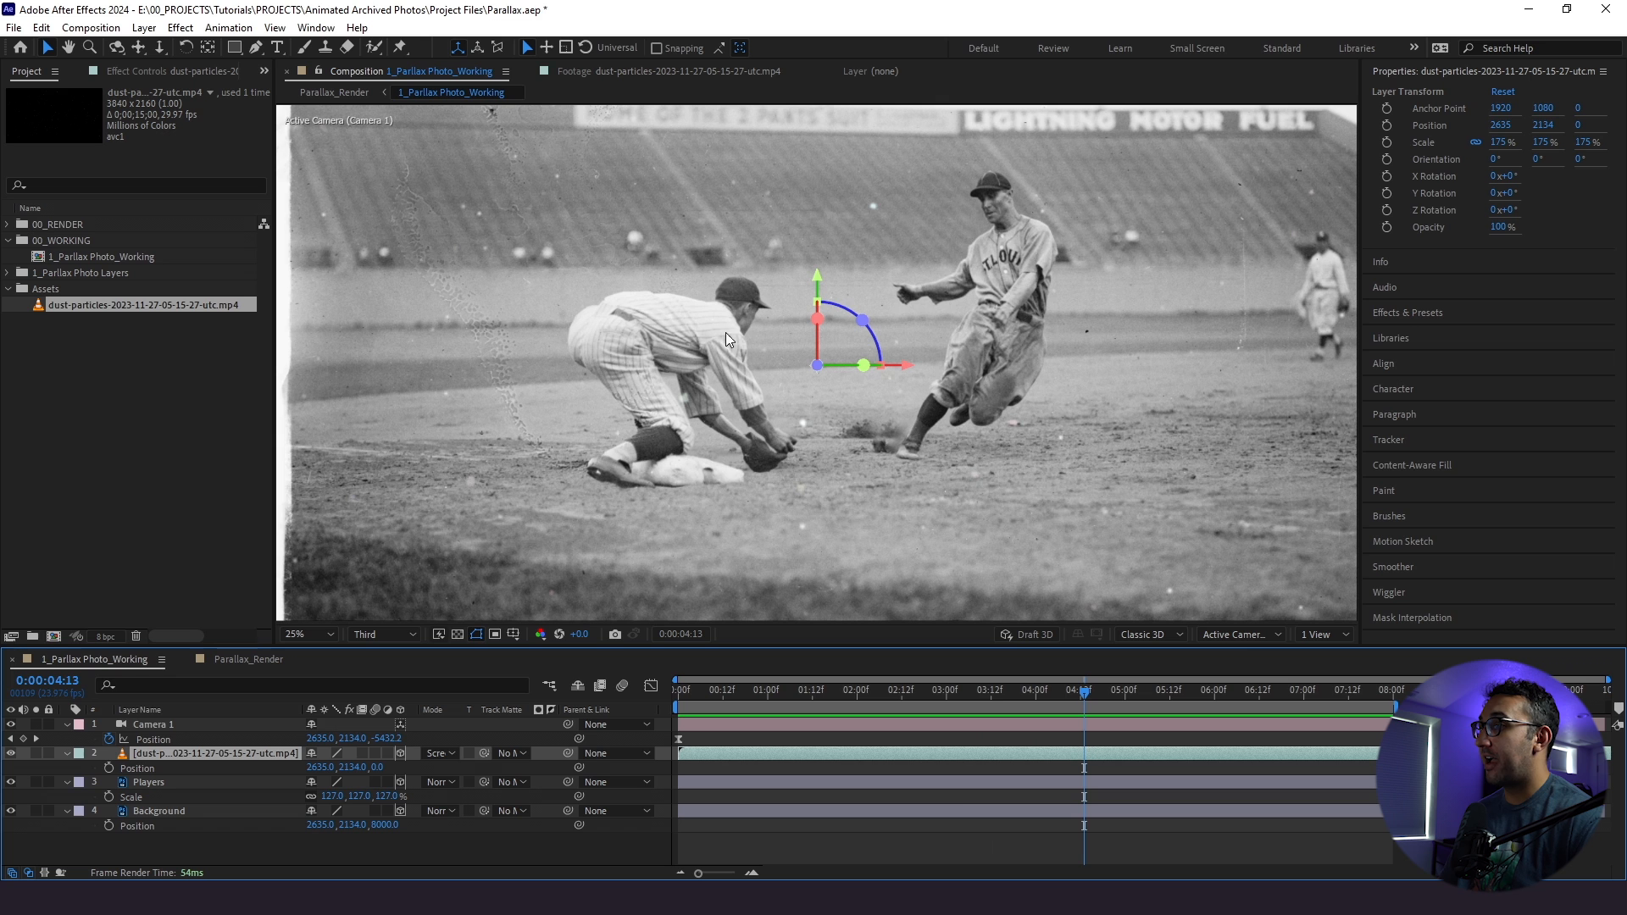
- Fit the comp and split the viewer into 2 Views with Custom View 1 to inspect depth
left_click(303, 634)
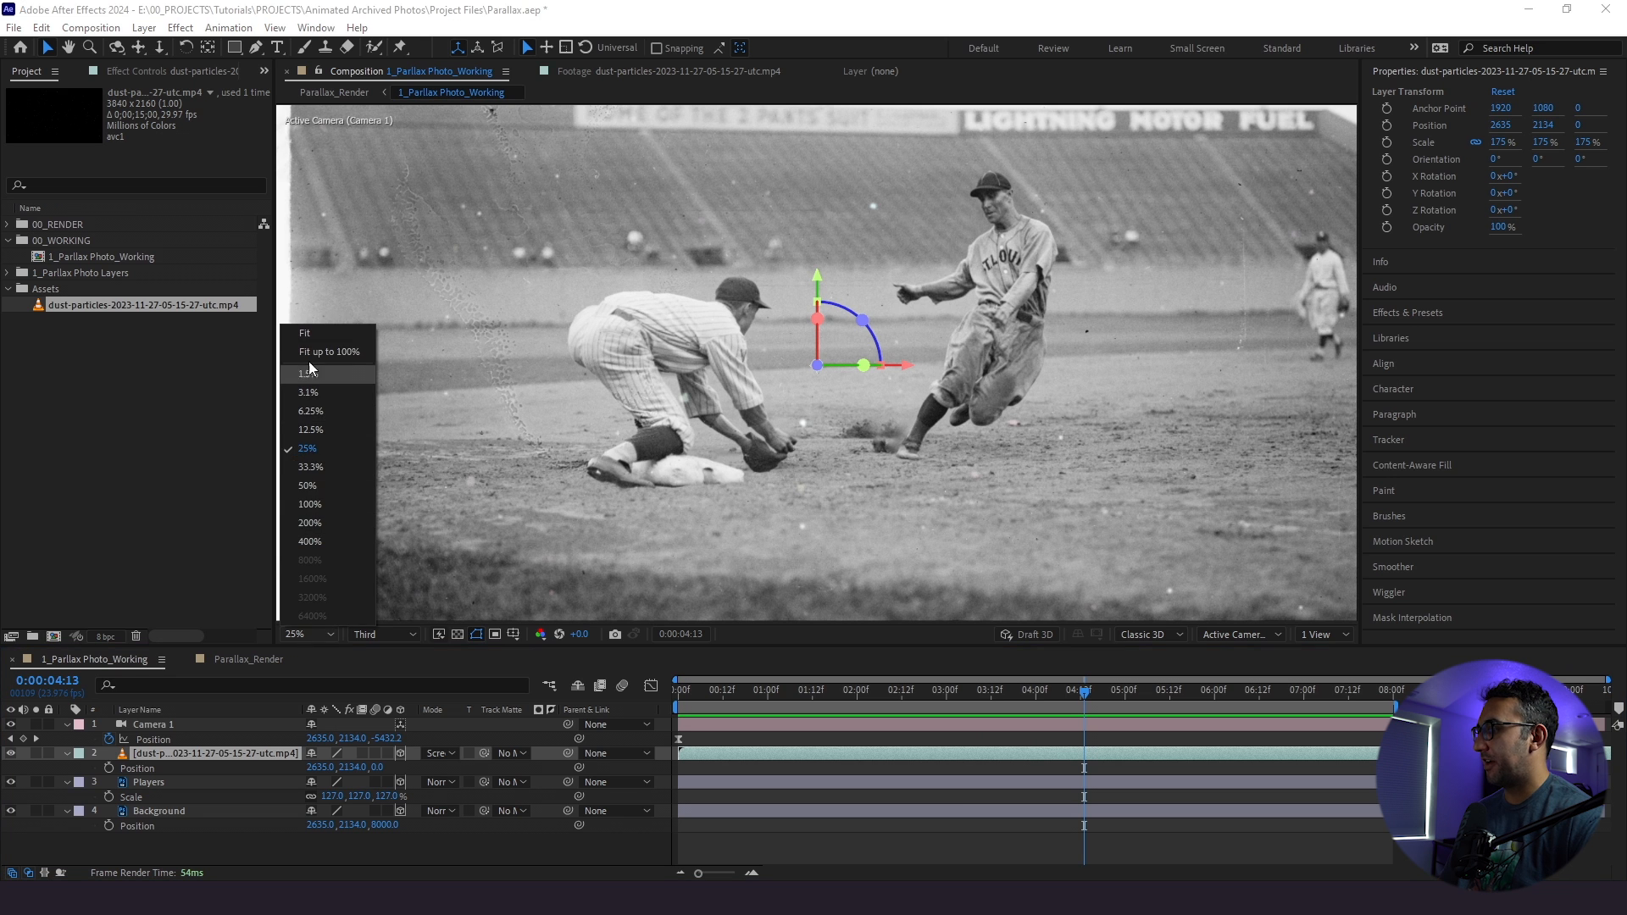
left_click(1324, 634)
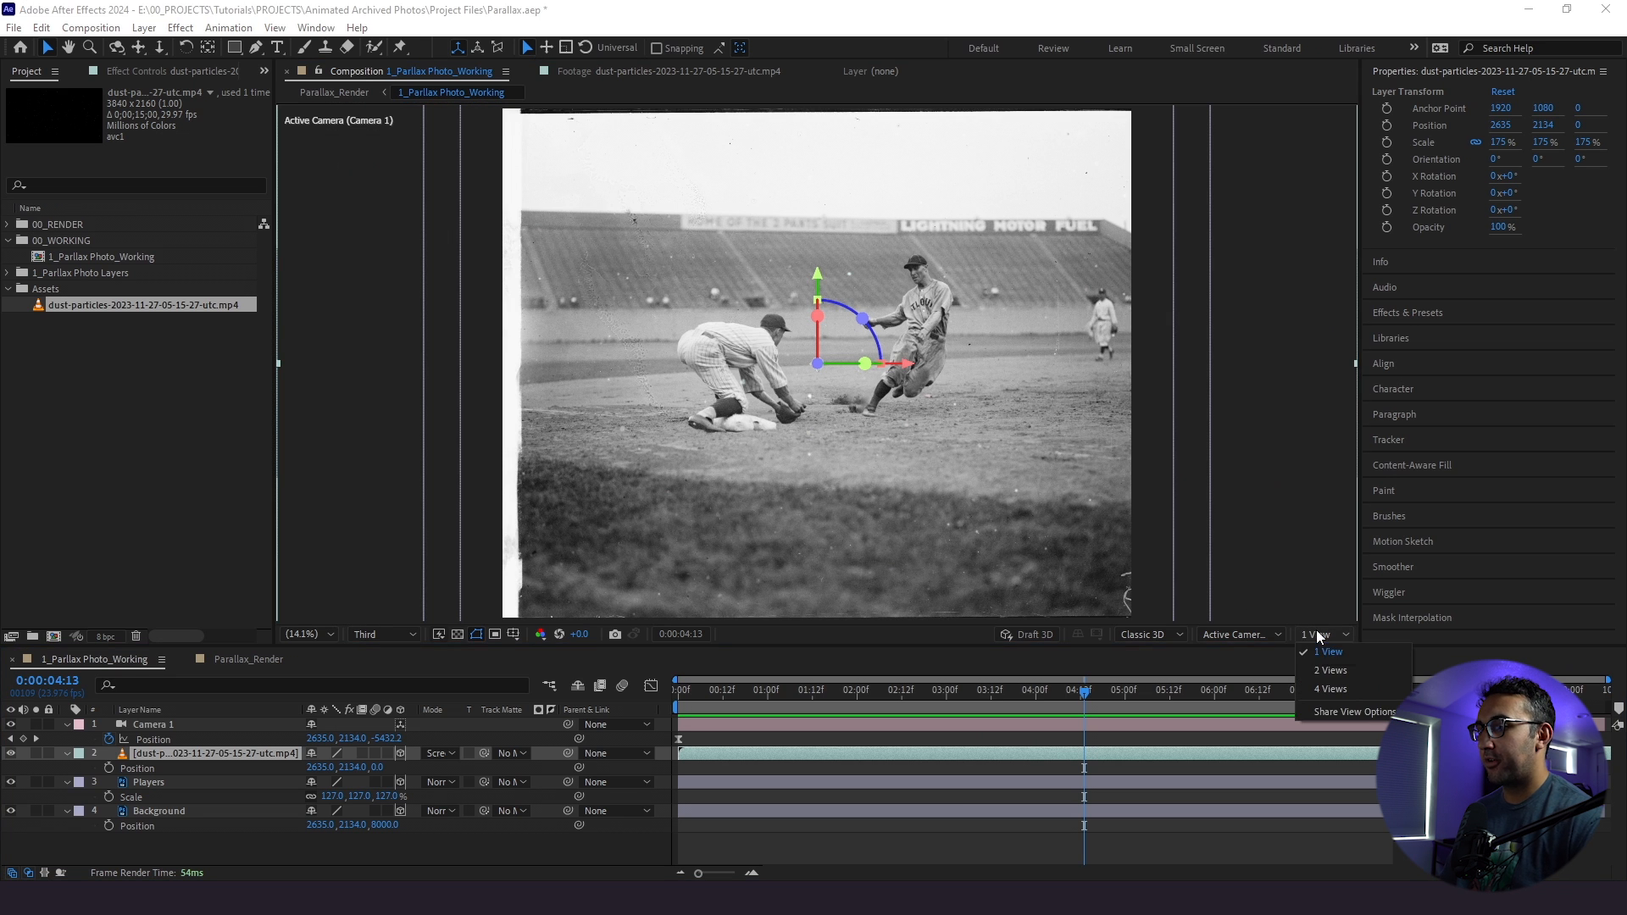
left_click(1333, 669)
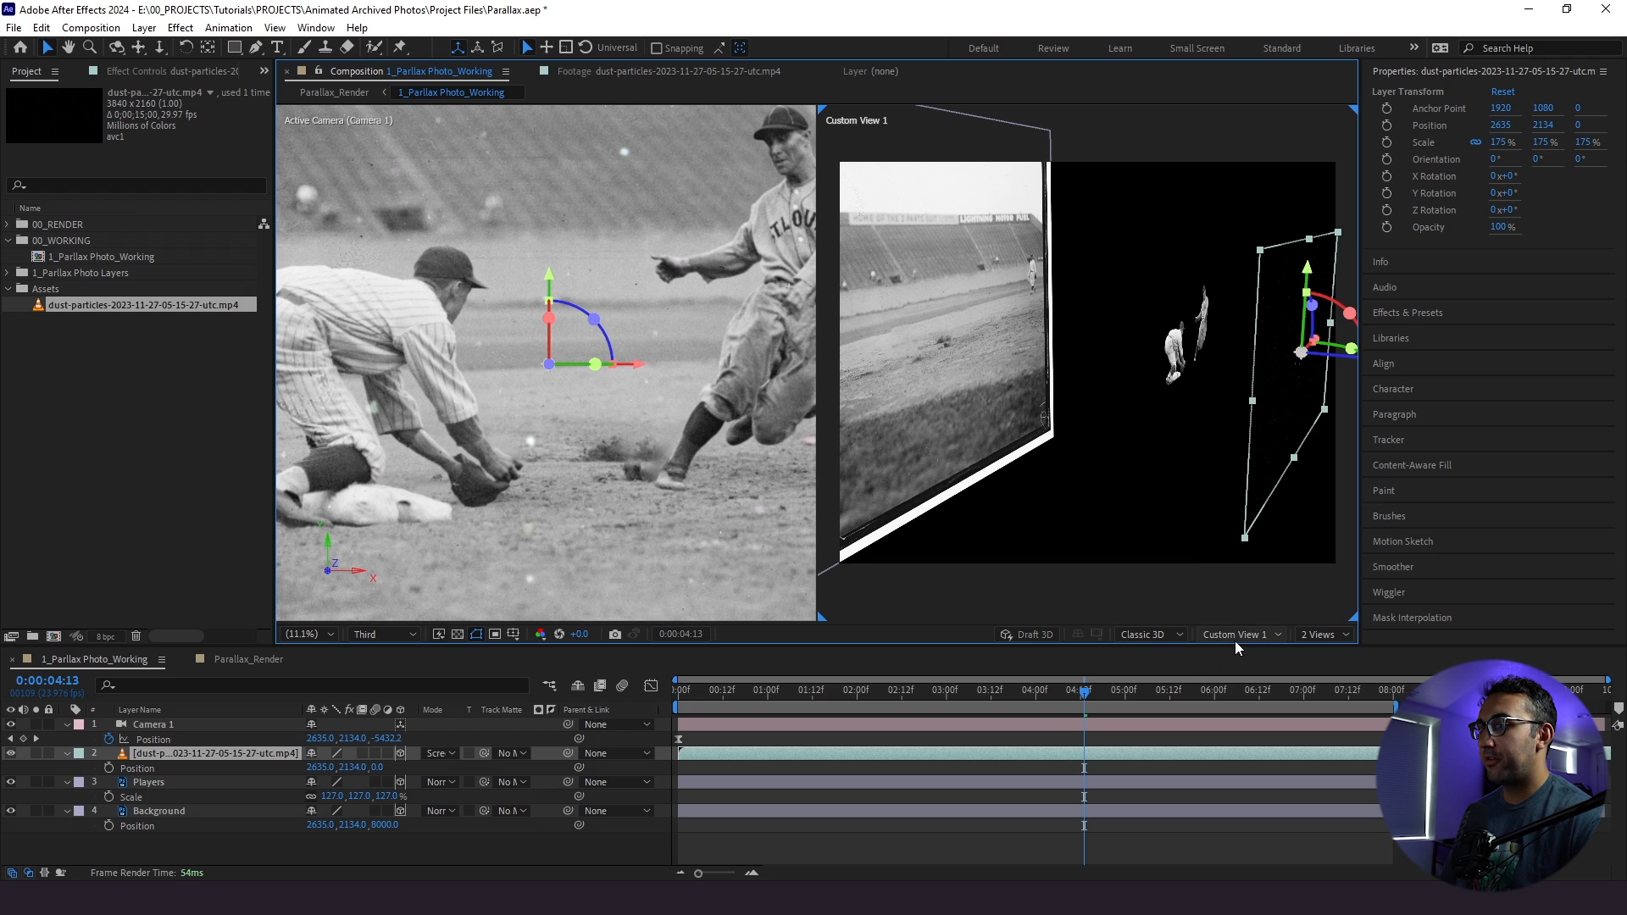
left_click(1237, 634)
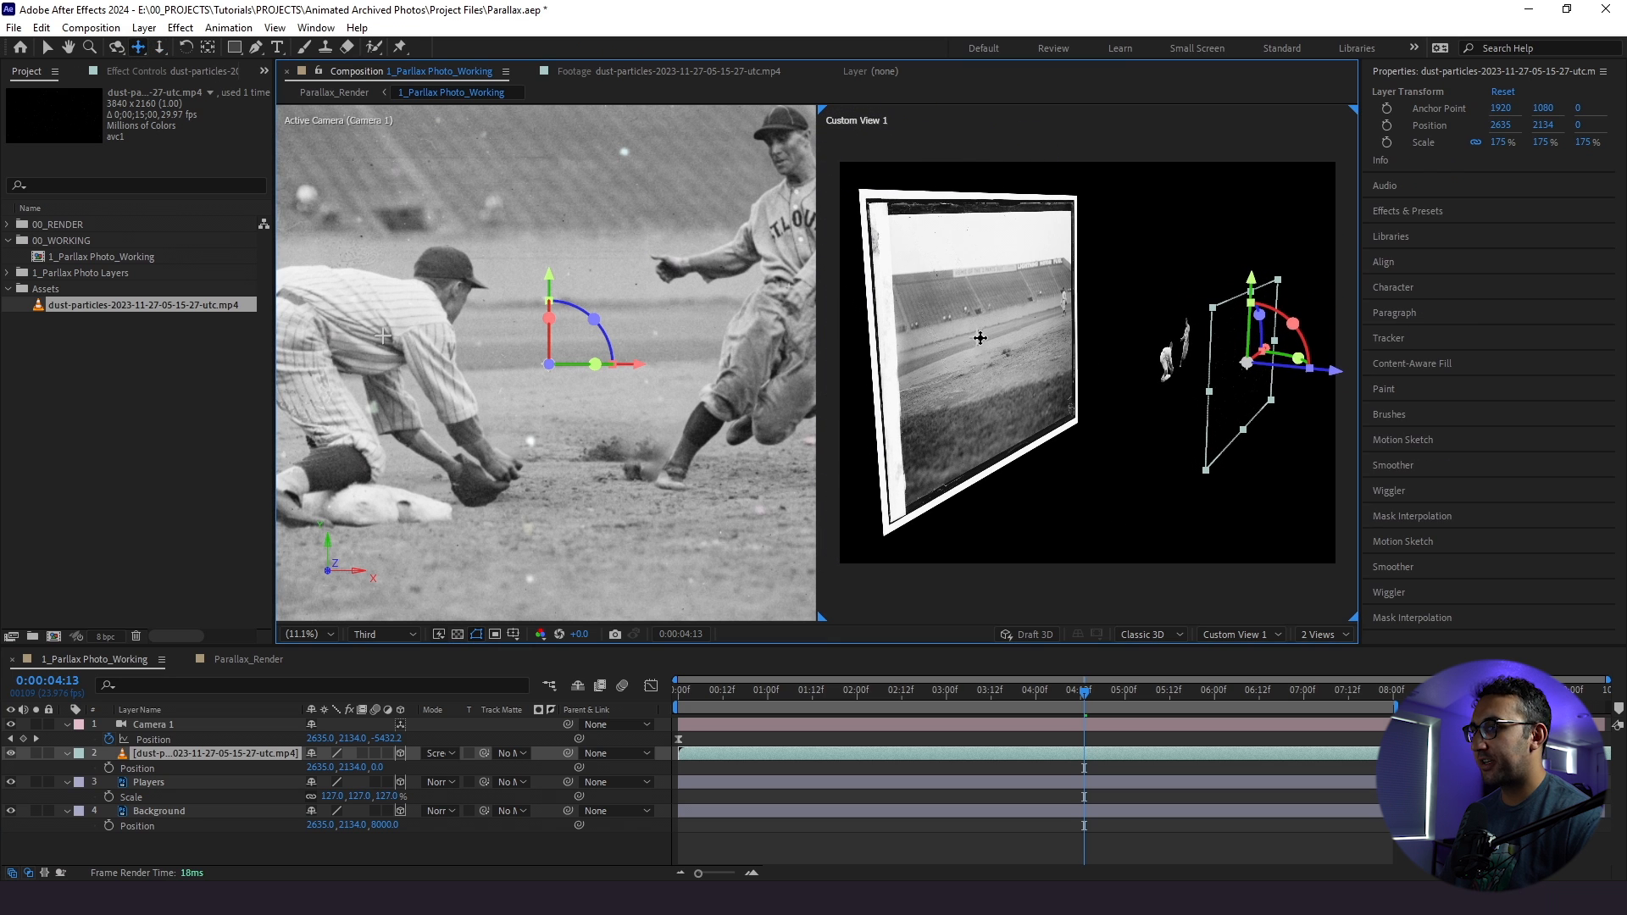
- Set the dust layer's Position Z to 2500, just behind Players at 2000, and return to 1 View
left_click(149, 781)
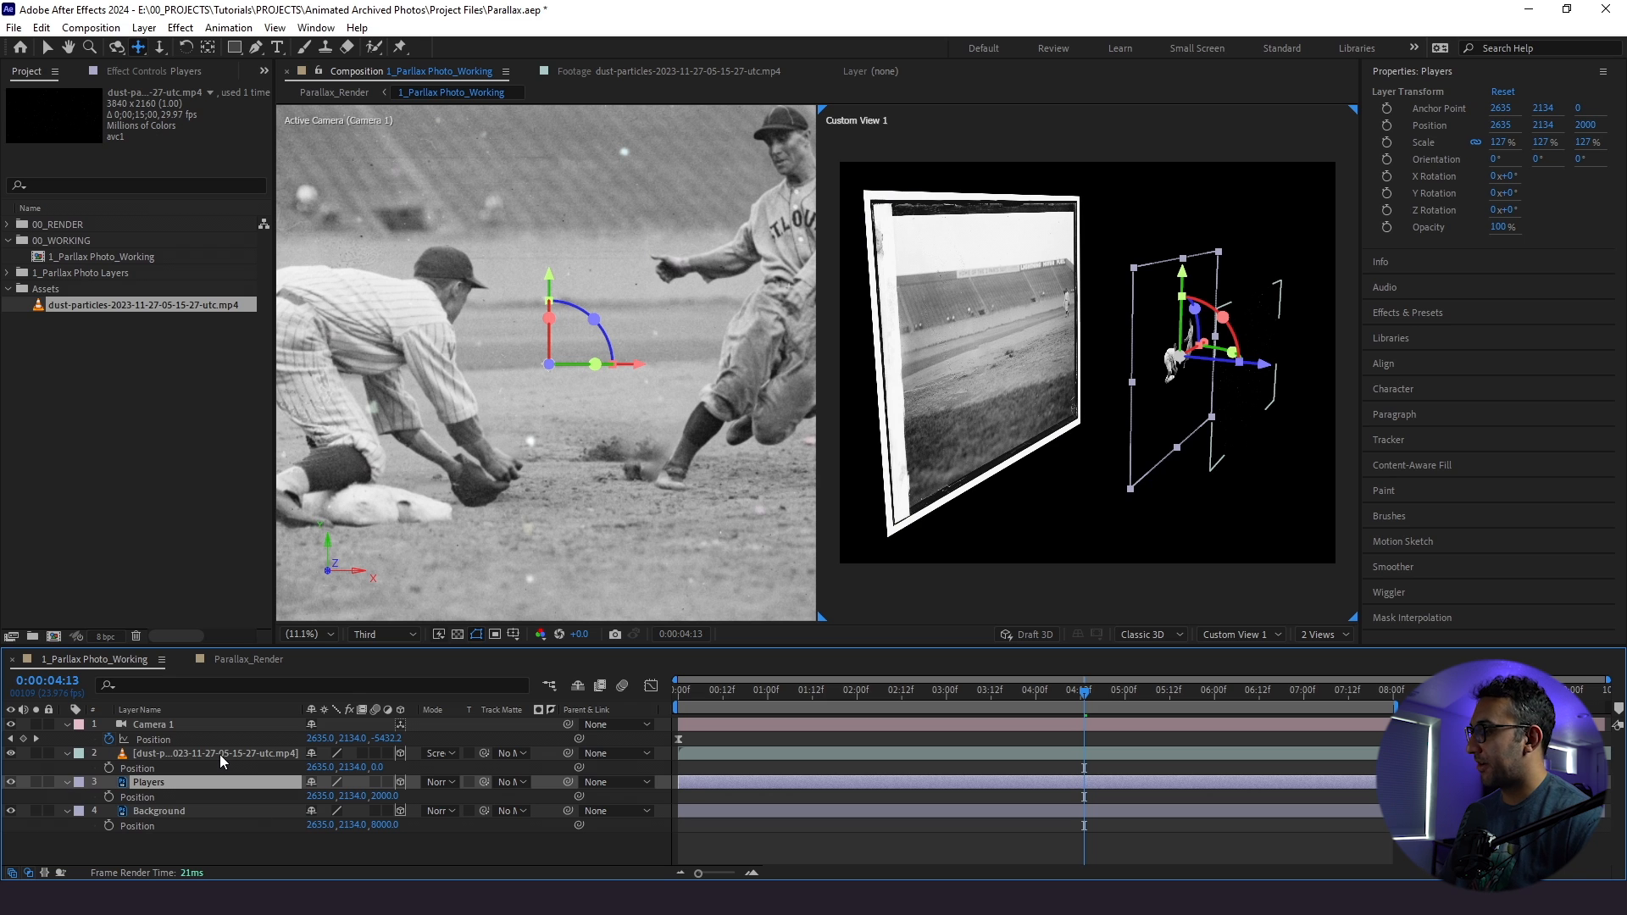
left_click(196, 752)
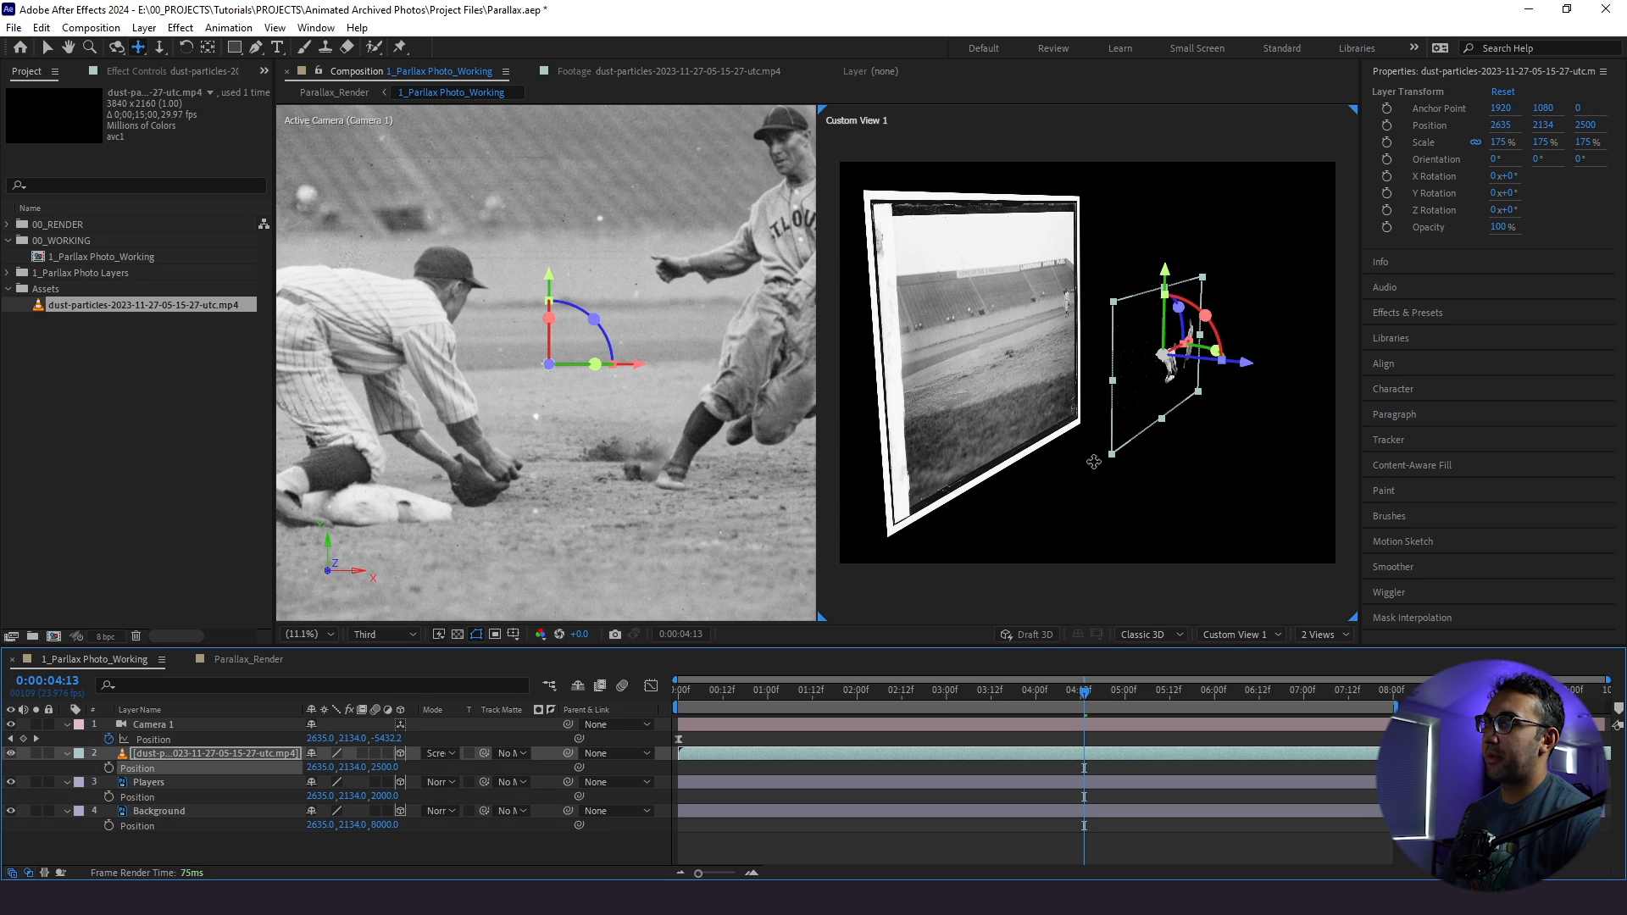
left_click(1320, 634)
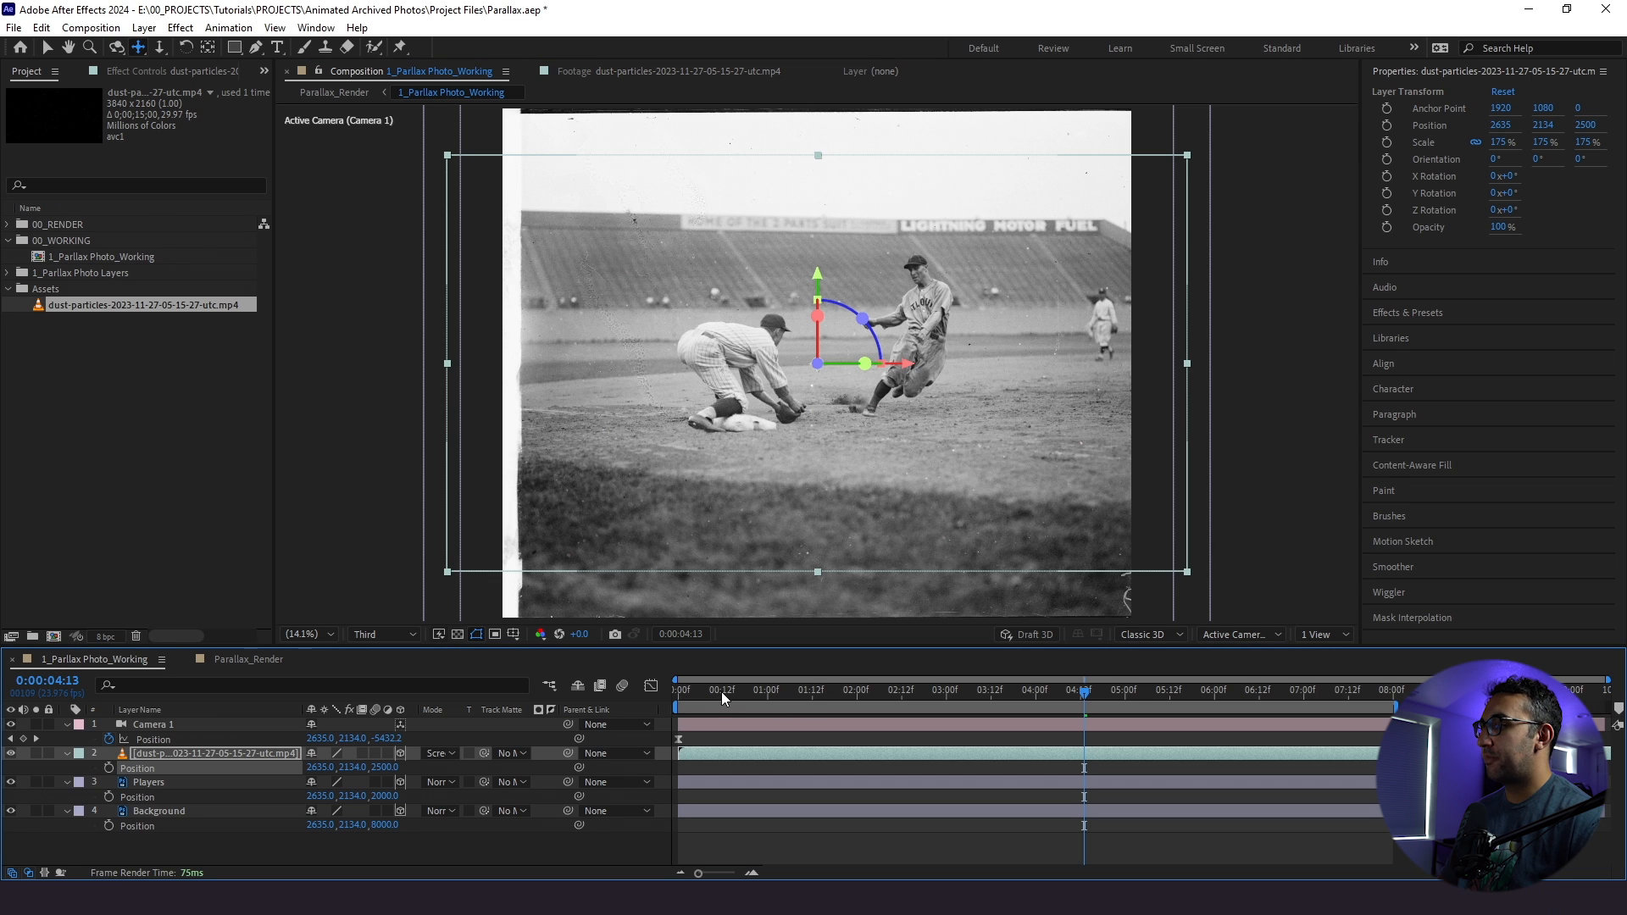
- Enlarge the dust layer's Scale to 247% and scrub the timeline to confirm full coverage
left_click(678, 690)
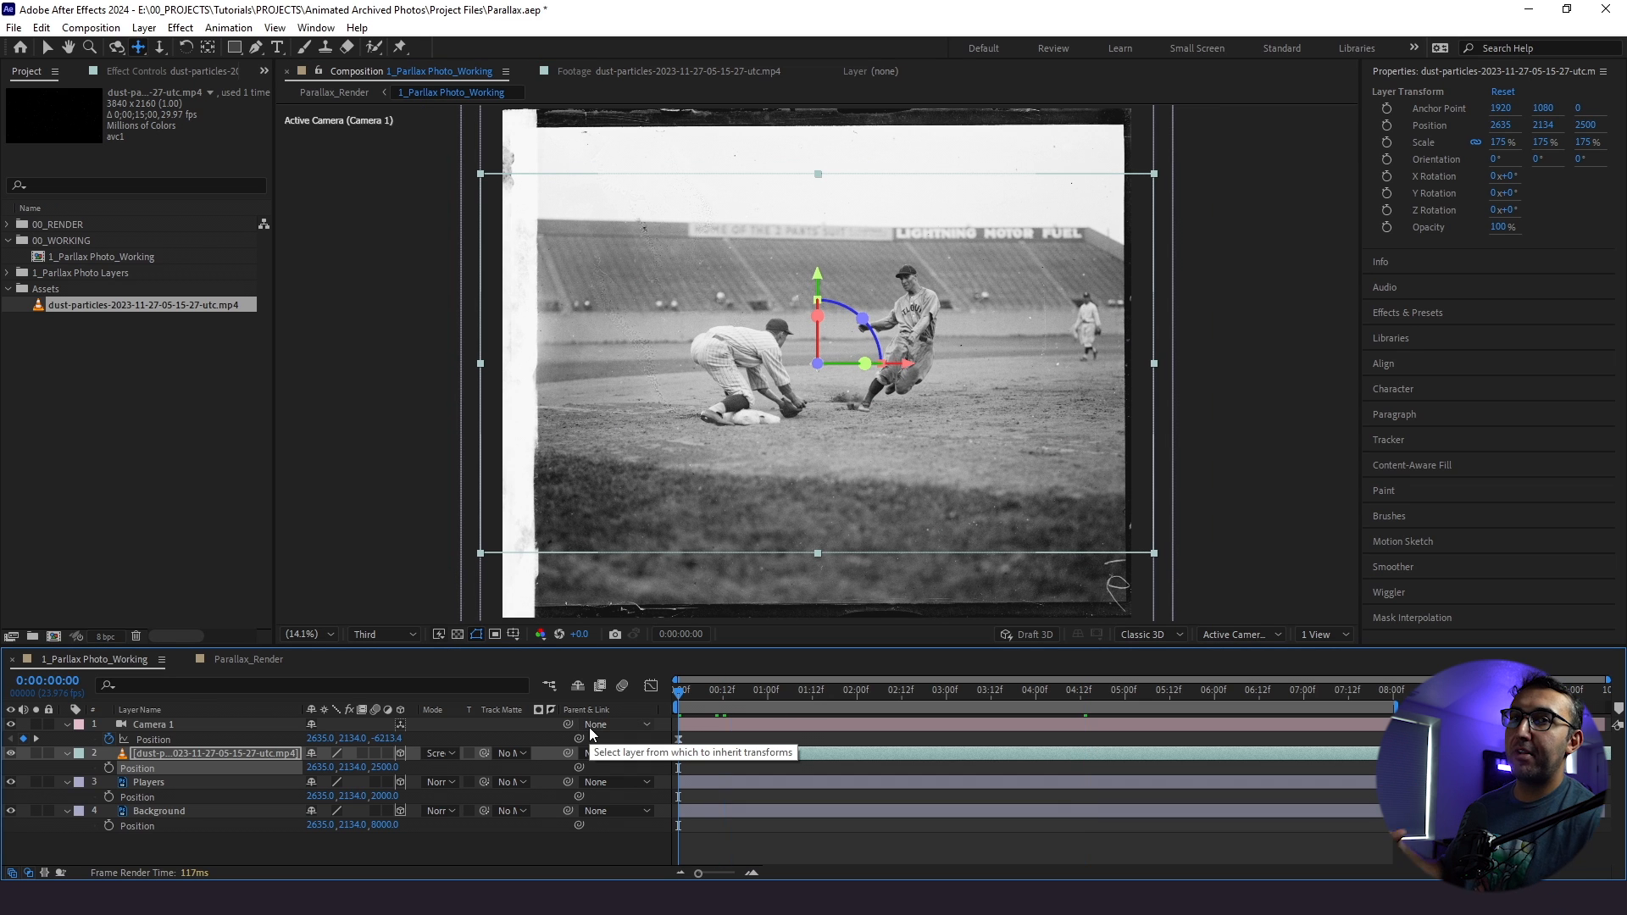
mouse_move(371, 753)
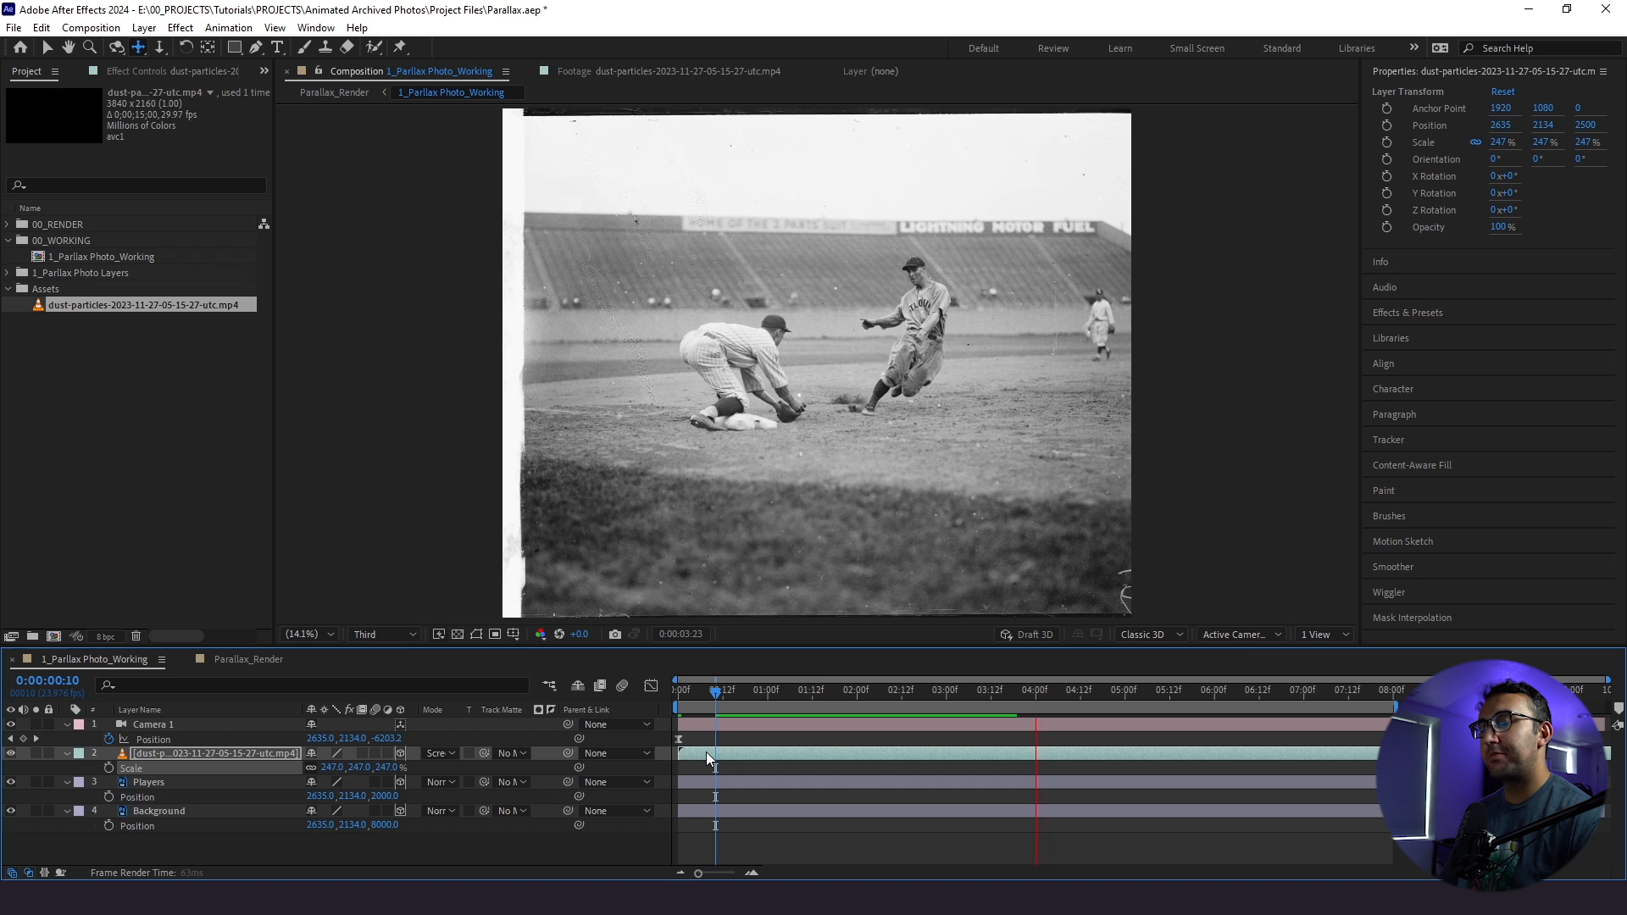
left_click(876, 690)
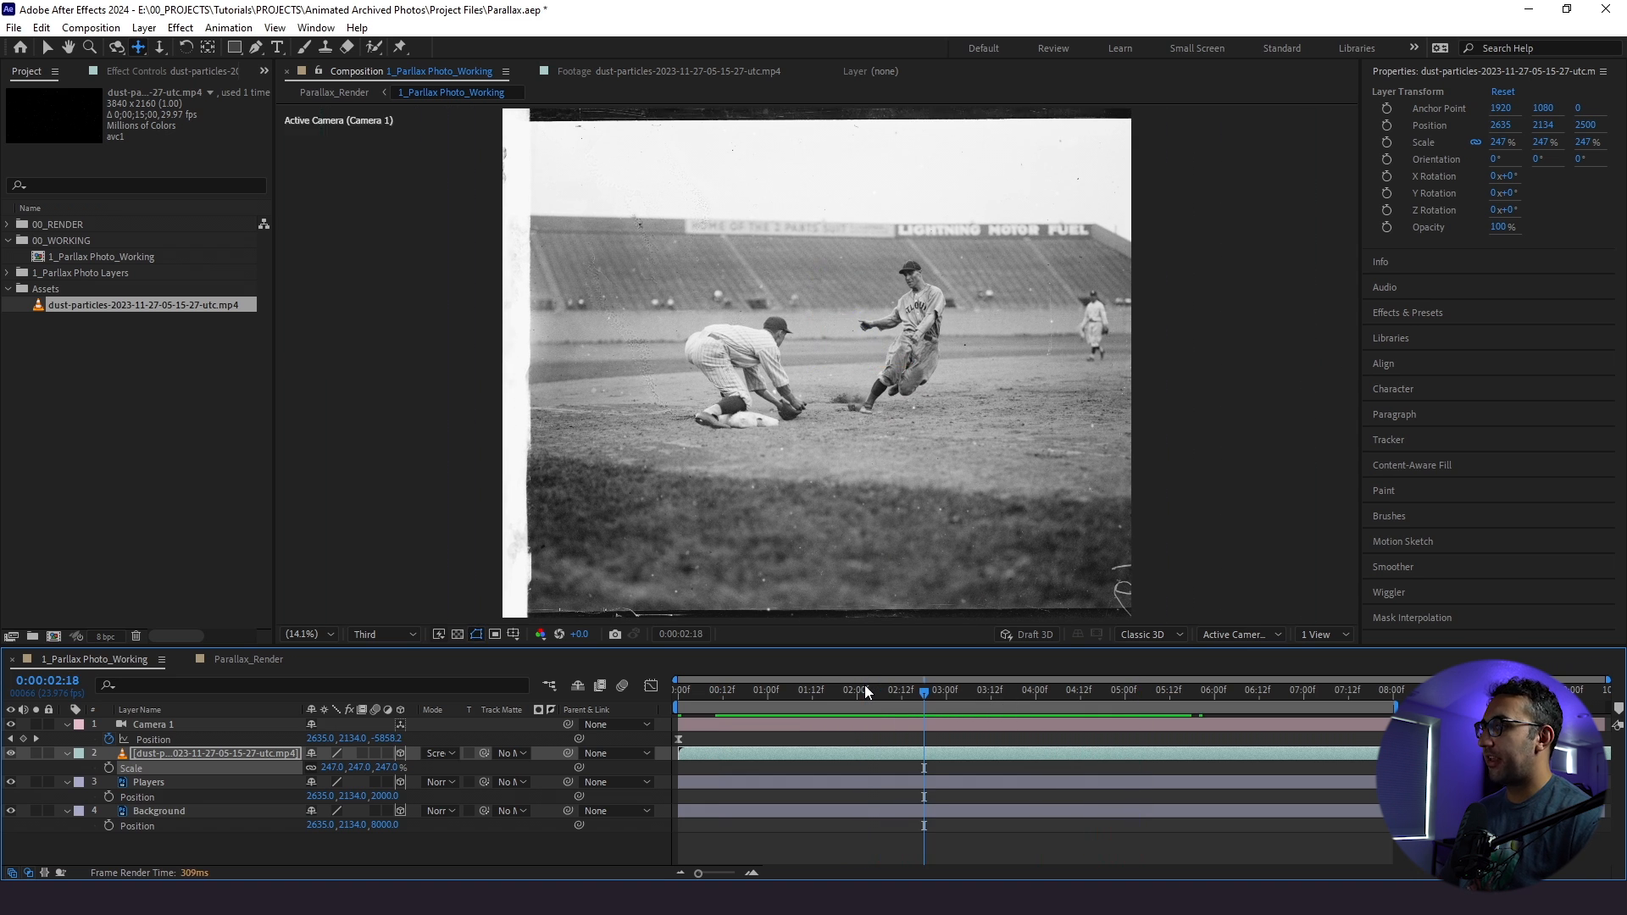
left_click(1009, 690)
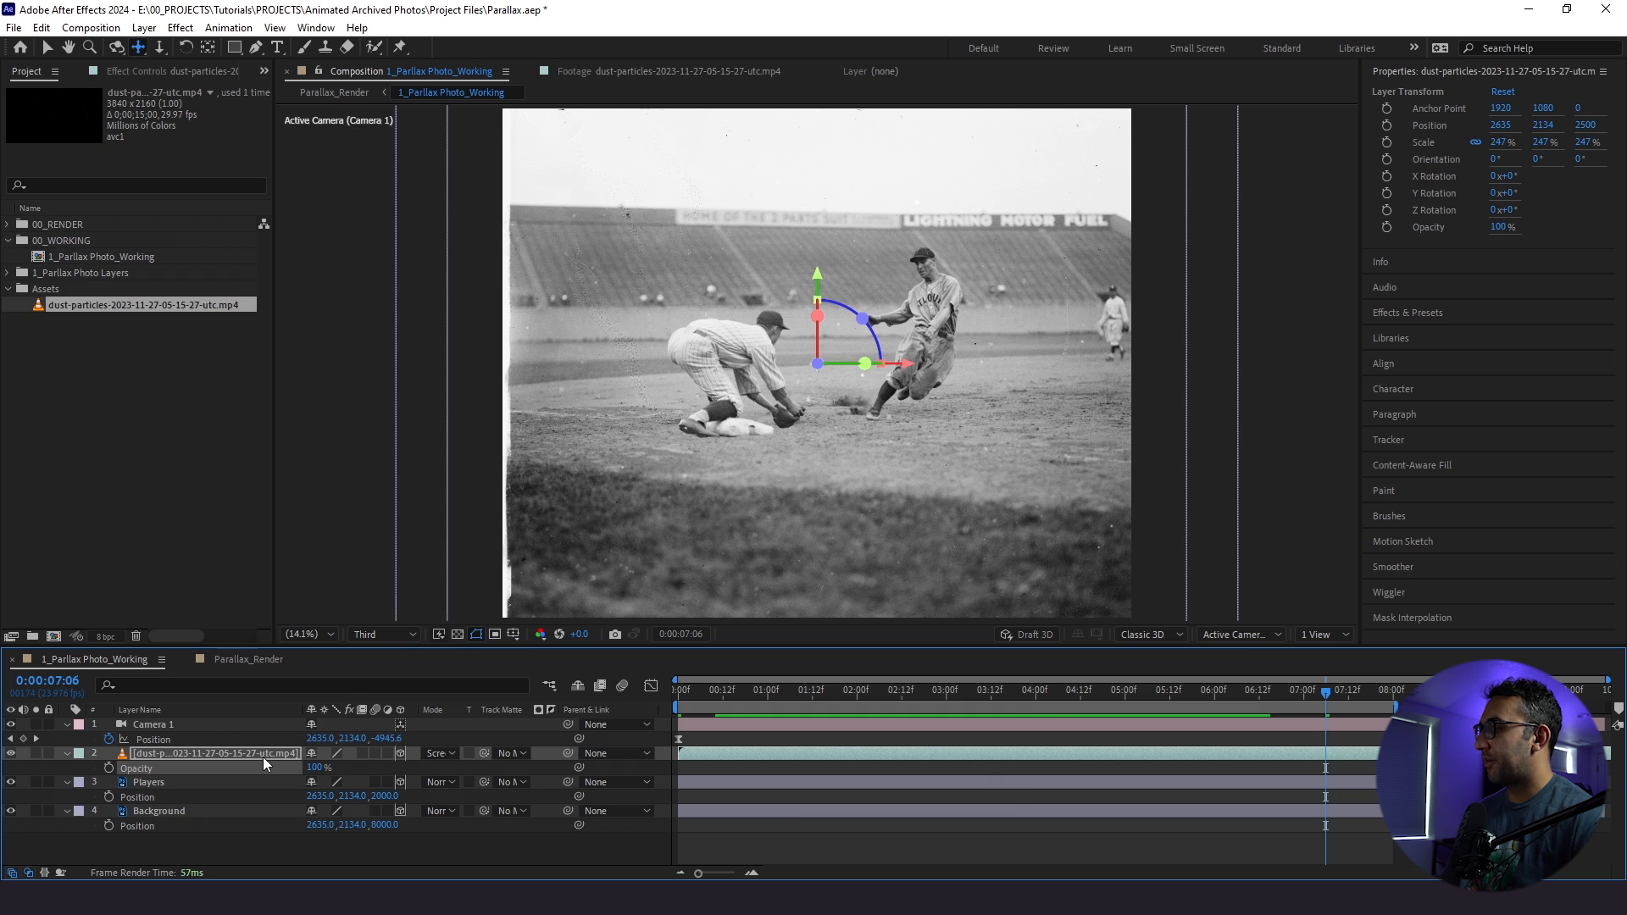
- Apply the Deep Glow effect to the dust layer and preview the glowing particles
type("dee")
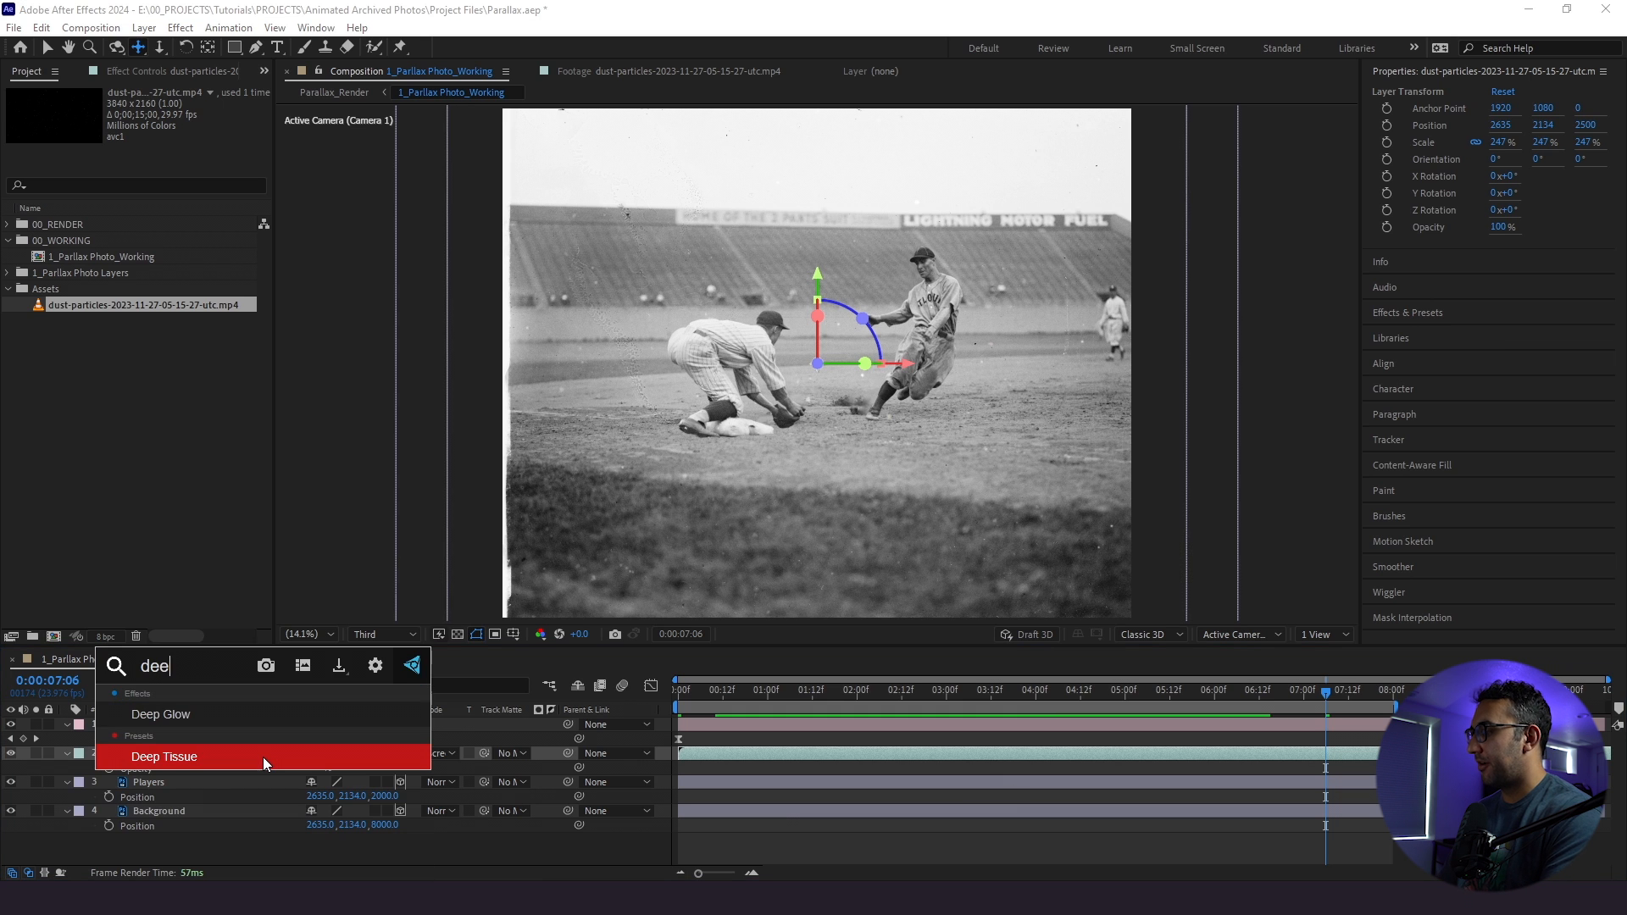
double_click(159, 714)
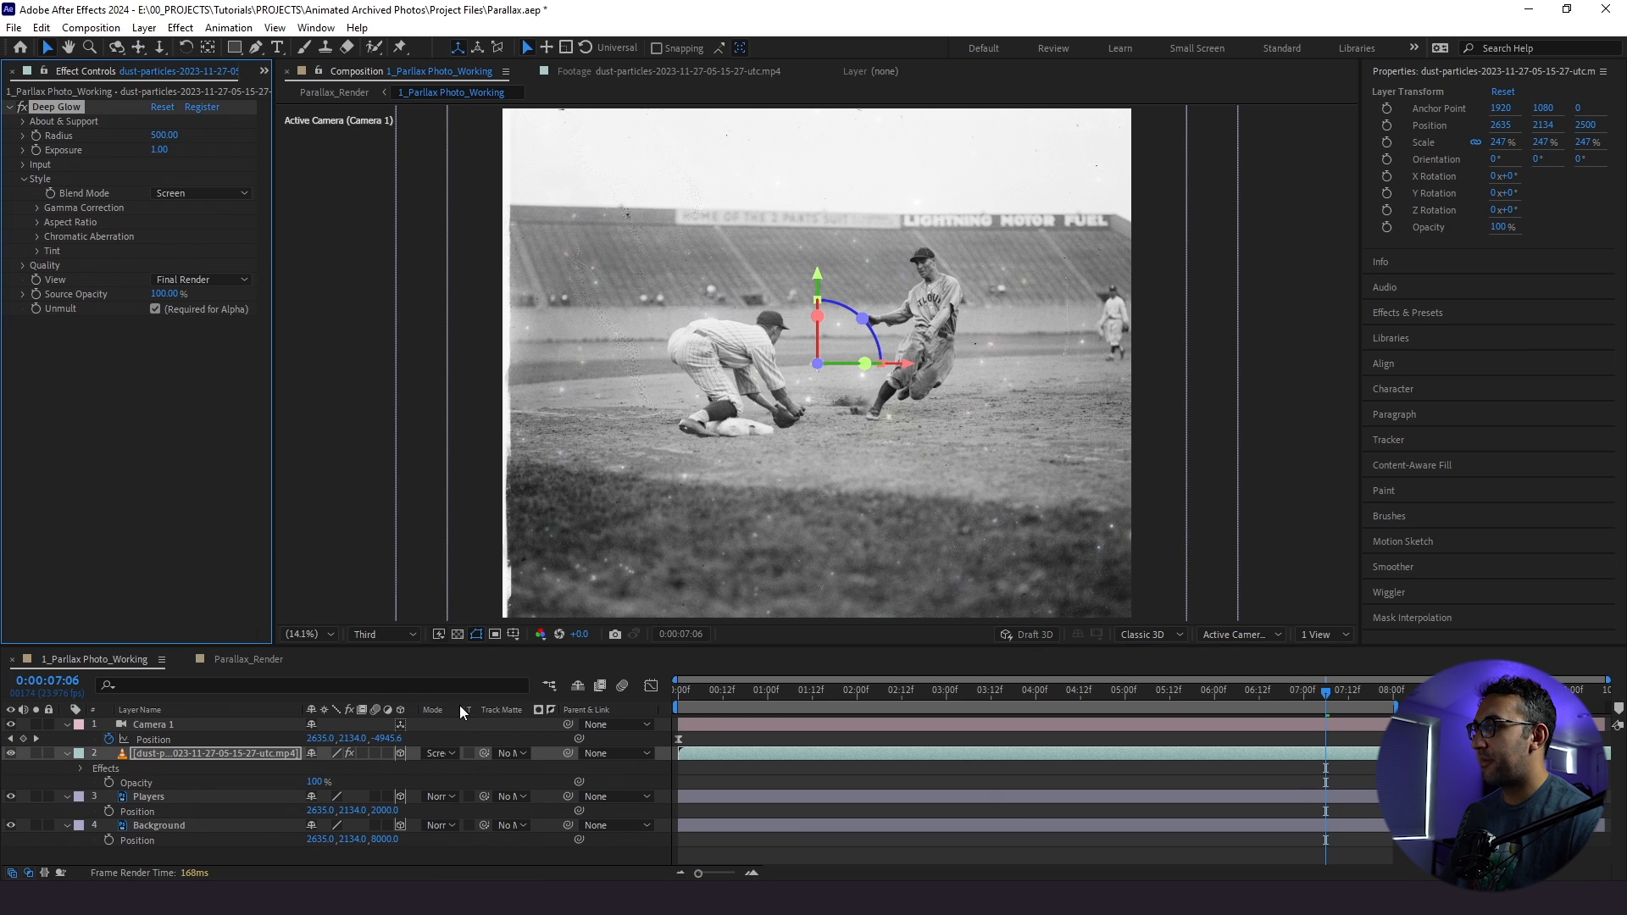
left_click(934, 690)
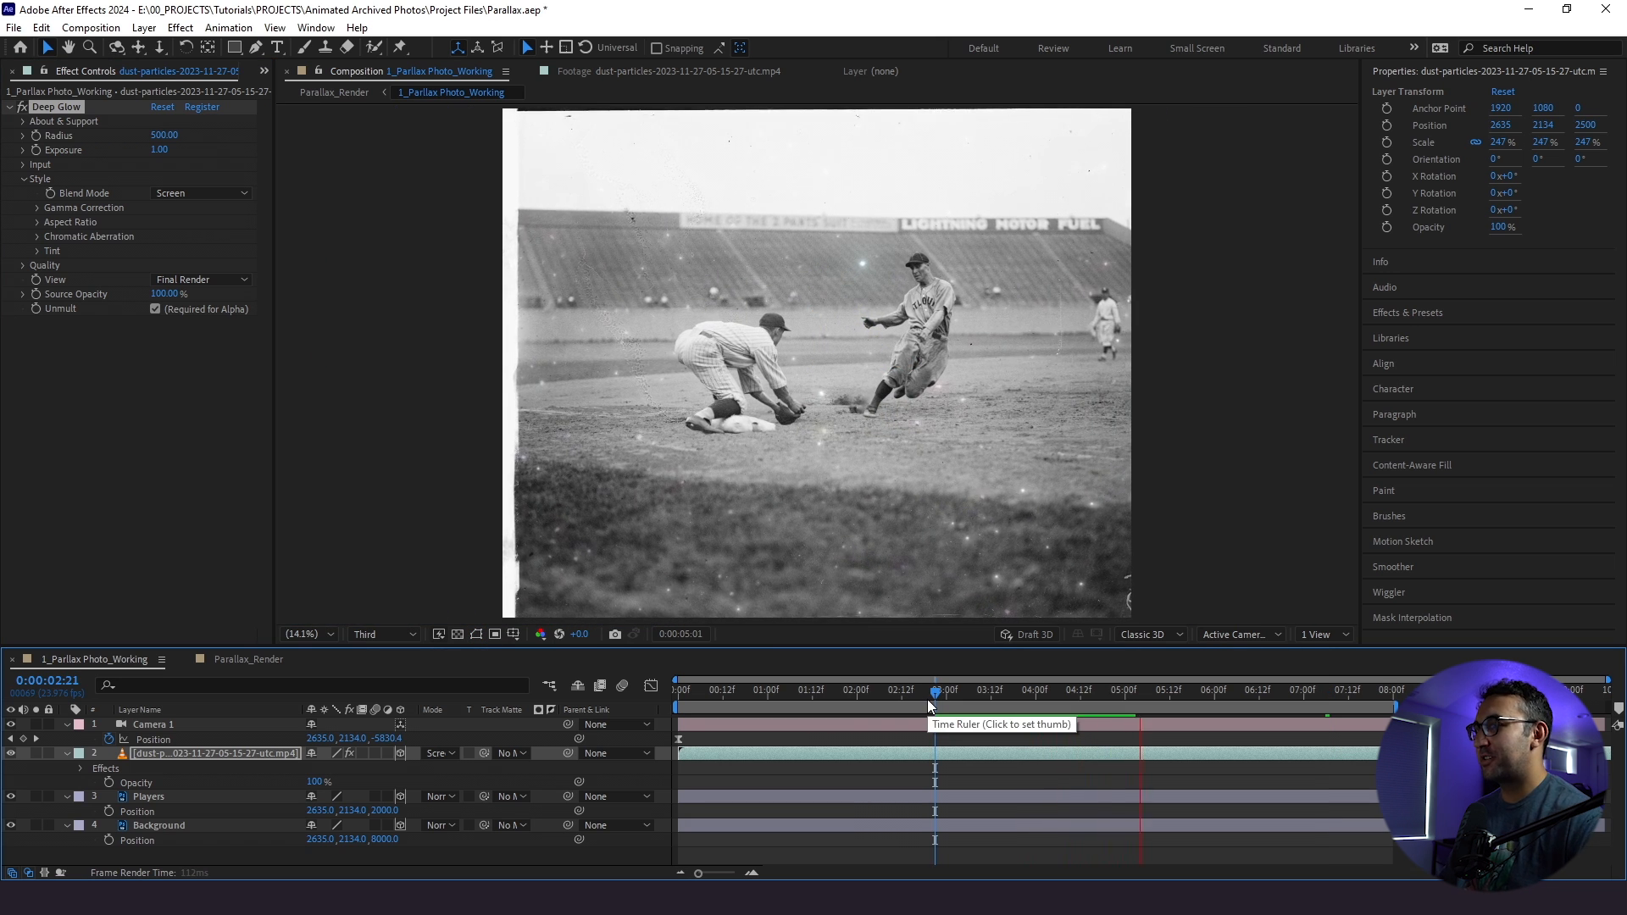
left_click(1141, 690)
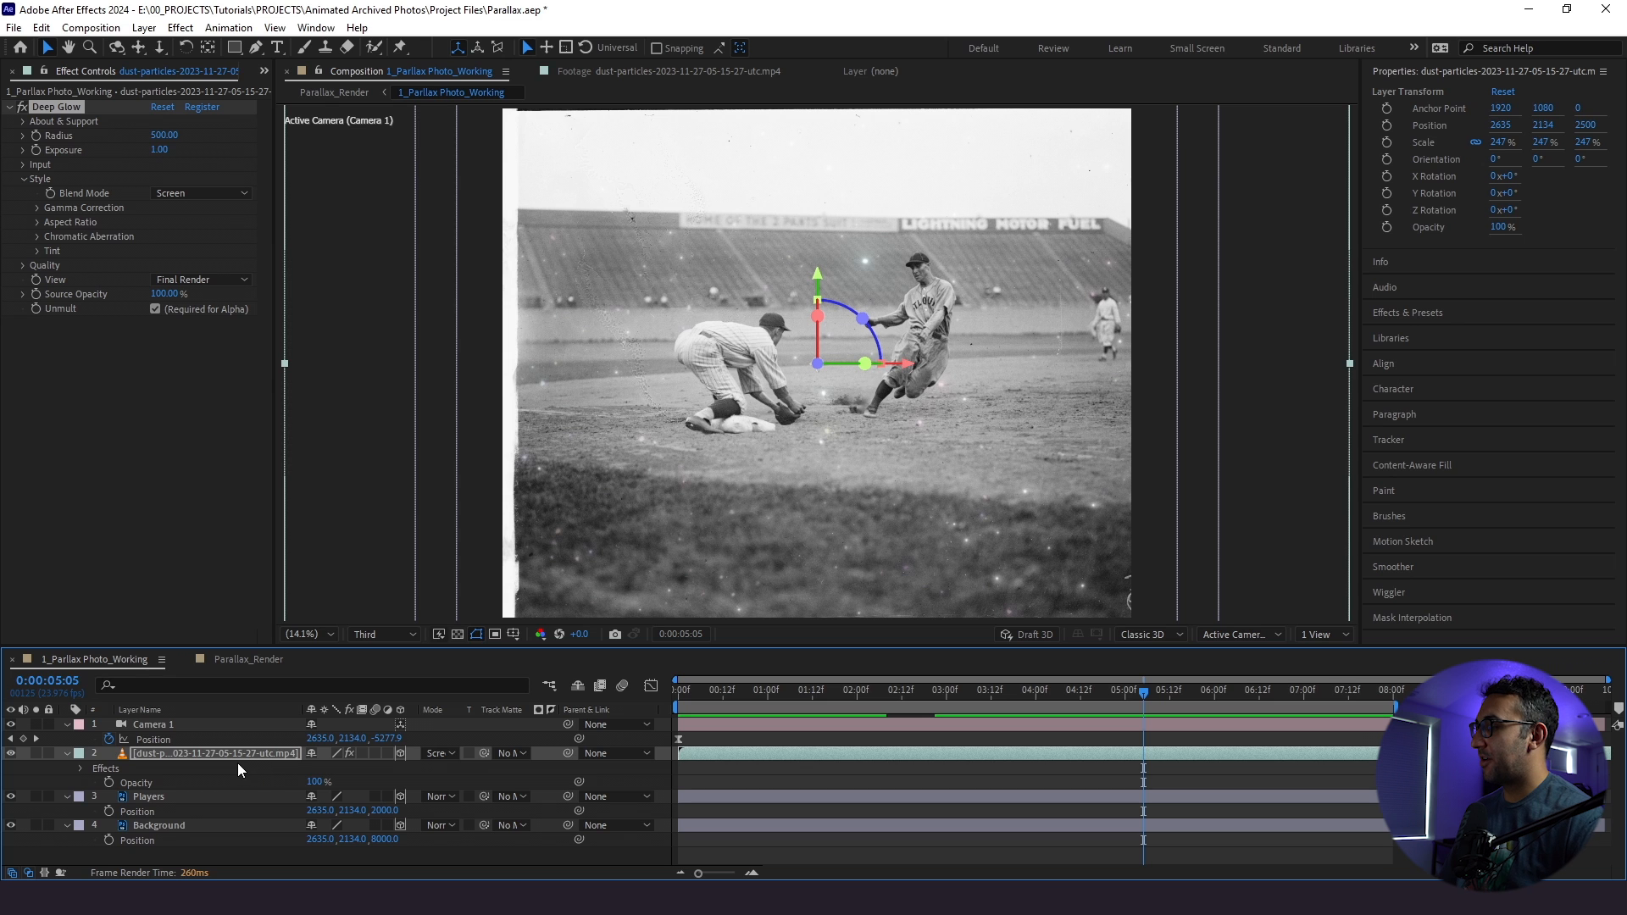
- Lower the dust layer's Opacity to 50% and preview from the start
double_click(320, 782)
type("50")
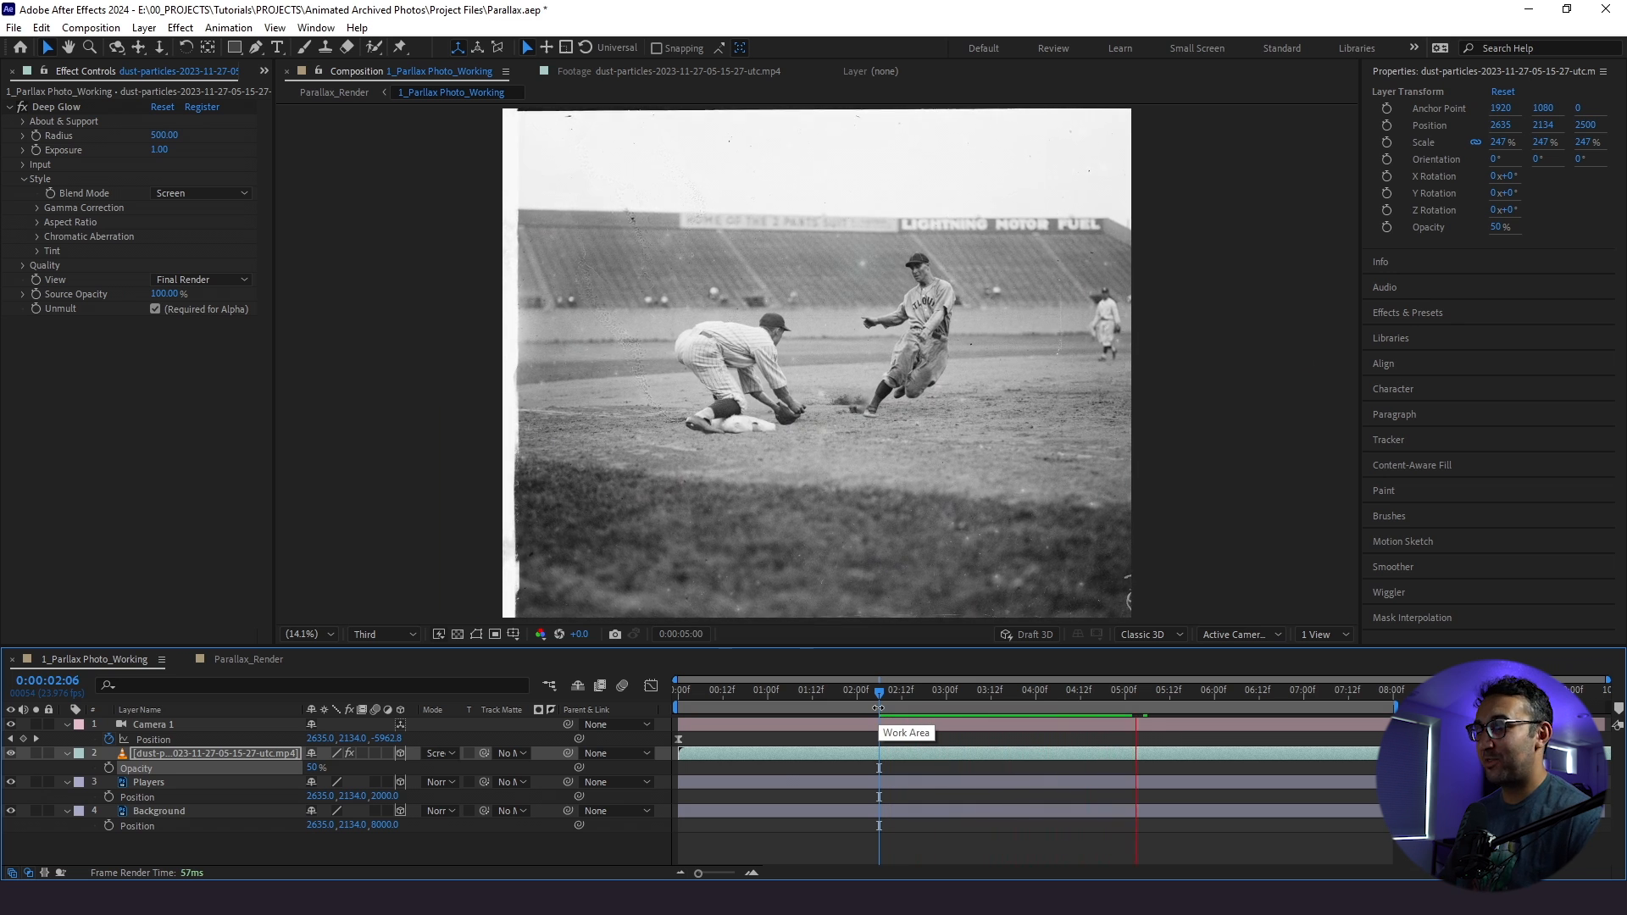
left_click(680, 689)
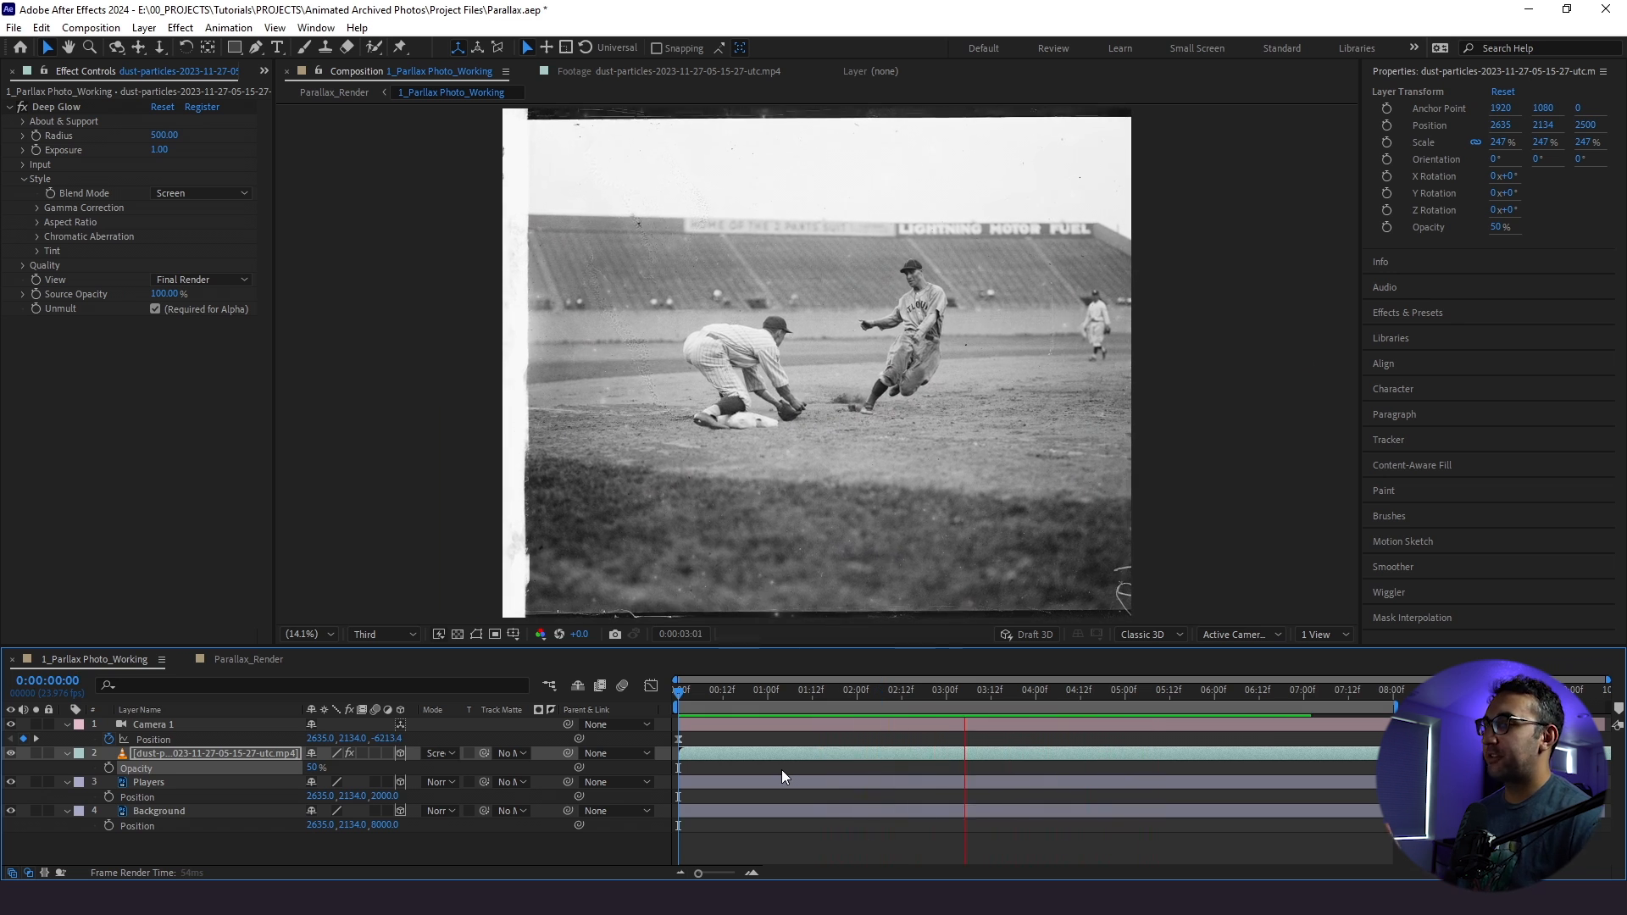
left_click(1148, 690)
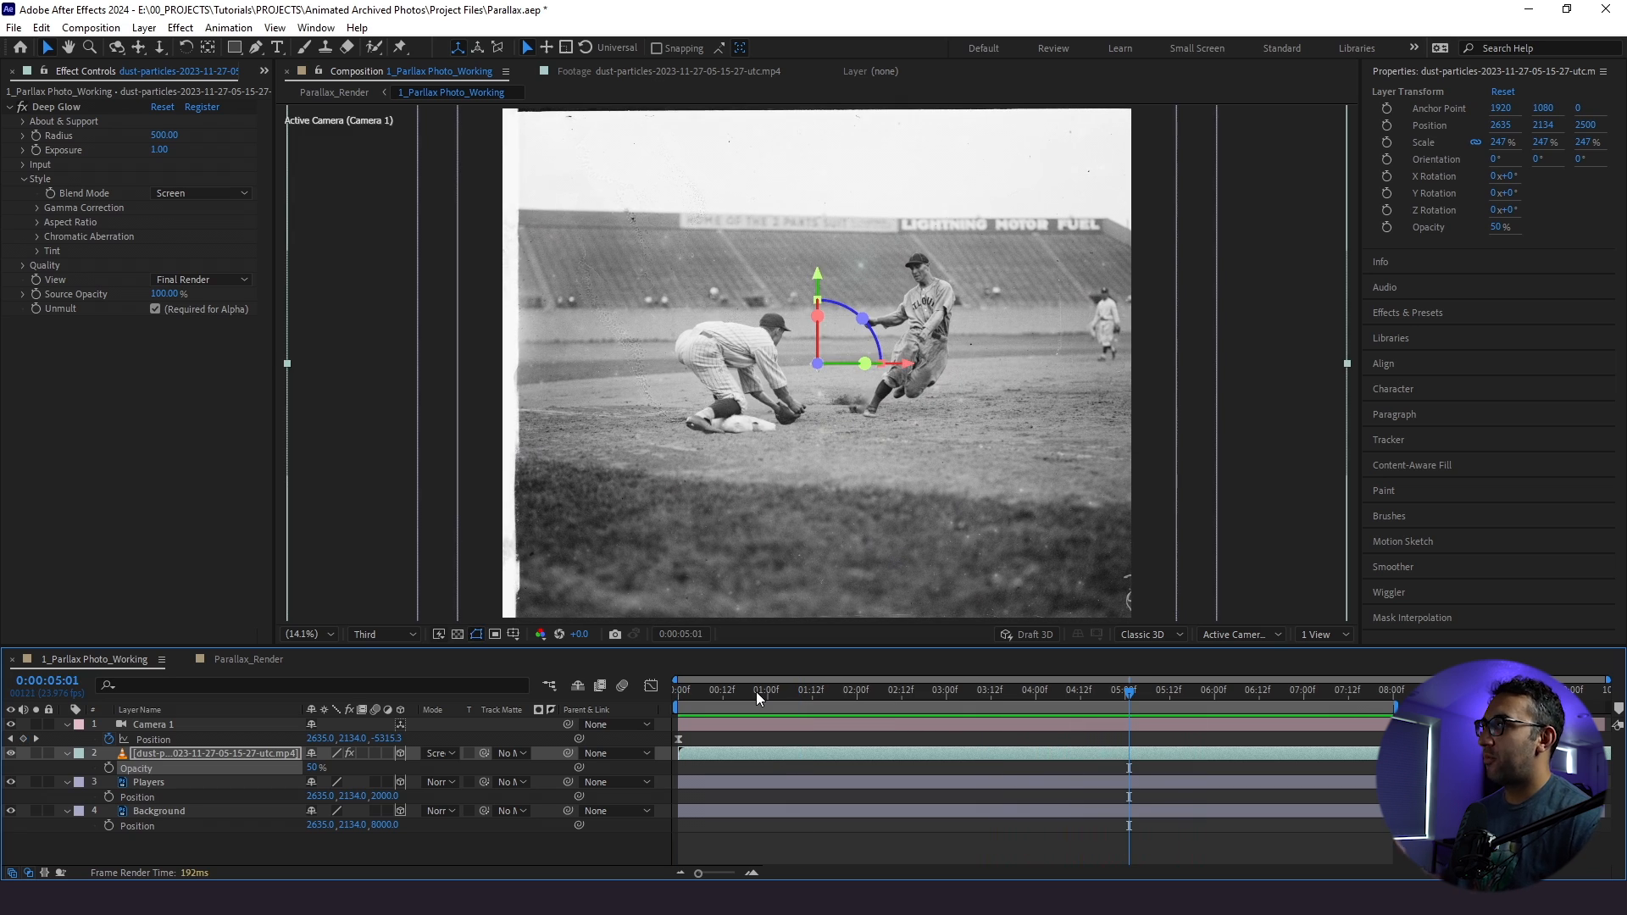
- In Camera 1's Camera Options turn Depth of Field on and set Aperture to 1200 pixels
left_click(154, 723)
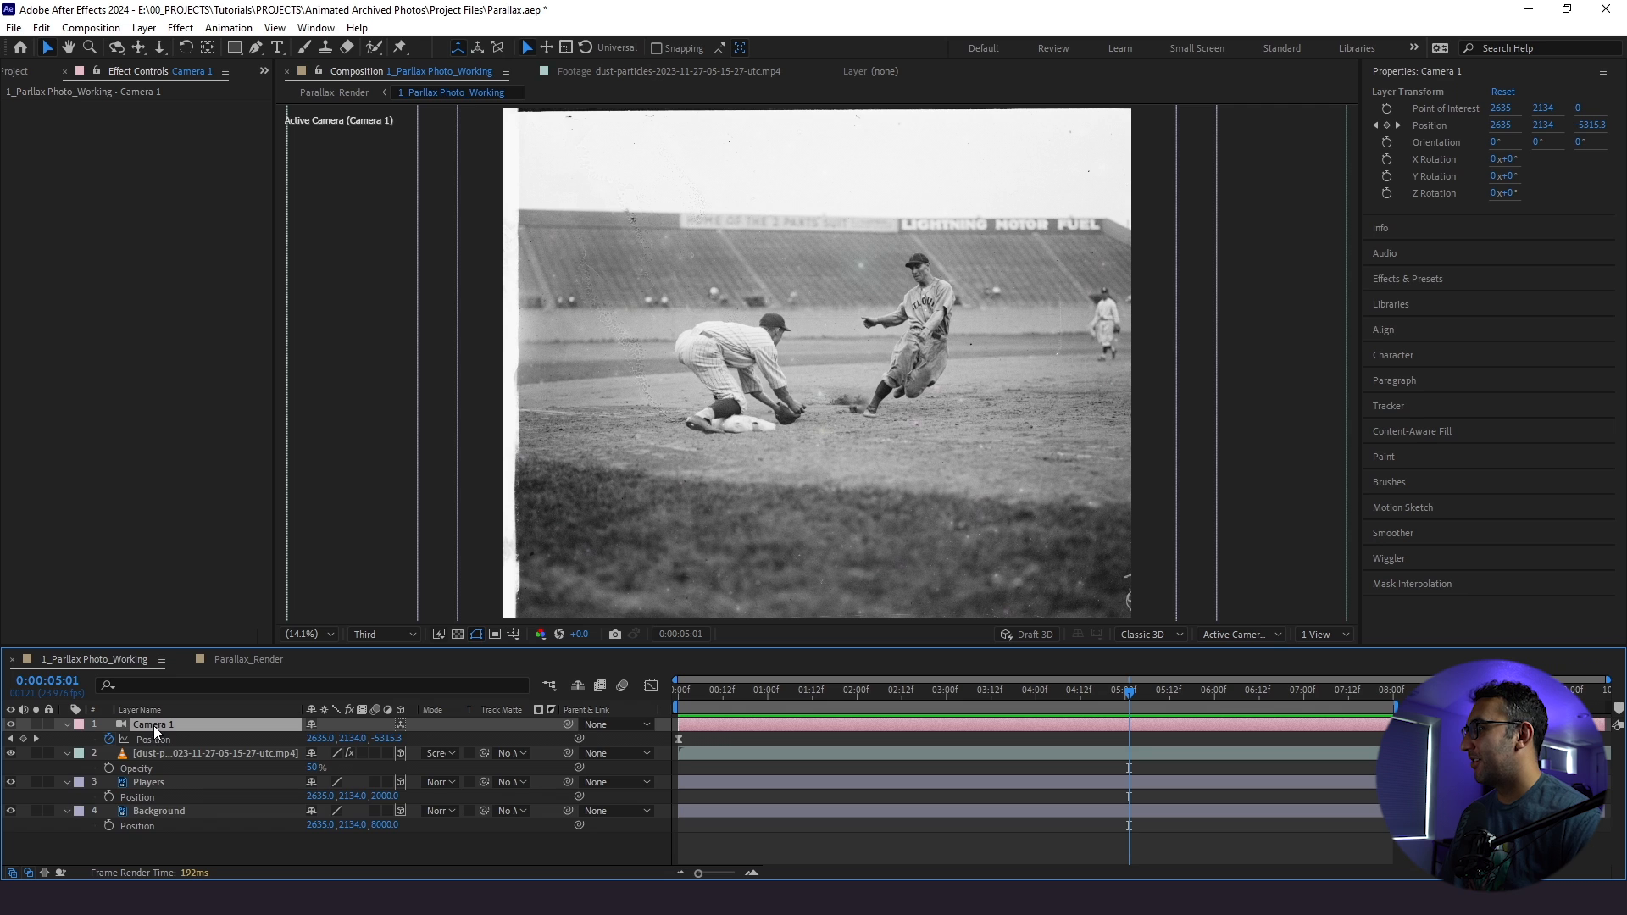
left_click(66, 724)
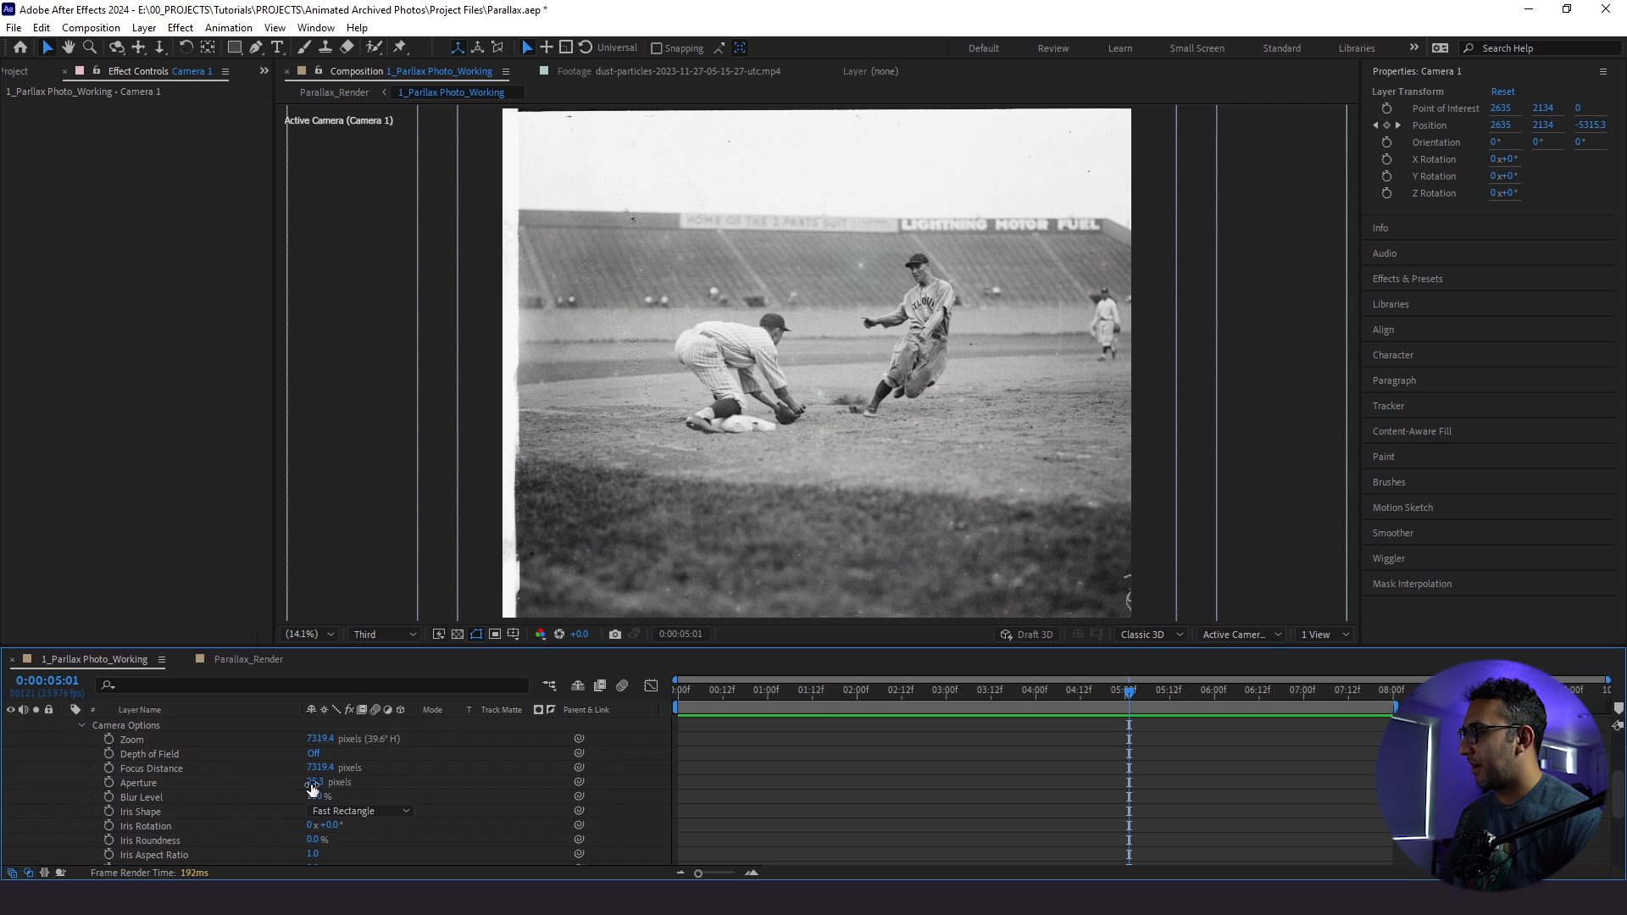
left_click(313, 753)
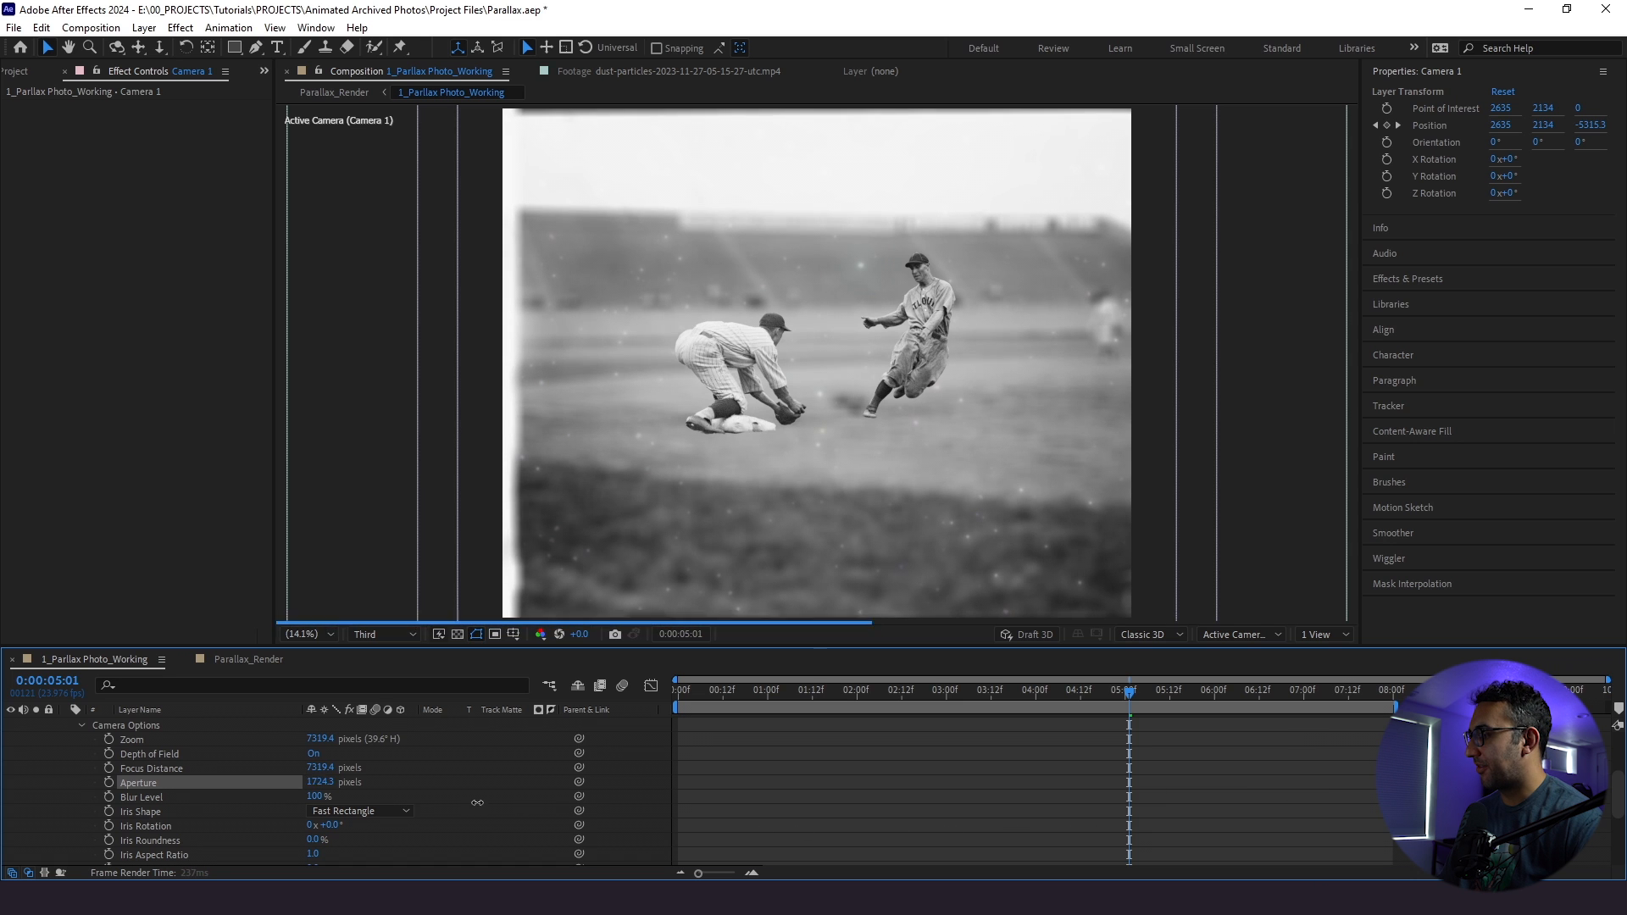
double_click(327, 781)
type("1200")
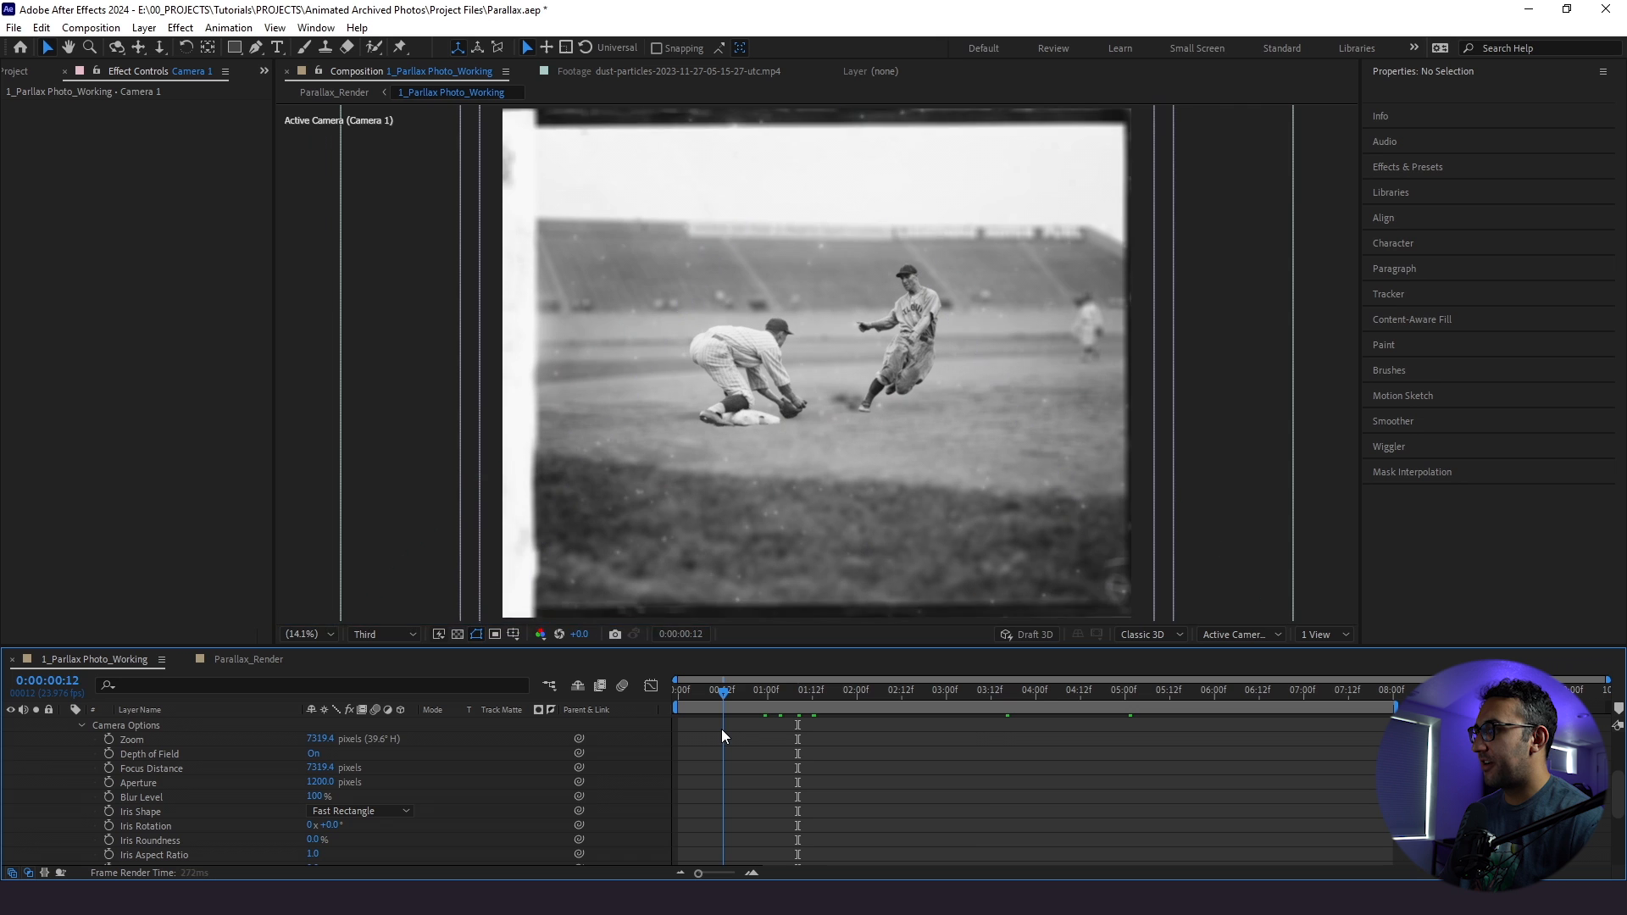
- Show the Active Camera beside a Top view and adjust Camera 1's Focus Distance to 7779.4
left_click(812, 690)
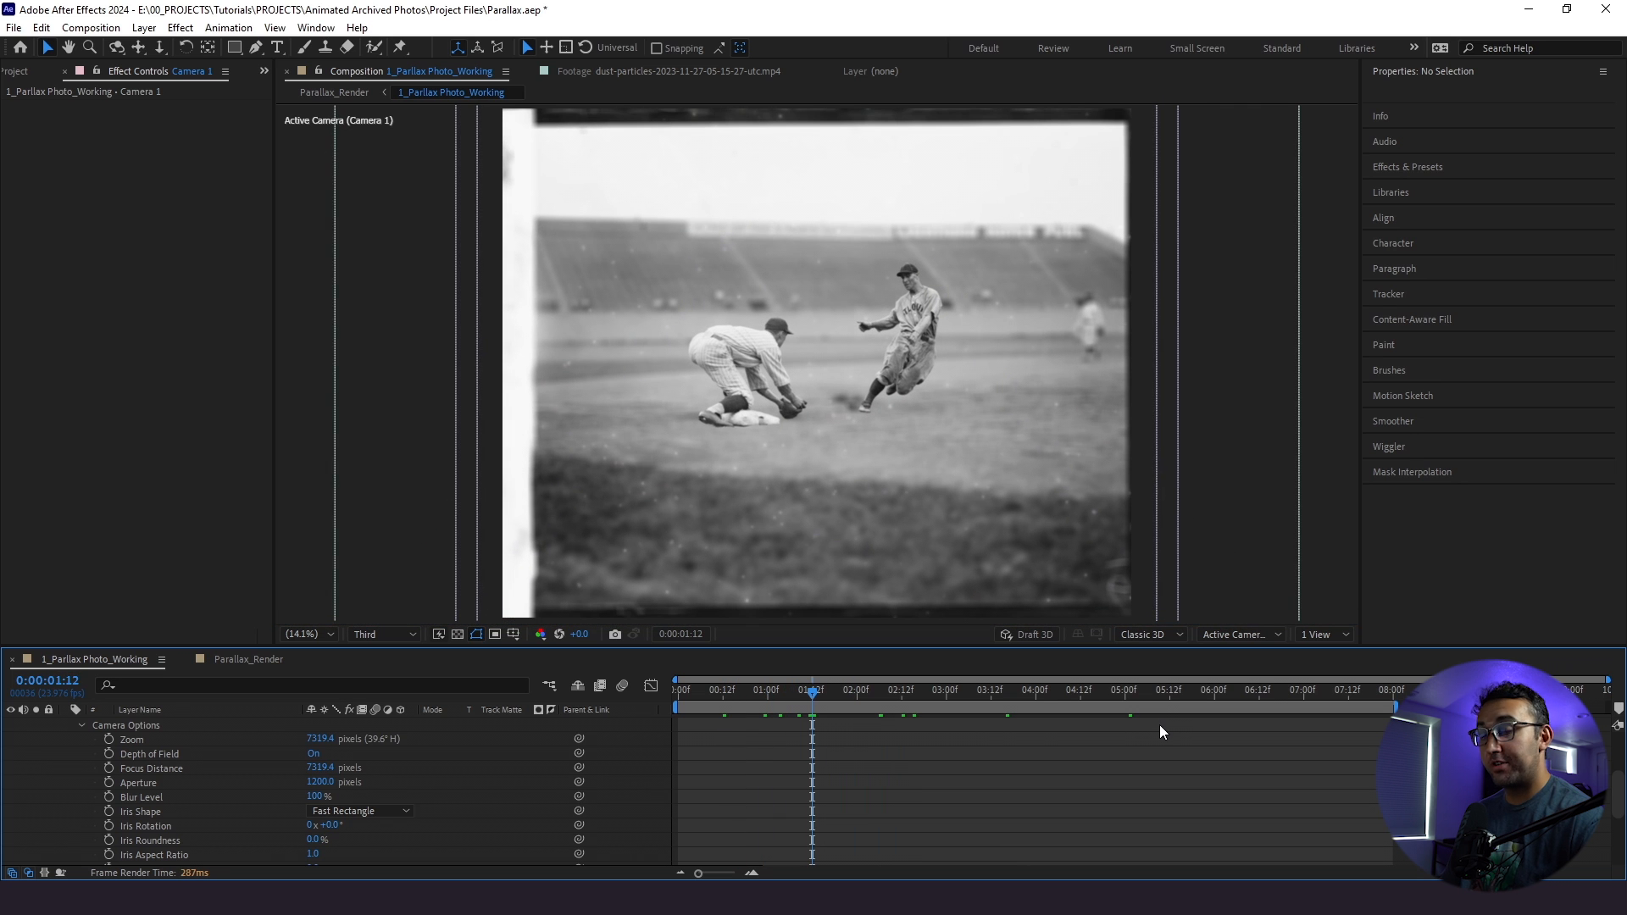
left_click(1323, 634)
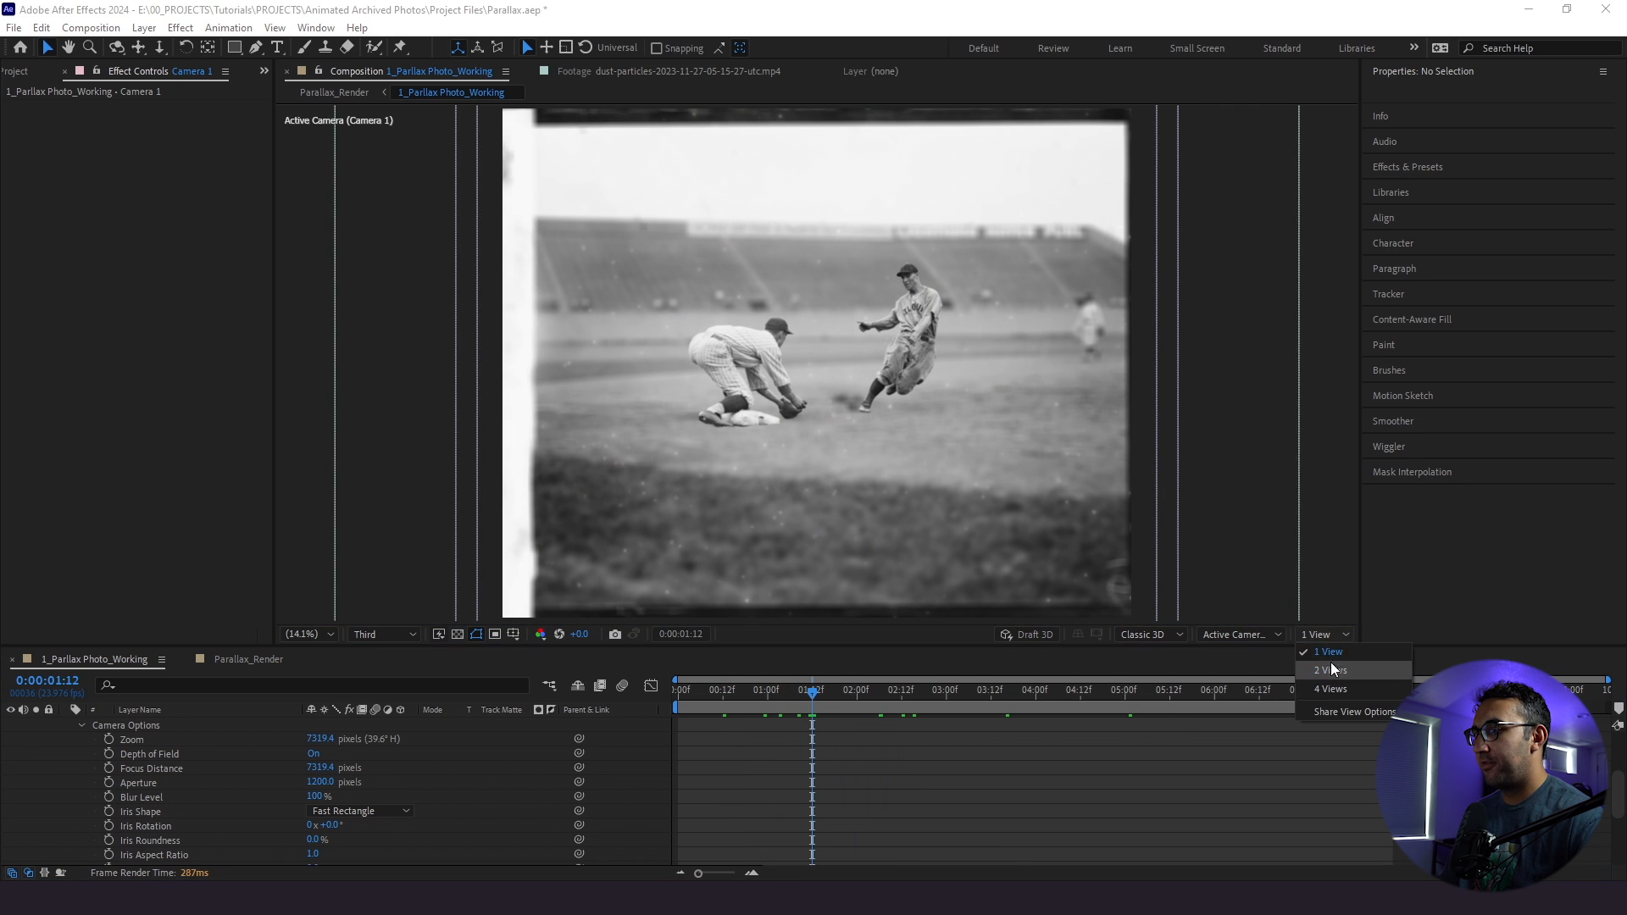
left_click(1328, 669)
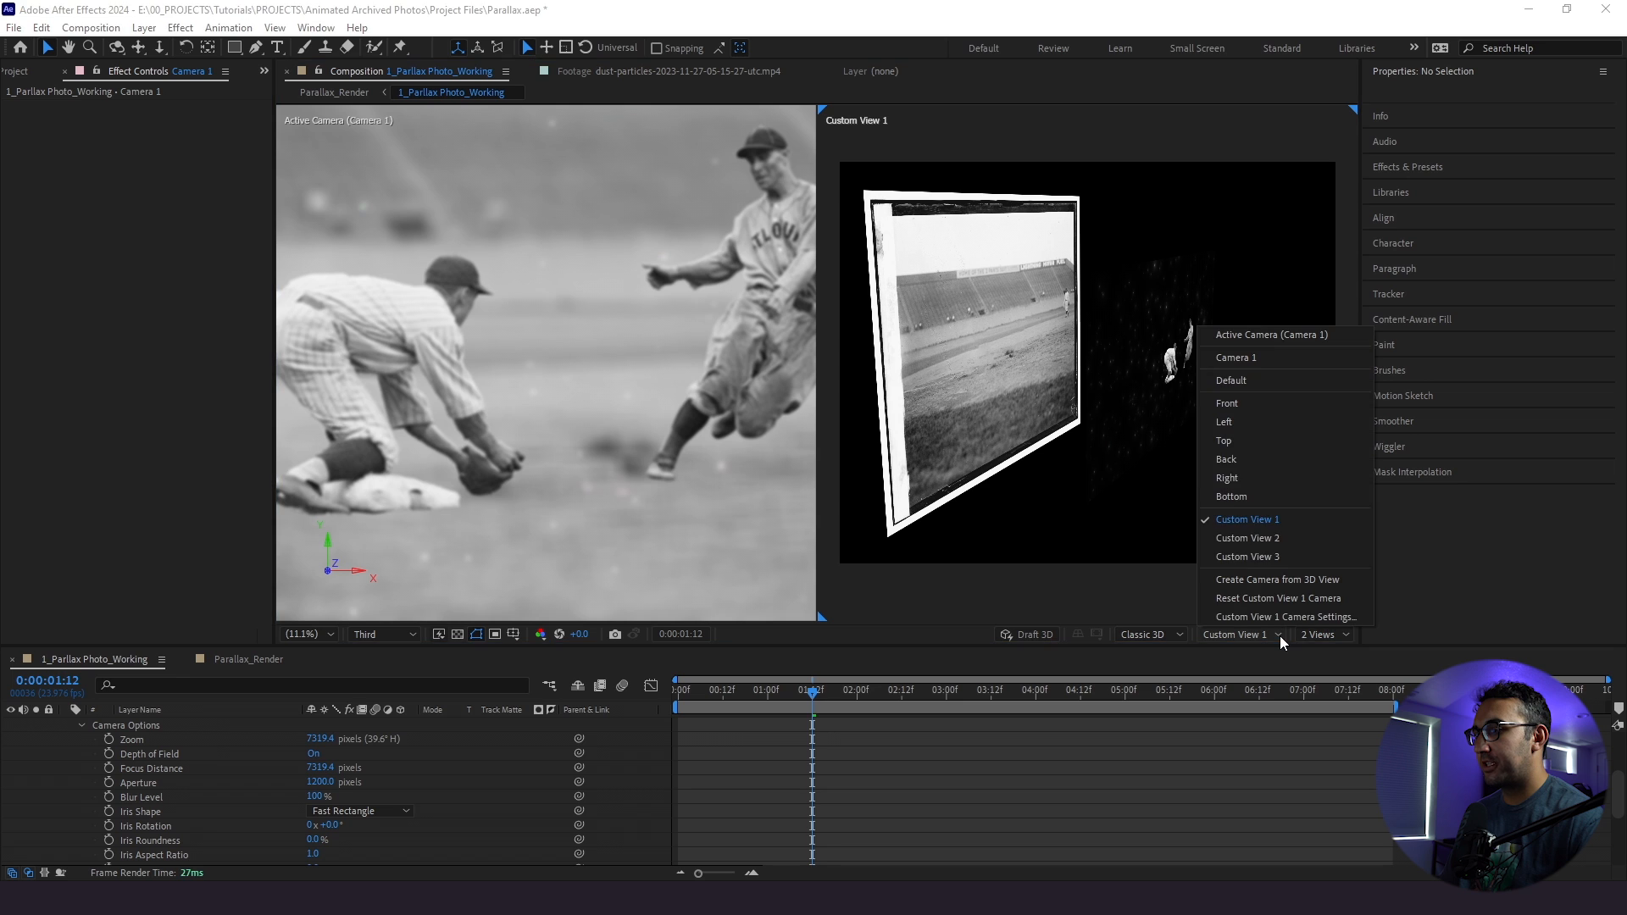
left_click(1224, 441)
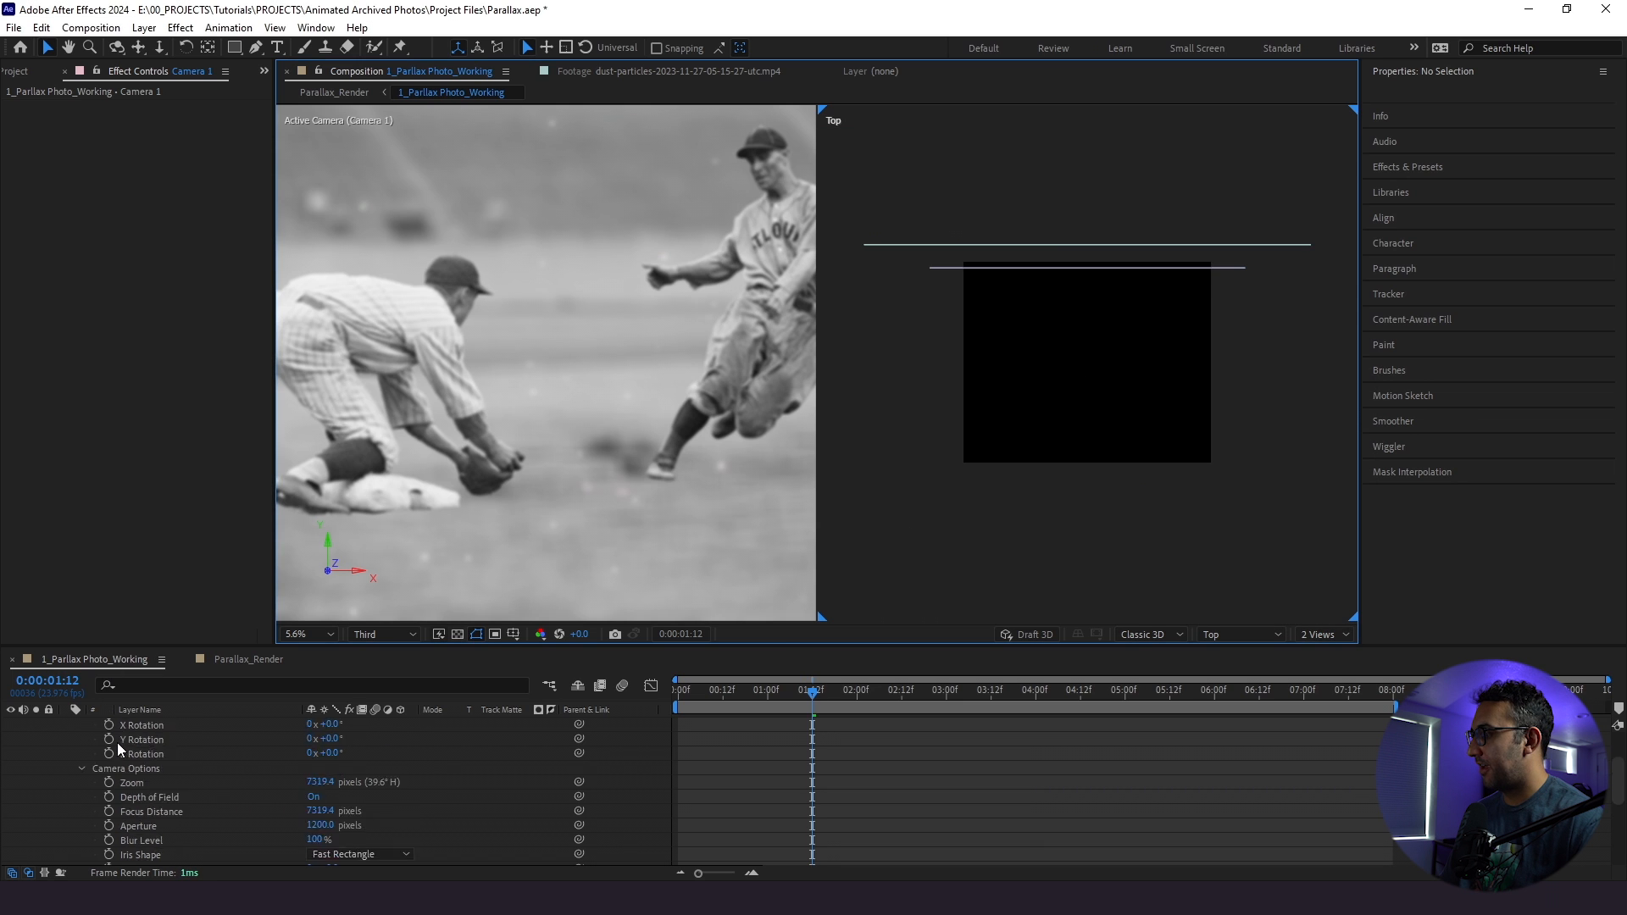
left_click(155, 724)
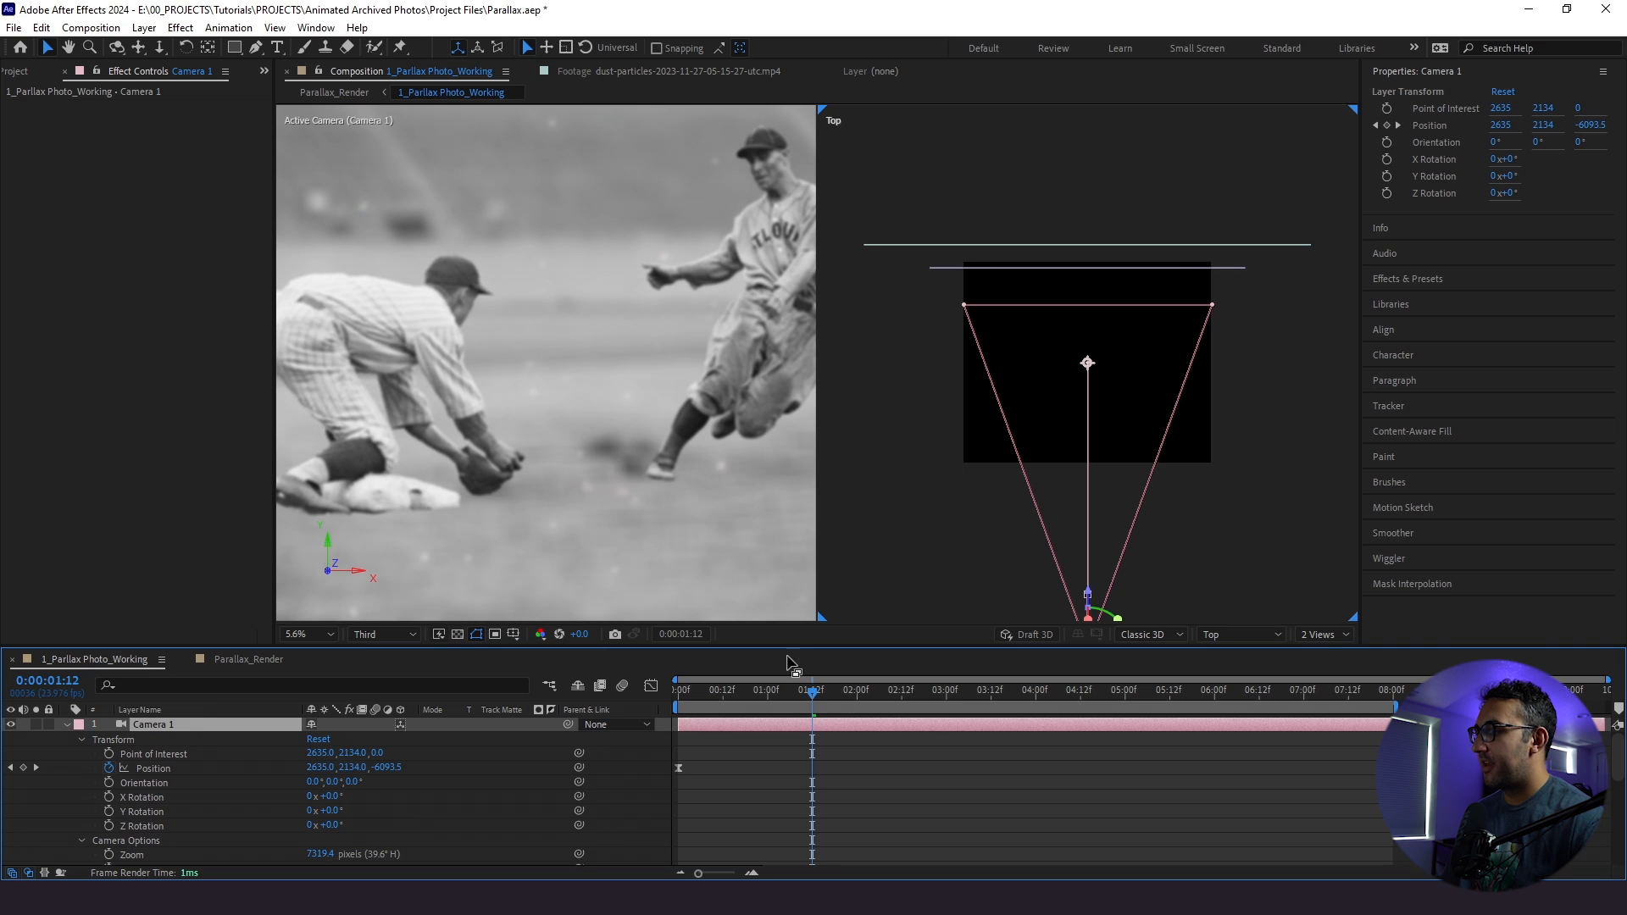
mouse_move(876, 691)
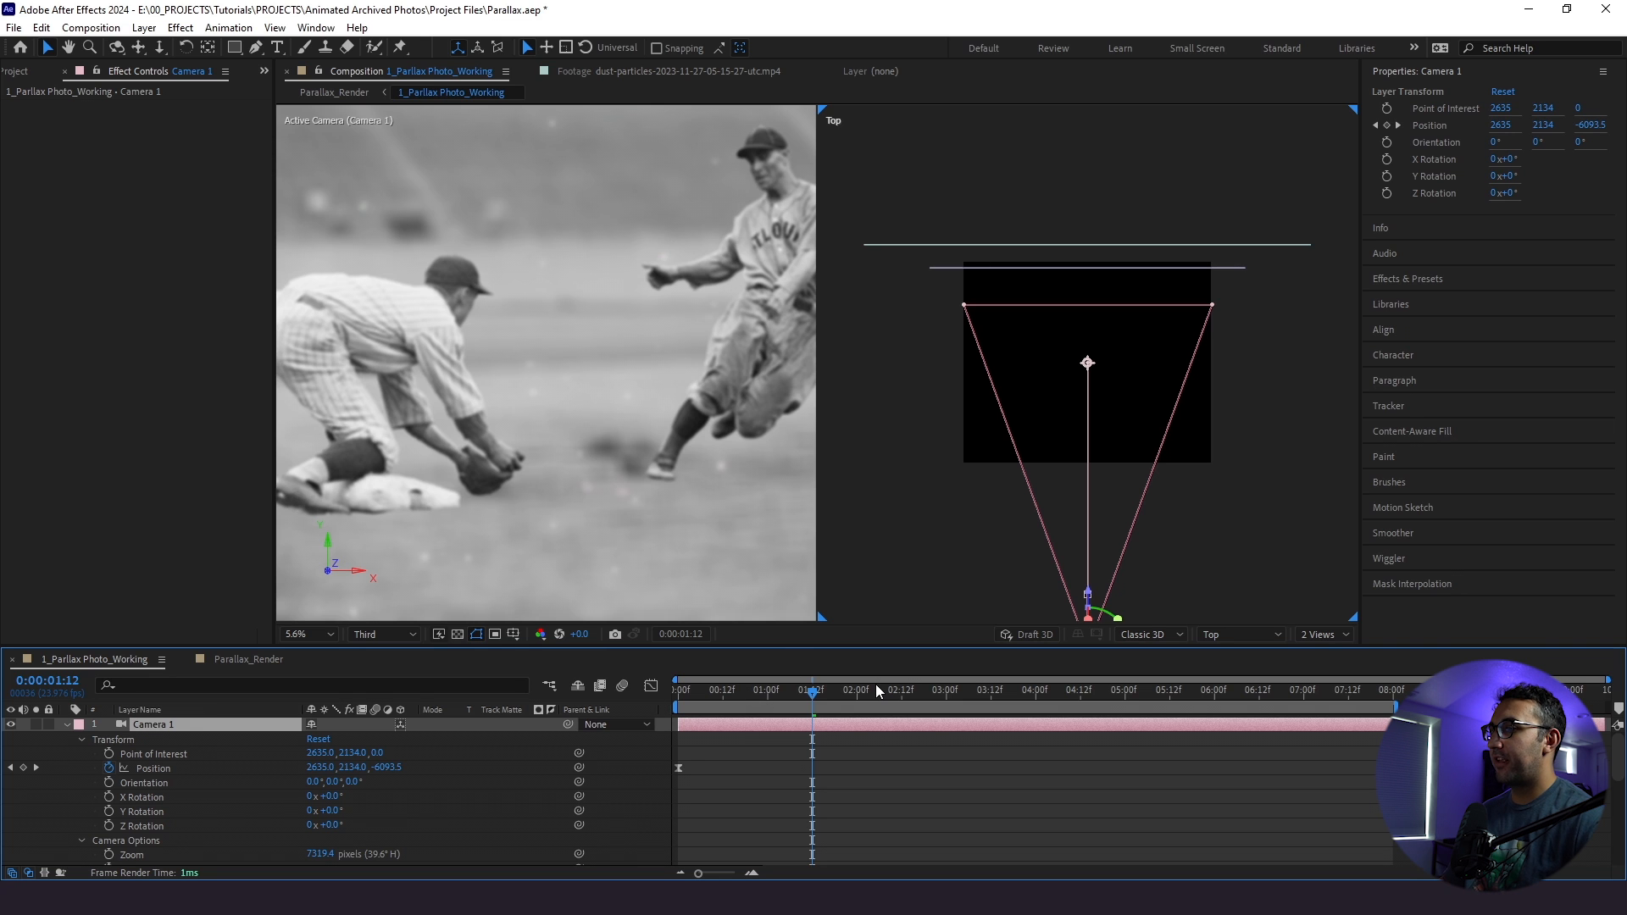
mouse_move(845, 703)
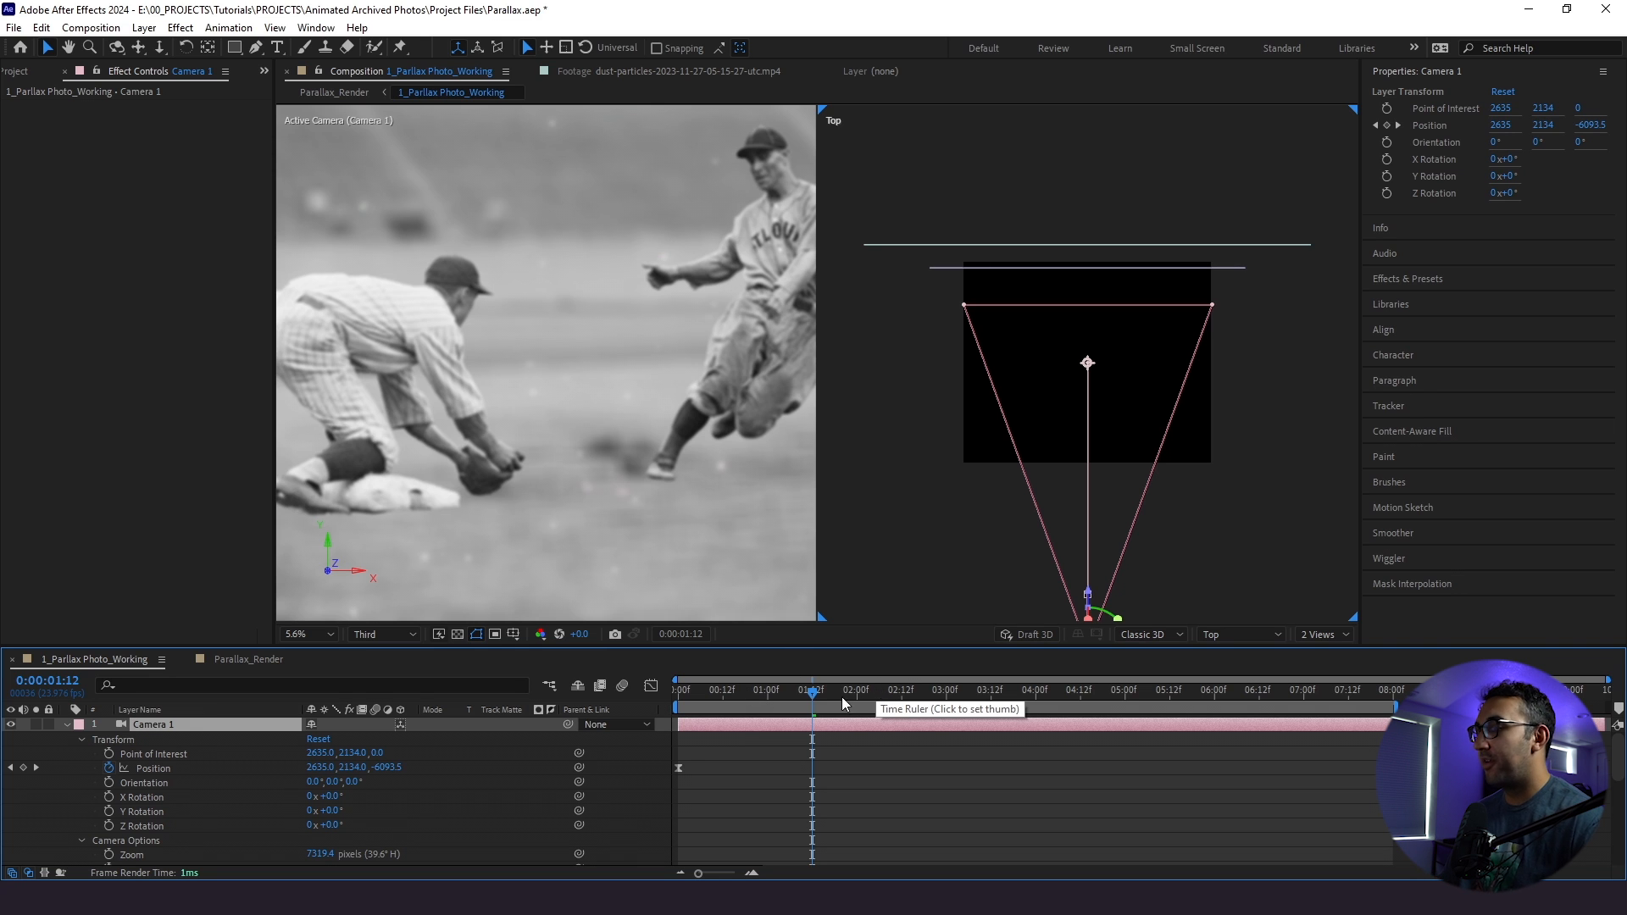
mouse_move(1107, 560)
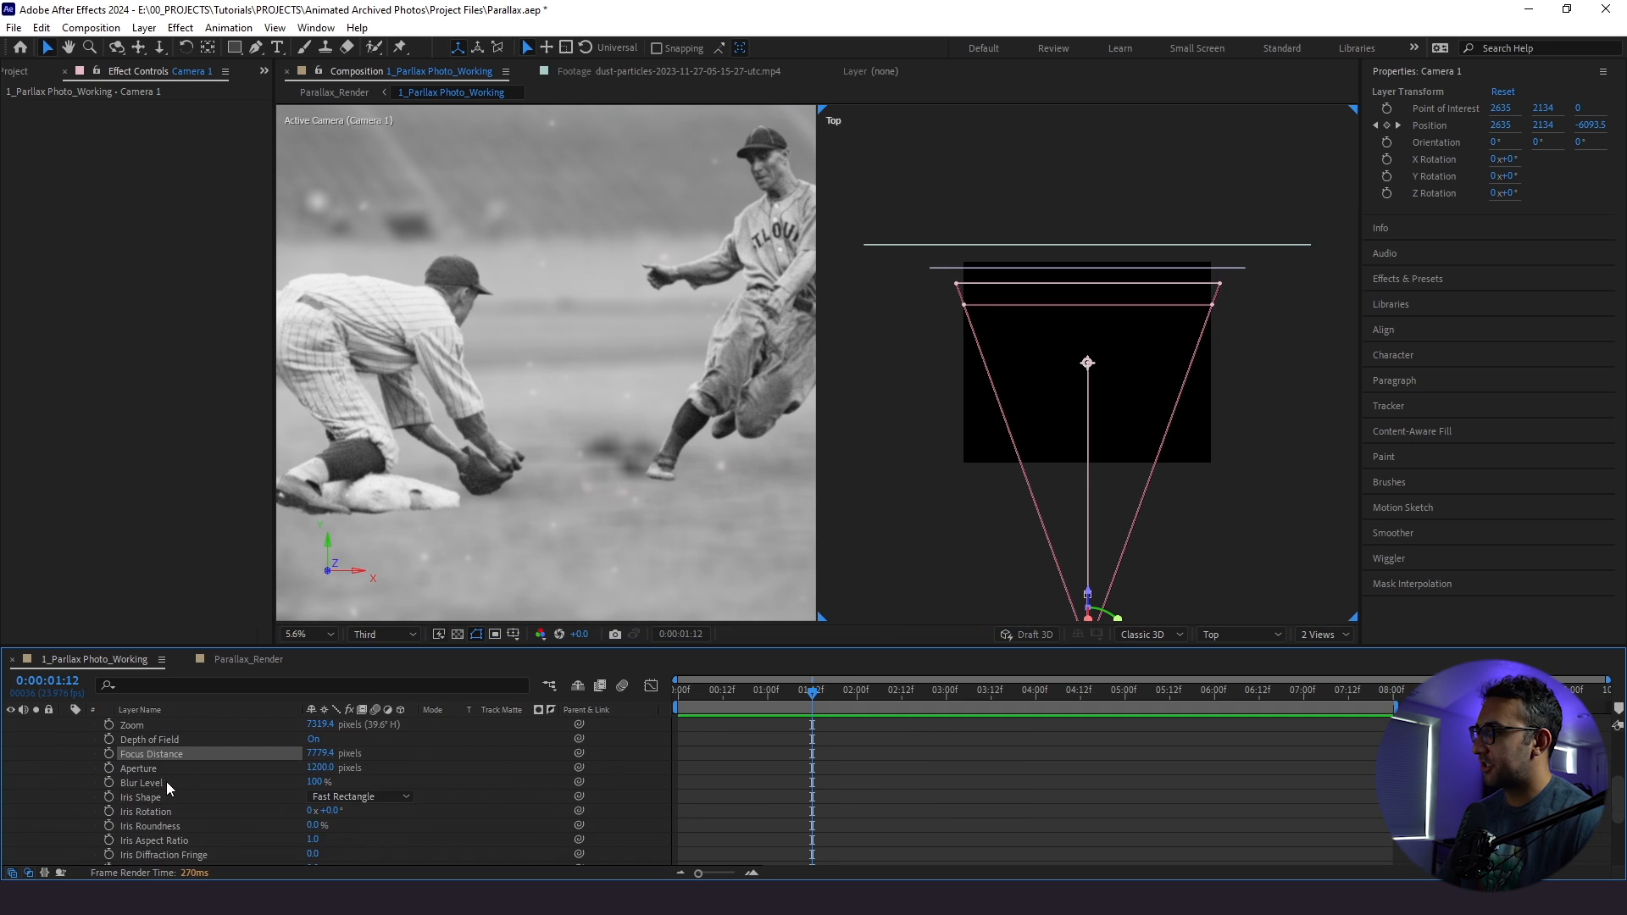
- Move Players above the dust layer and keyframe Camera 1's Focus Distance, now 13944.4
left_click(215, 785)
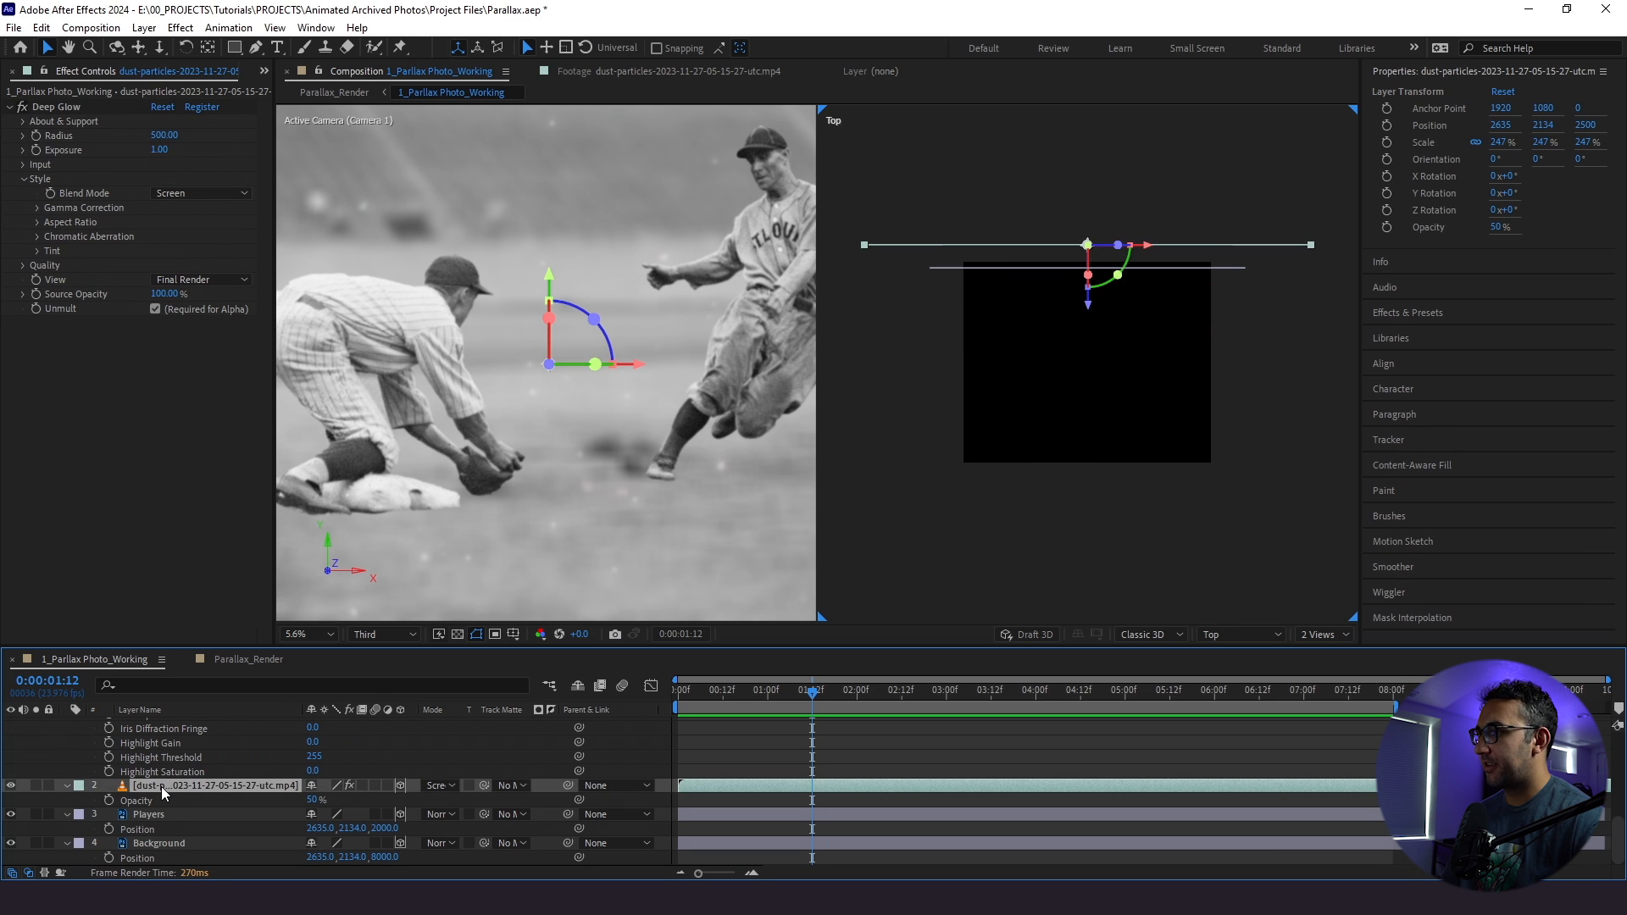
left_click(150, 814)
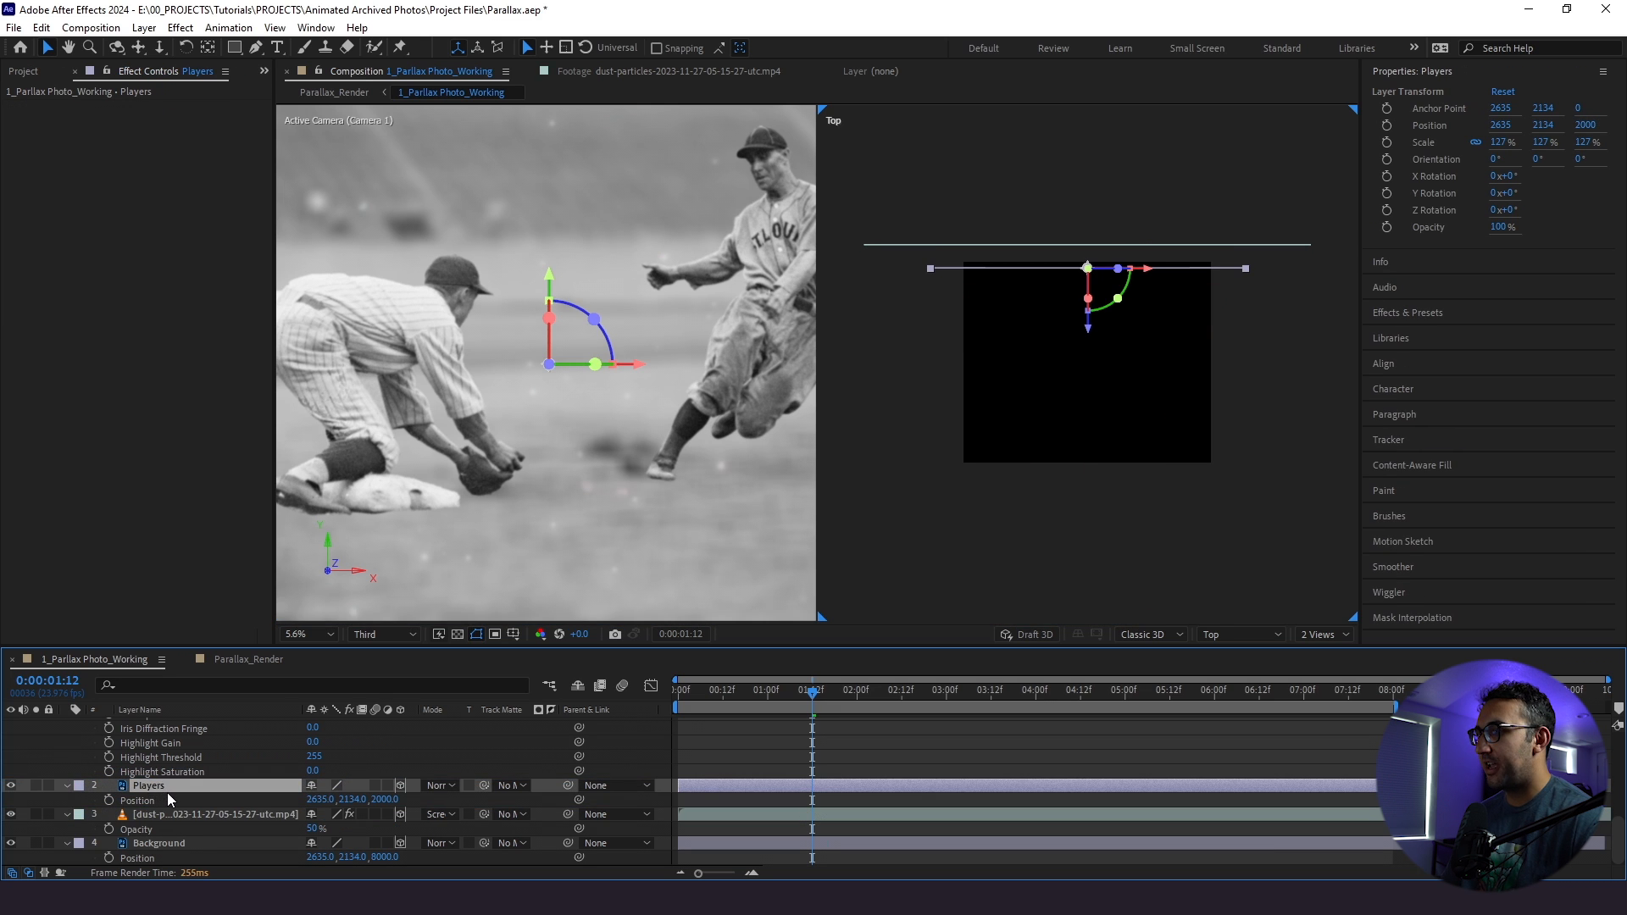
left_click(214, 814)
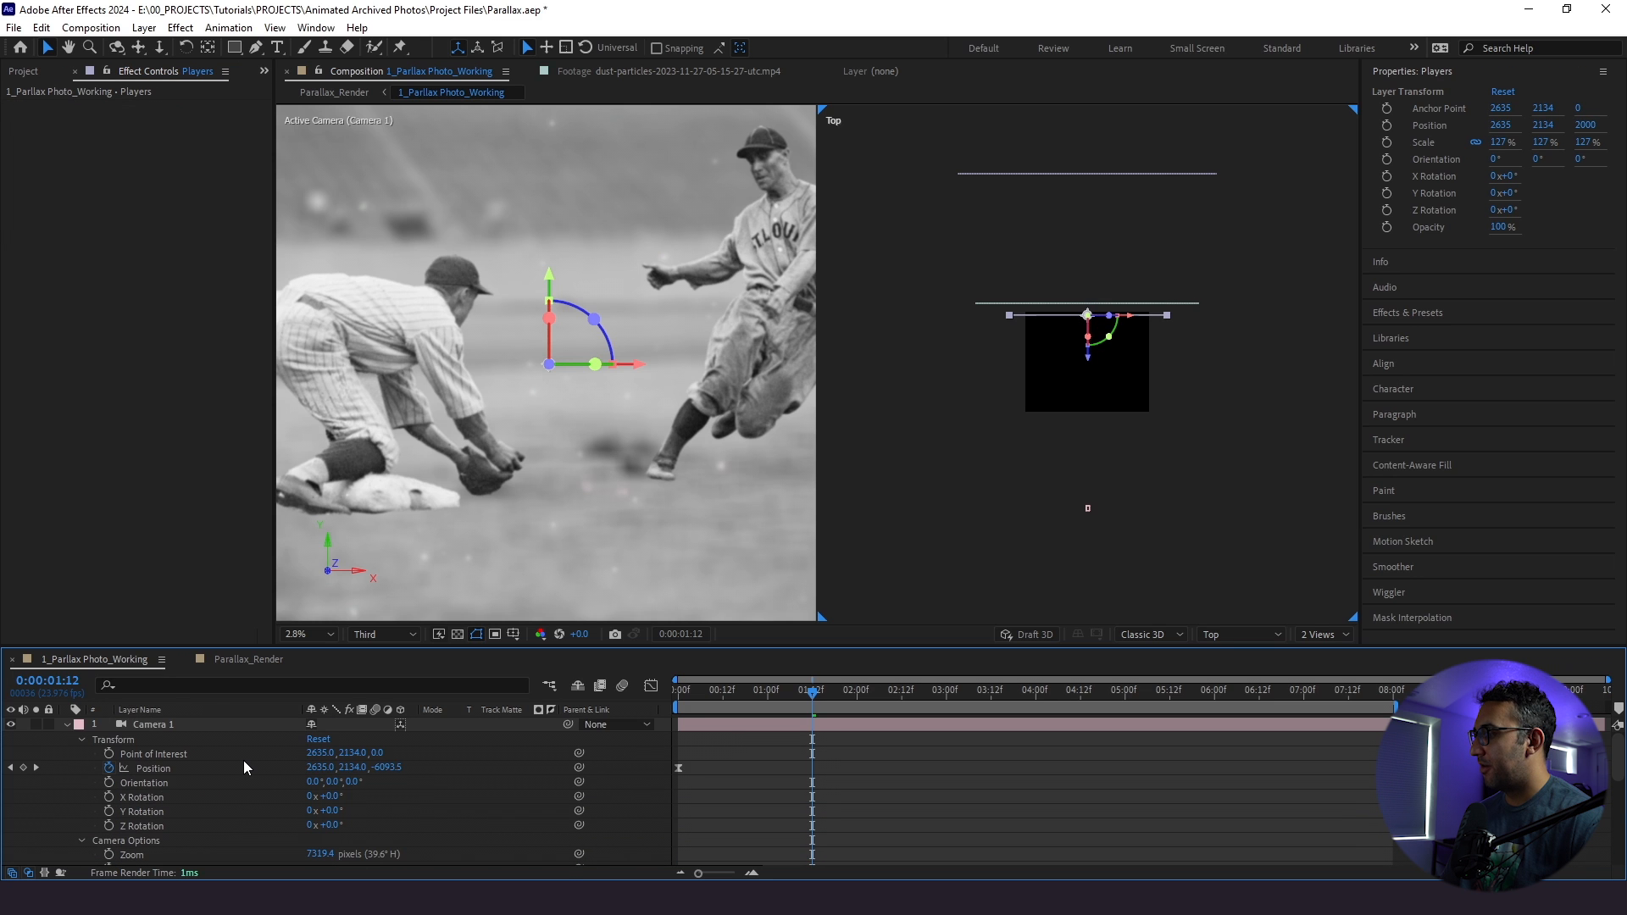
scroll("down", 3)
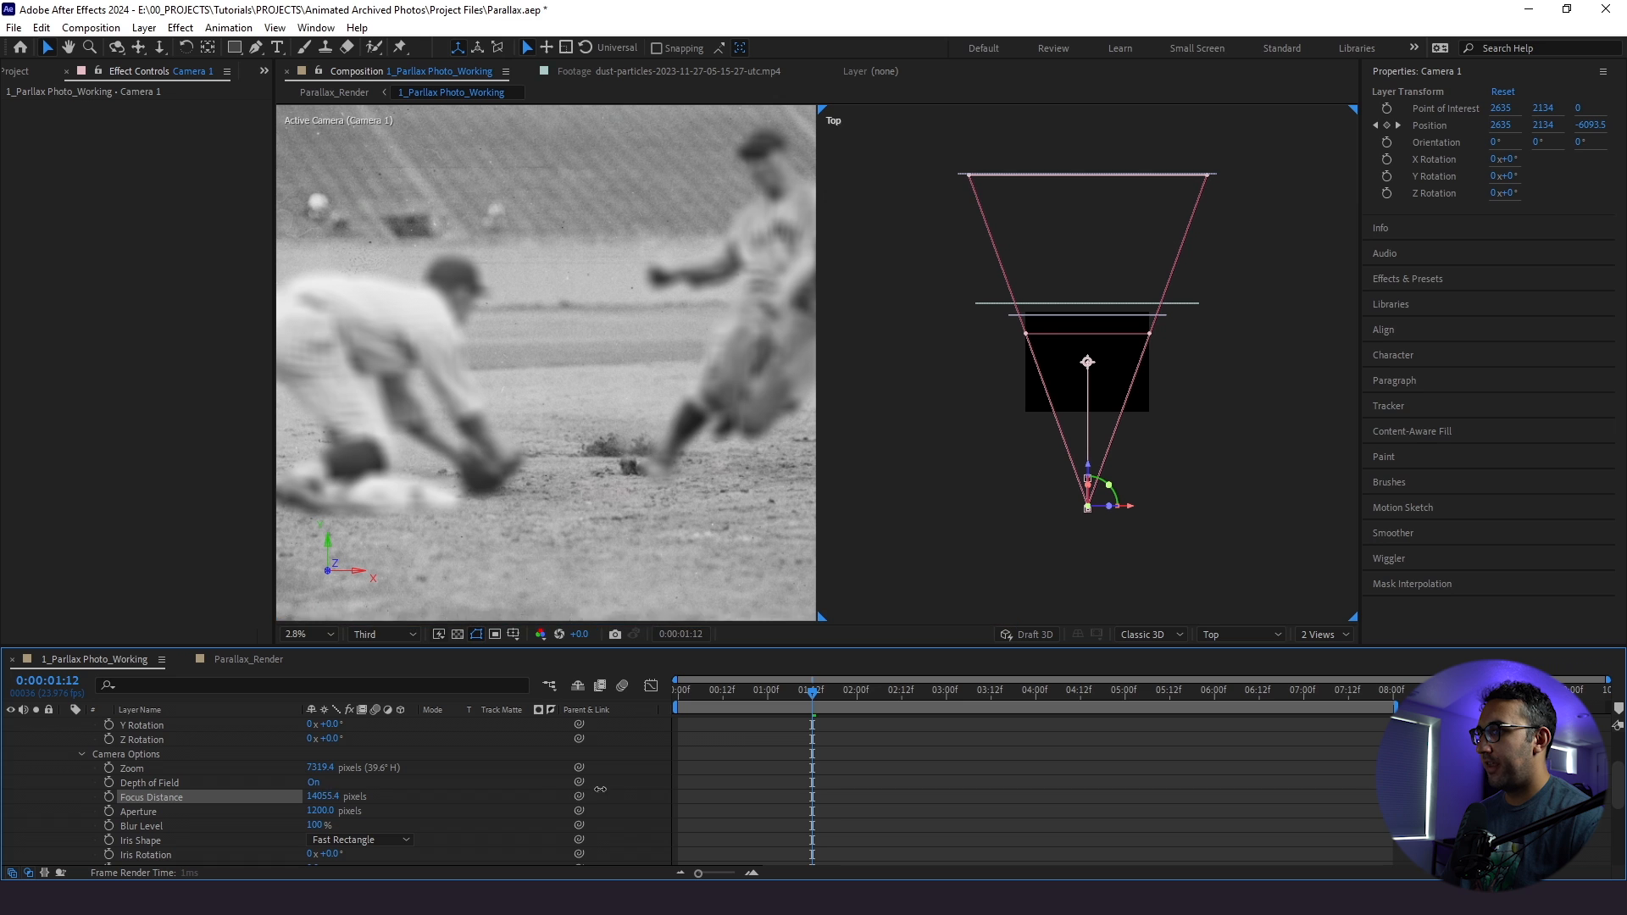
left_click(109, 797)
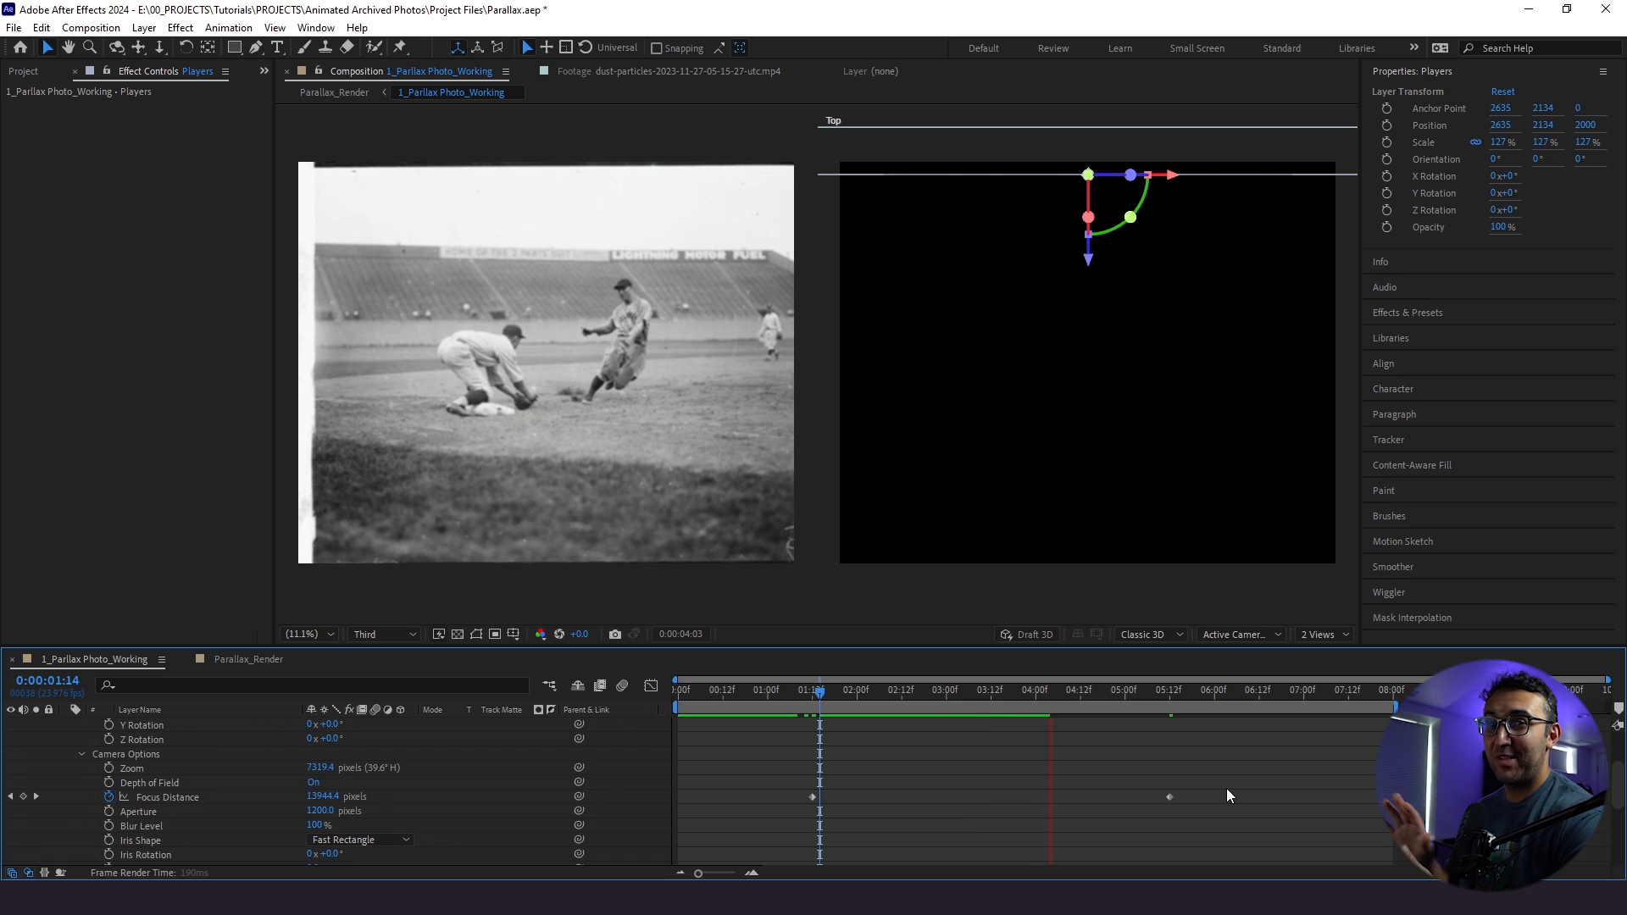
- Move the playhead to about 4:11, select Camera 1, and return to a single Active Camera view
left_click(852, 690)
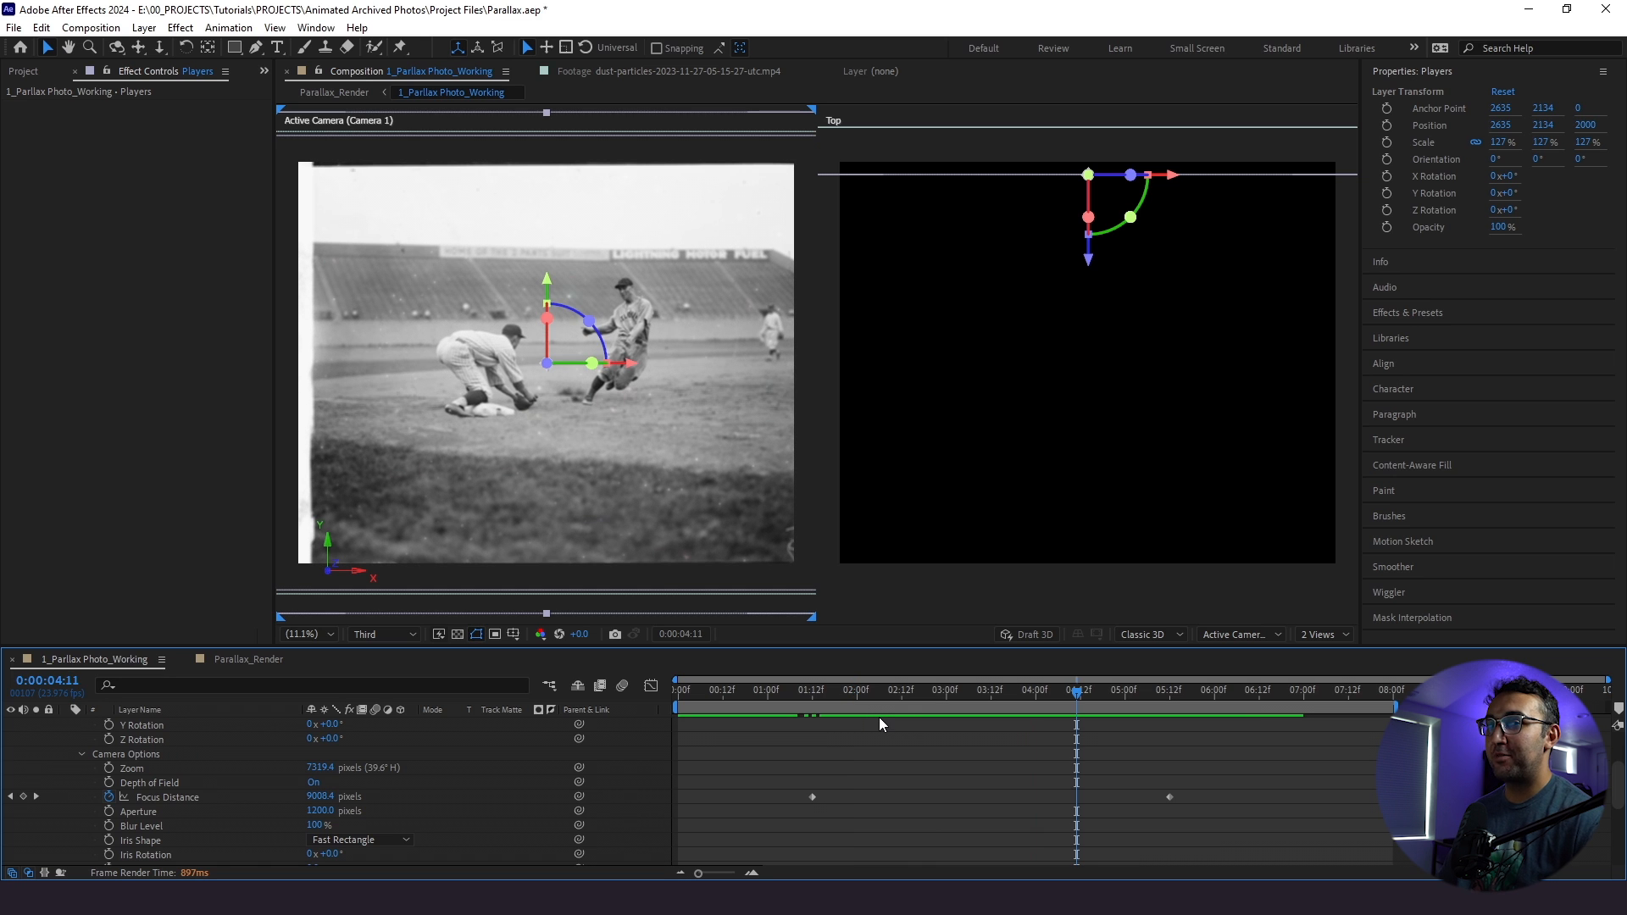
mouse_move(887, 740)
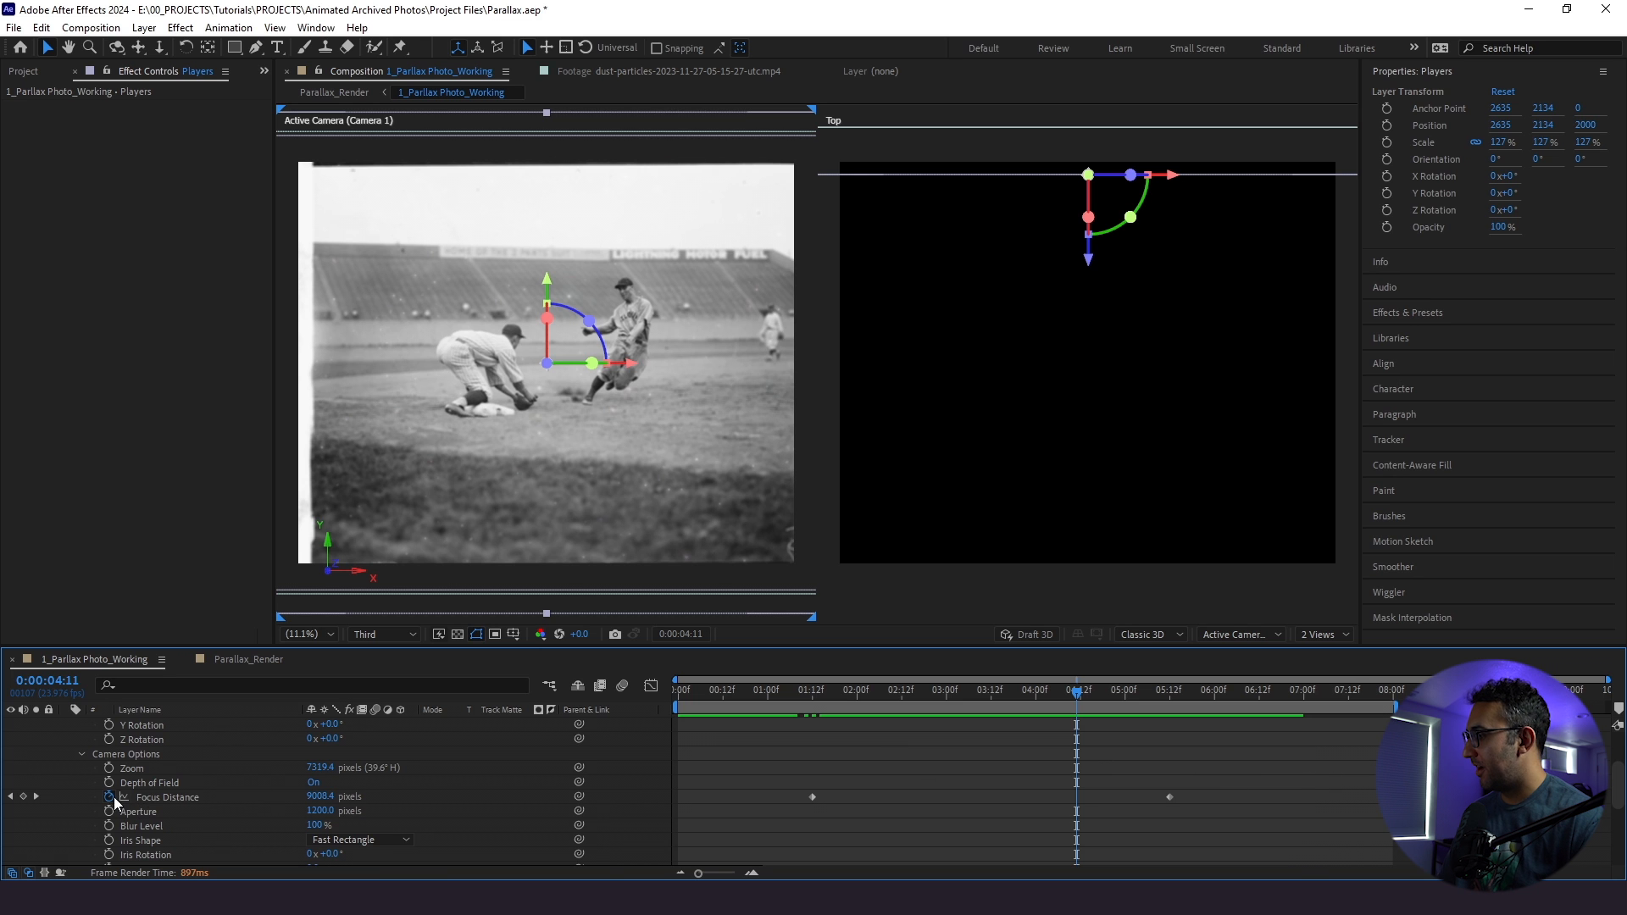
left_click(154, 724)
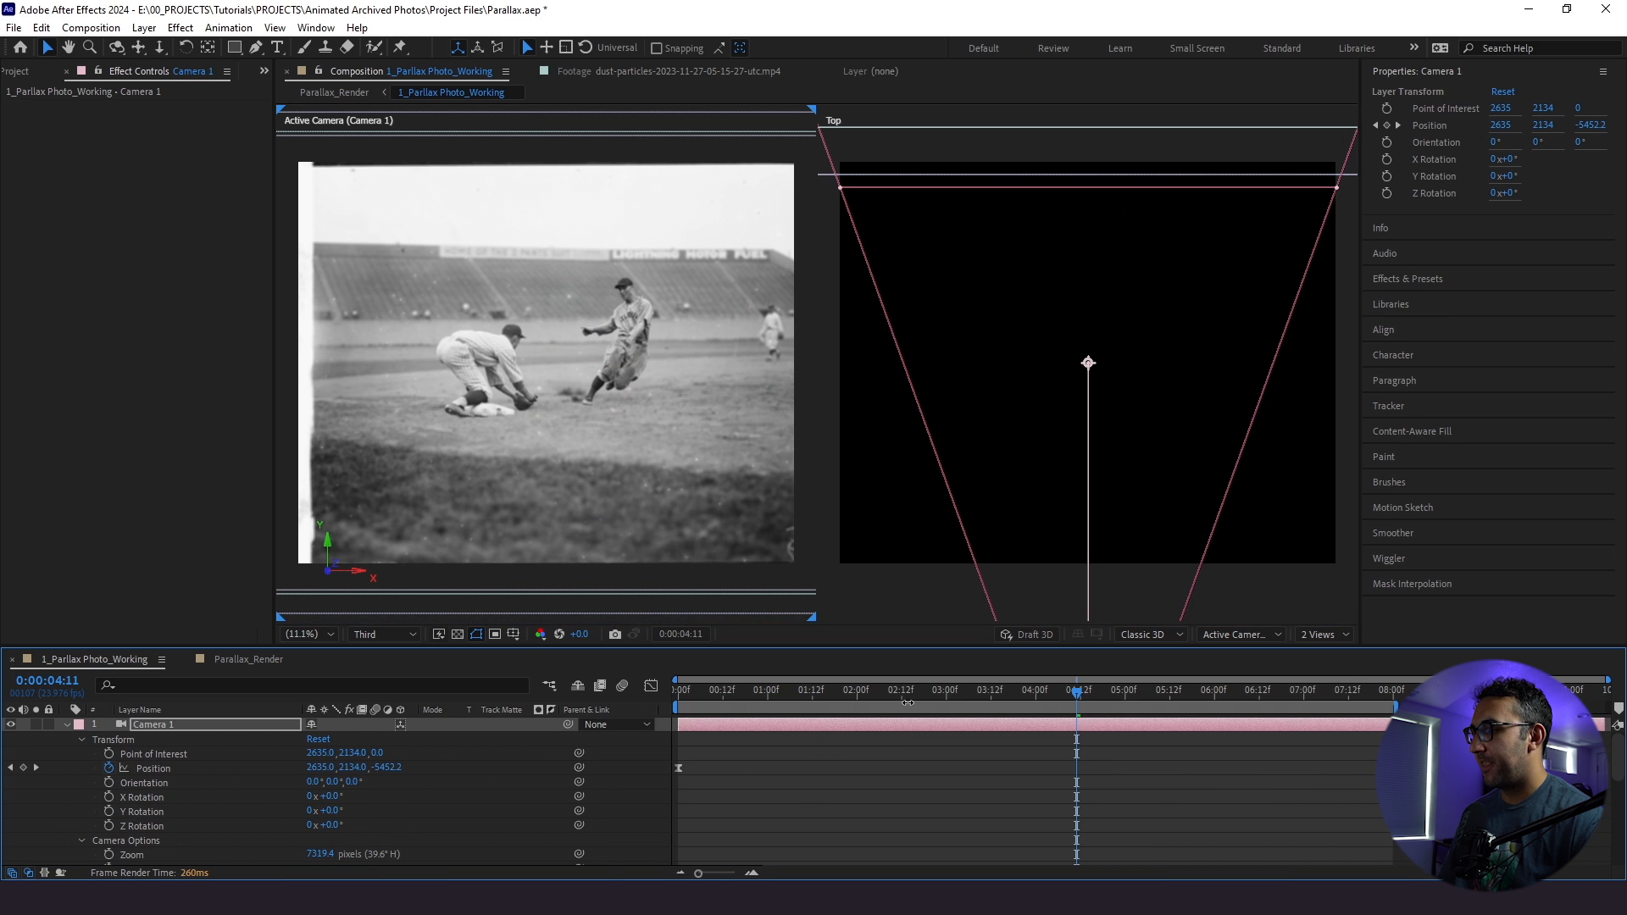
left_click(1320, 634)
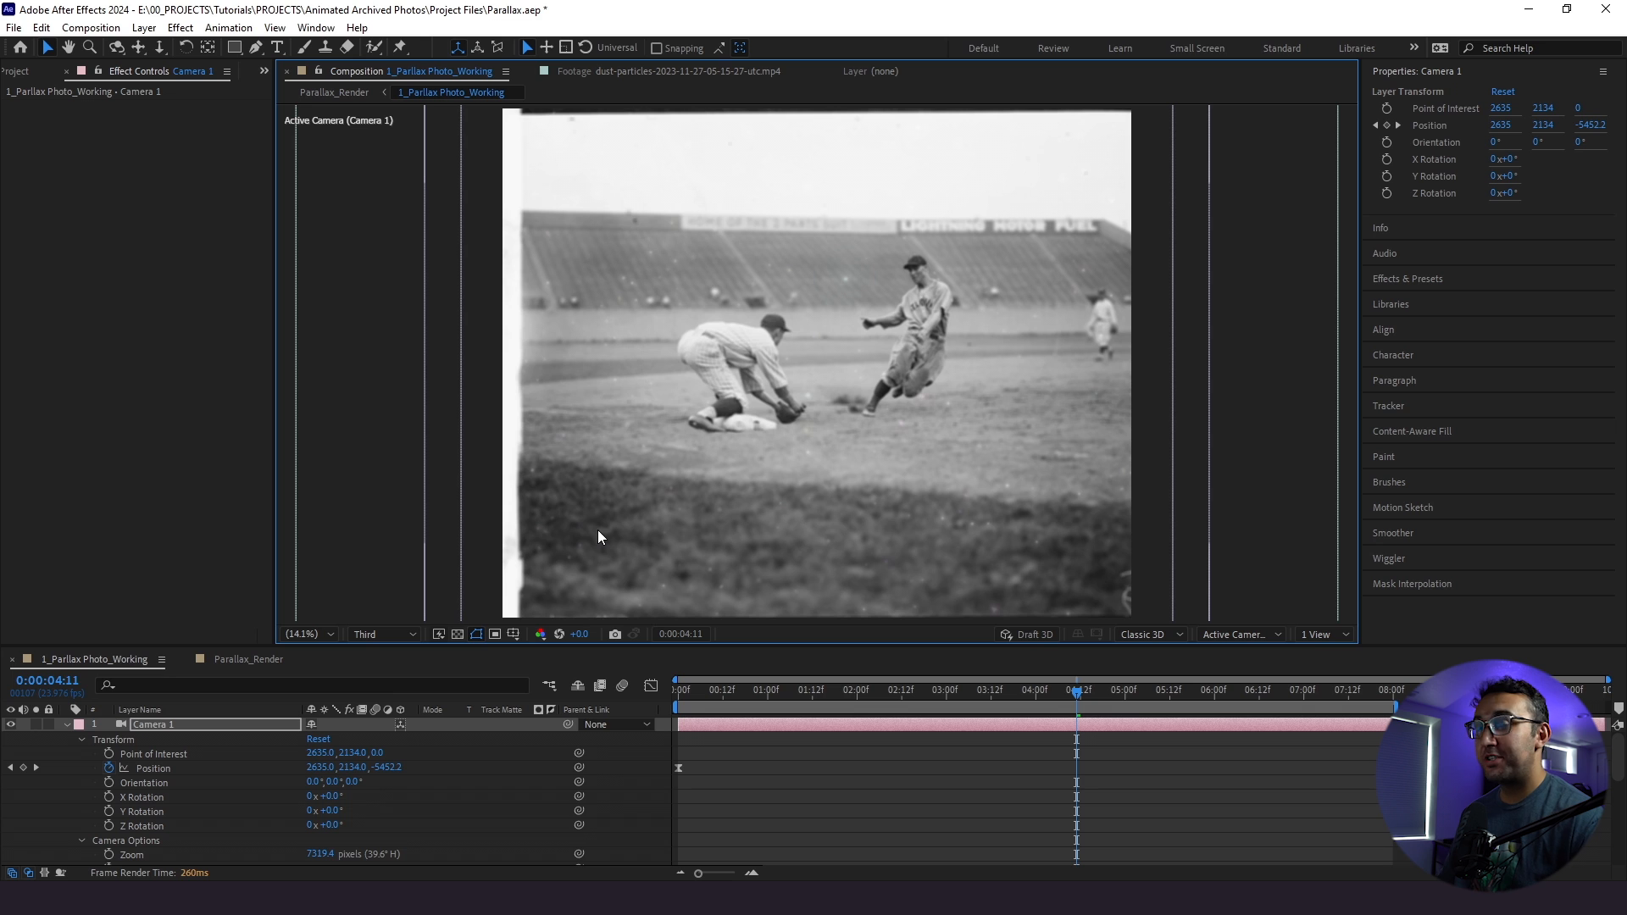
mouse_move(594, 544)
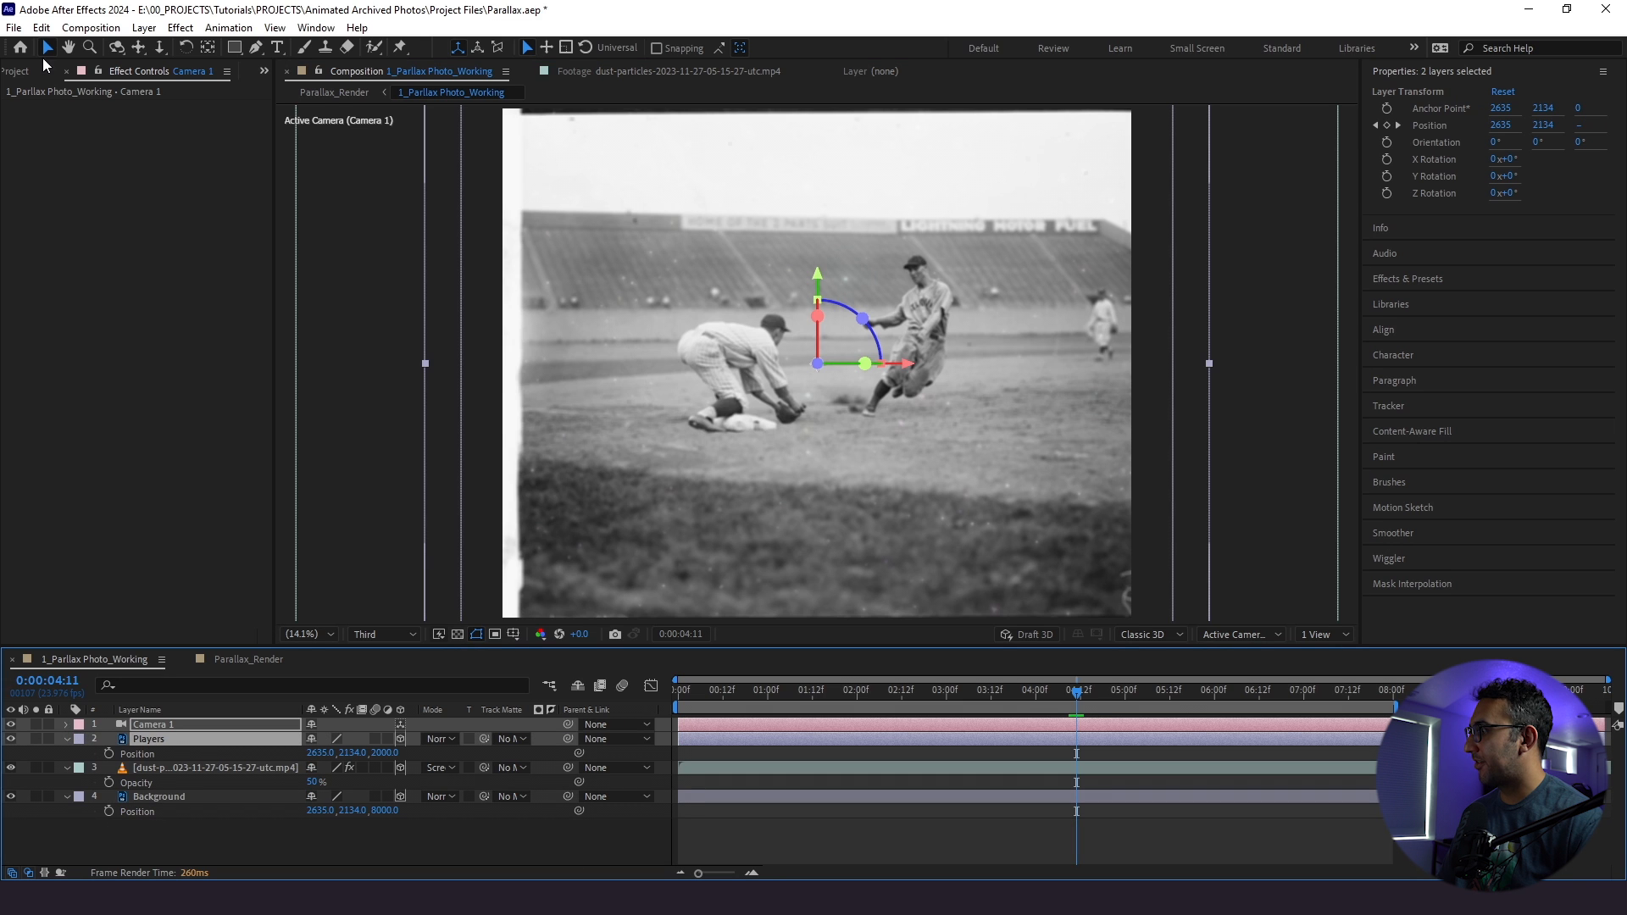
- Link Camera 1's focus distance to the Players layer via Layer > Camera and reveal the resulting expression
left_click(142, 28)
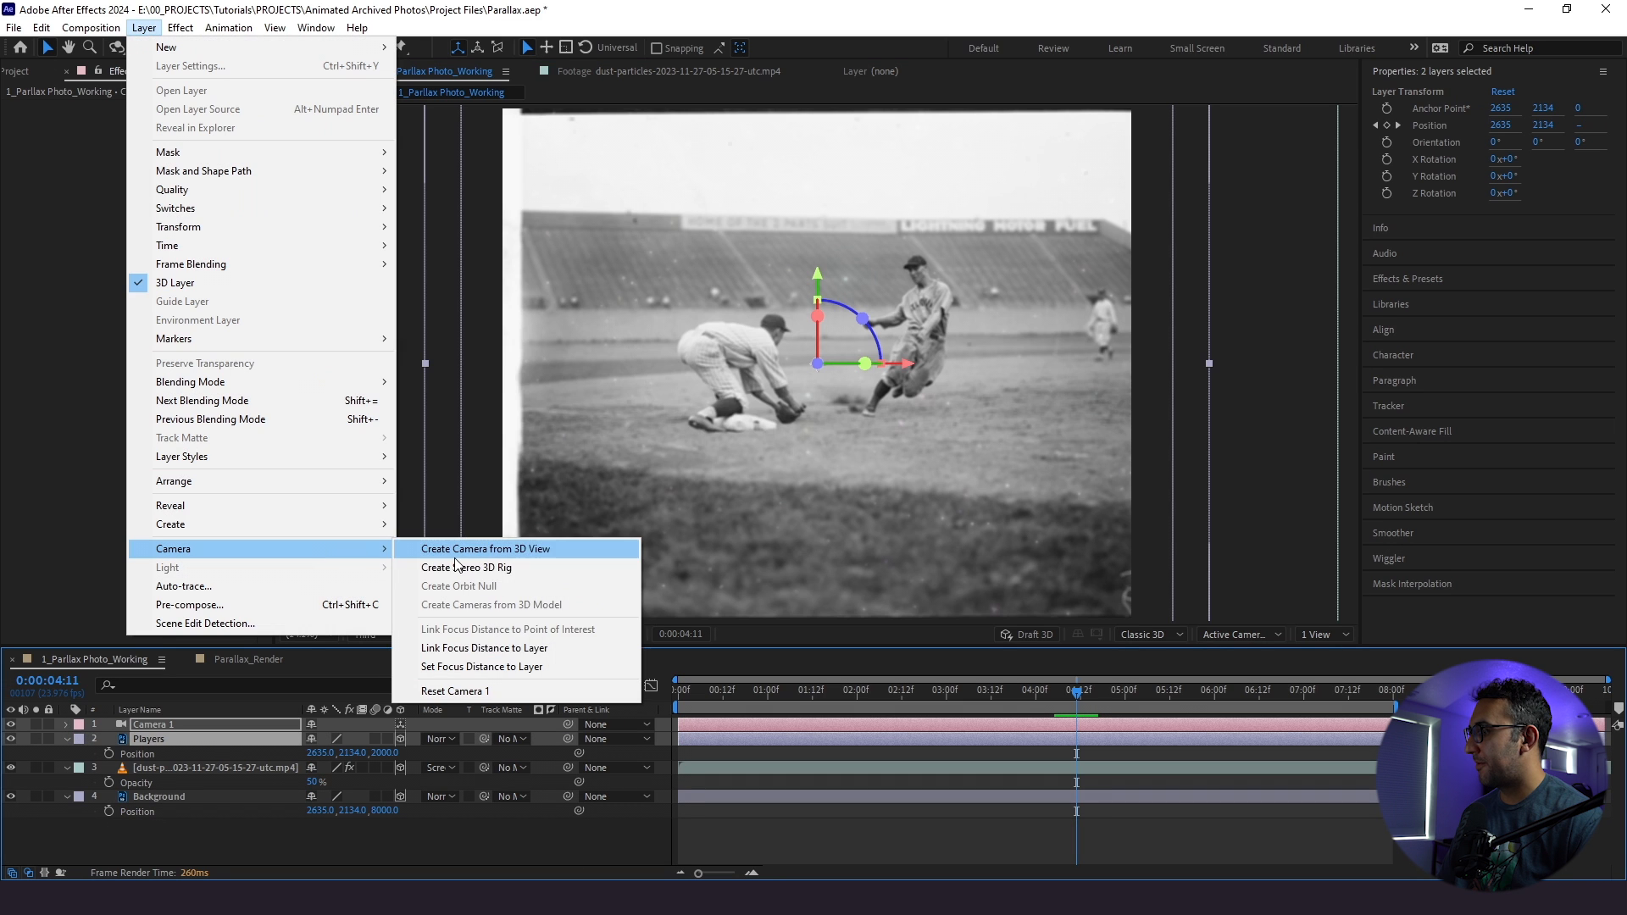
mouse_move(483, 648)
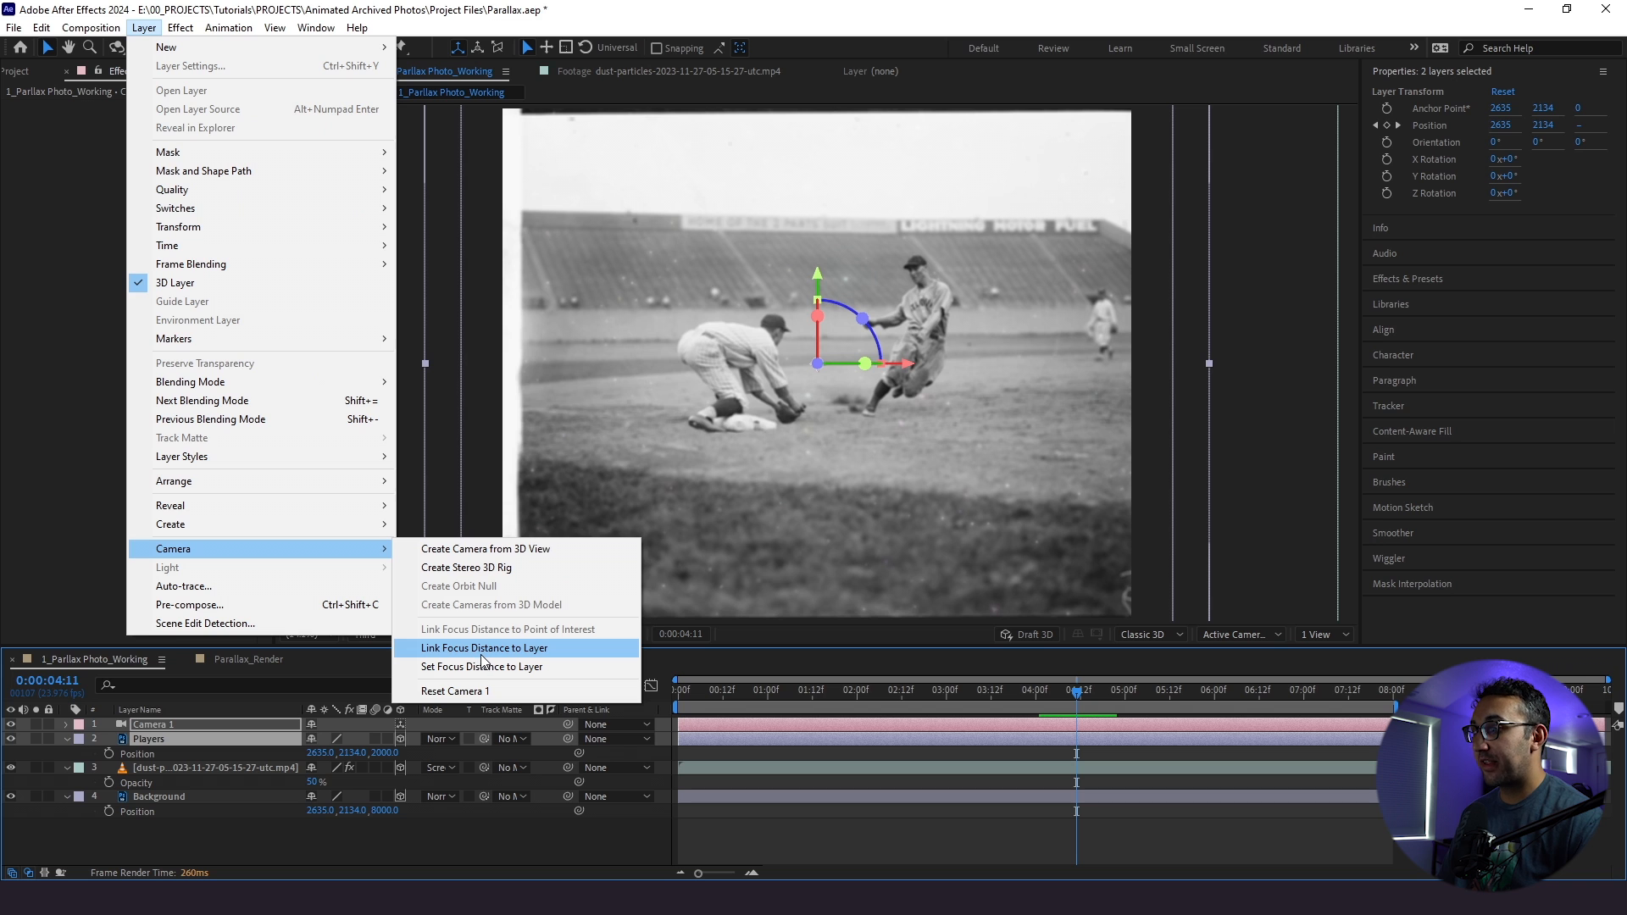
left_click(483, 648)
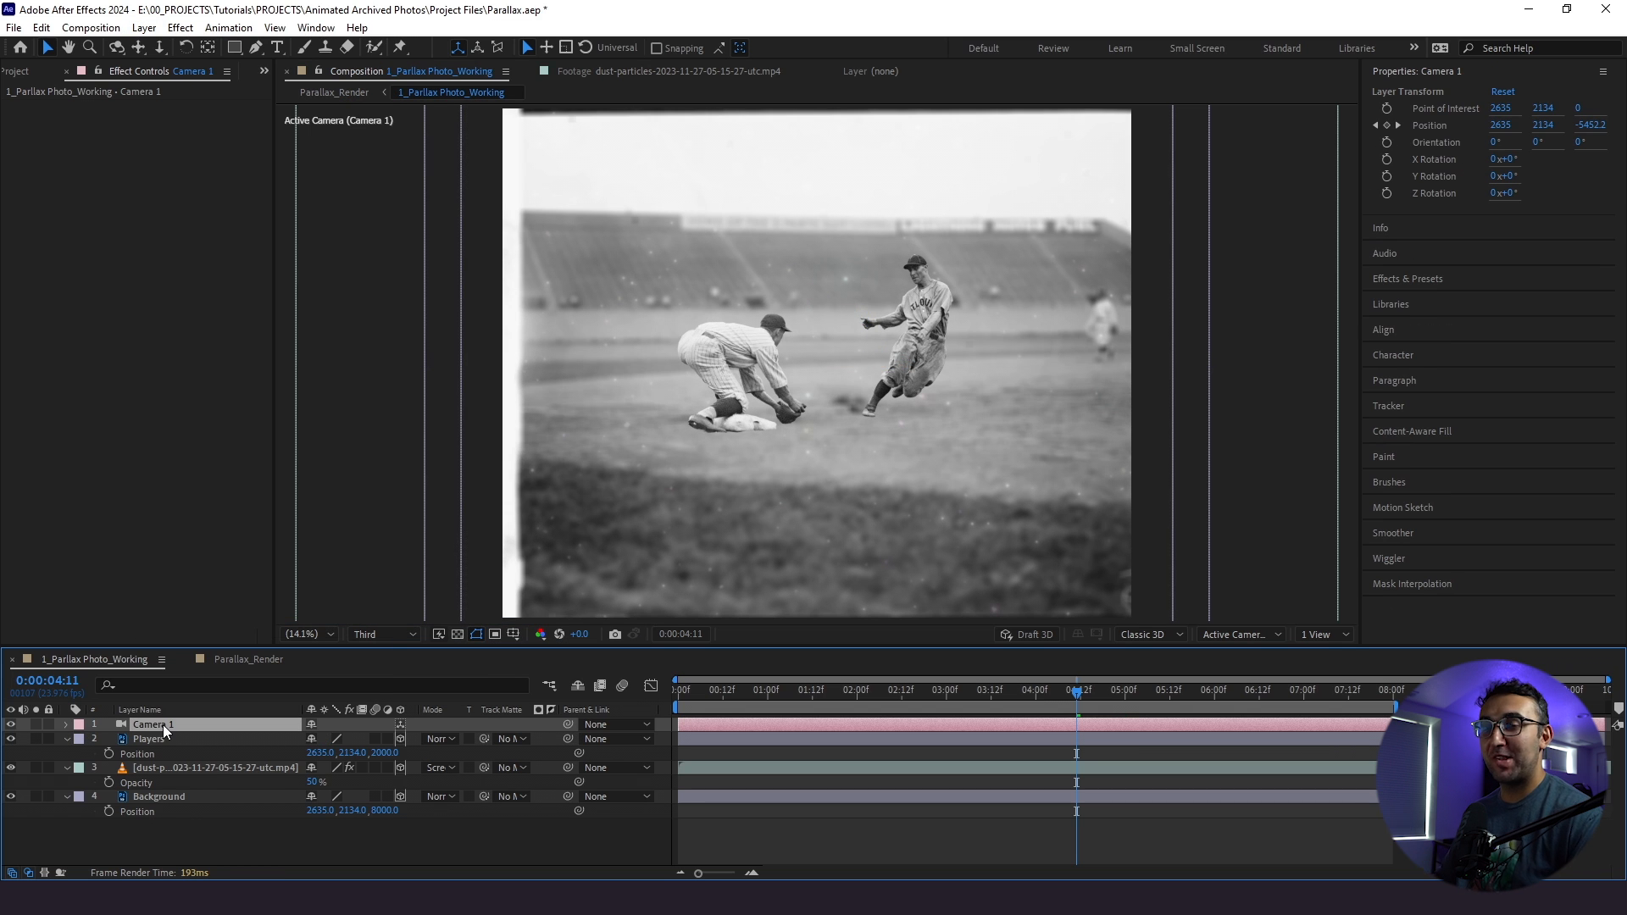
left_click(149, 737)
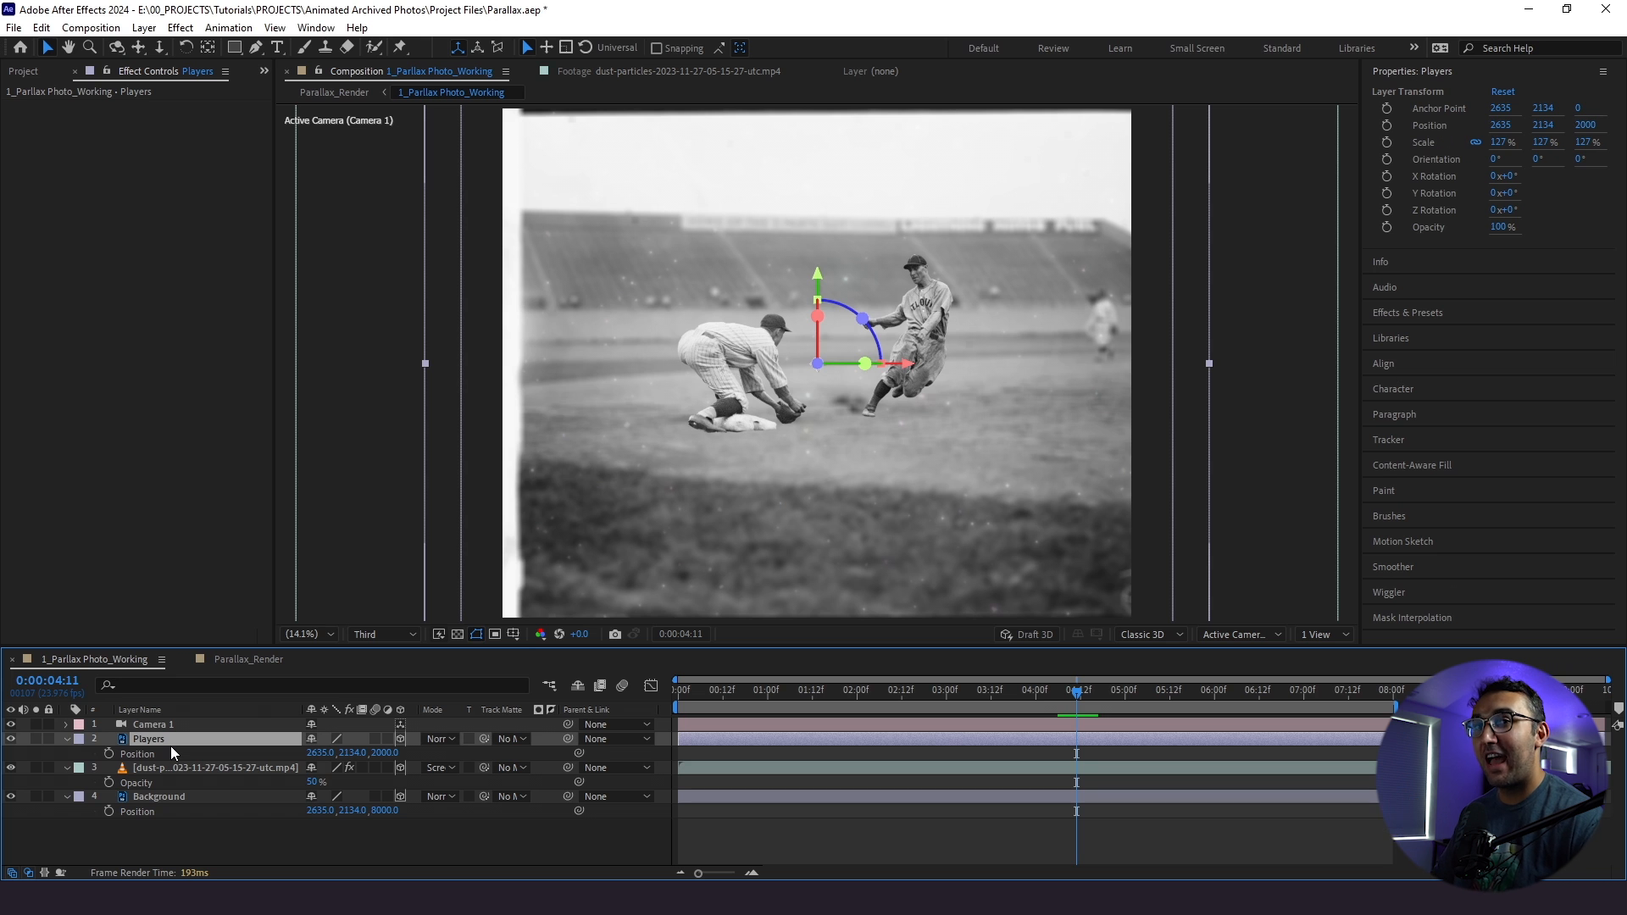
left_click(934, 690)
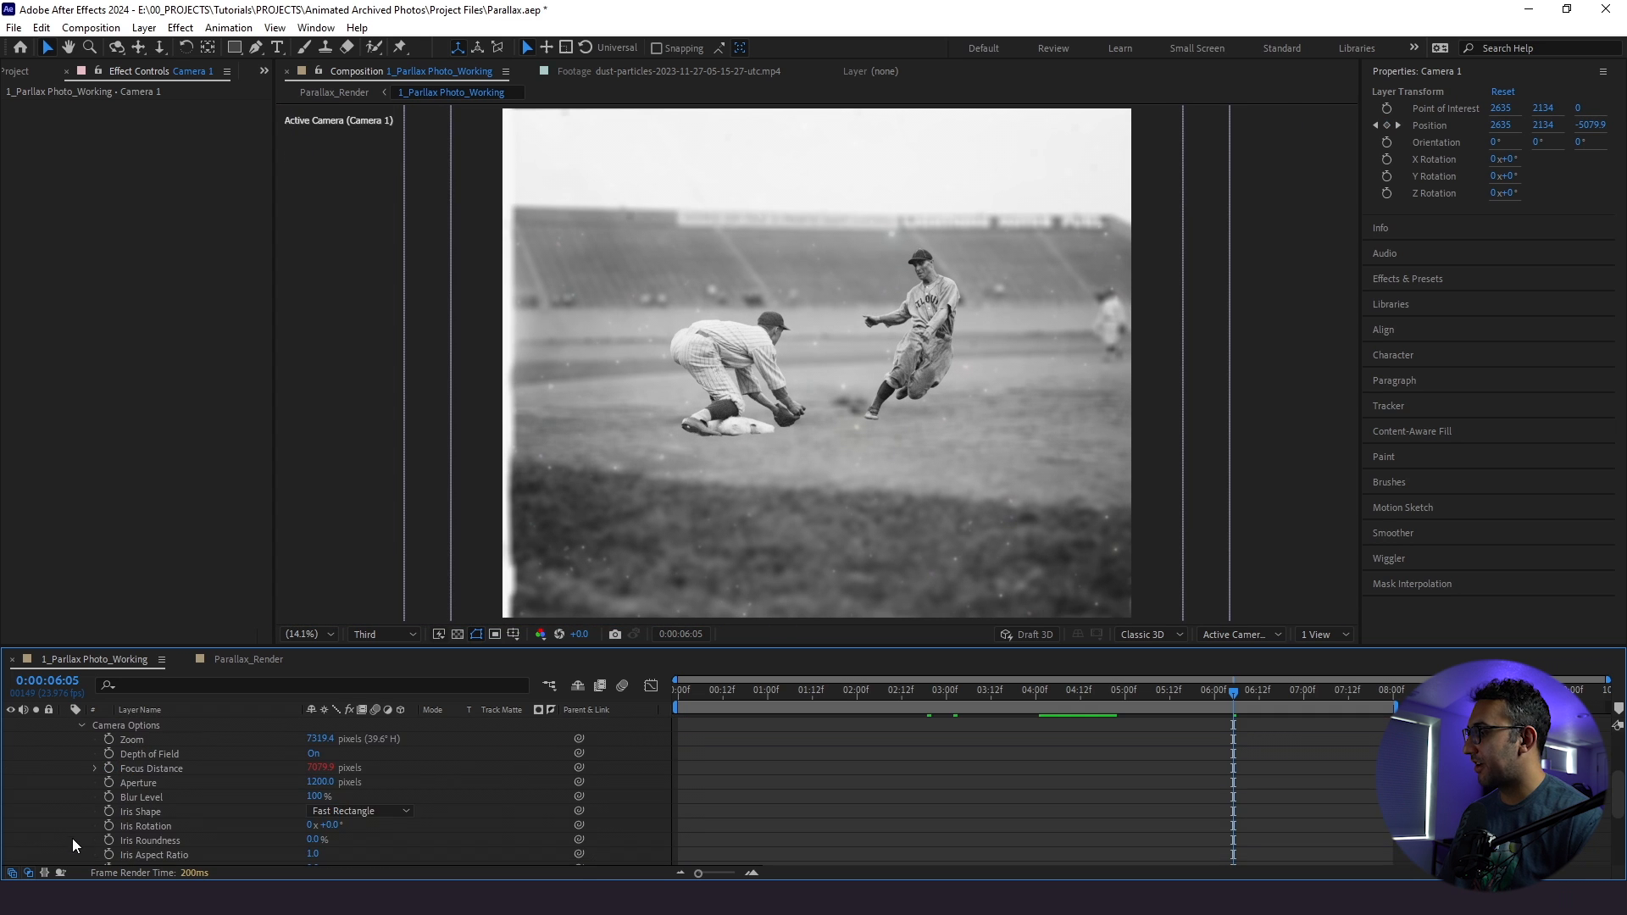
left_click(95, 768)
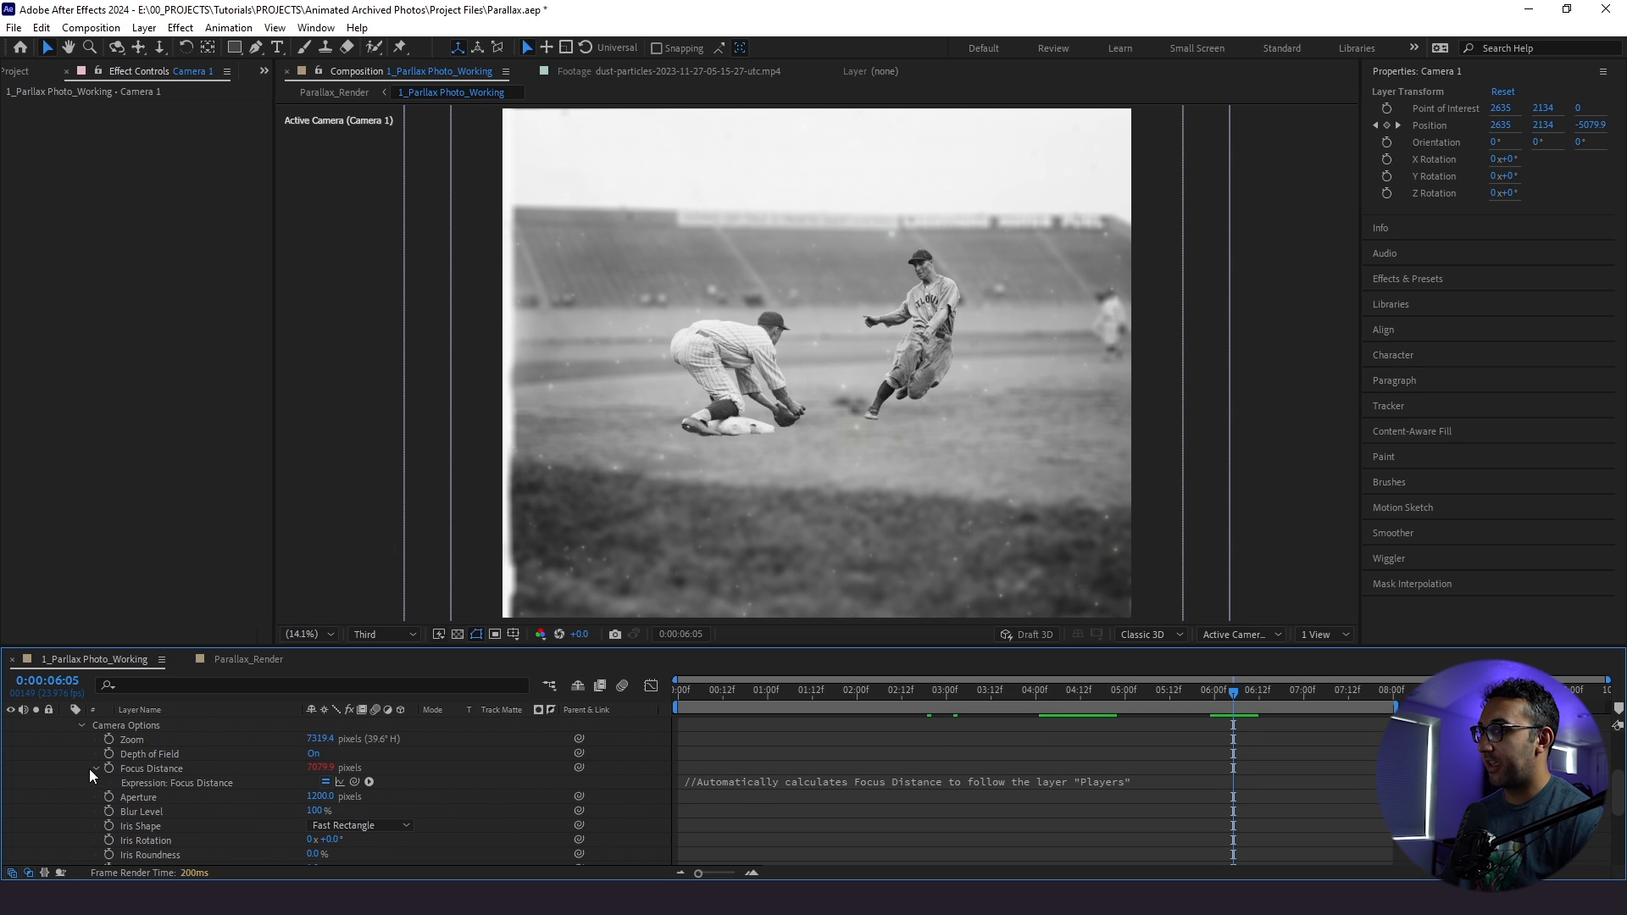
mouse_move(1110, 787)
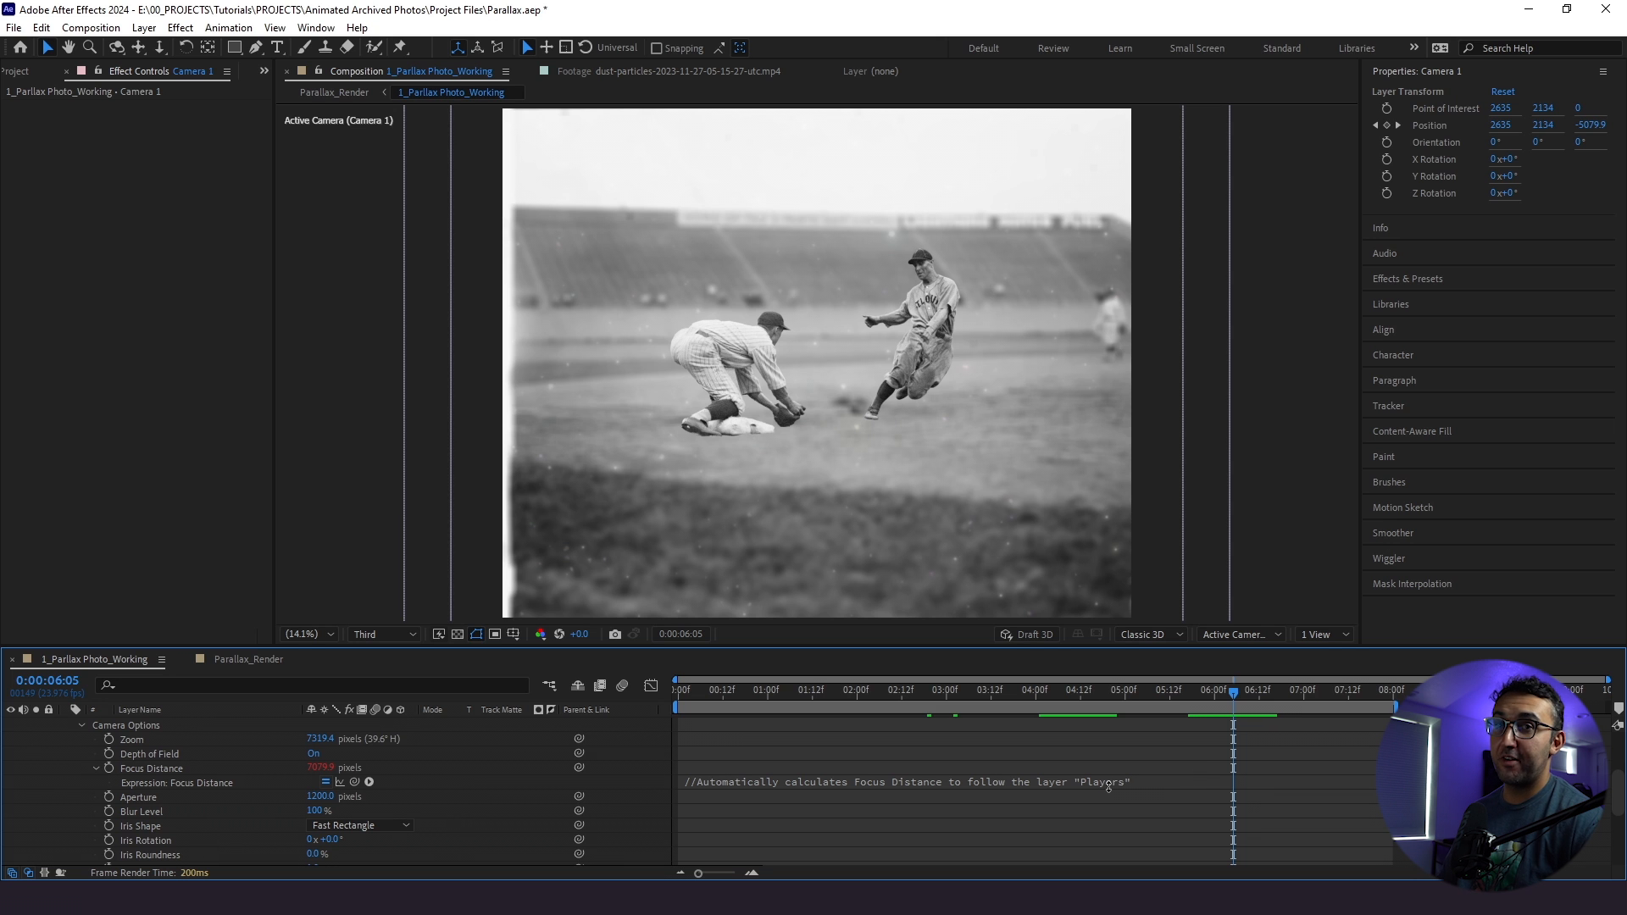